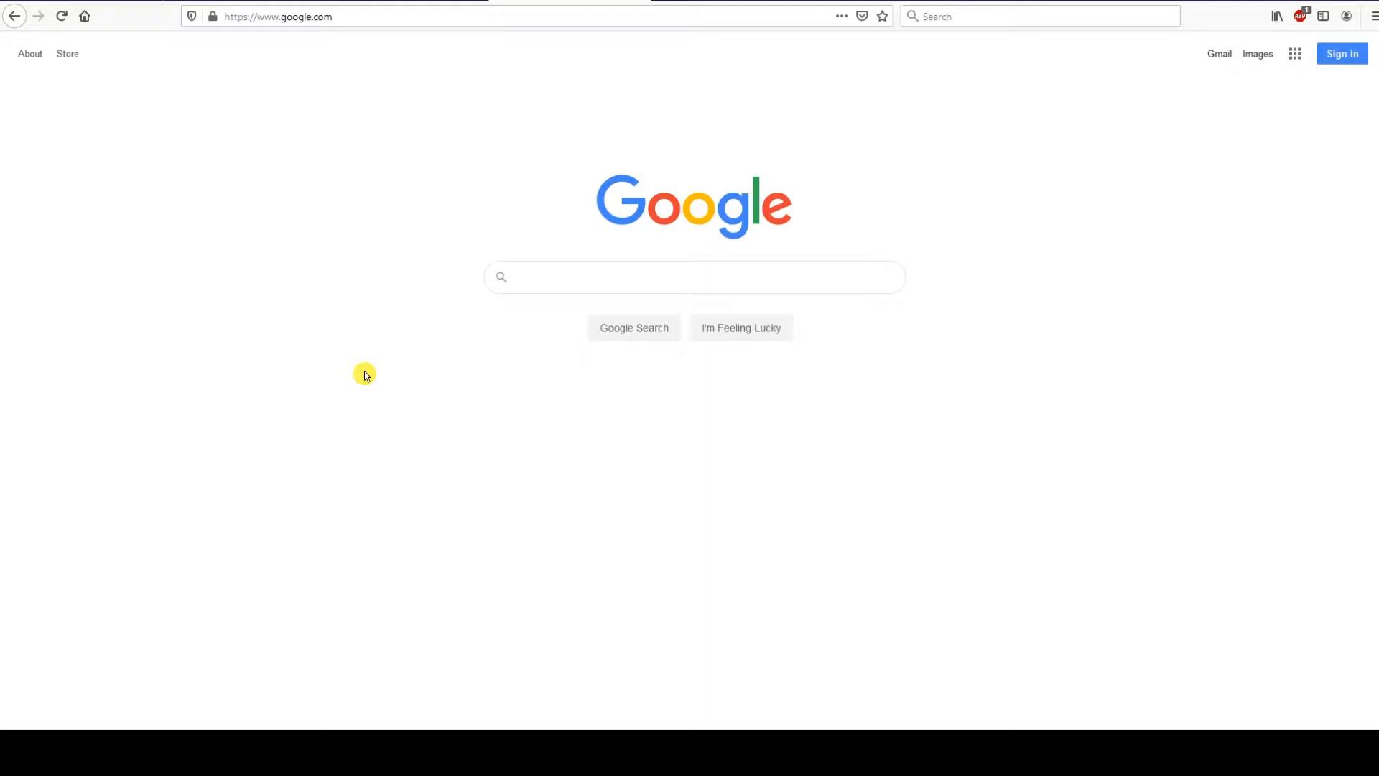
mouse_move(319, 273)
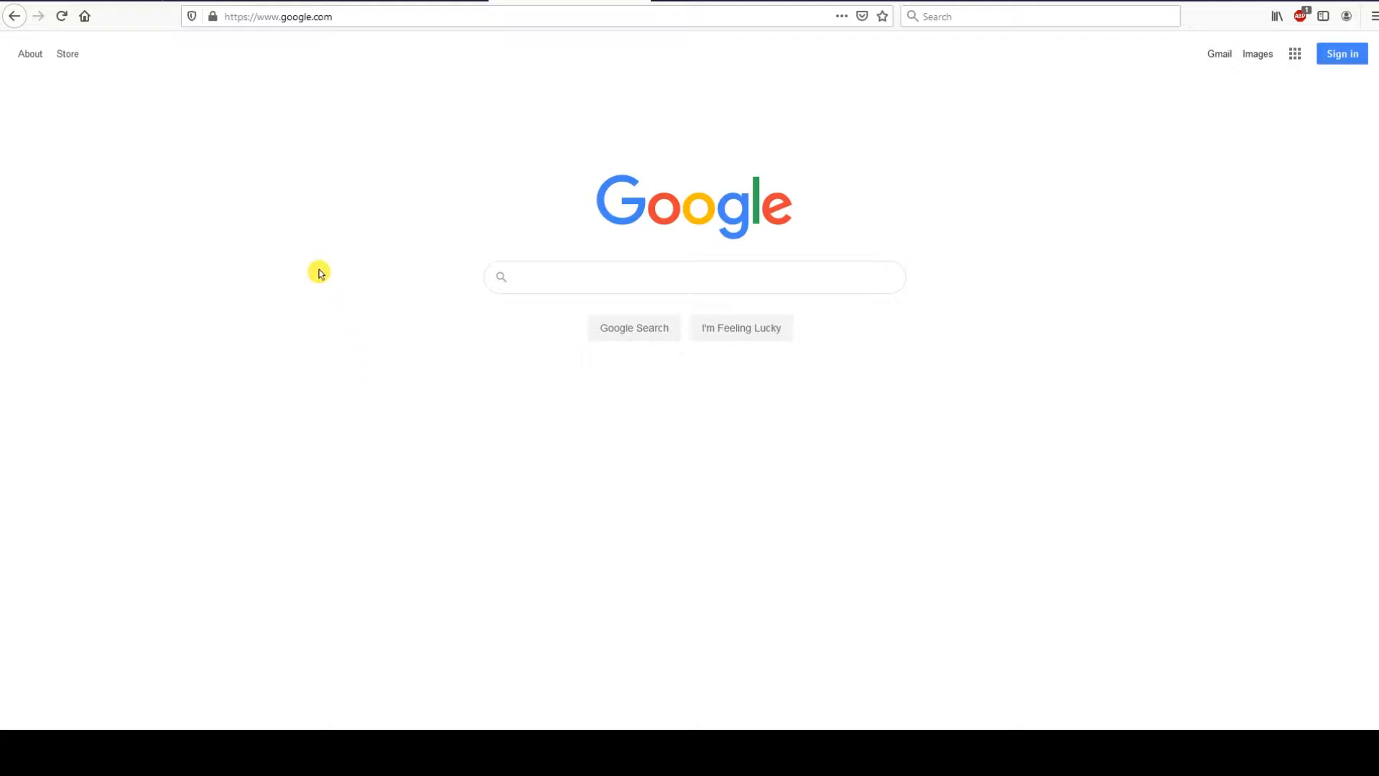
mouse_move(205, 161)
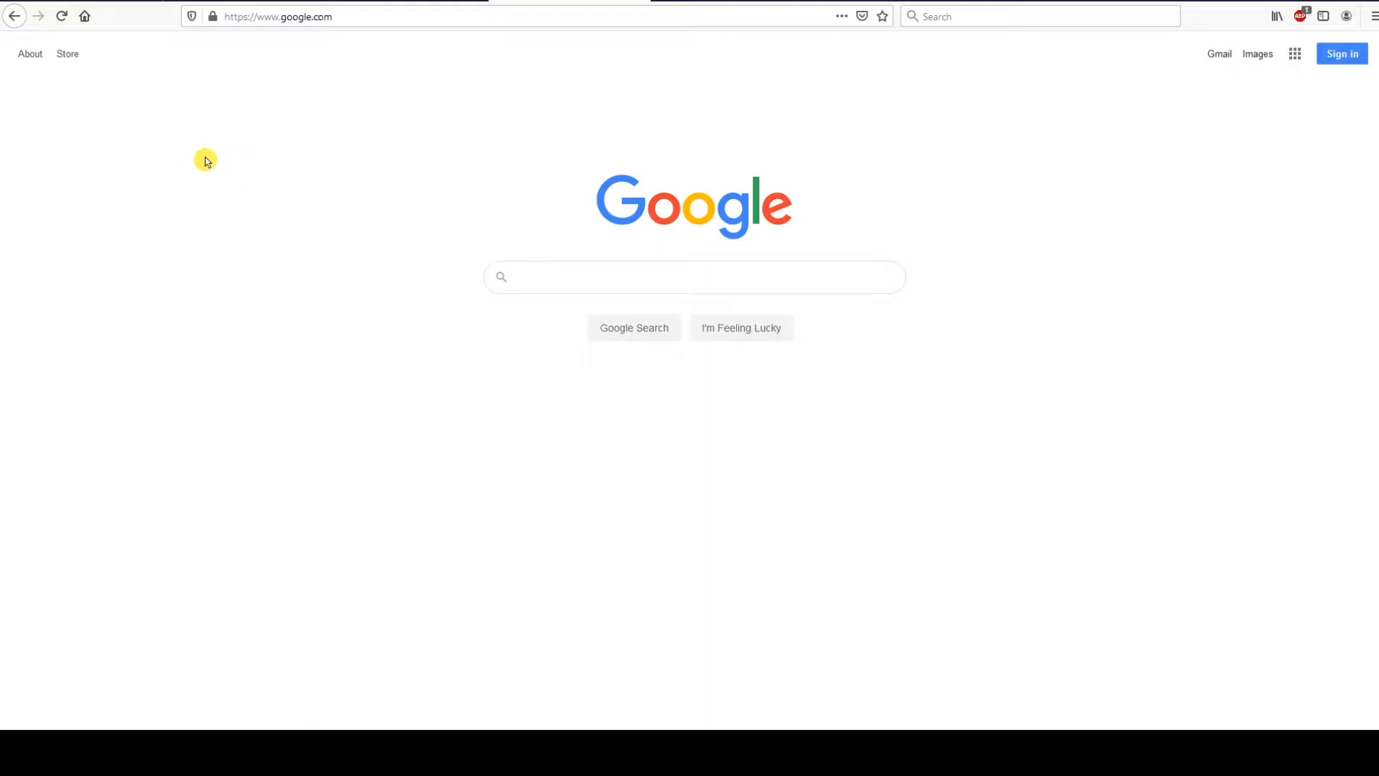
mouse_move(169, 142)
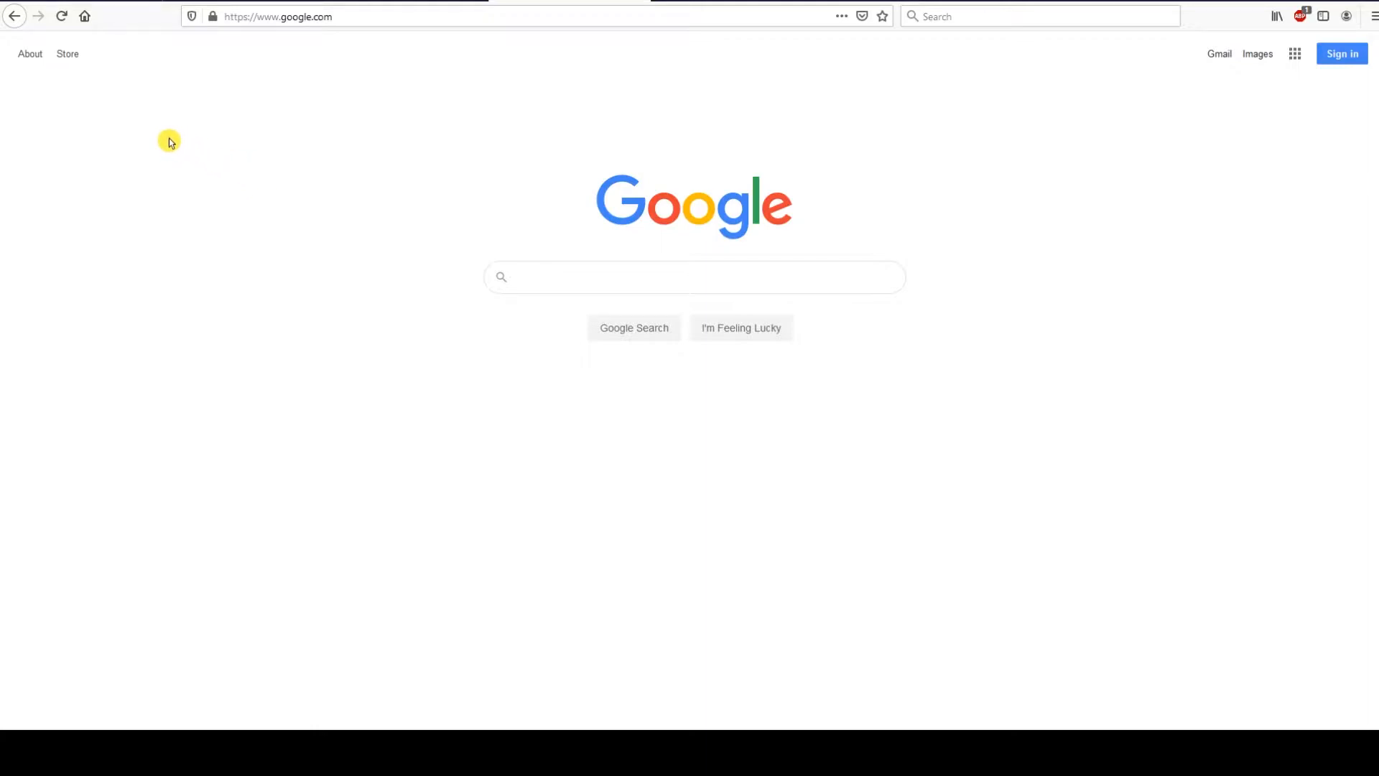
mouse_move(124, 24)
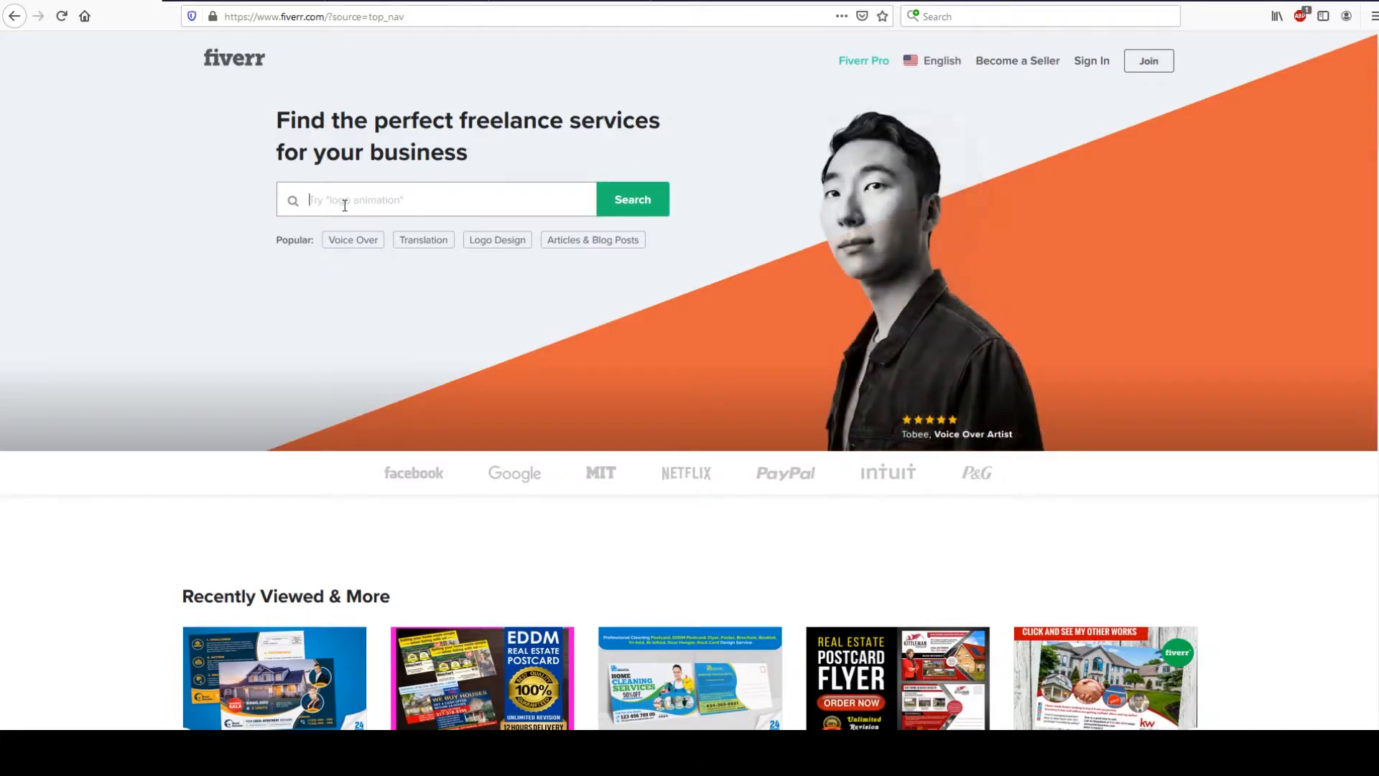
Search Fiverr for 'real estate postcard' and open the mistu_dgr postcard design gig.
type("real estate")
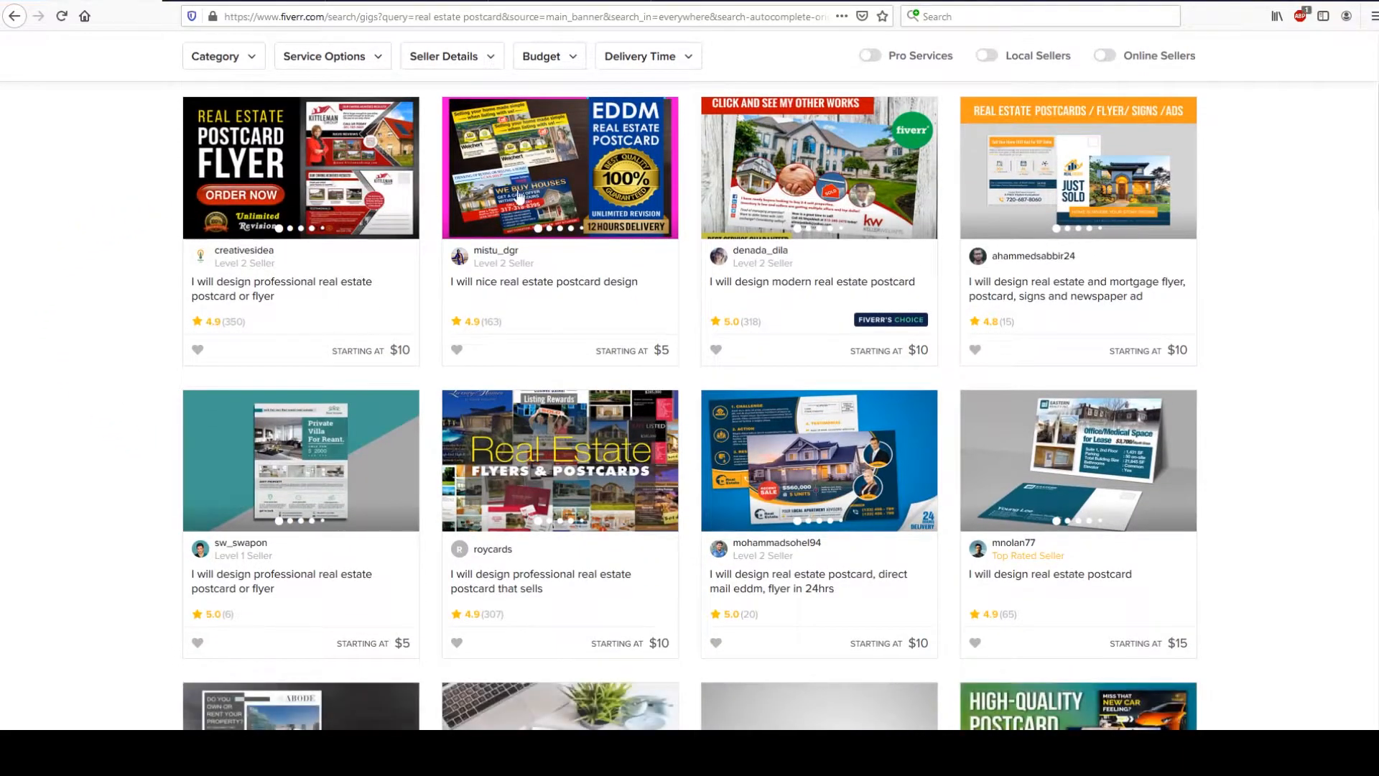
scroll("down", 3)
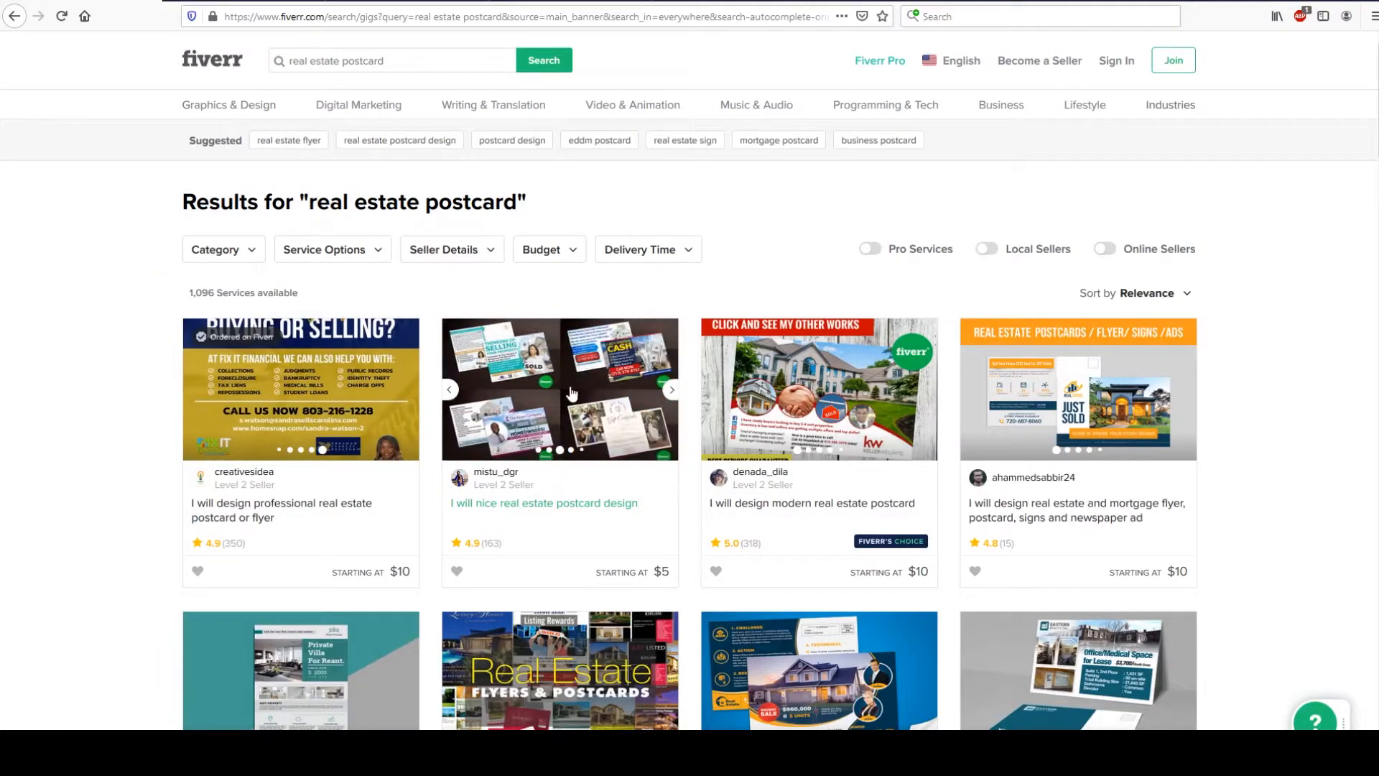
left_click(543, 503)
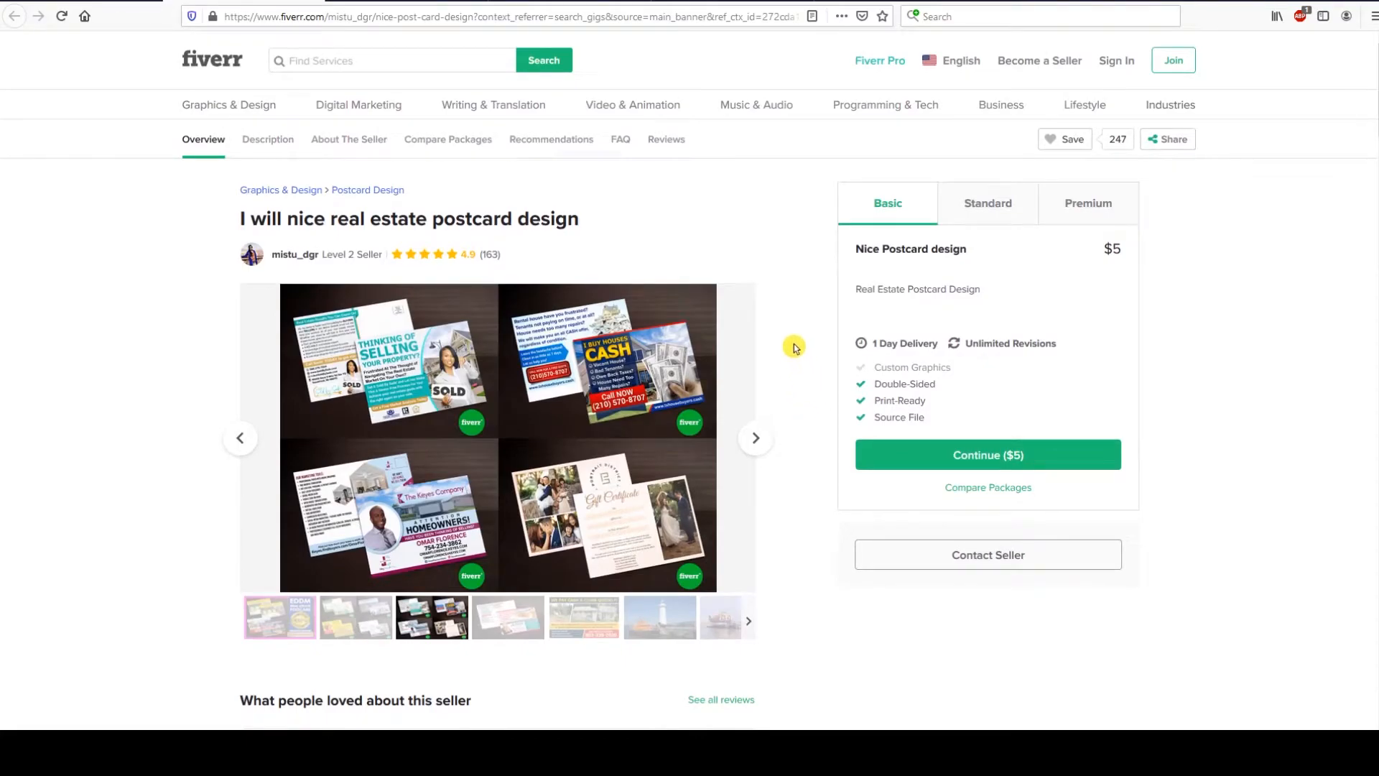
mouse_move(1051, 224)
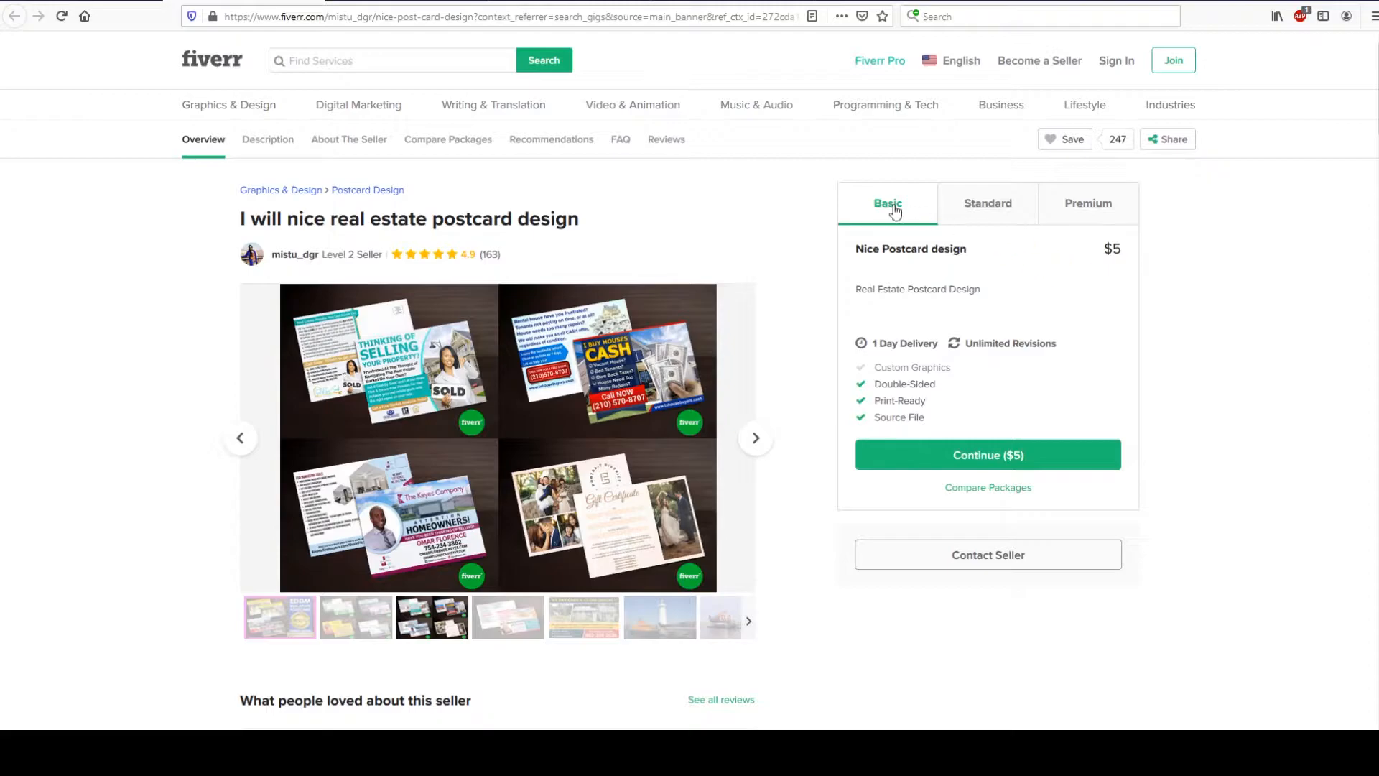
mouse_move(987, 203)
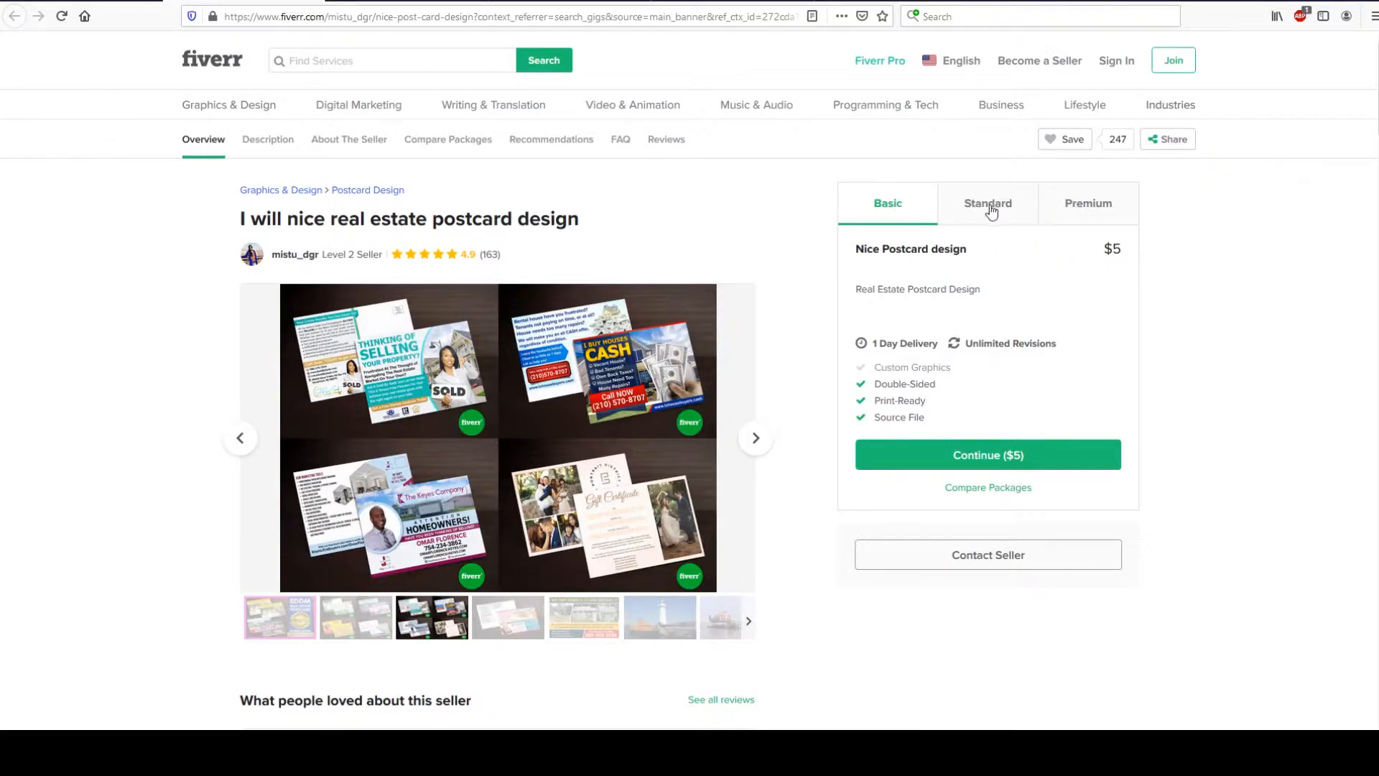
Compare the gig's Standard, Premium and Basic ($5) package prices.
left_click(987, 202)
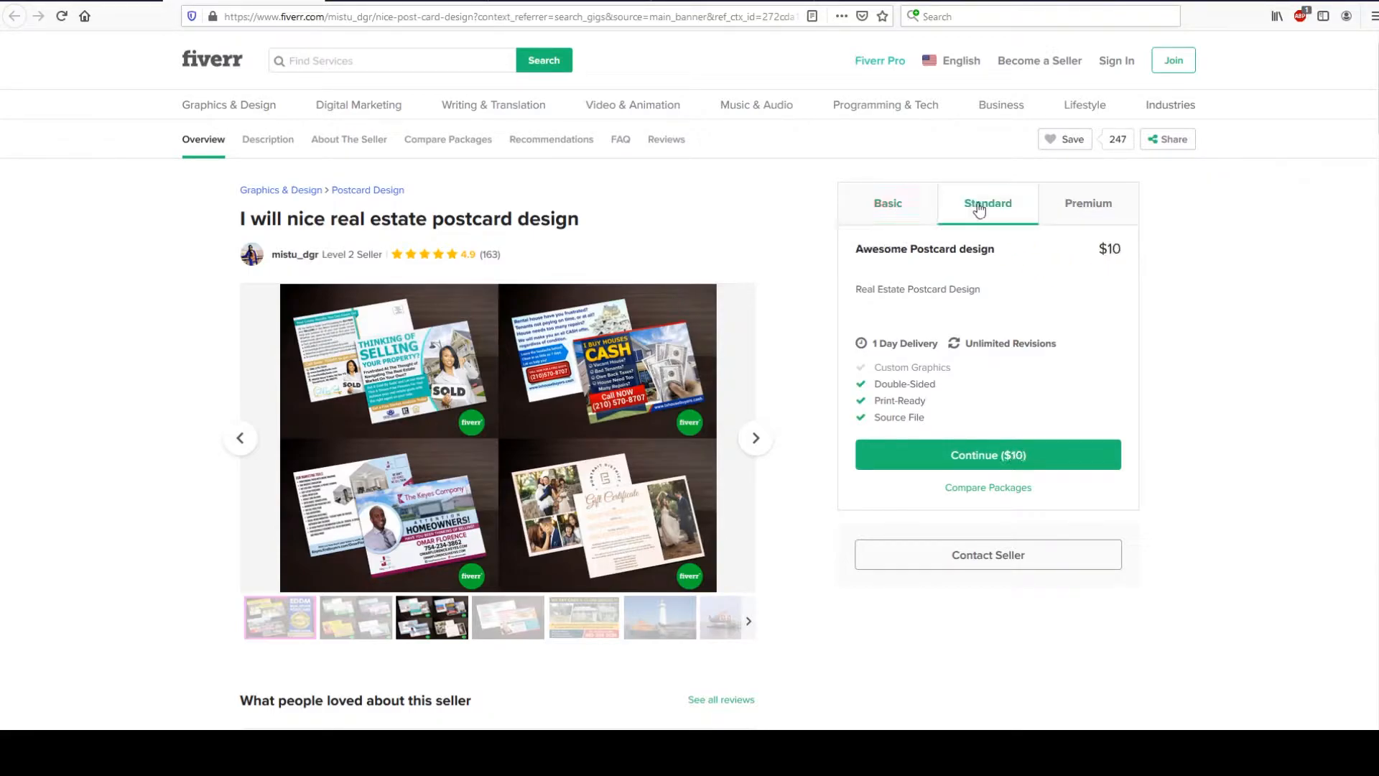
left_click(1088, 203)
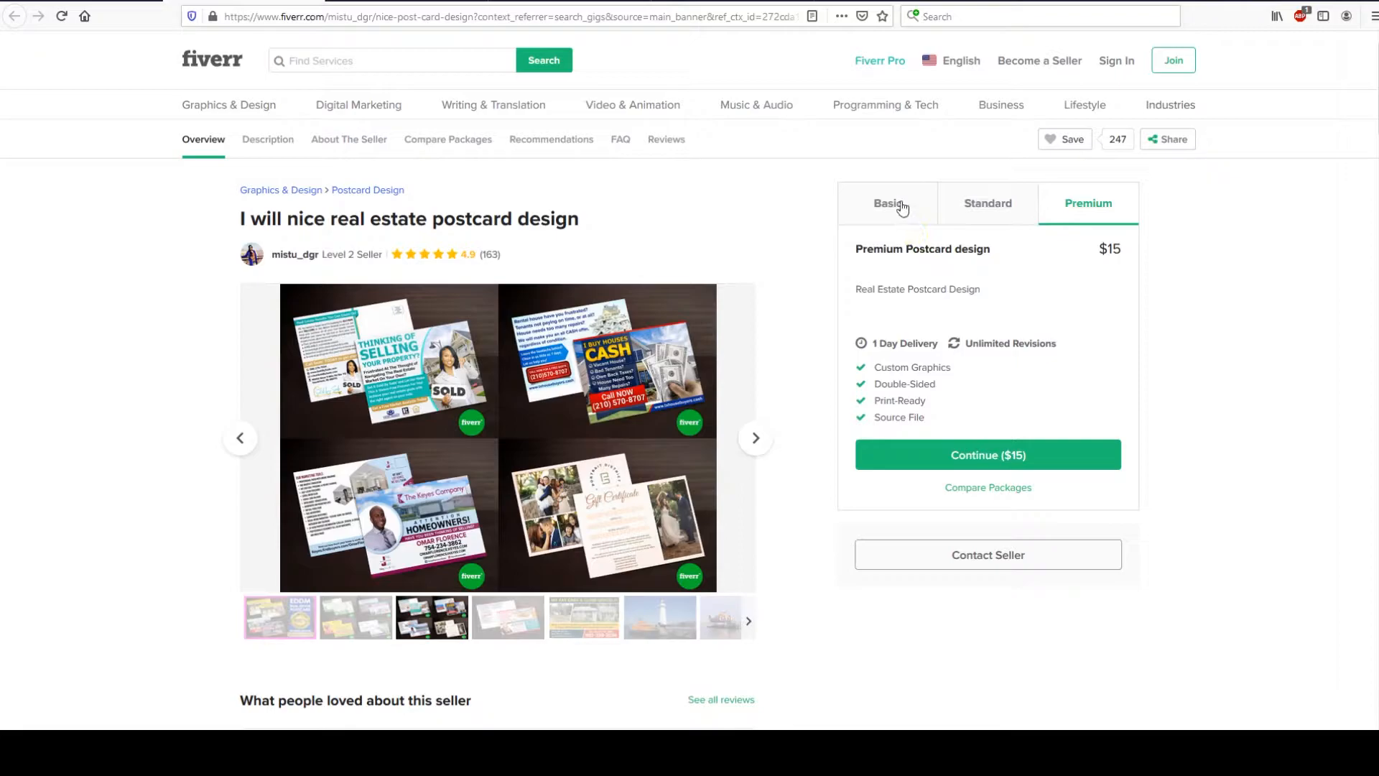
left_click(887, 203)
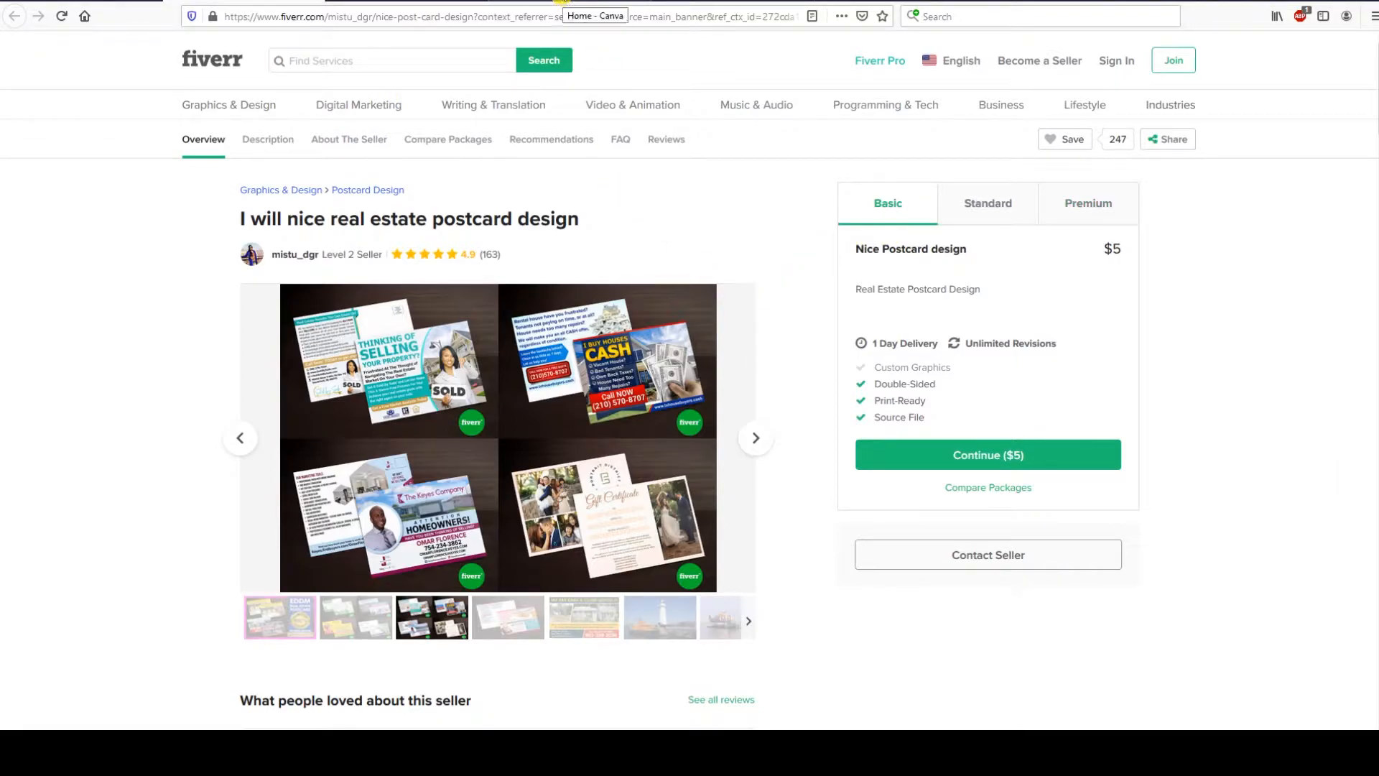
Switch to the Canva home page and dismiss the design search suggestions.
left_click(595, 15)
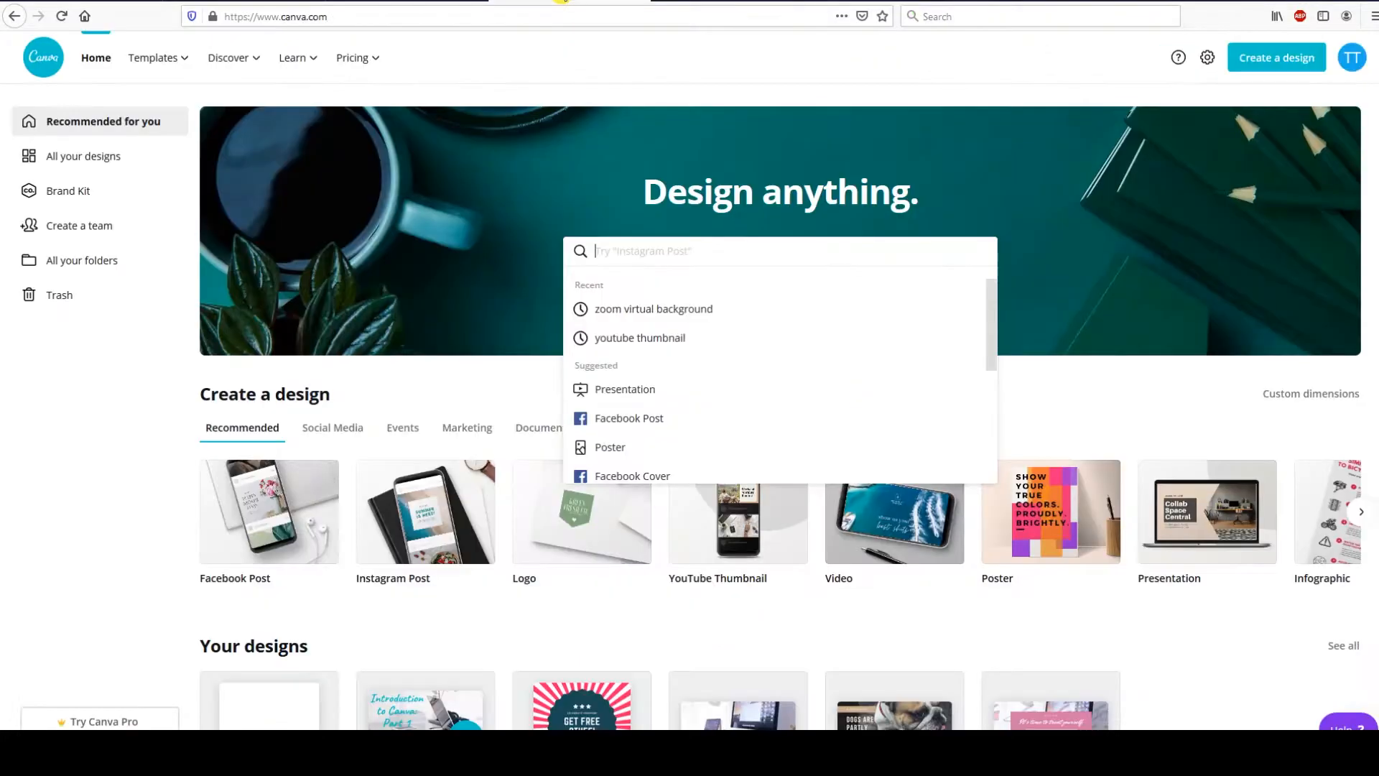
left_click(204, 208)
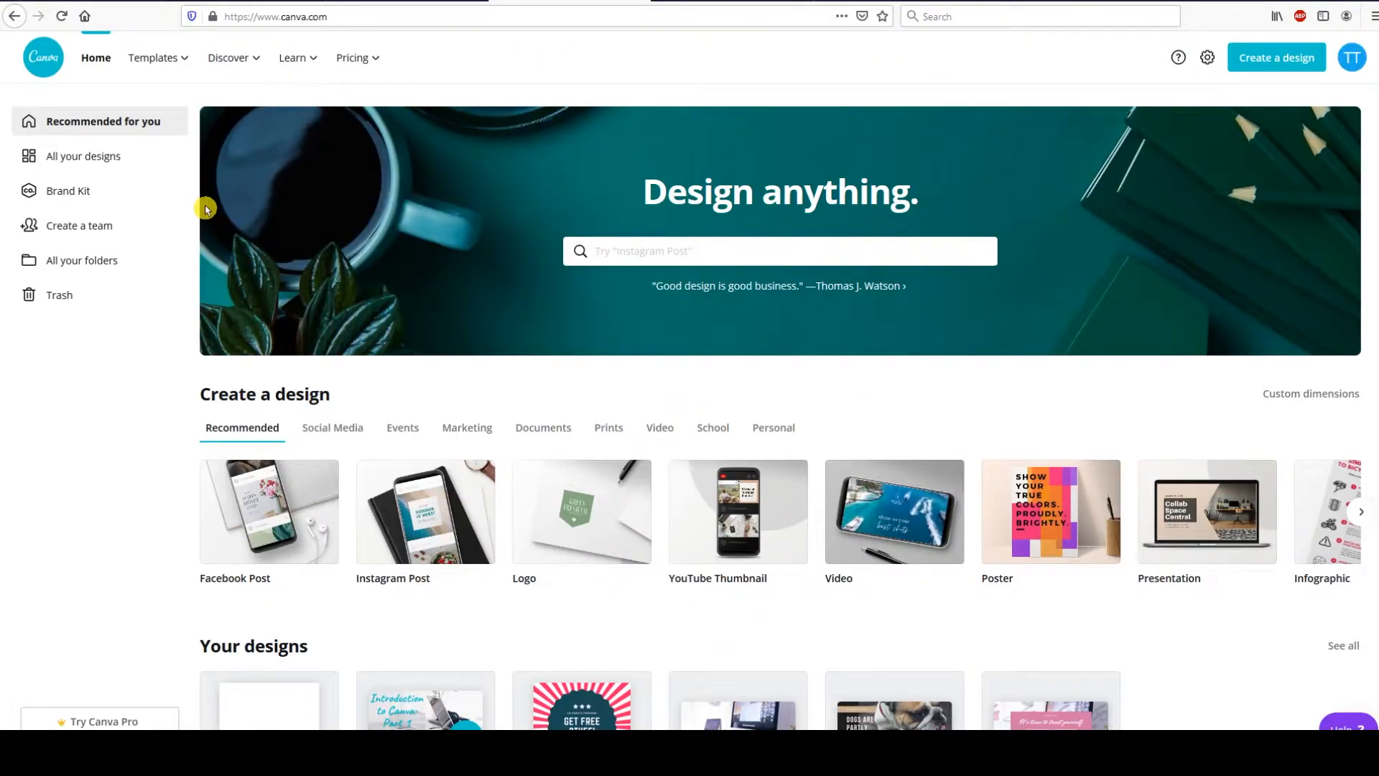
mouse_move(1043, 97)
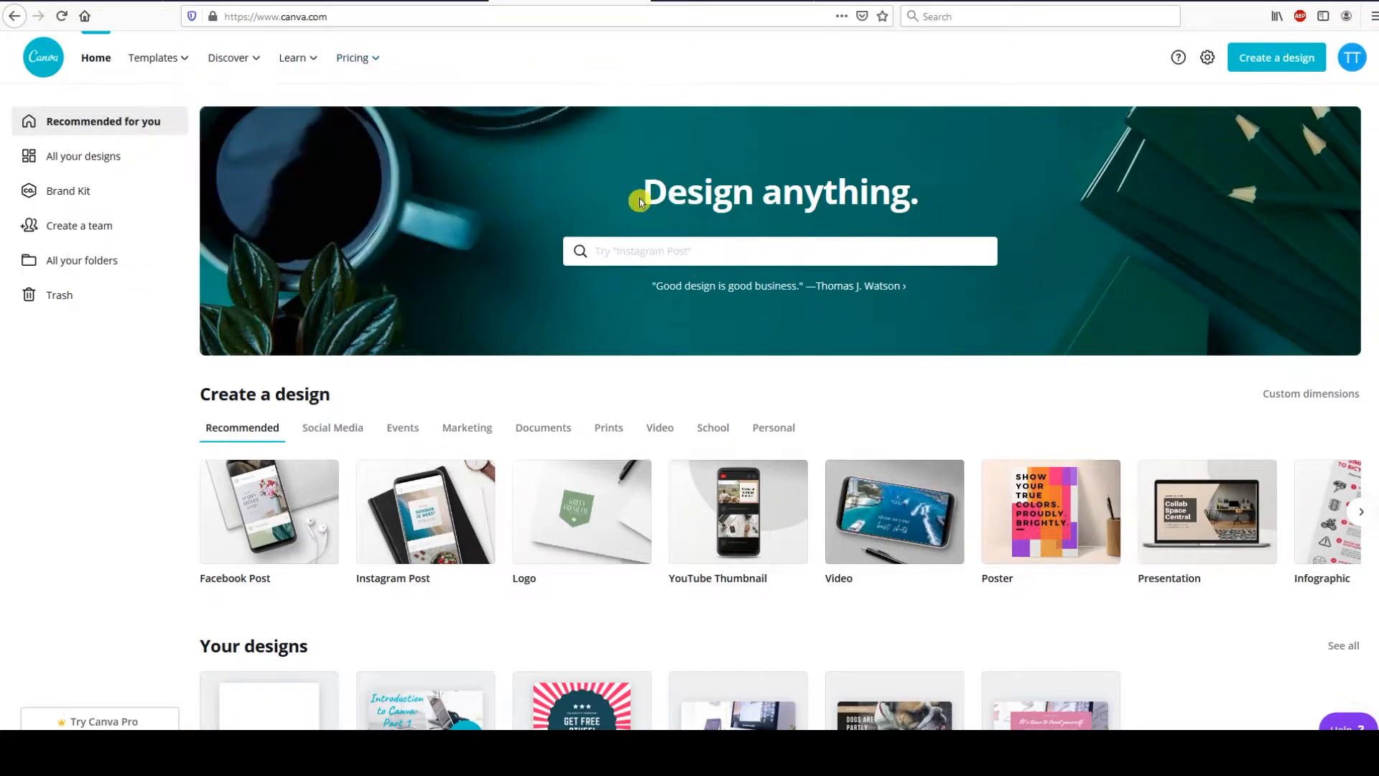
mouse_move(464, 543)
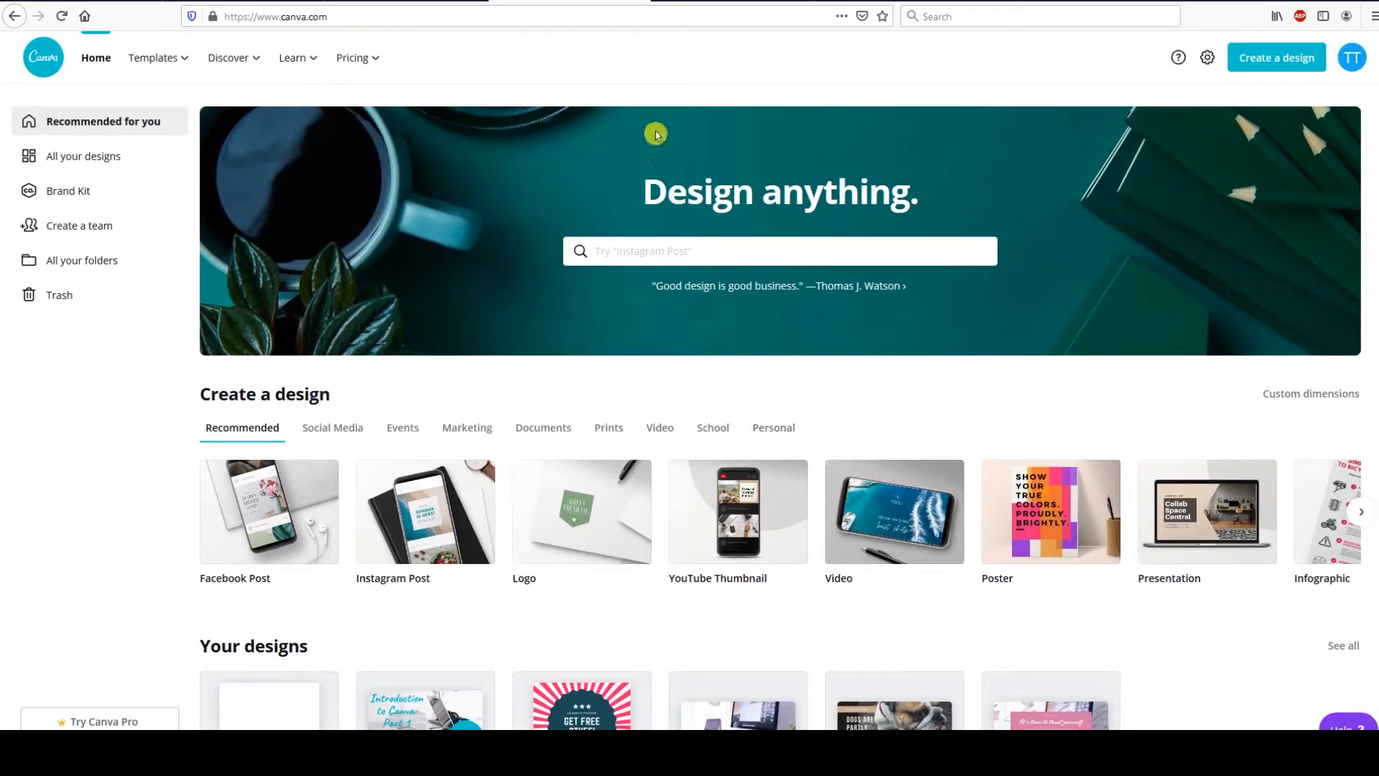
mouse_move(576, 60)
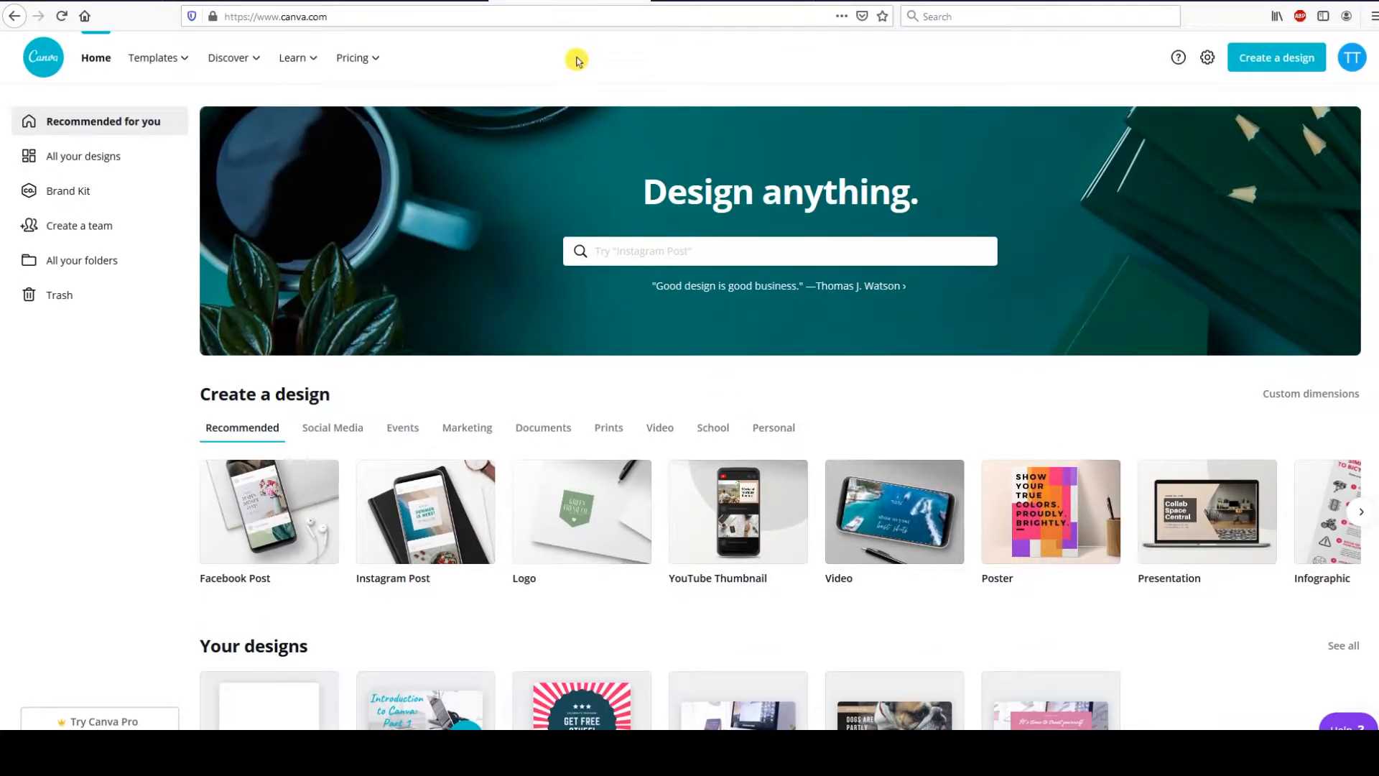
mouse_move(530, 60)
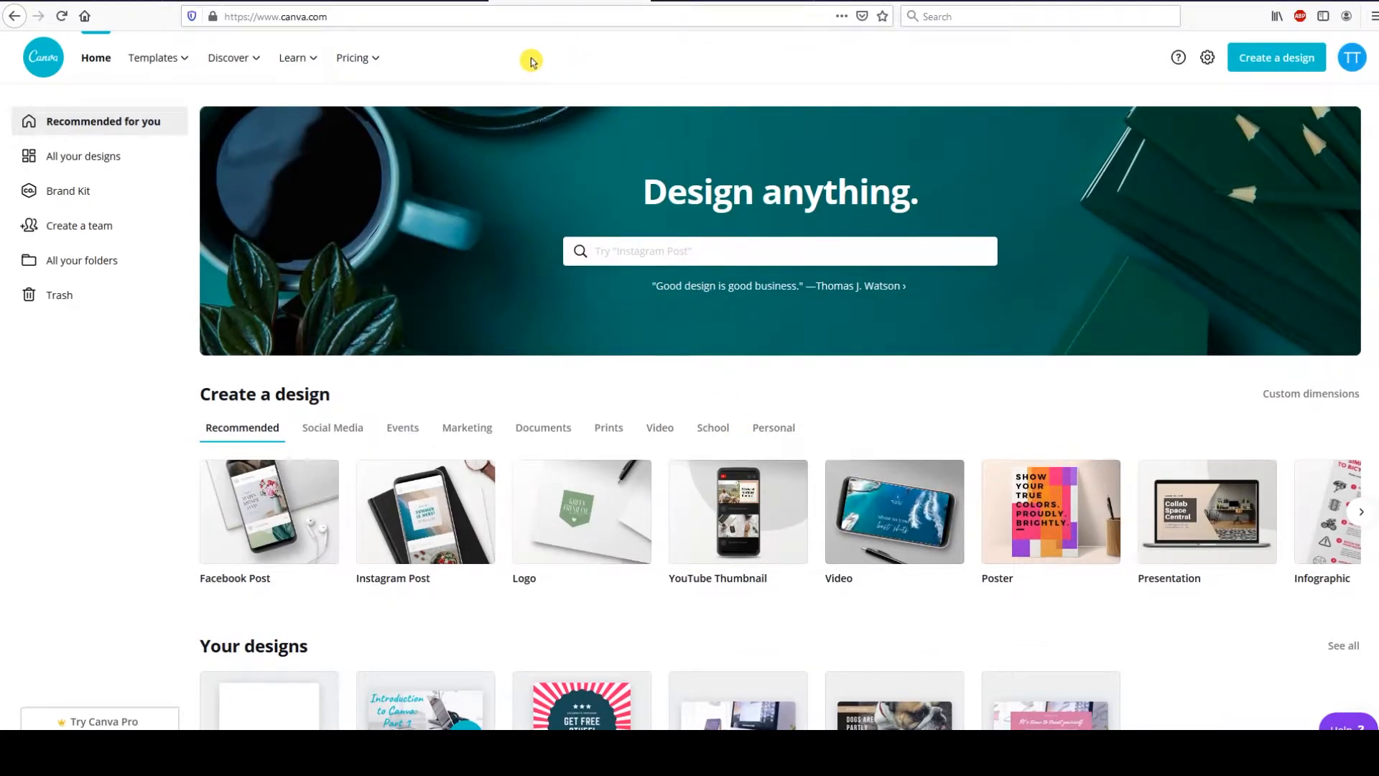
mouse_move(438, 46)
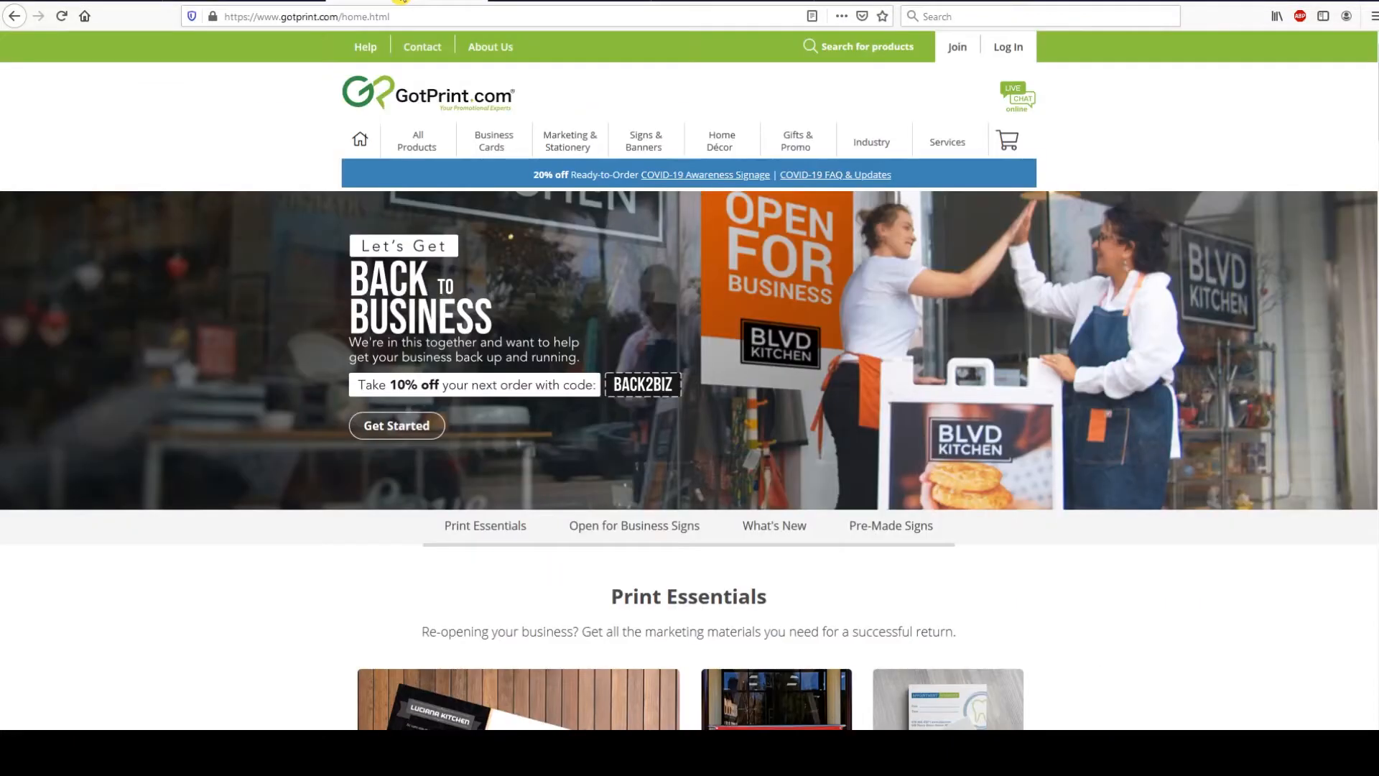
mouse_move(240, 115)
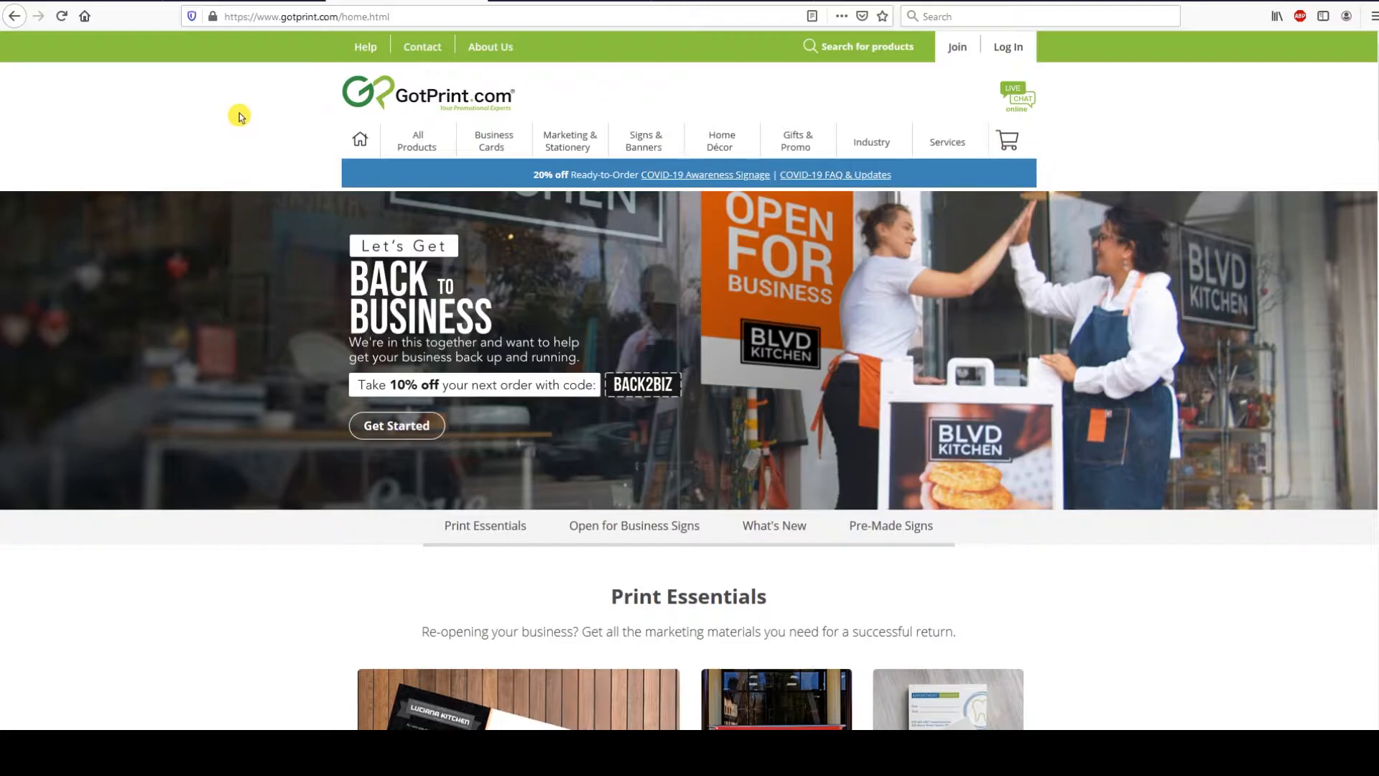
mouse_move(293, 145)
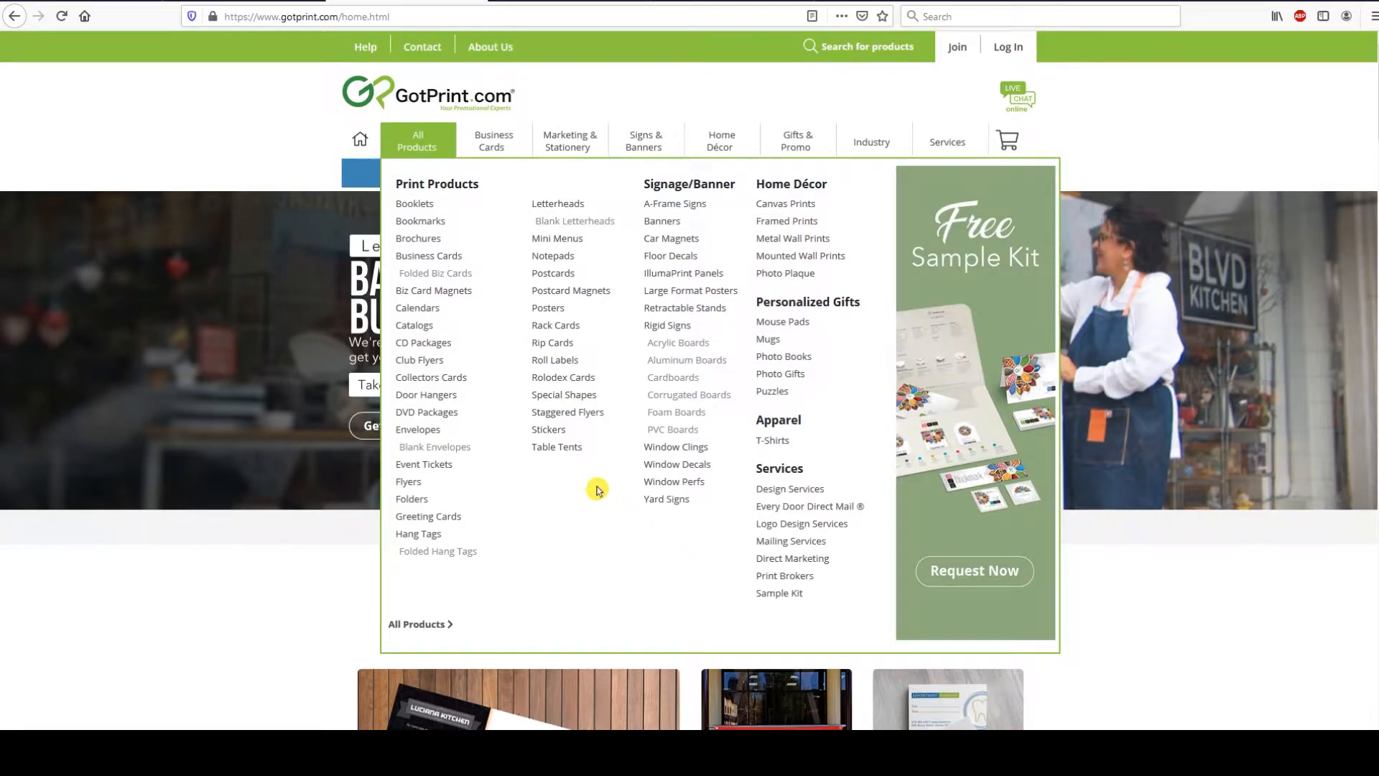
Open GotPrint's Postcards order page and show its File Setup requirements (0.1" bleed, 350 DPI, CMYK).
left_click(551, 273)
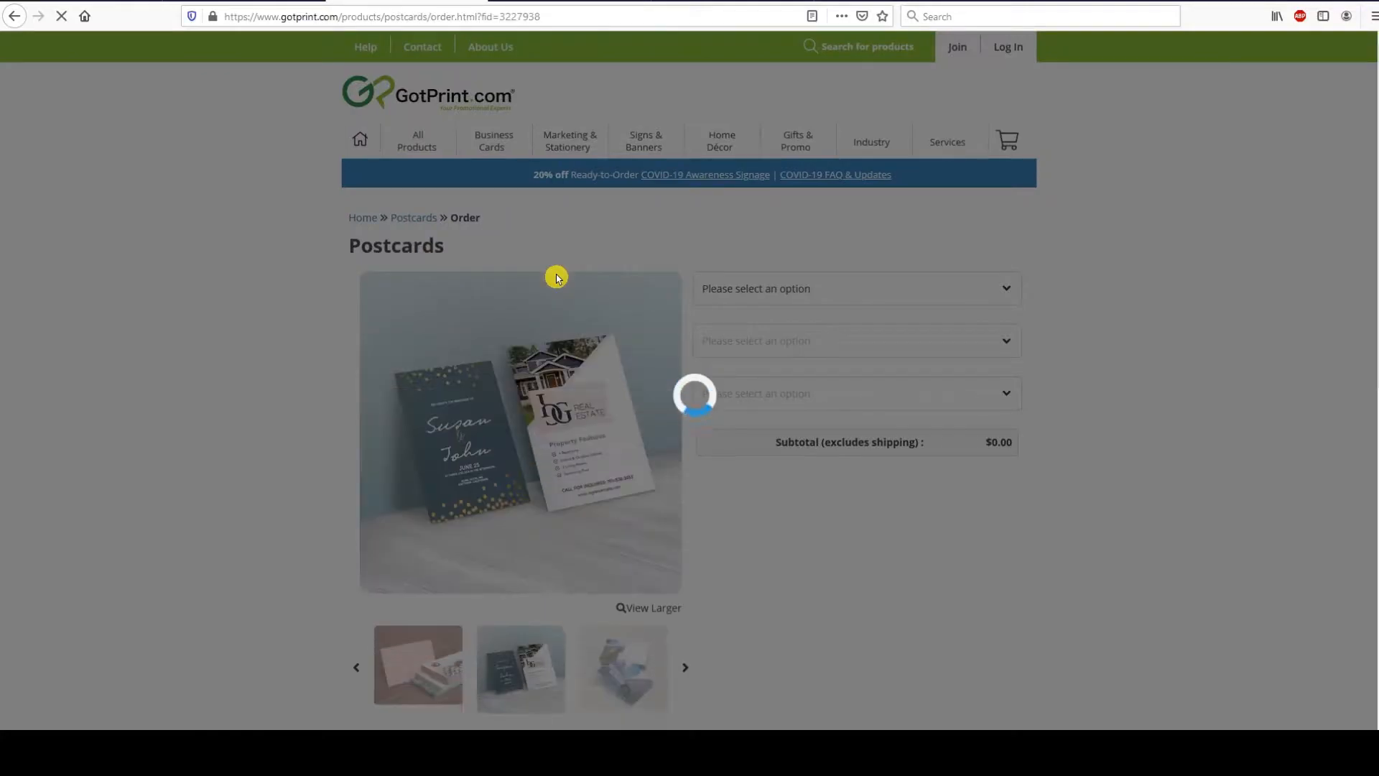
scroll("down", 3)
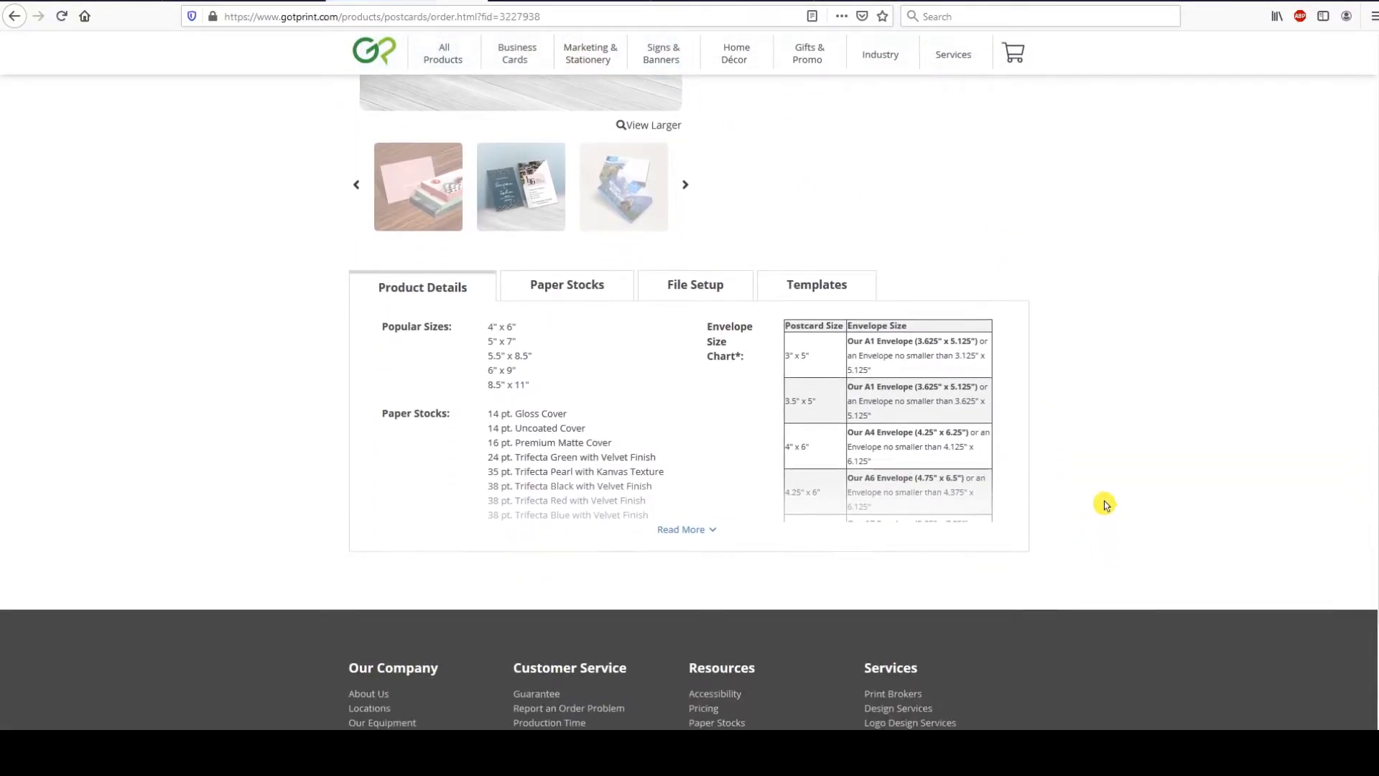
mouse_move(694, 284)
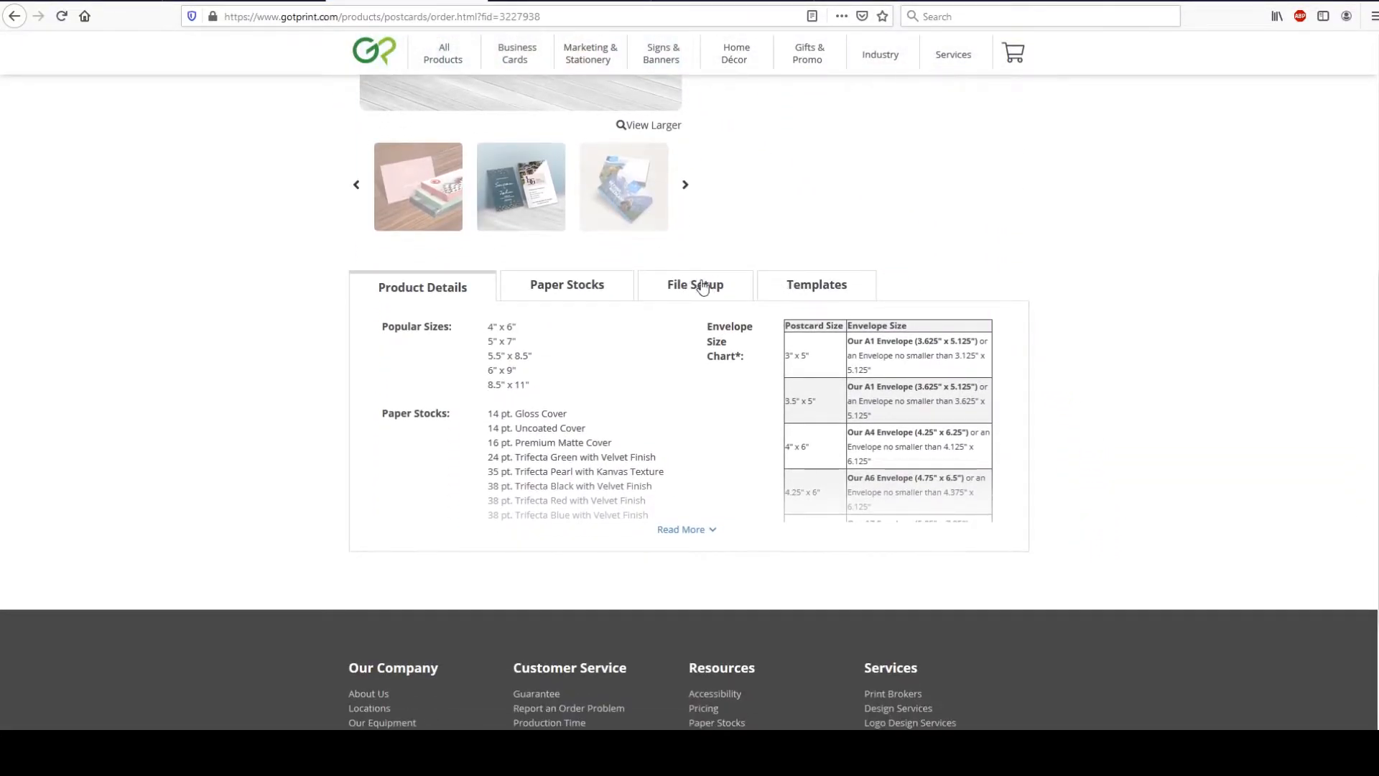
mouse_move(792, 292)
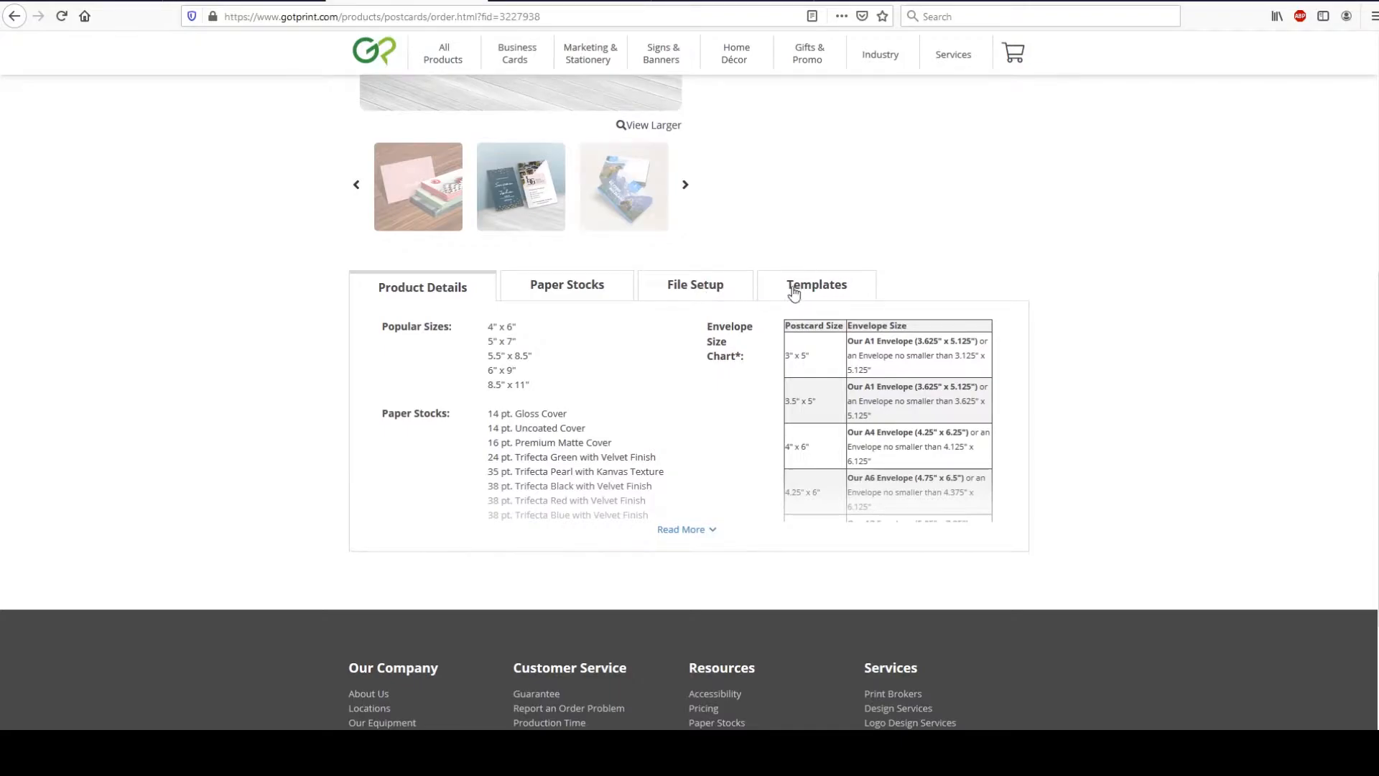
left_click(694, 284)
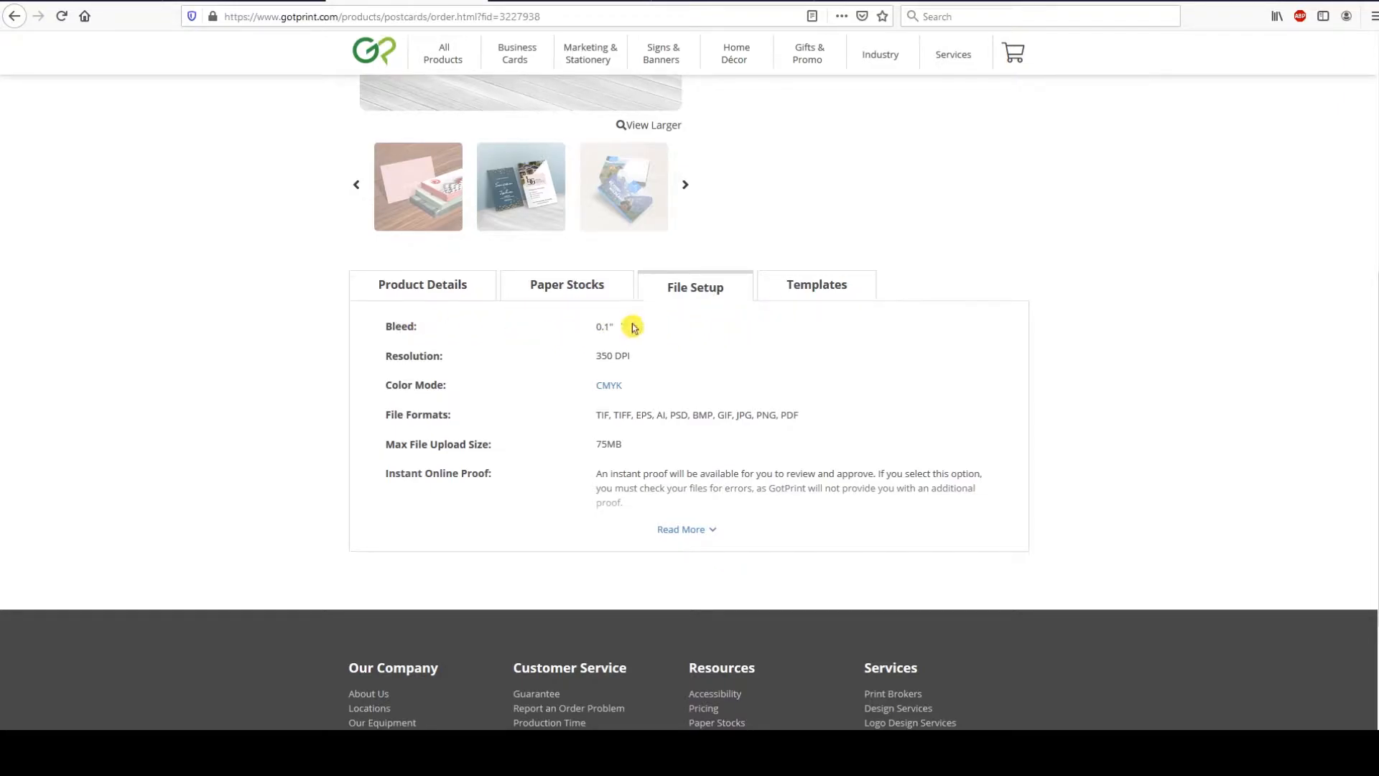
mouse_move(802, 293)
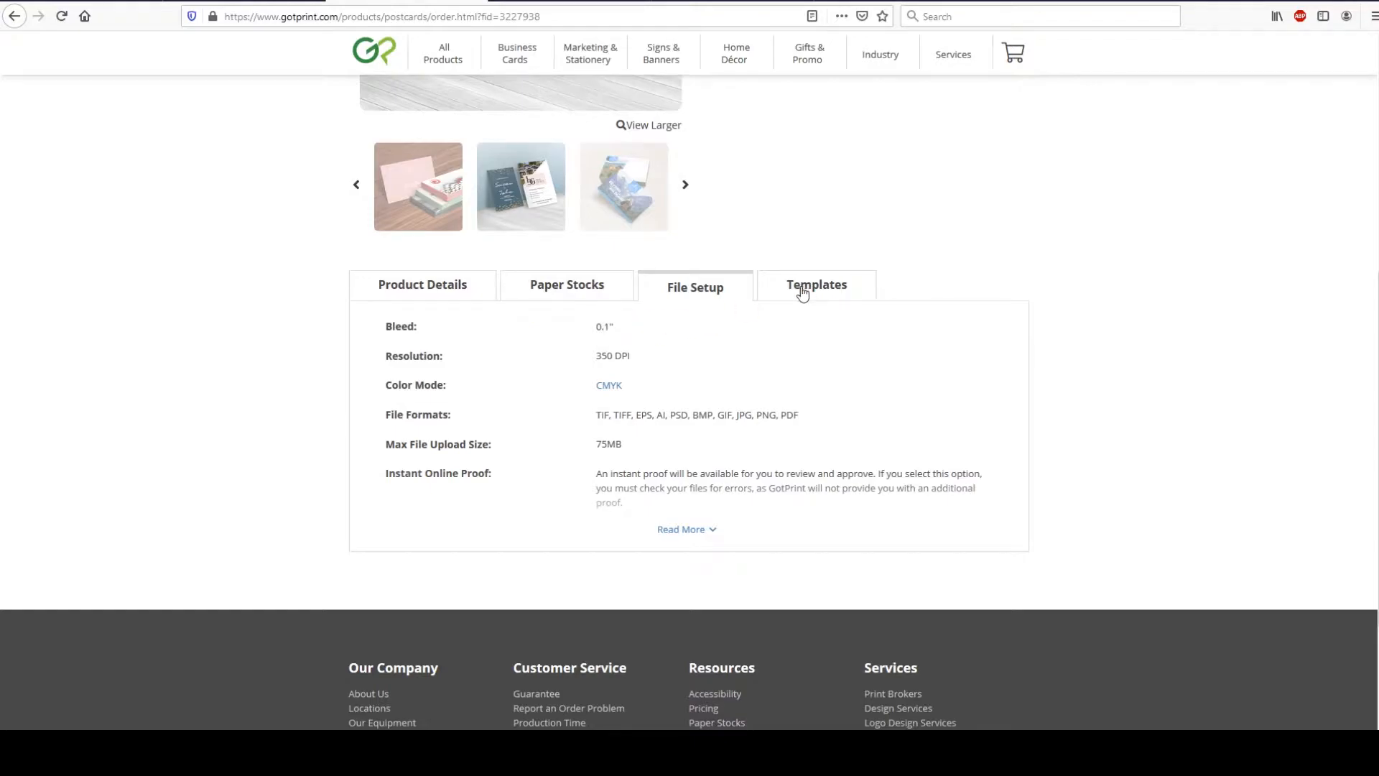
left_click(816, 284)
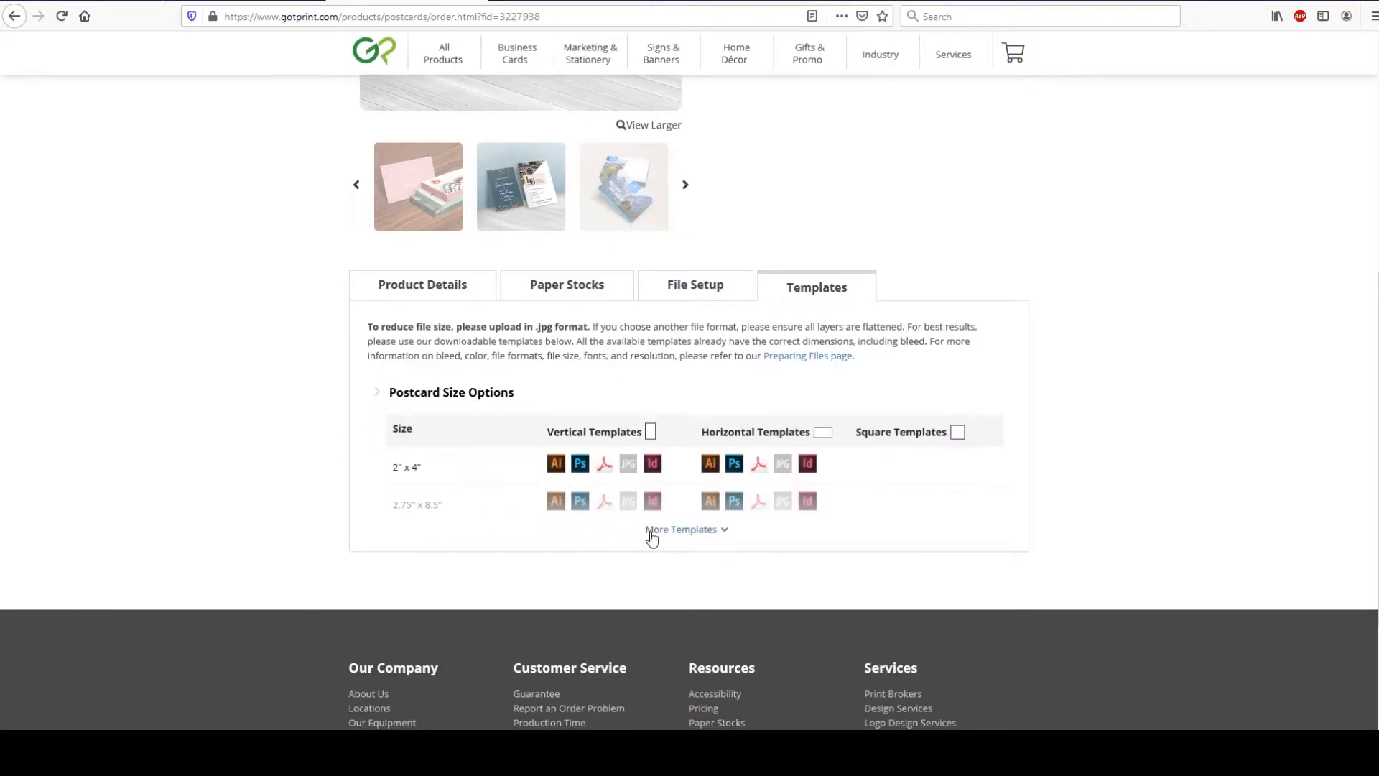
left_click(681, 529)
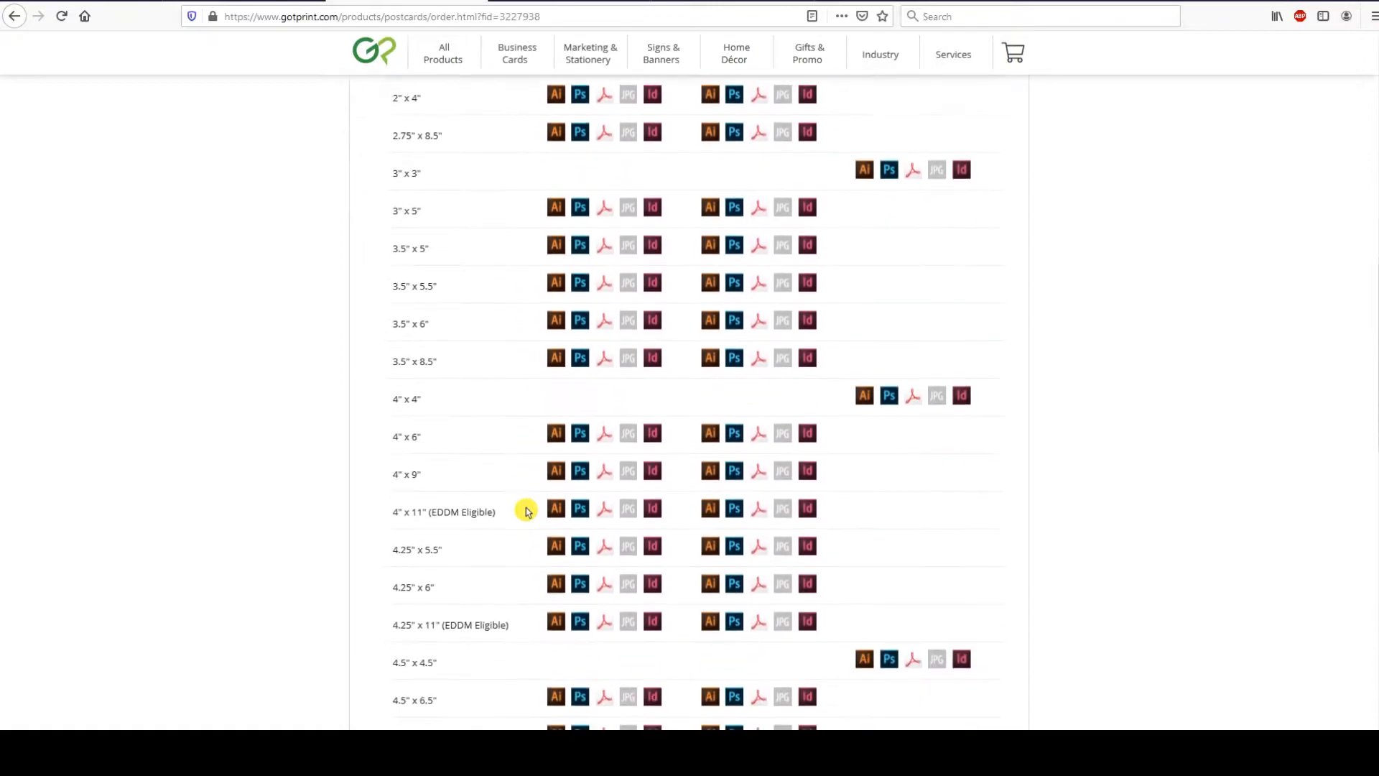
scroll("down", 3)
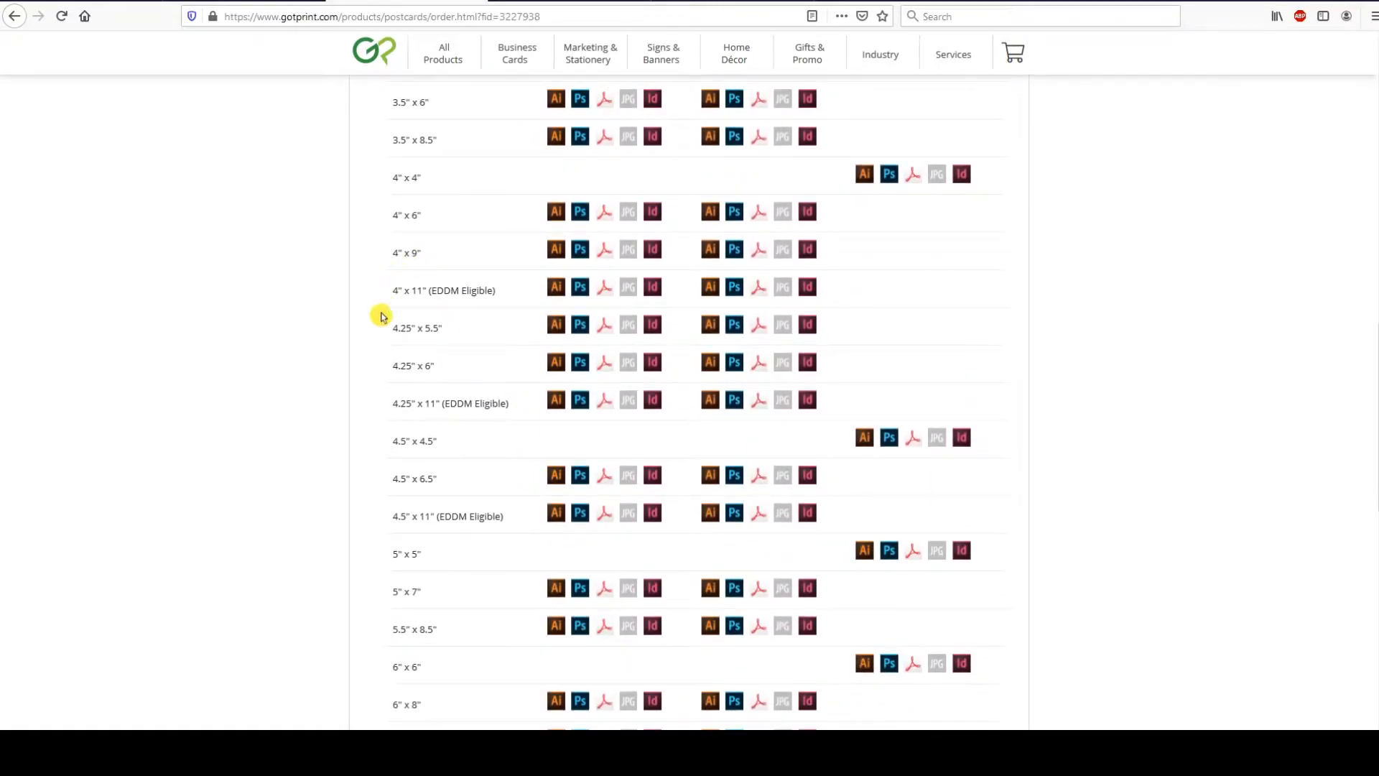
mouse_move(517, 277)
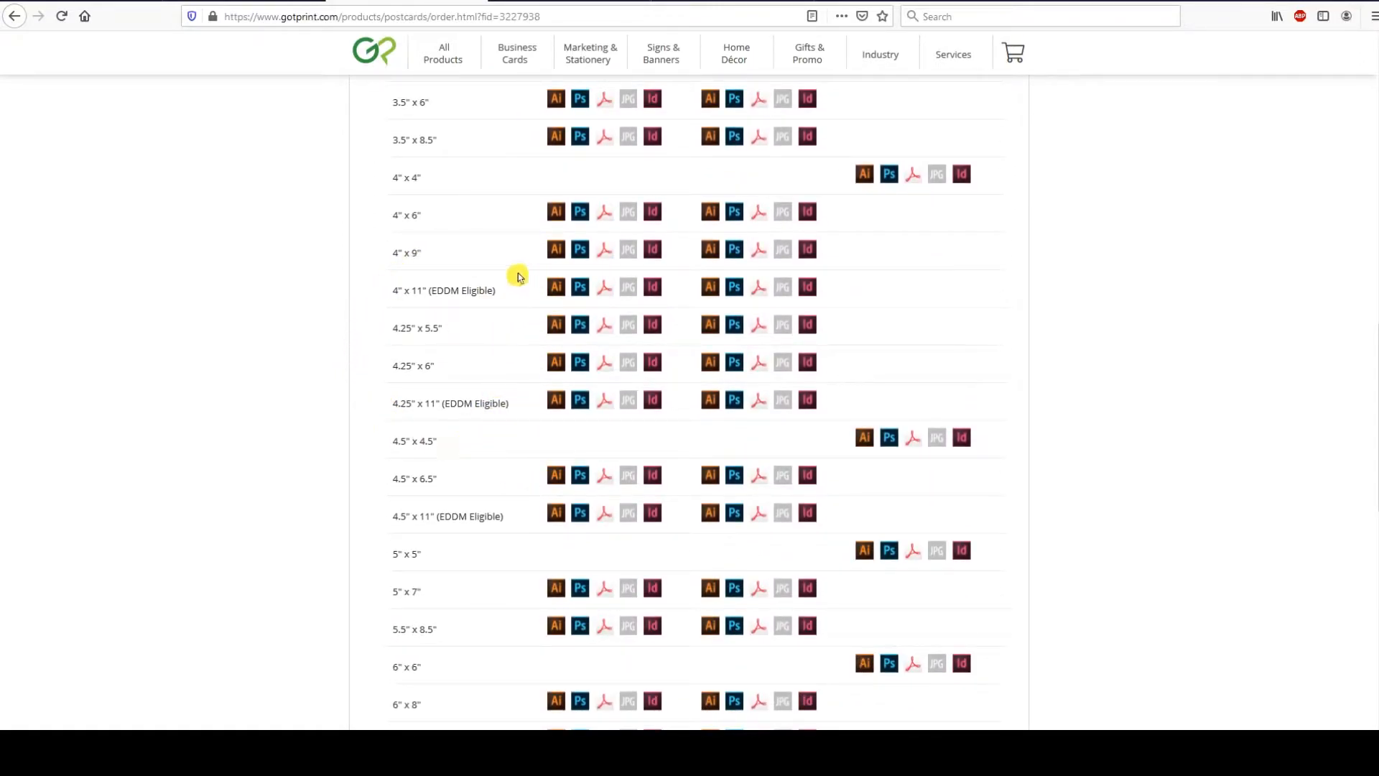
scroll("down", 3)
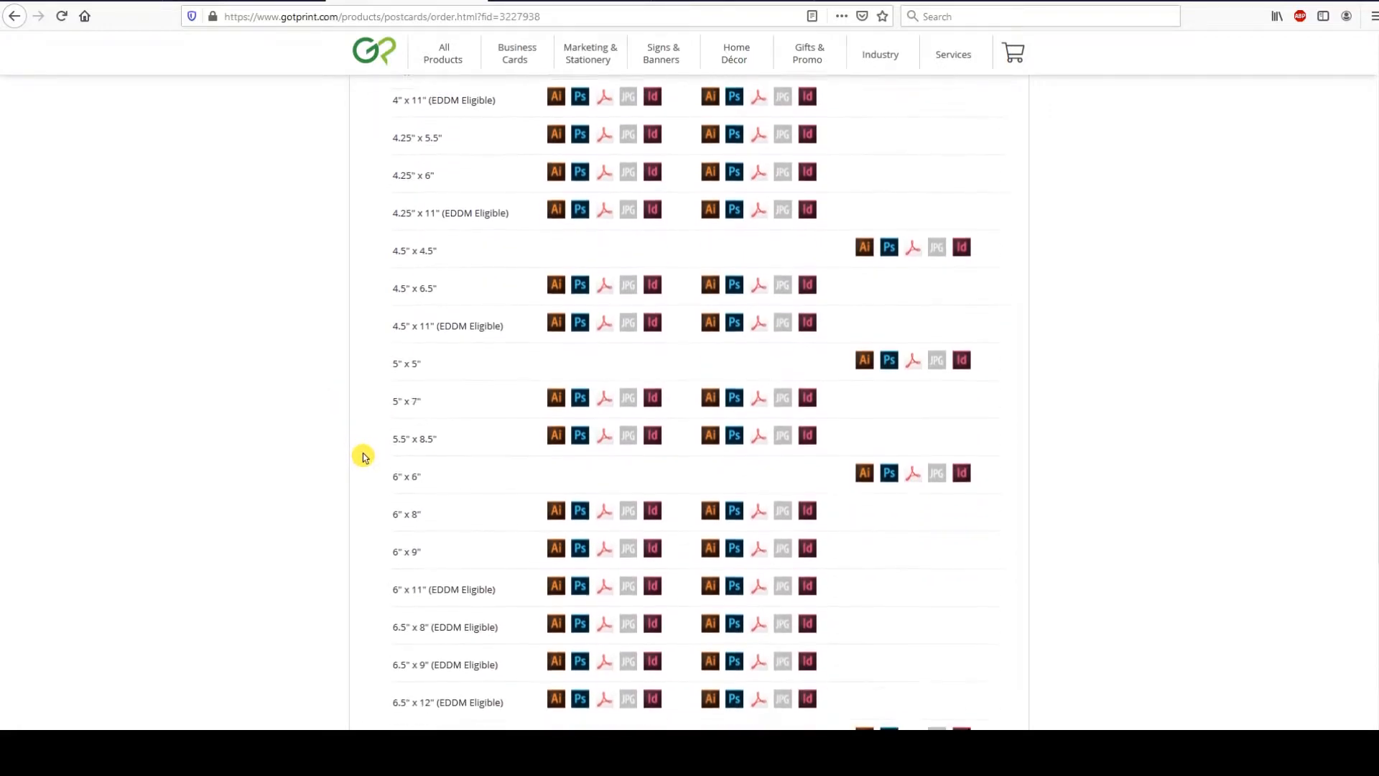
scroll("down", 3)
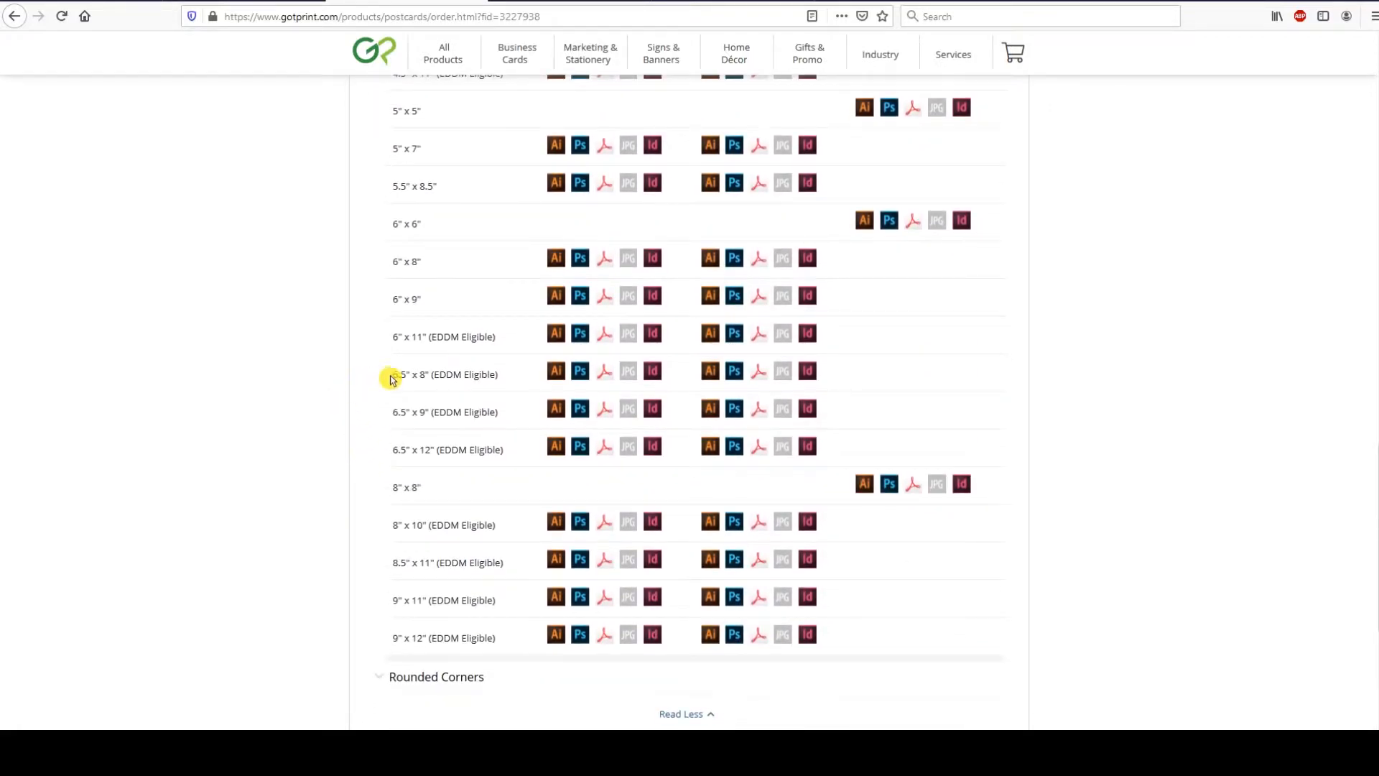
mouse_move(370, 379)
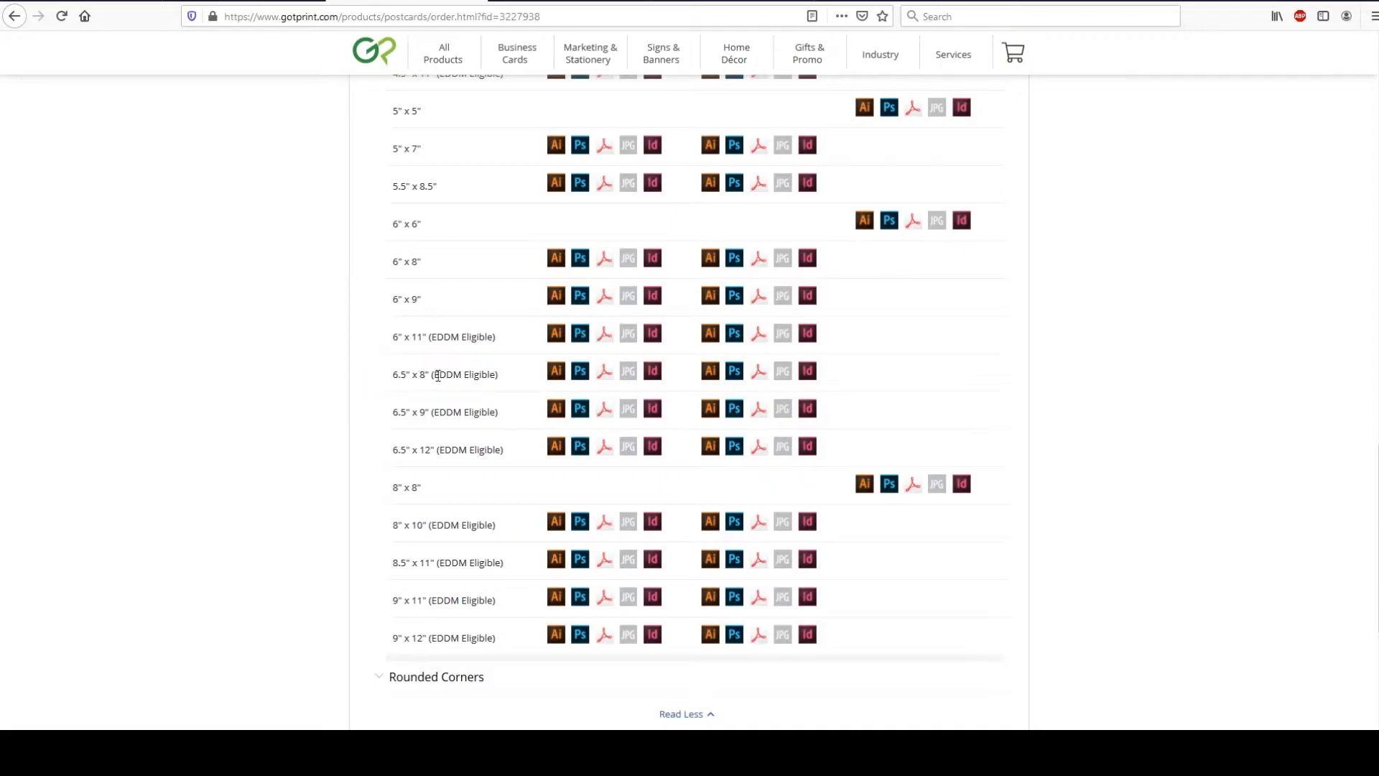
double_click(464, 374)
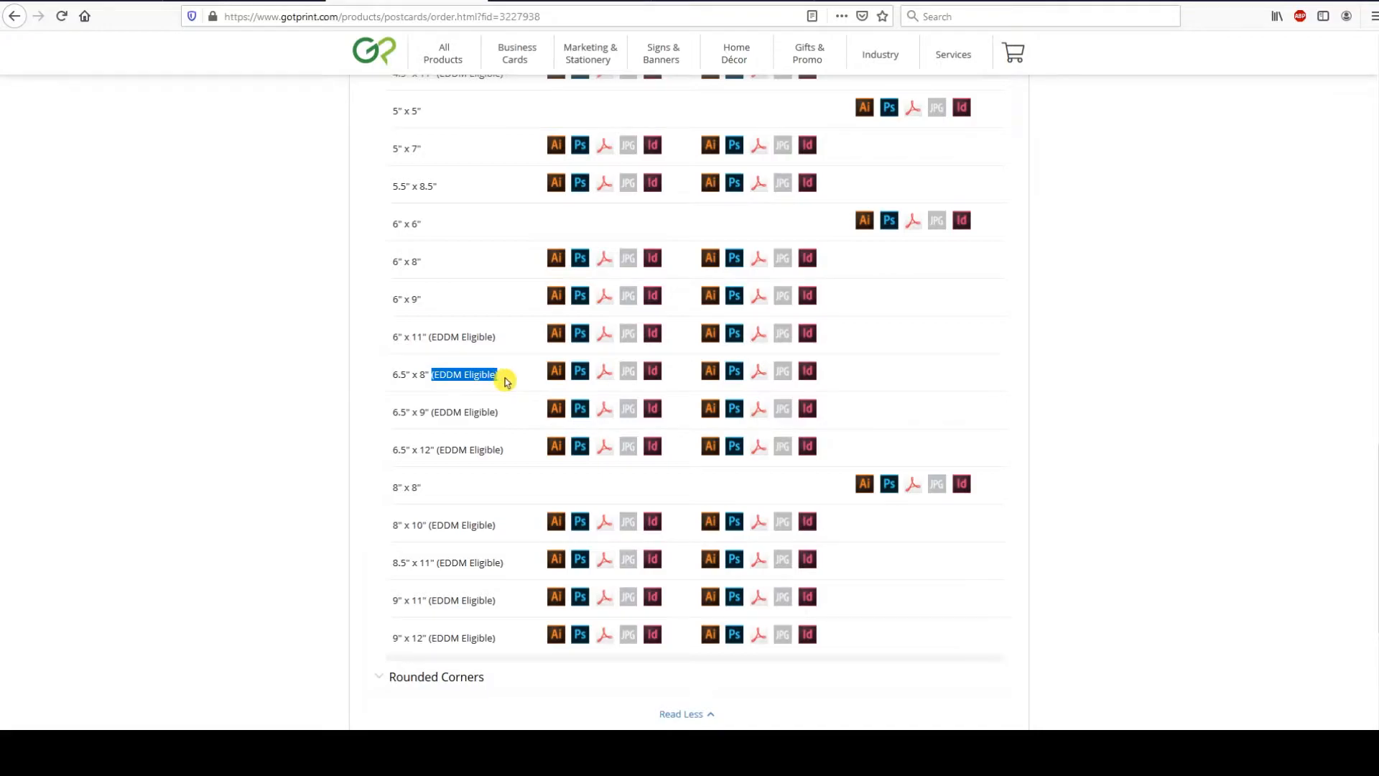
mouse_move(511, 413)
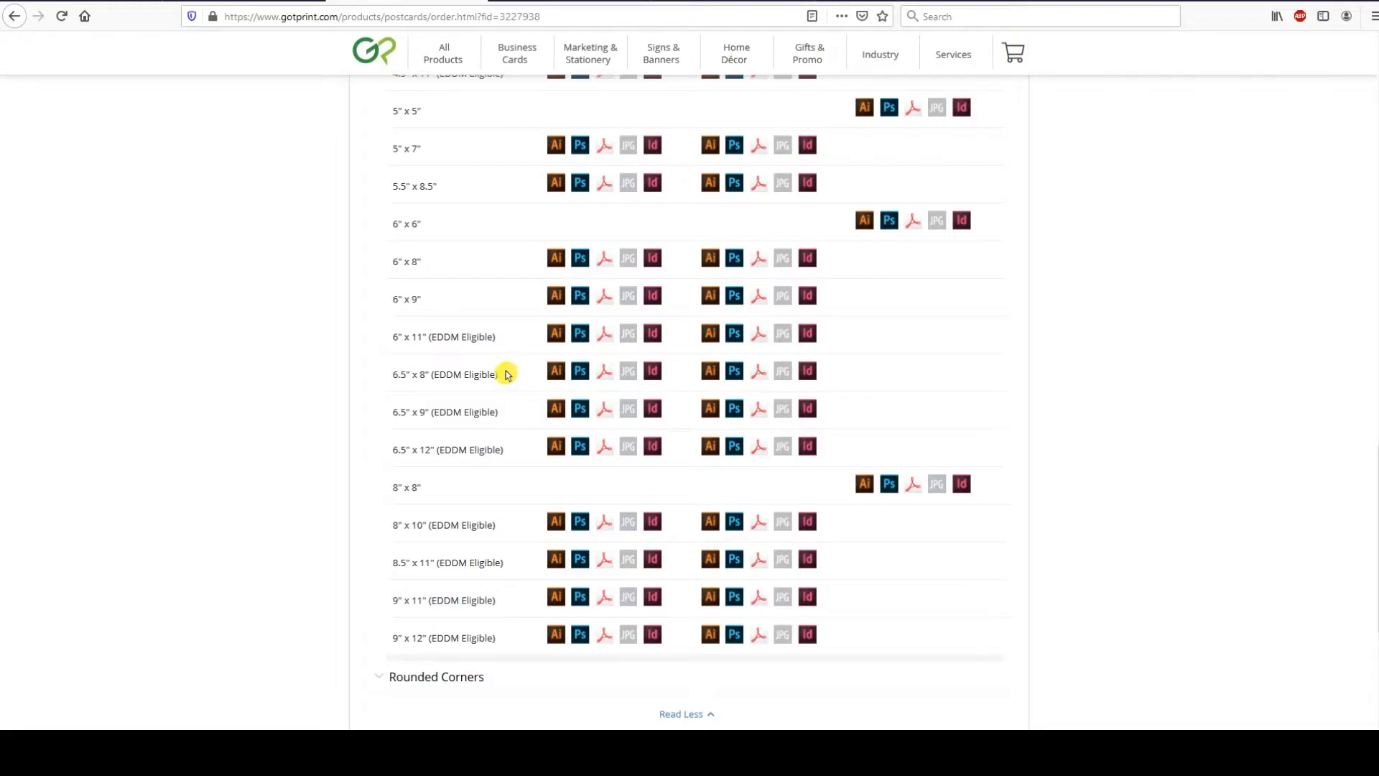
mouse_move(356, 431)
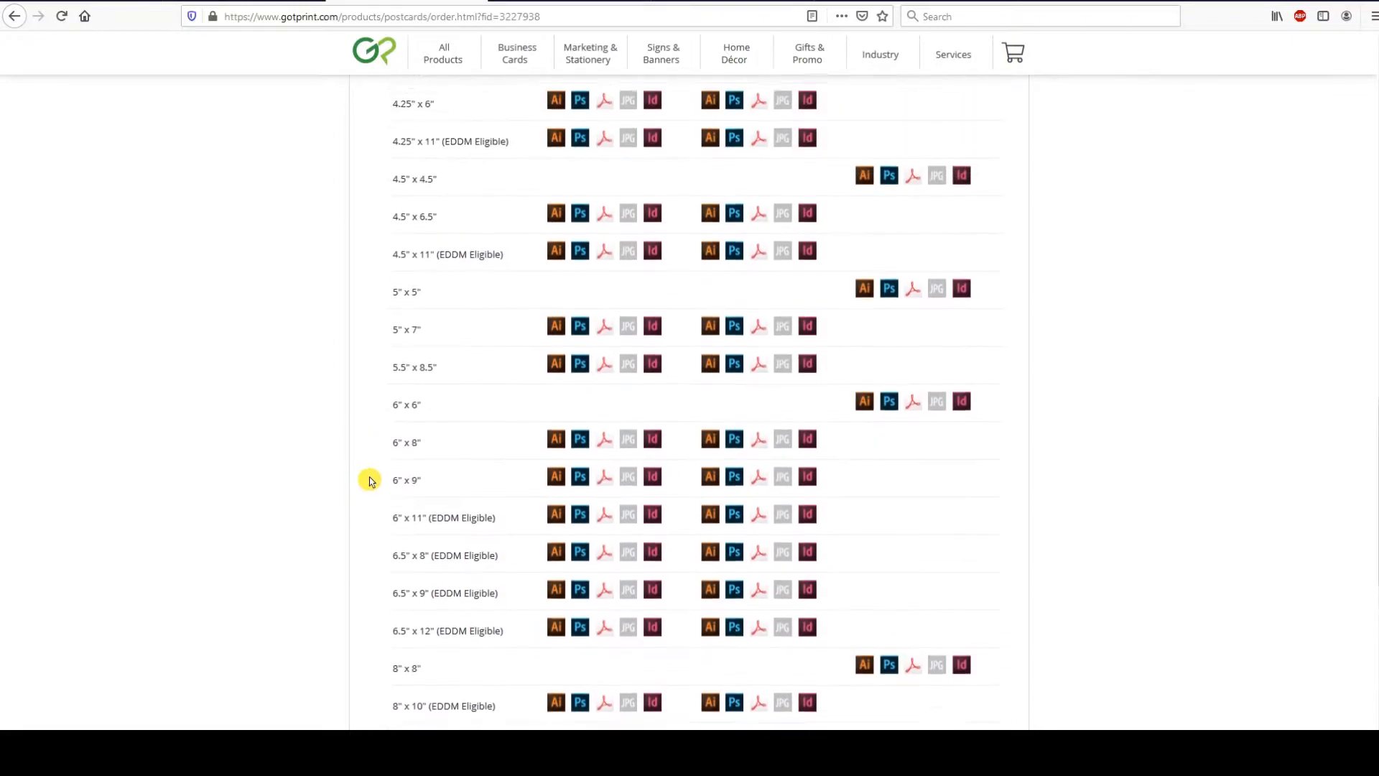
scroll("down", 3)
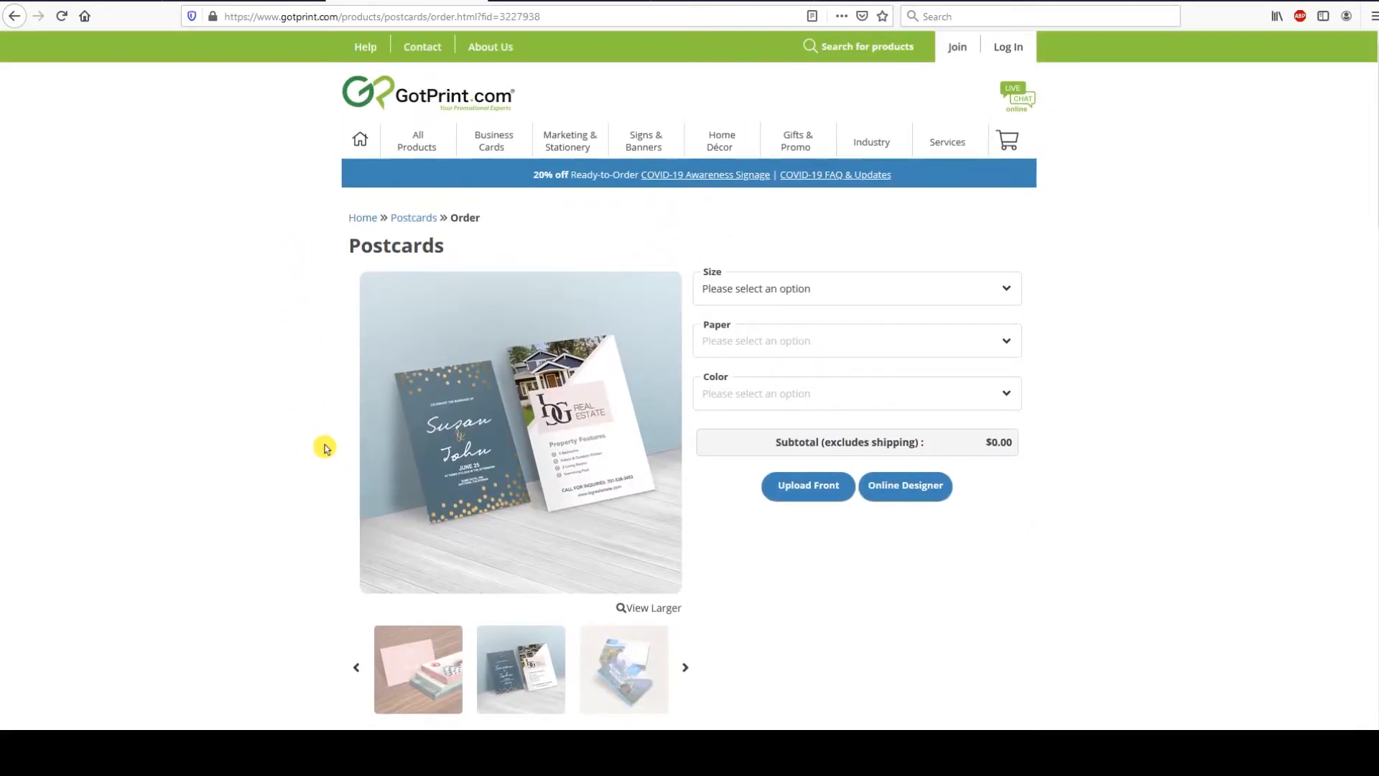
Review the postcard file setup specs, then go to GotPrint's Mailing Services page.
scroll("down", 3)
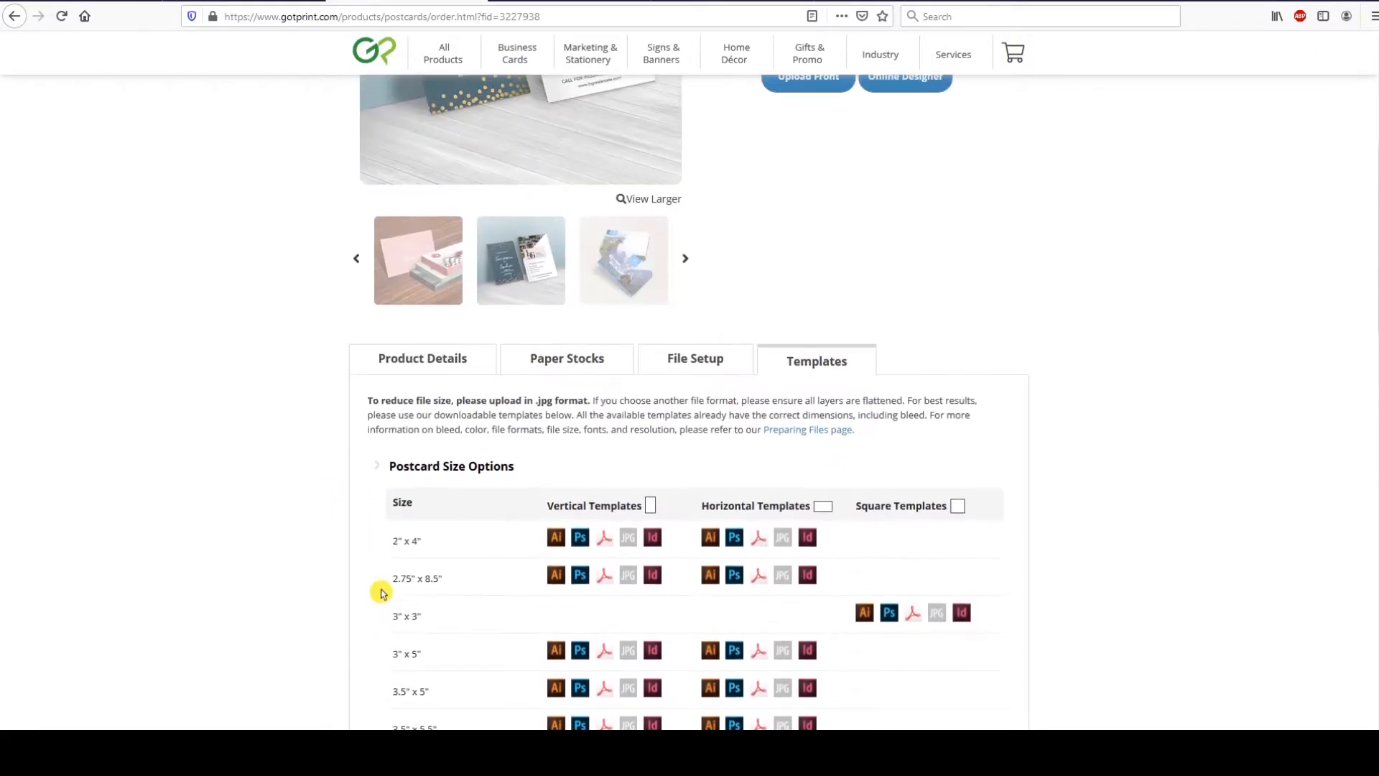
left_click(696, 357)
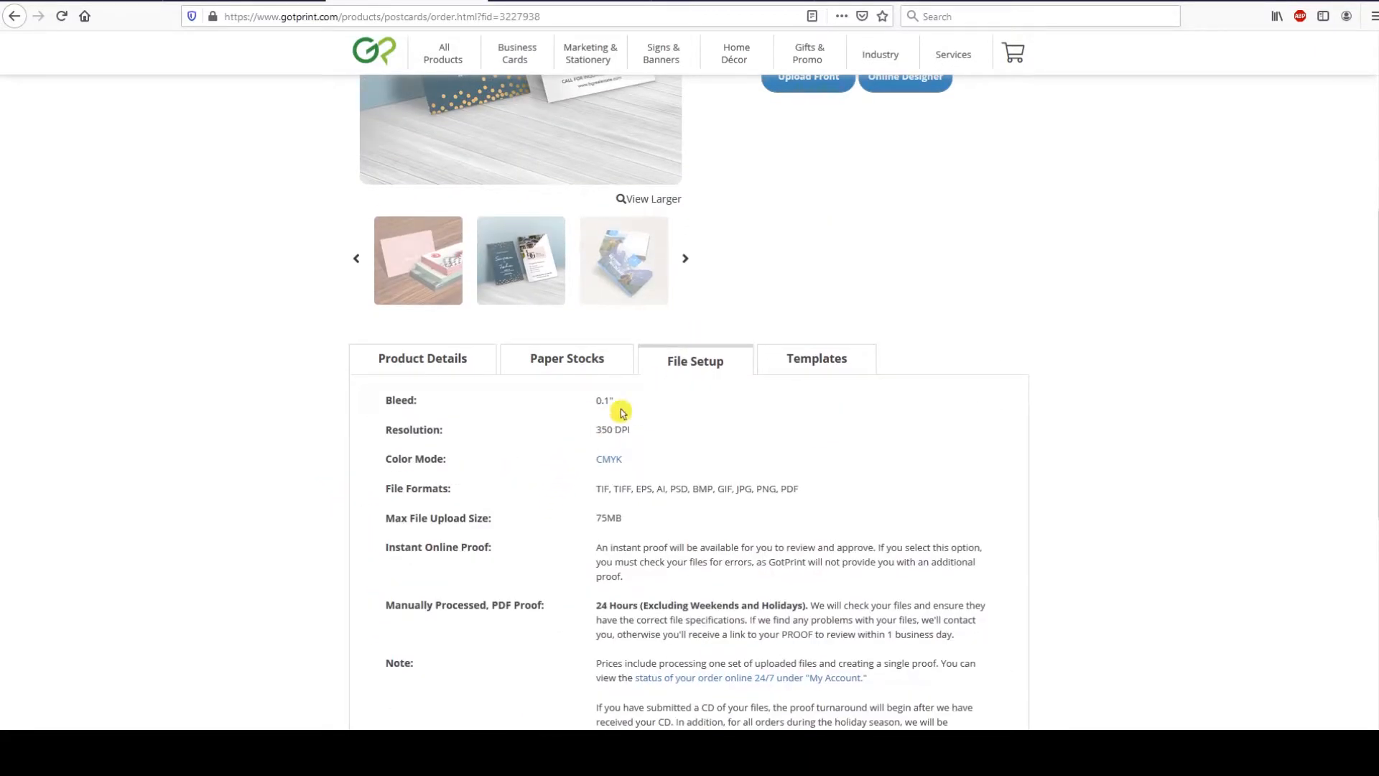
scroll("up", 3)
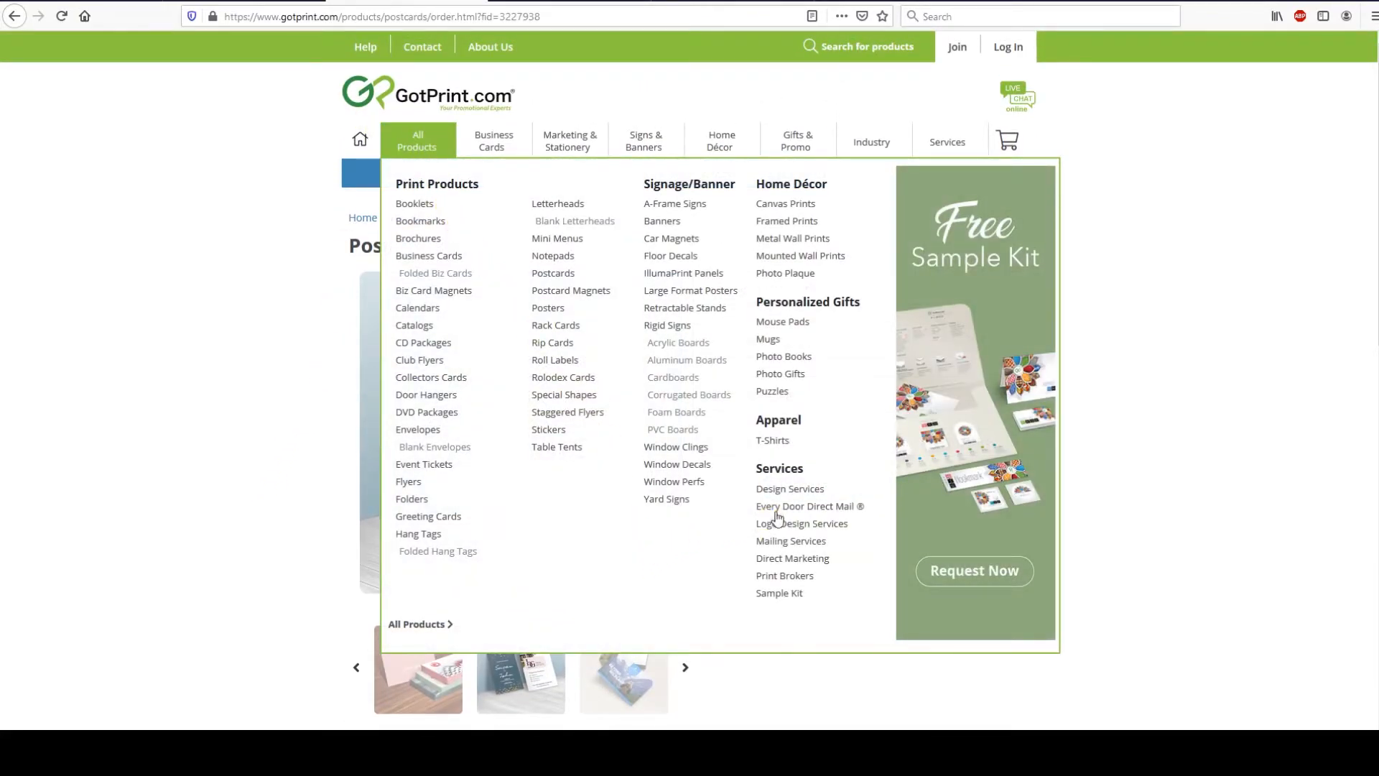
mouse_move(790, 540)
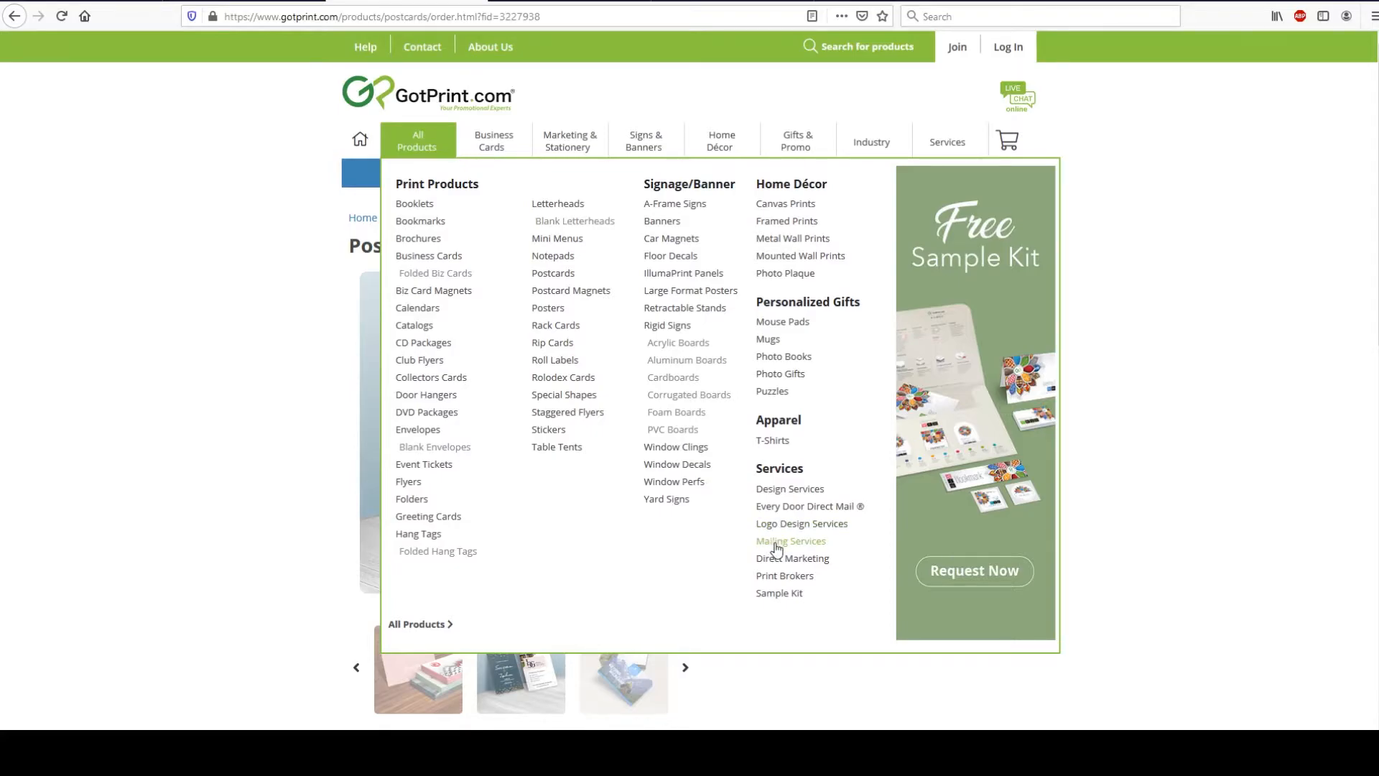
left_click(789, 489)
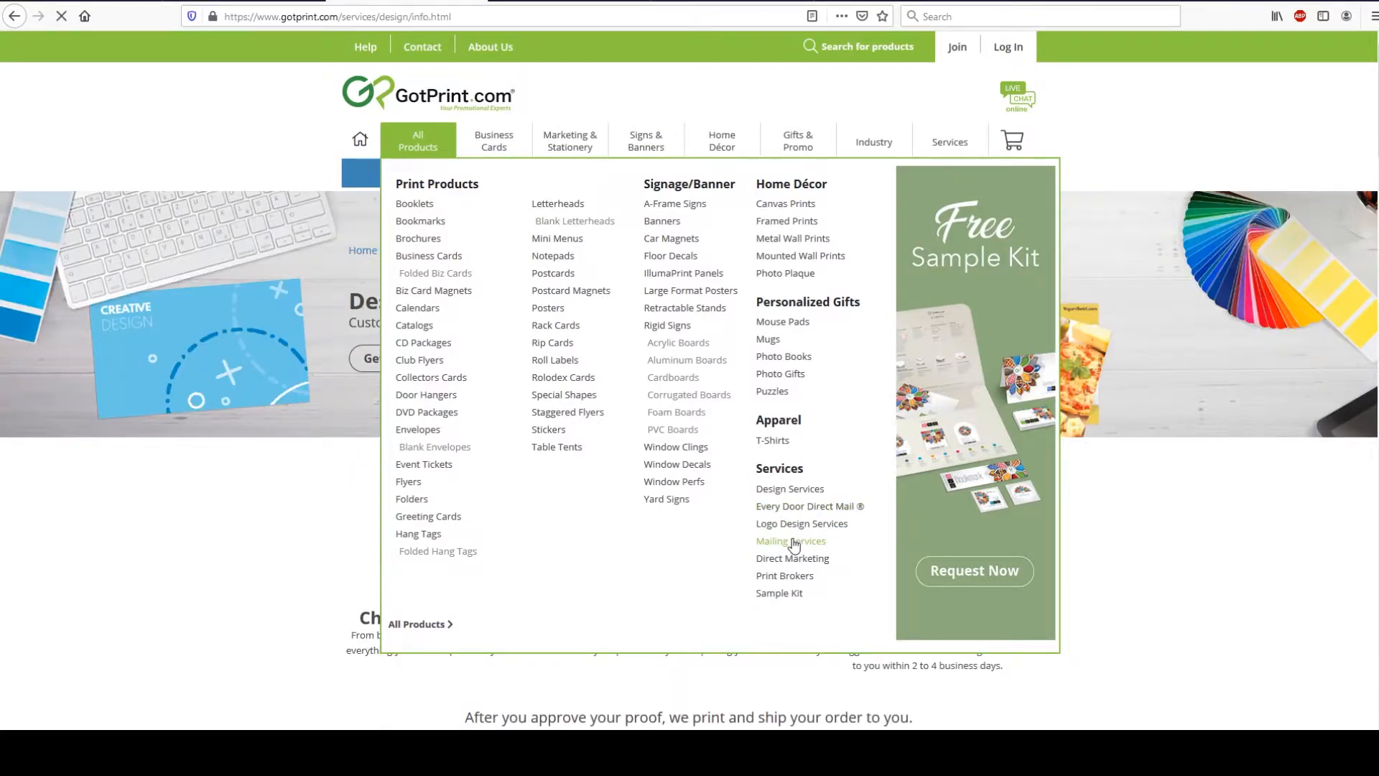
left_click(790, 542)
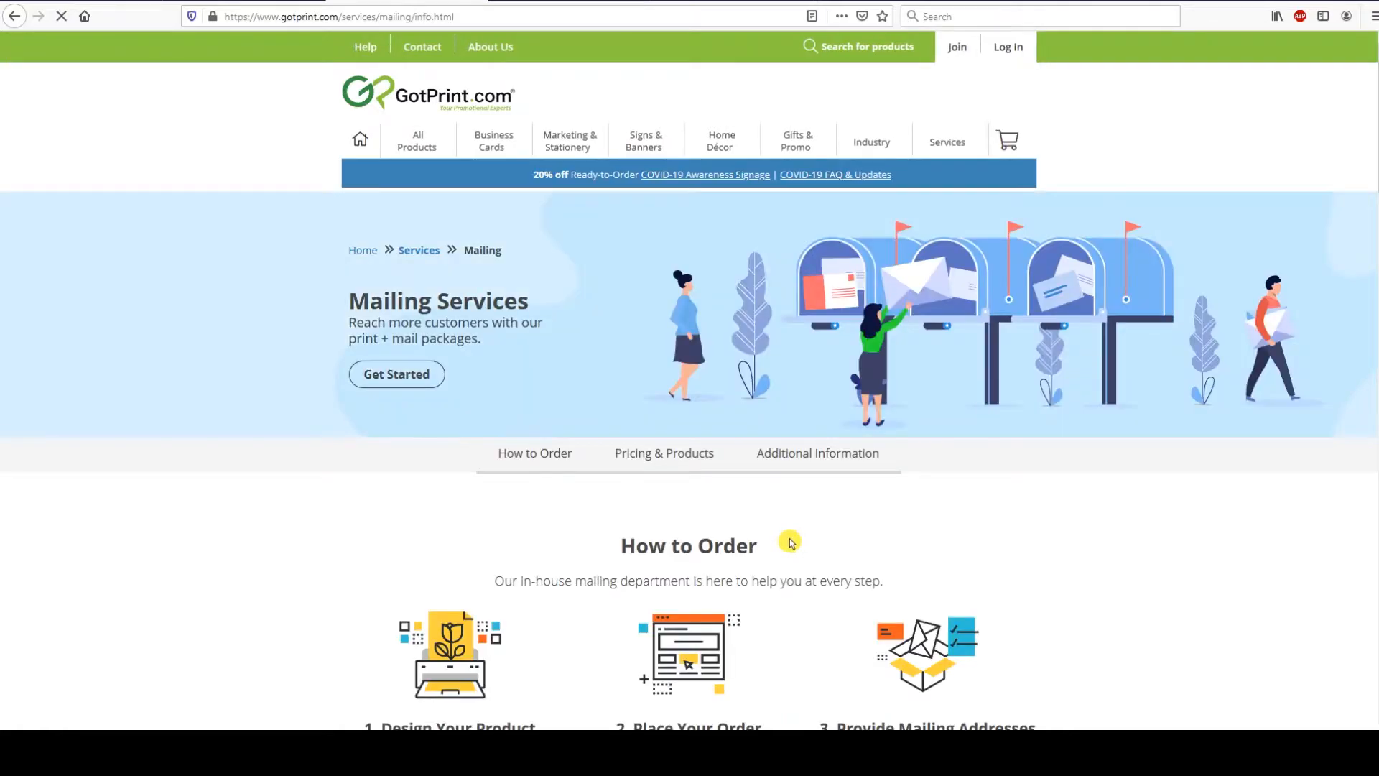
scroll("down", 3)
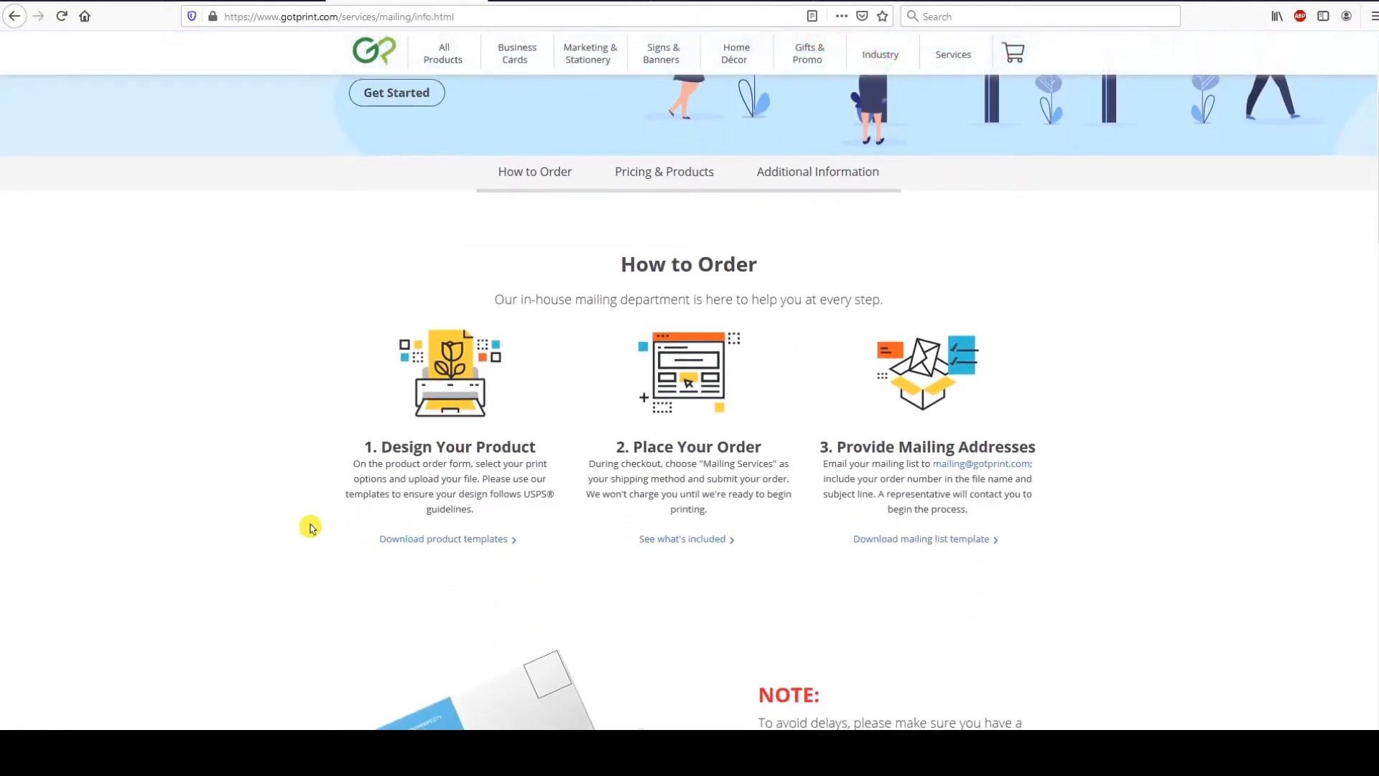
scroll("down", 3)
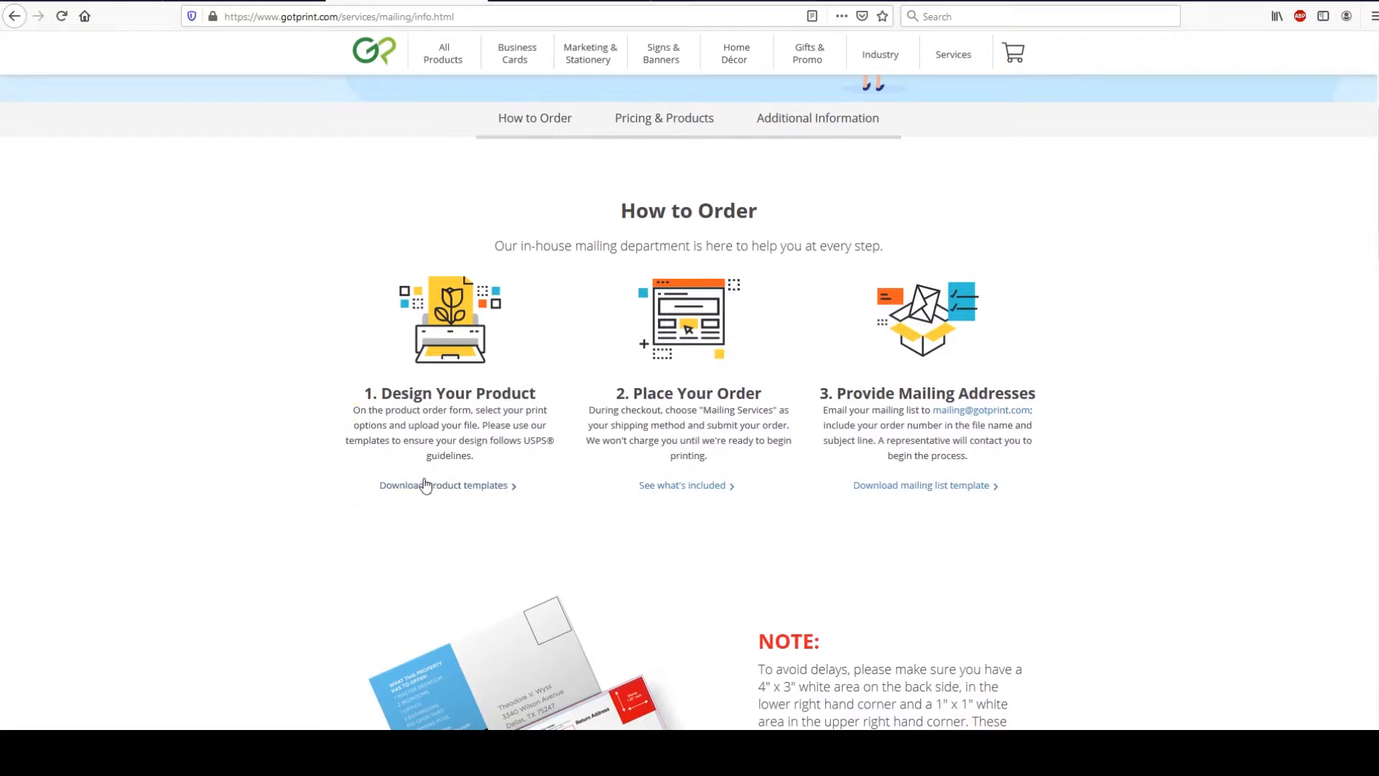
mouse_move(473, 498)
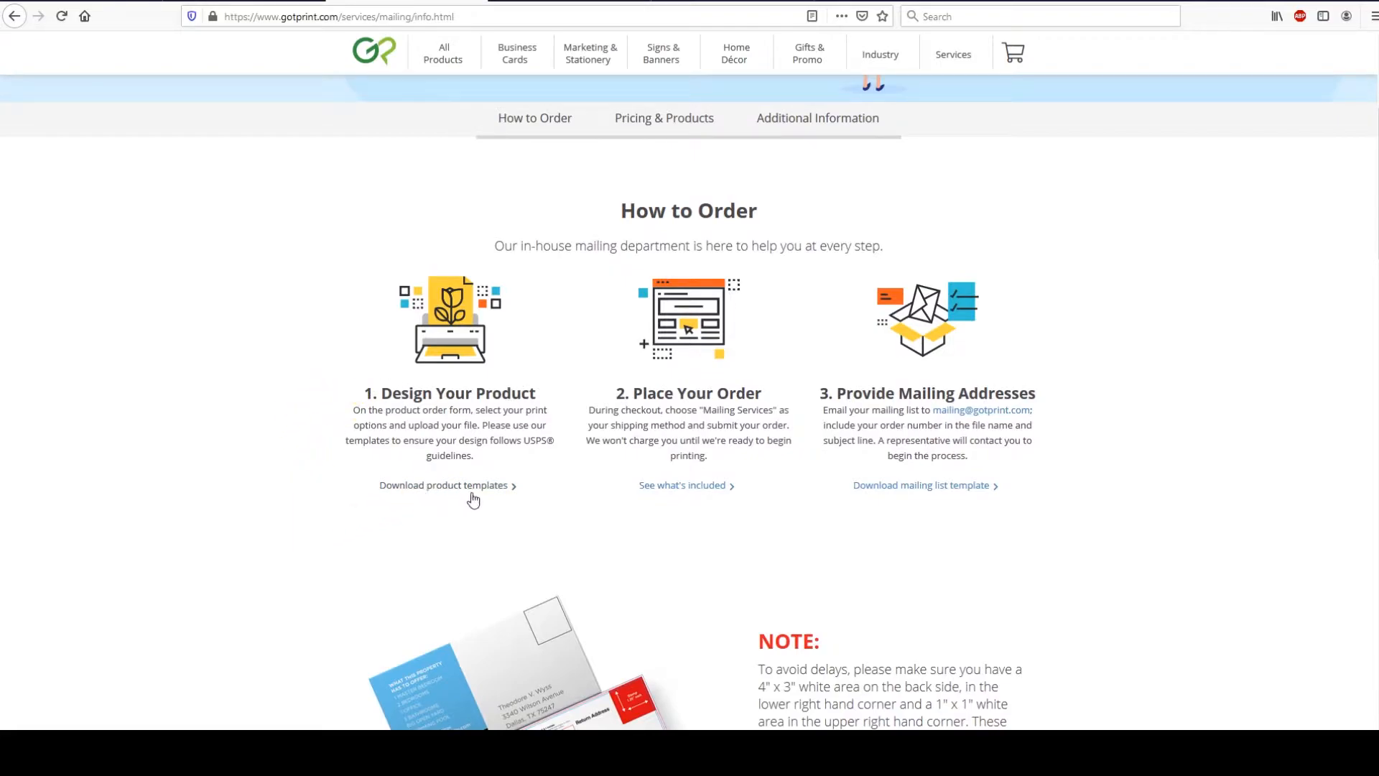
Open the downloadable mailing product templates page and scroll to its category list.
left_click(444, 484)
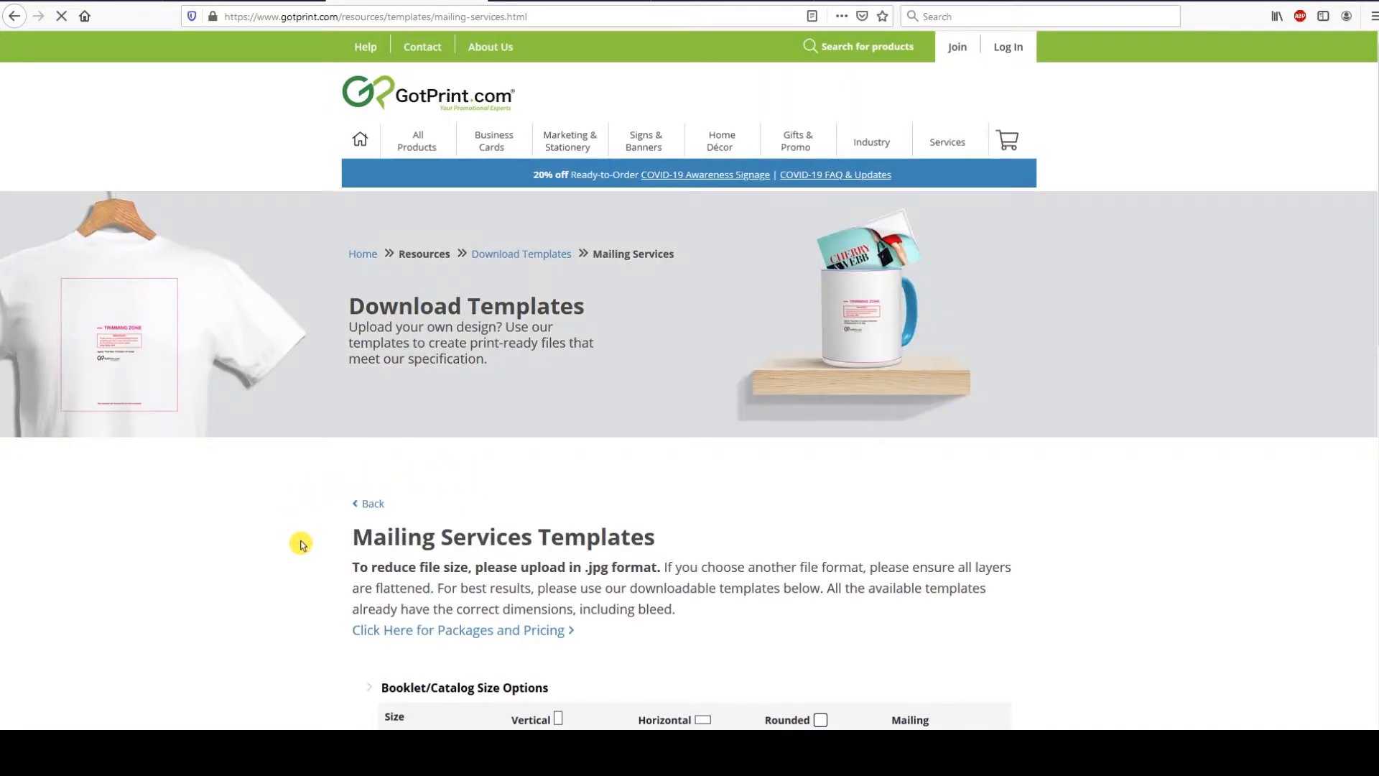
scroll("down", 3)
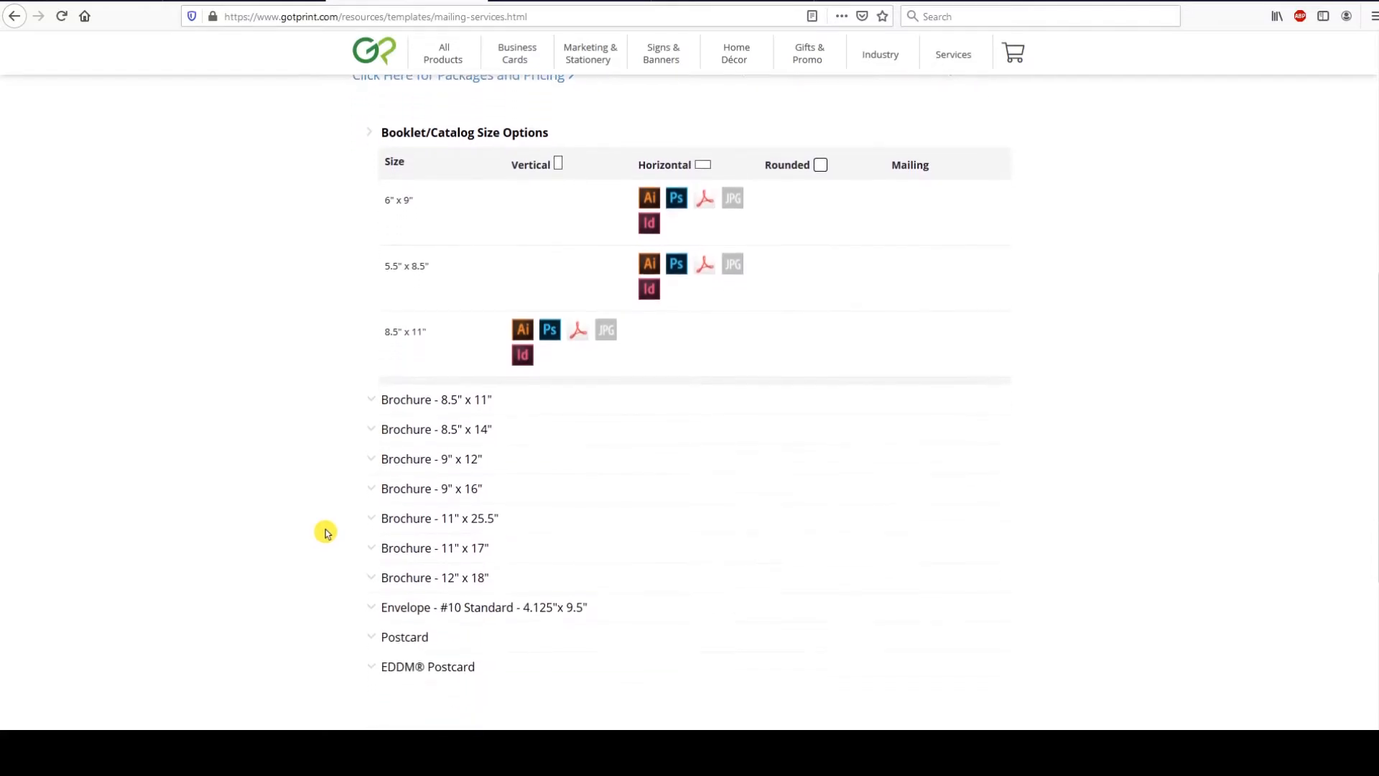
scroll("down", 3)
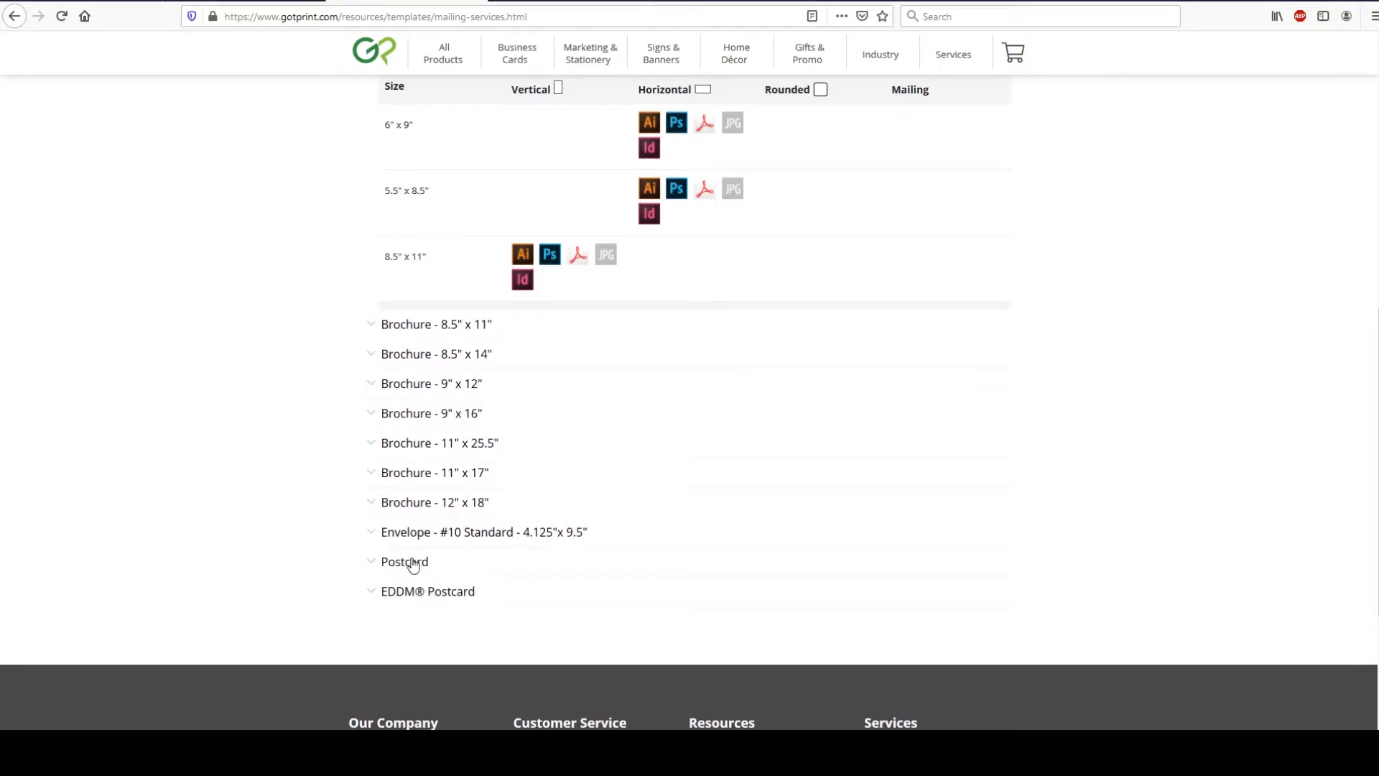
mouse_move(373, 598)
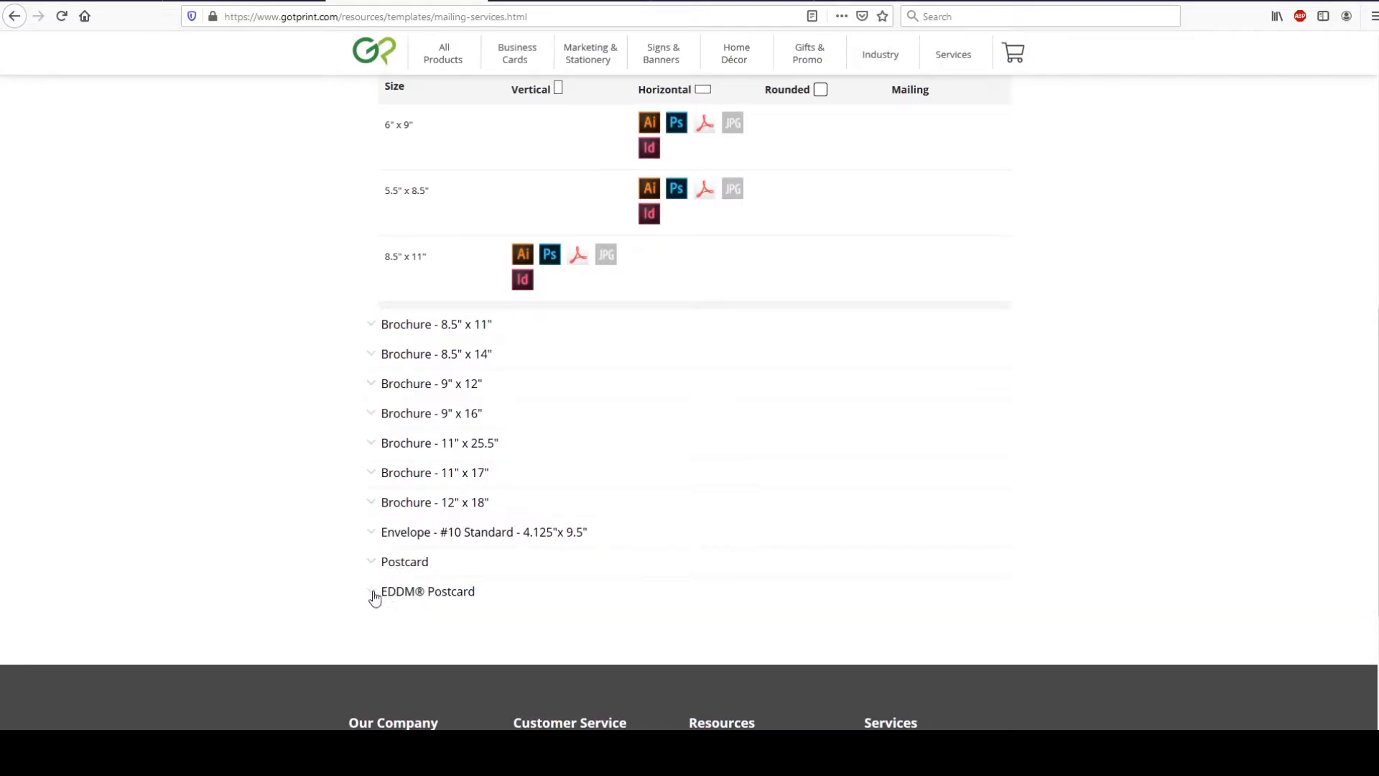
Expand EDDM Postcard and download the horizontal 6.5" x 8" JPG template.
left_click(372, 591)
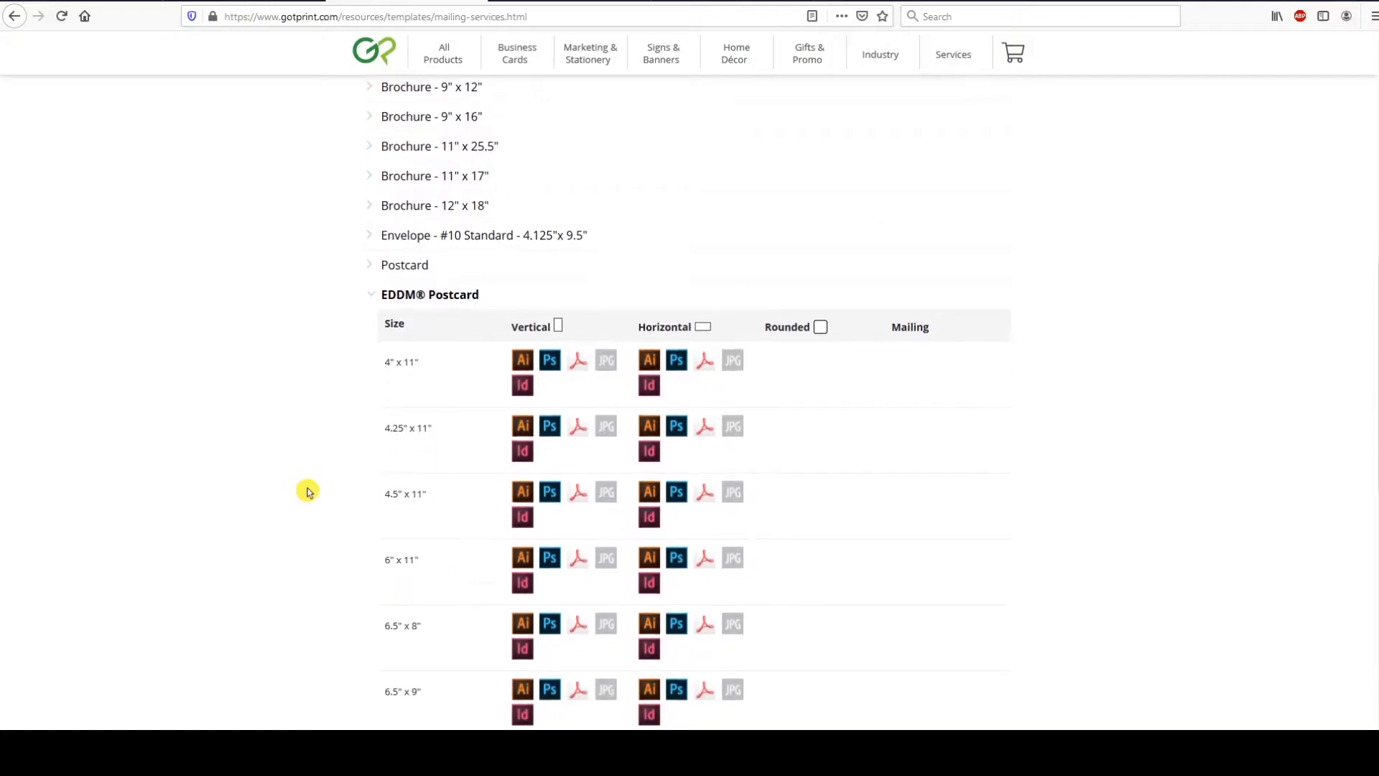
scroll("down", 3)
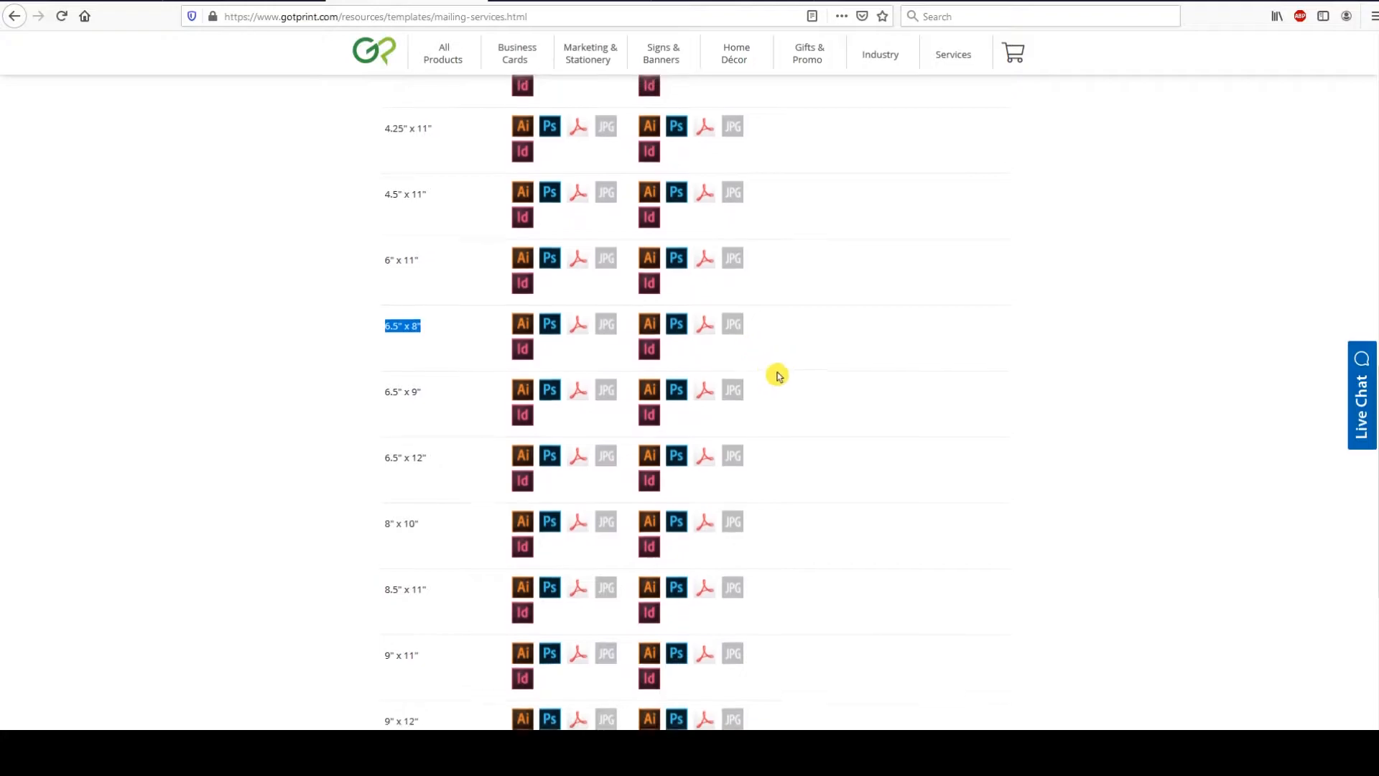
scroll("down", 3)
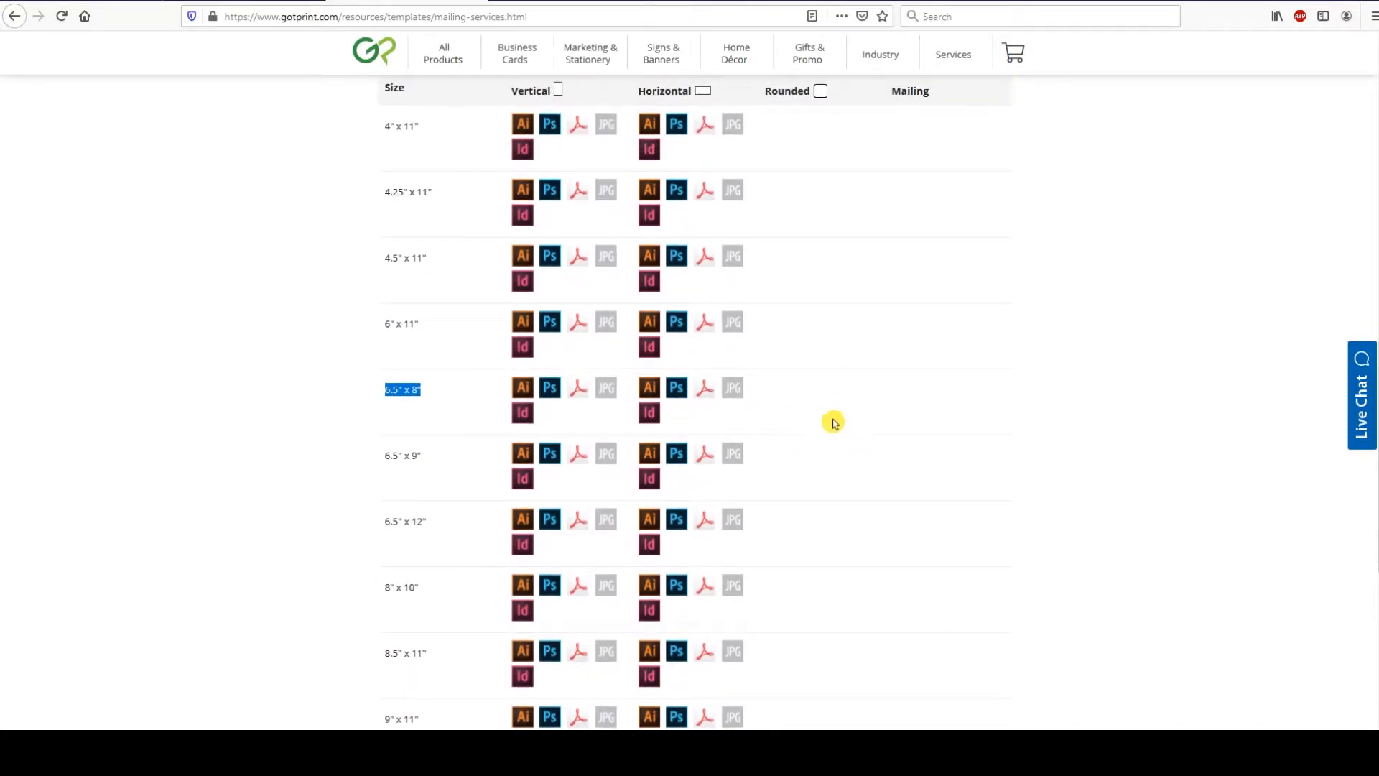
mouse_move(776, 428)
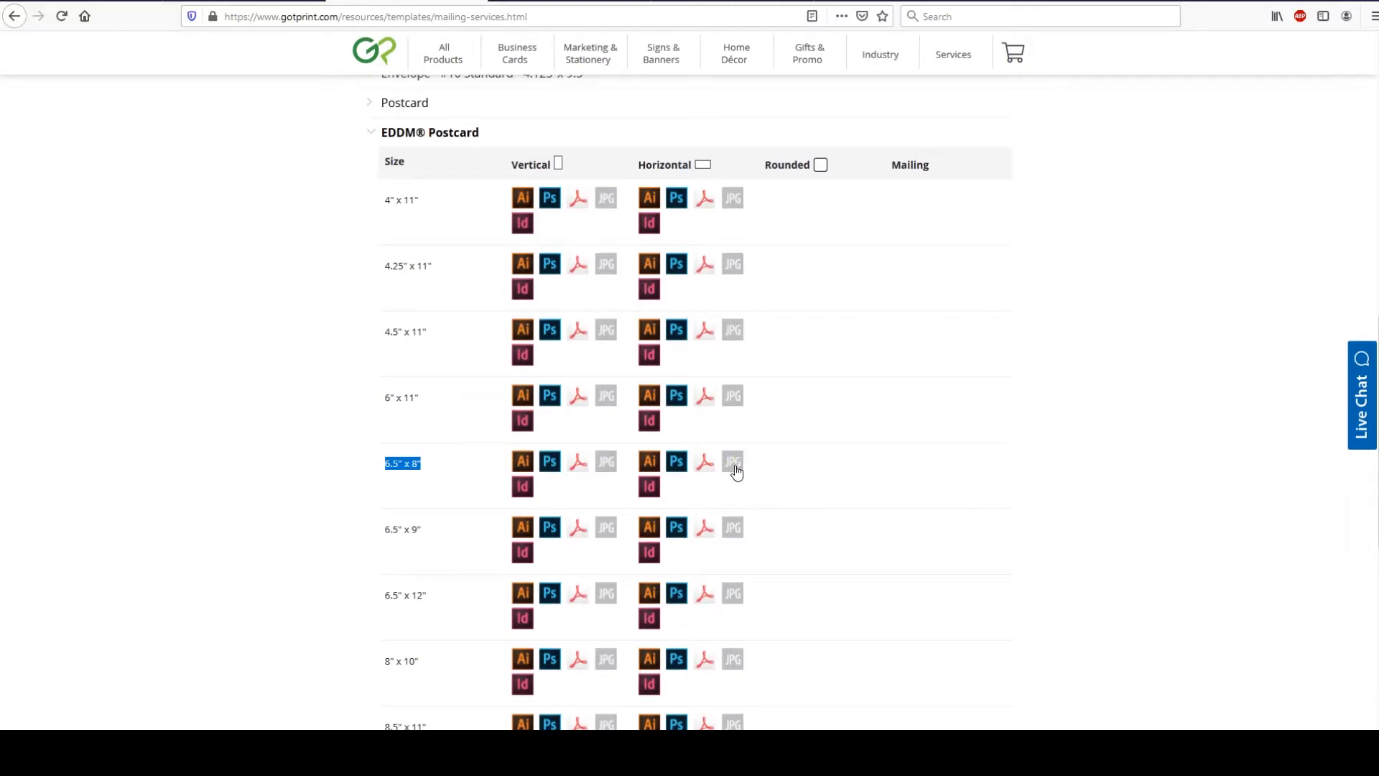
mouse_move(764, 253)
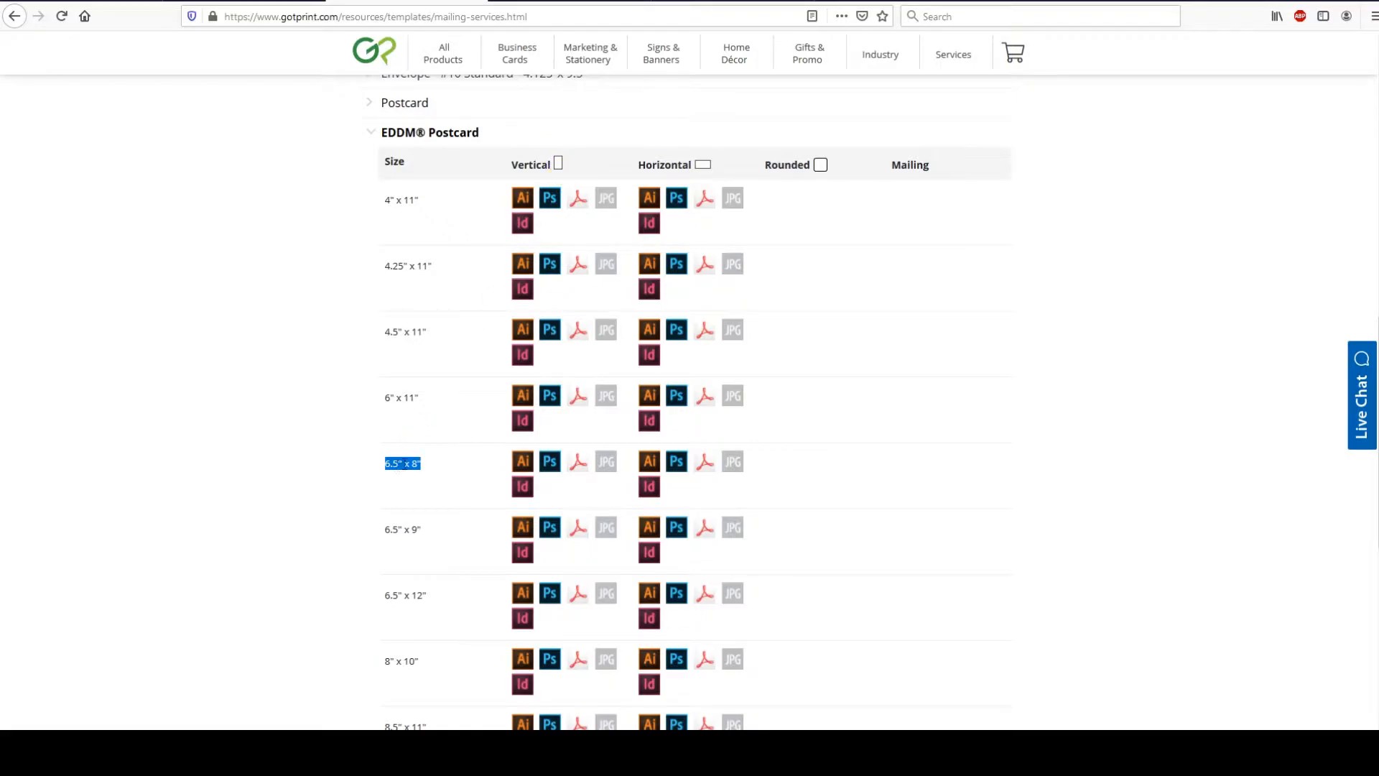
mouse_move(828, 167)
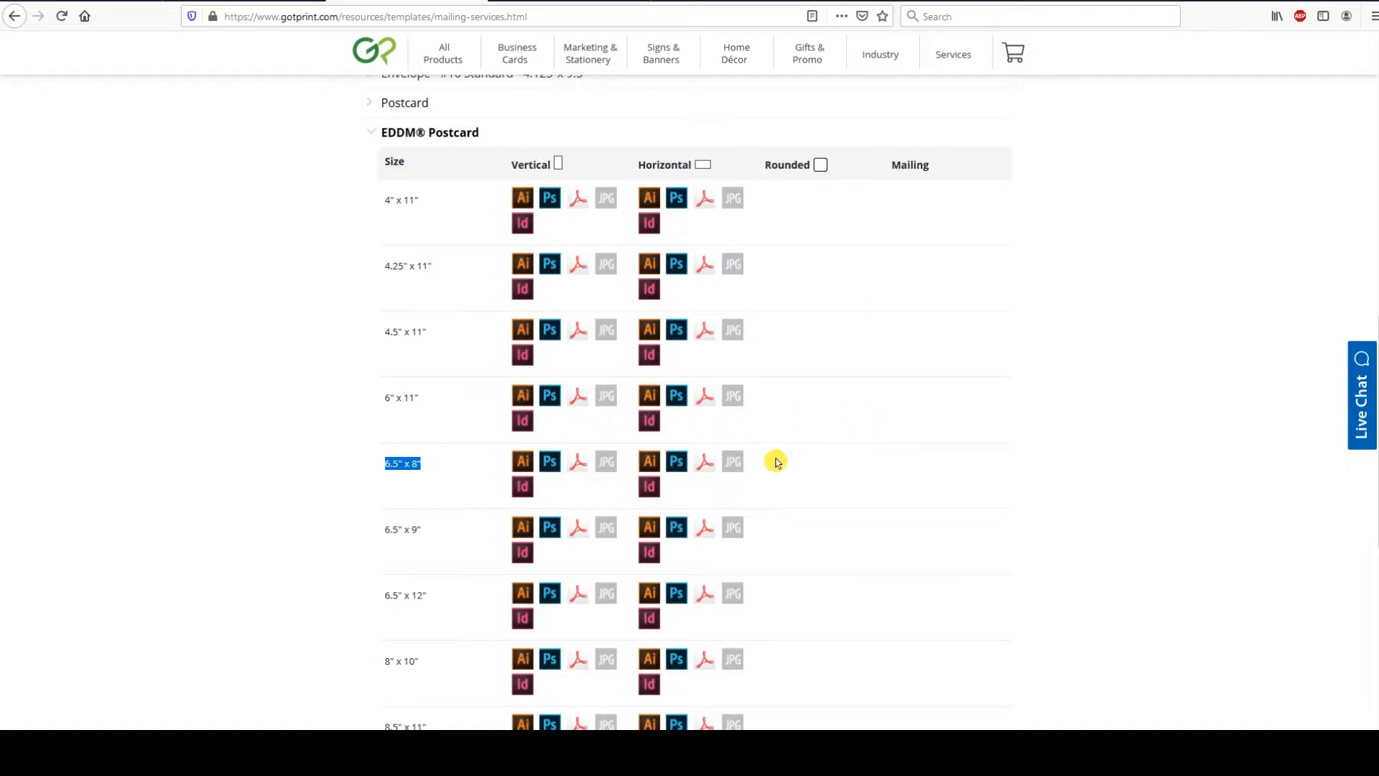
mouse_move(746, 474)
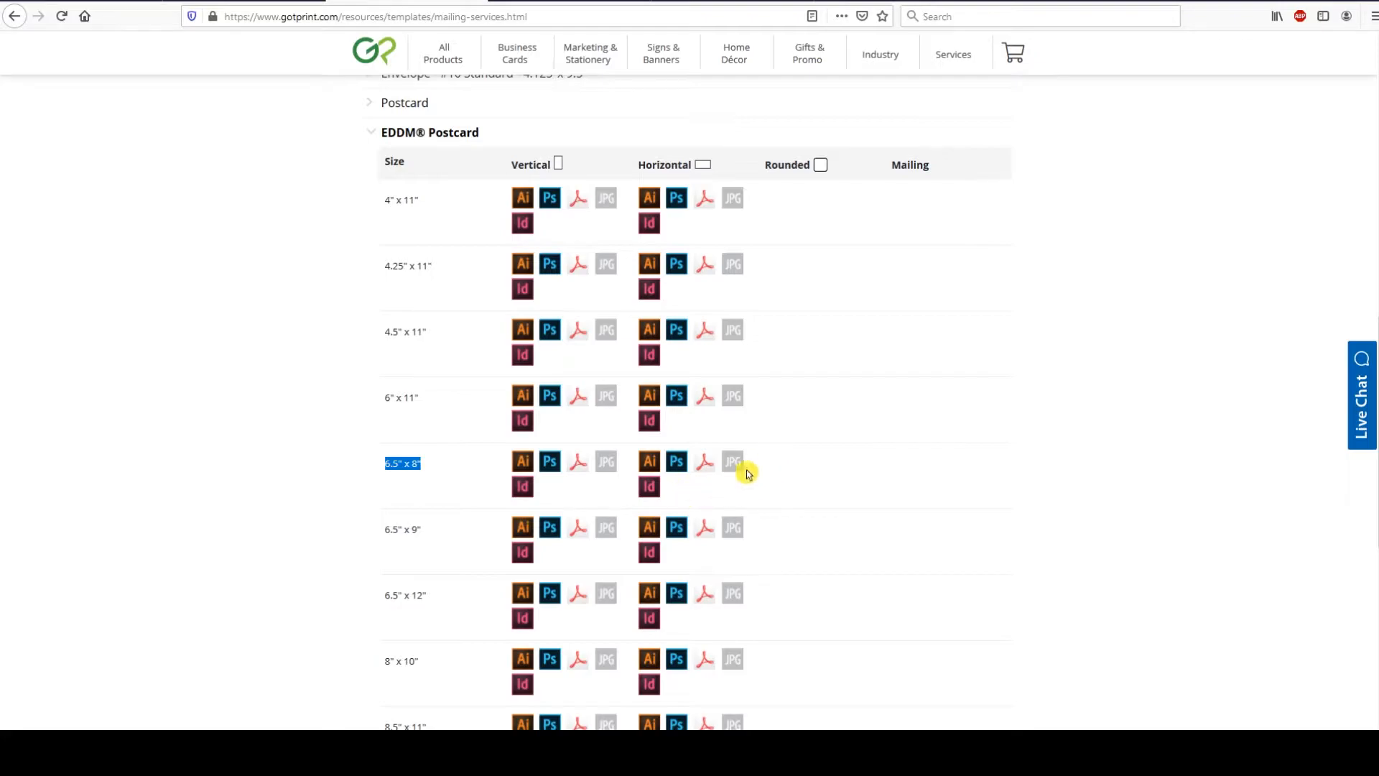
mouse_move(759, 446)
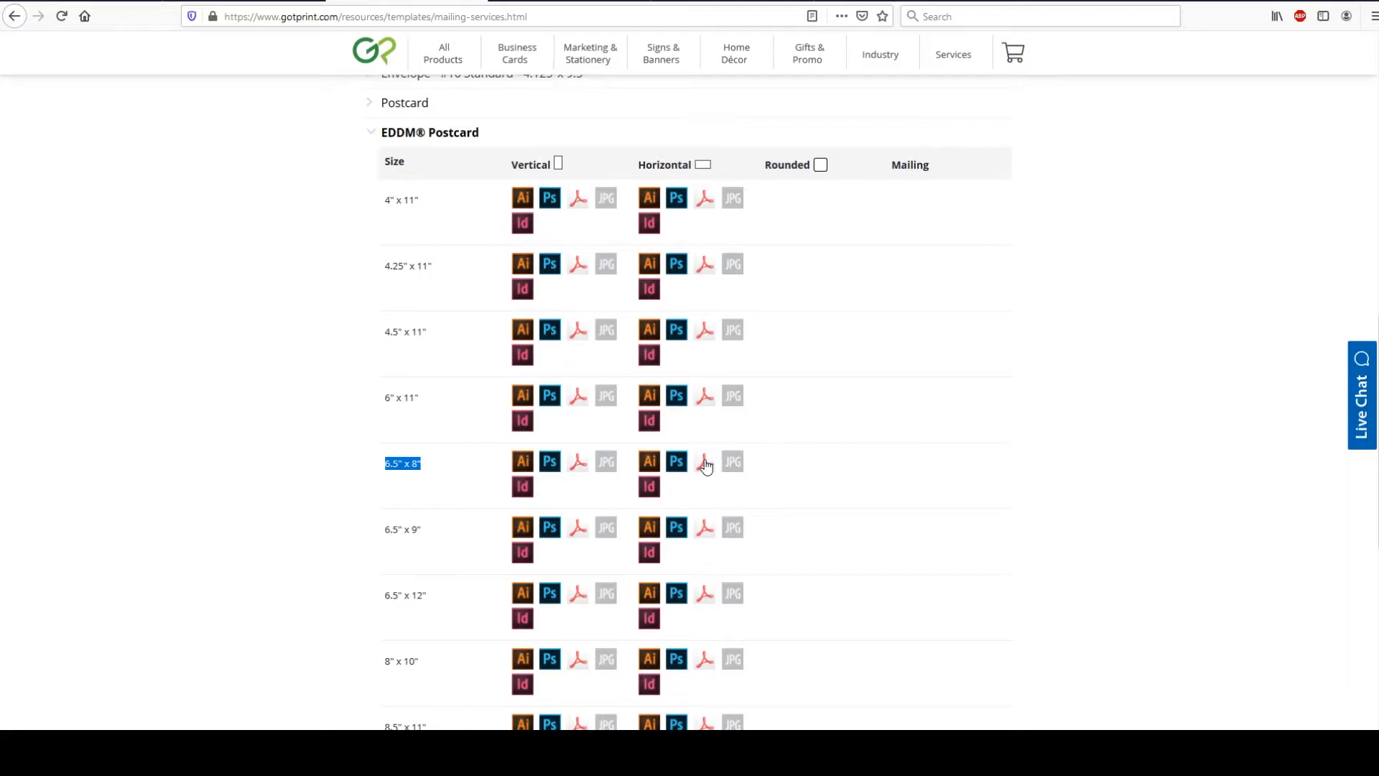
left_click(703, 461)
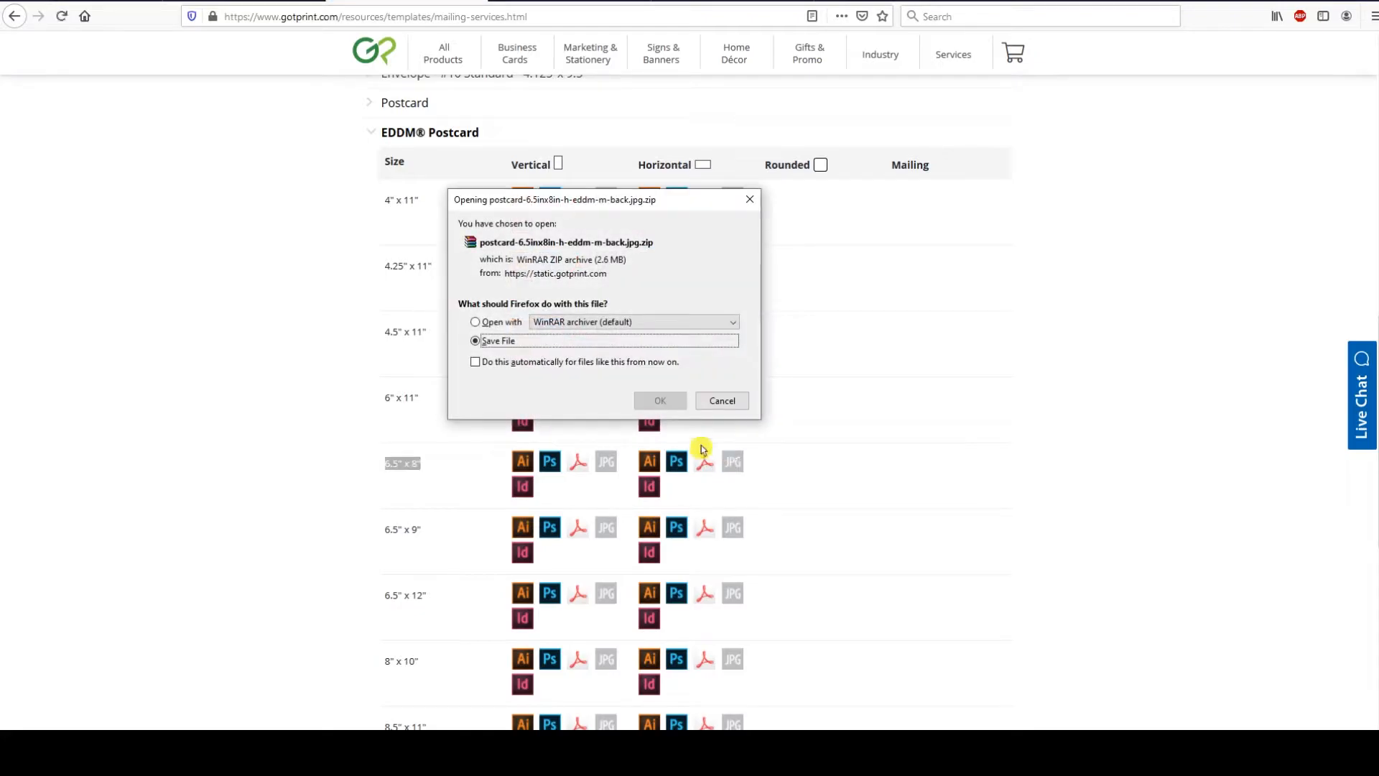
Choose Save File in the Firefox dialog and confirm saving the template archive.
left_click(475, 322)
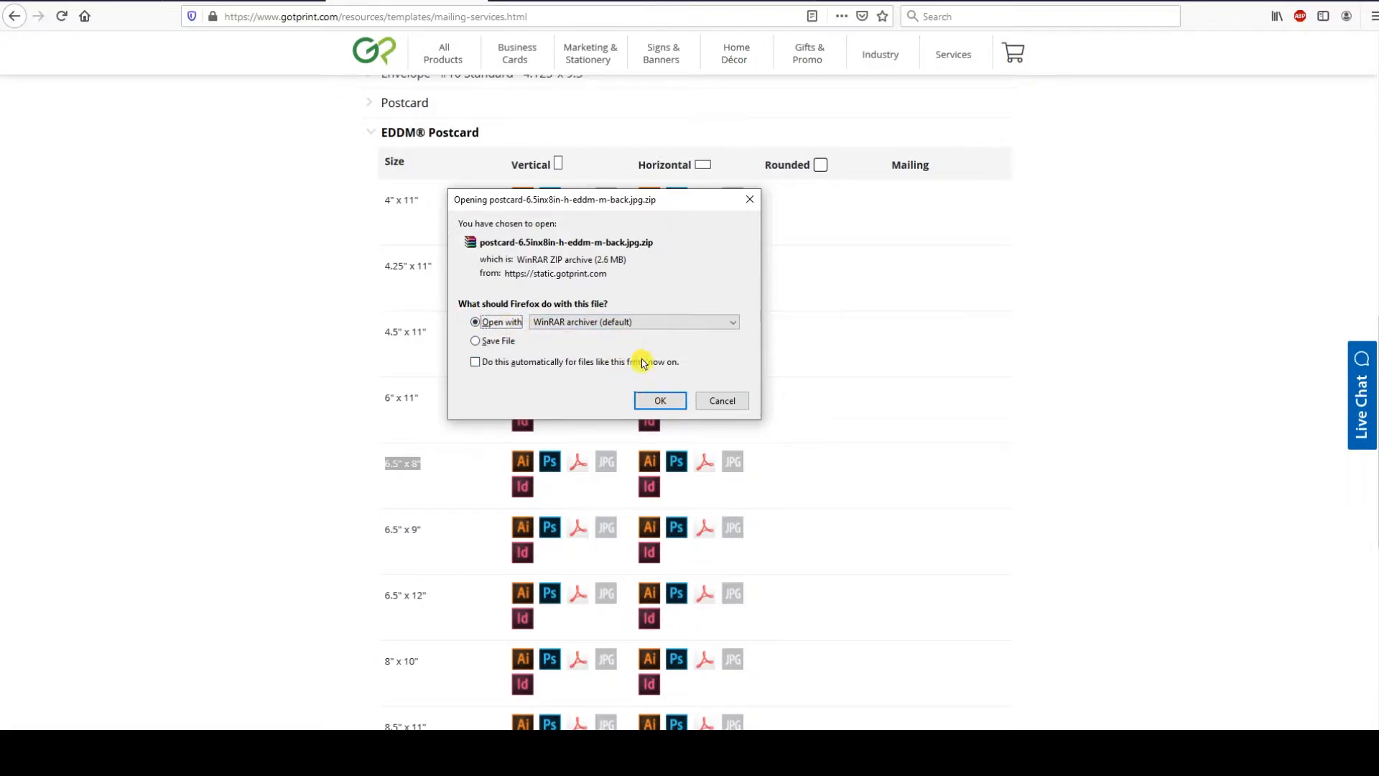
left_click(476, 341)
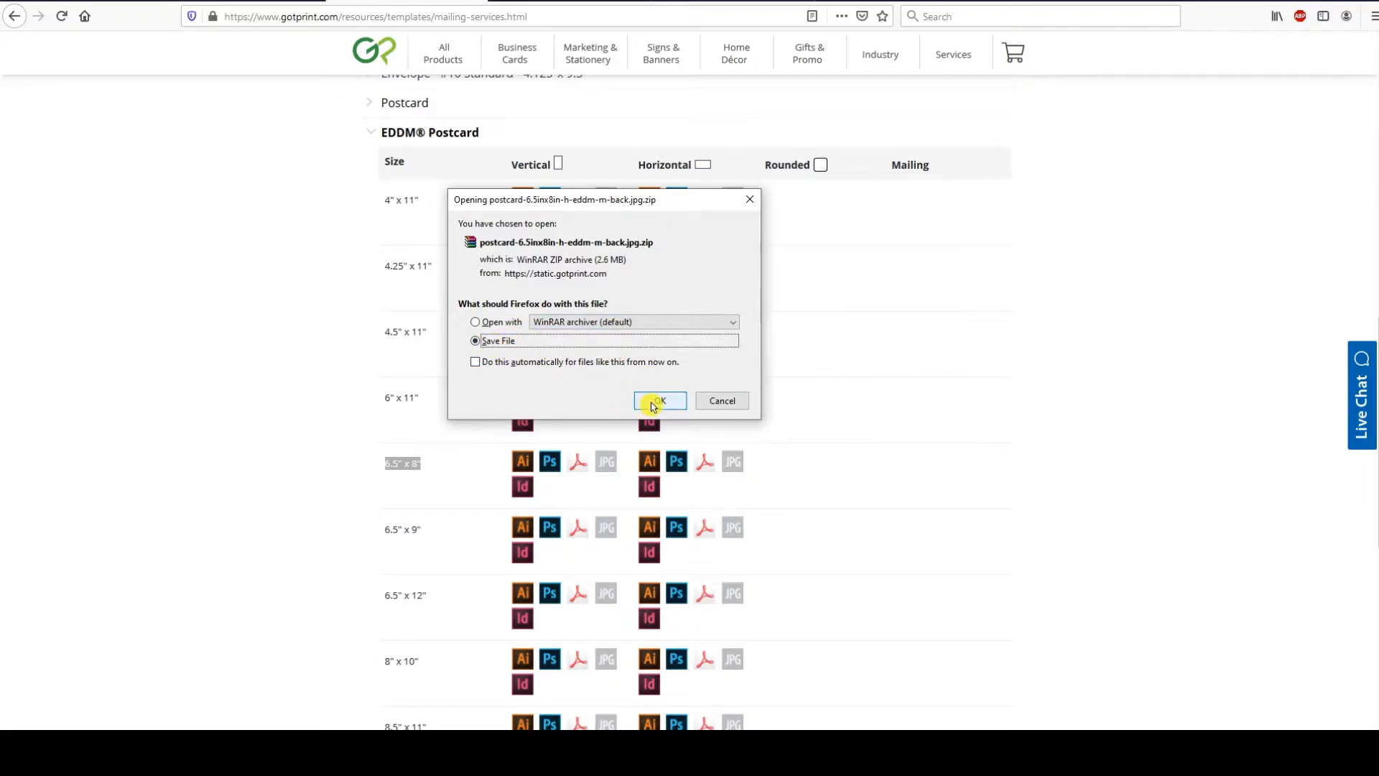
left_click(658, 401)
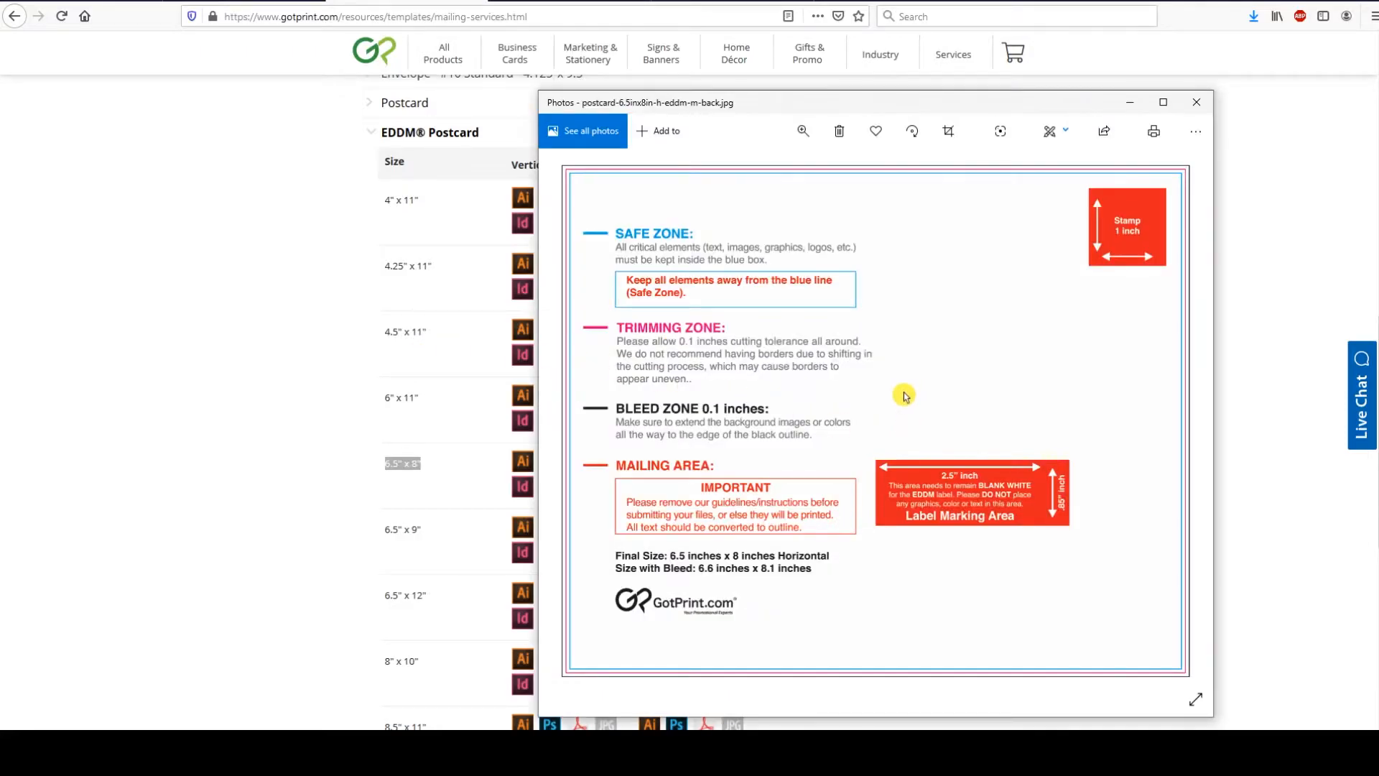
mouse_move(1026, 189)
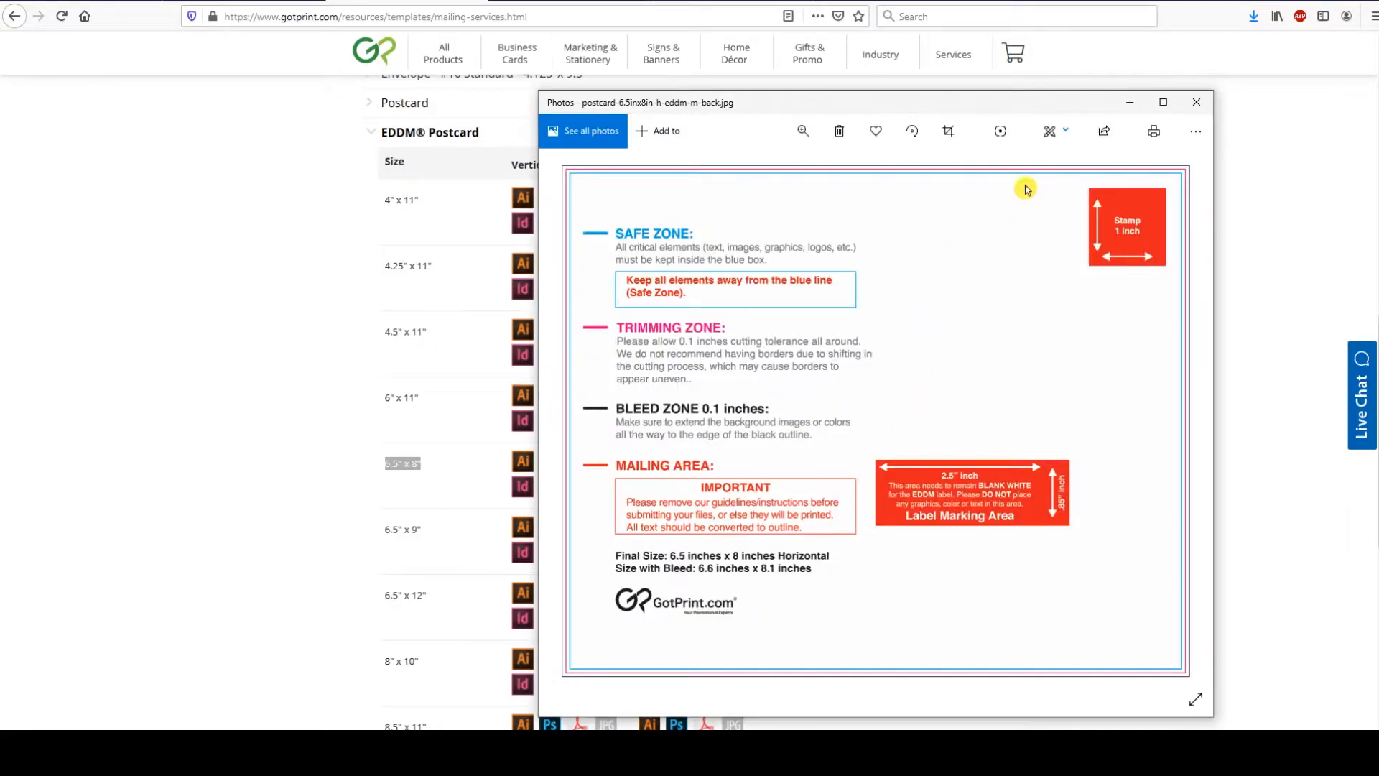
mouse_move(971, 349)
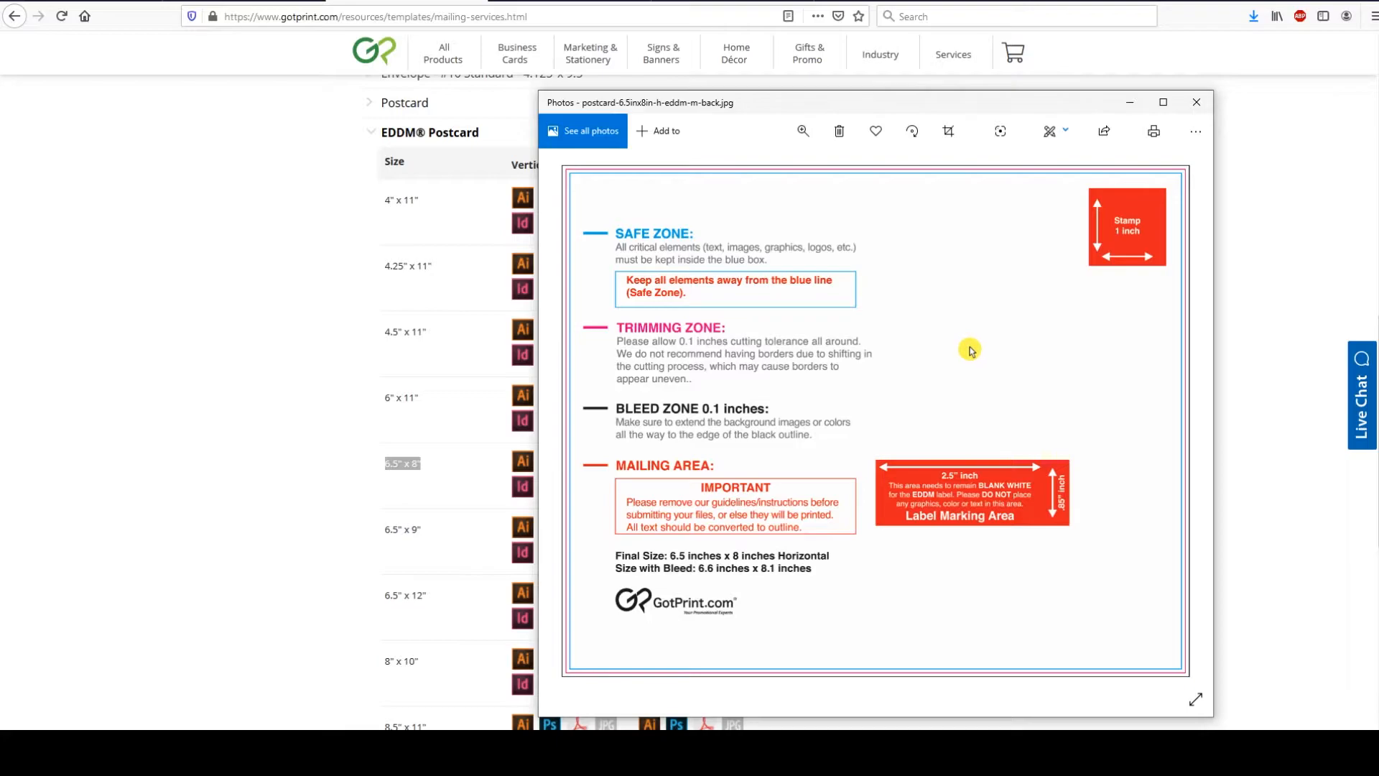
mouse_move(1010, 343)
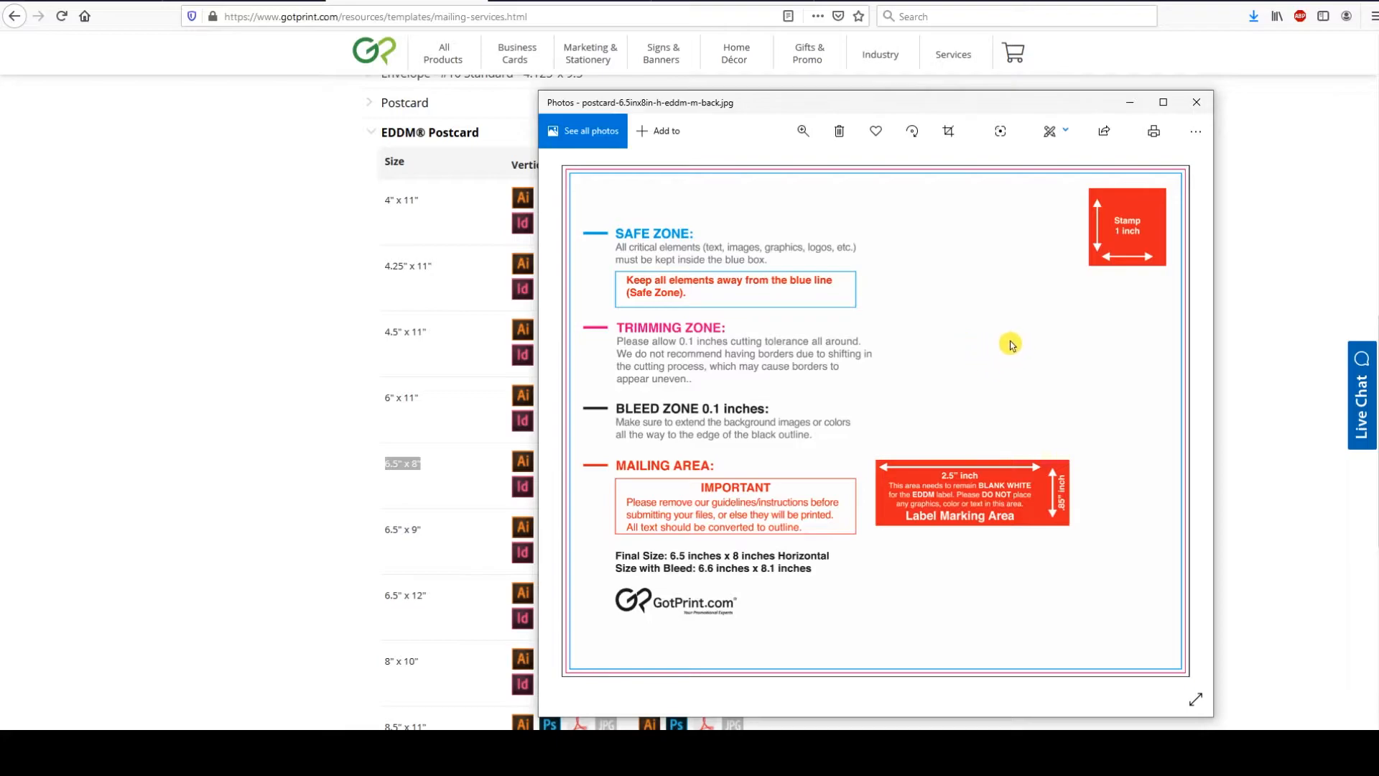
mouse_move(699, 214)
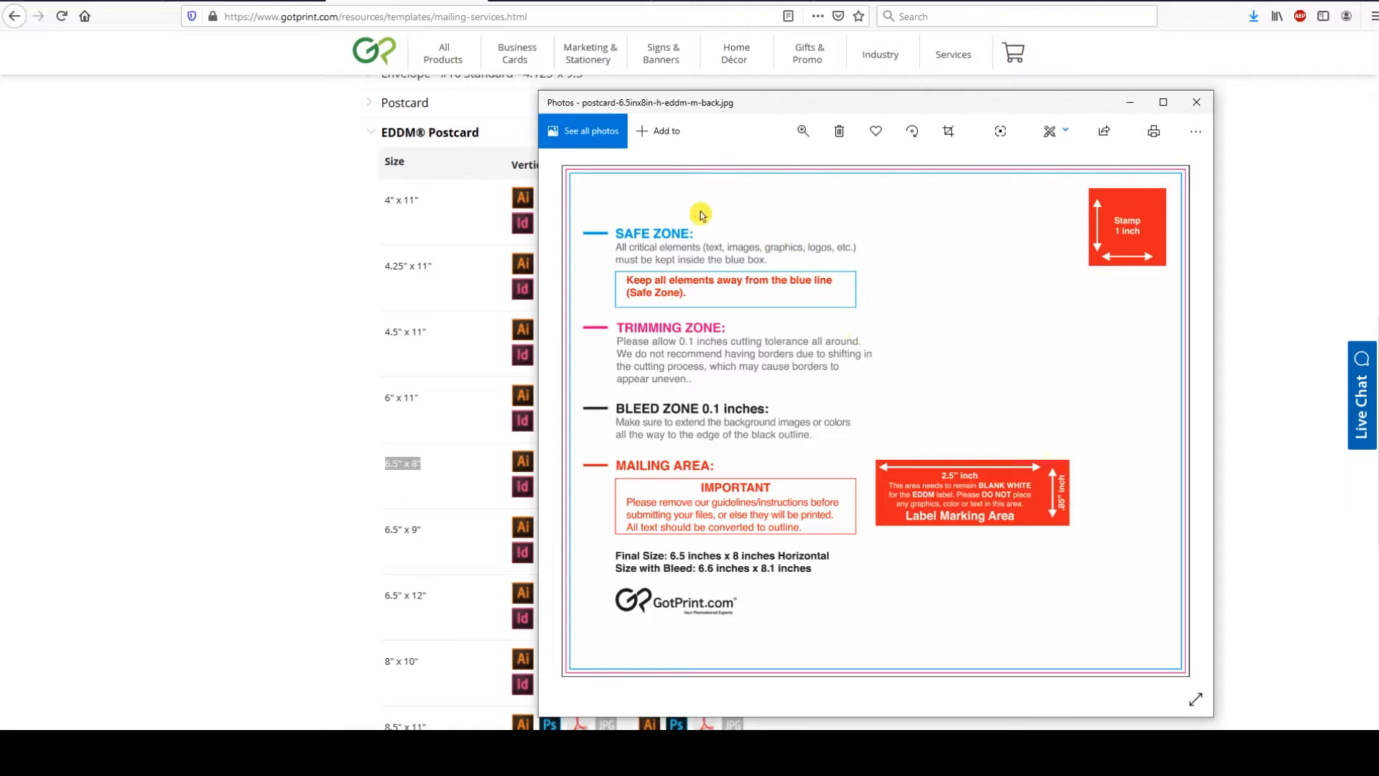
mouse_move(658, 207)
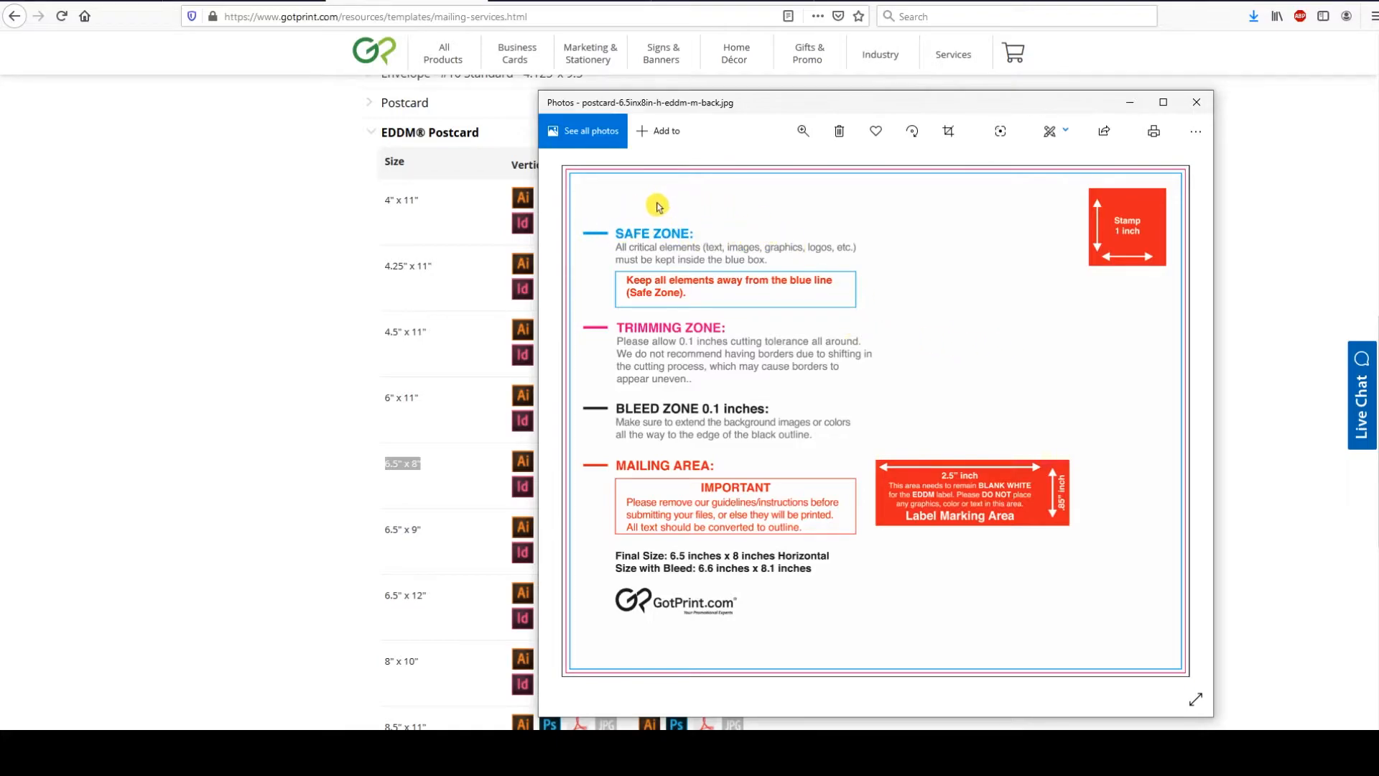
mouse_move(570, 270)
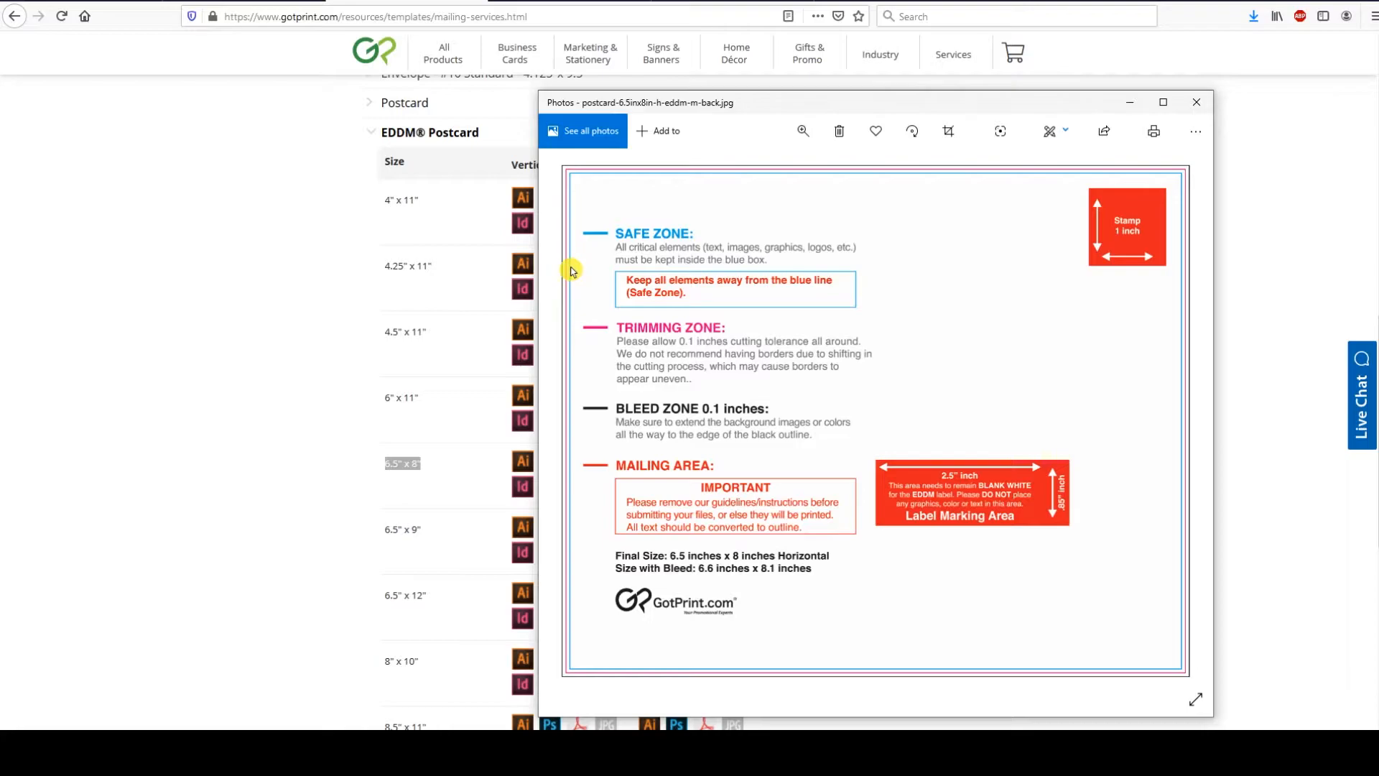
mouse_move(676, 291)
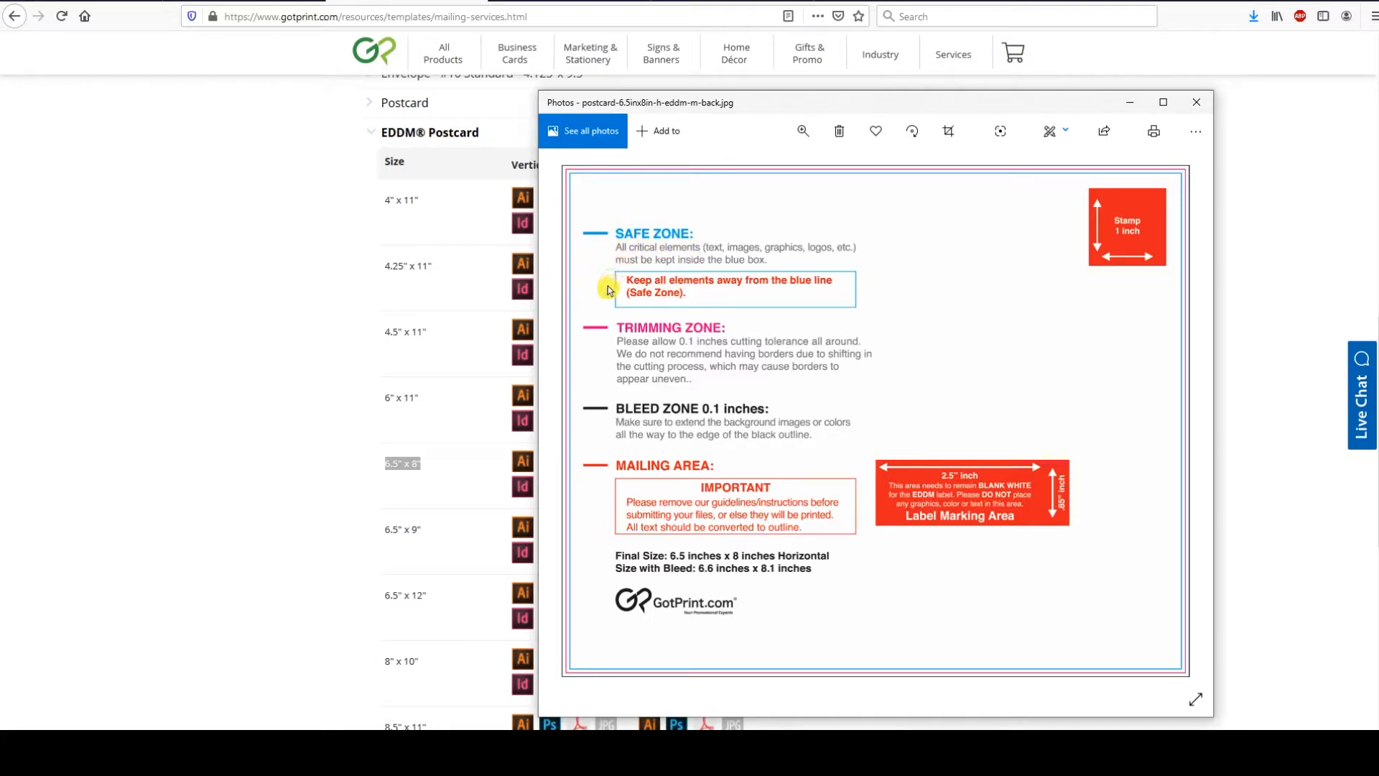
mouse_move(664, 334)
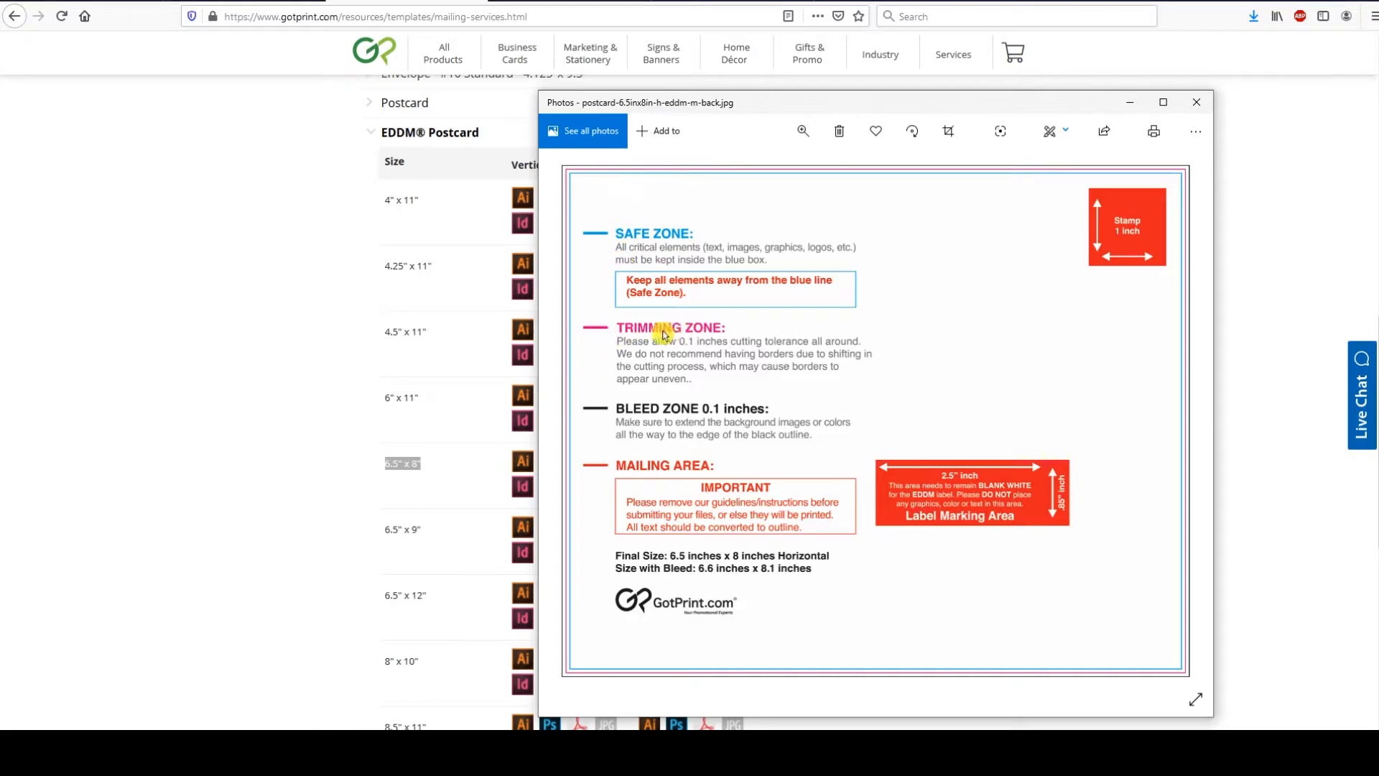
mouse_move(566, 367)
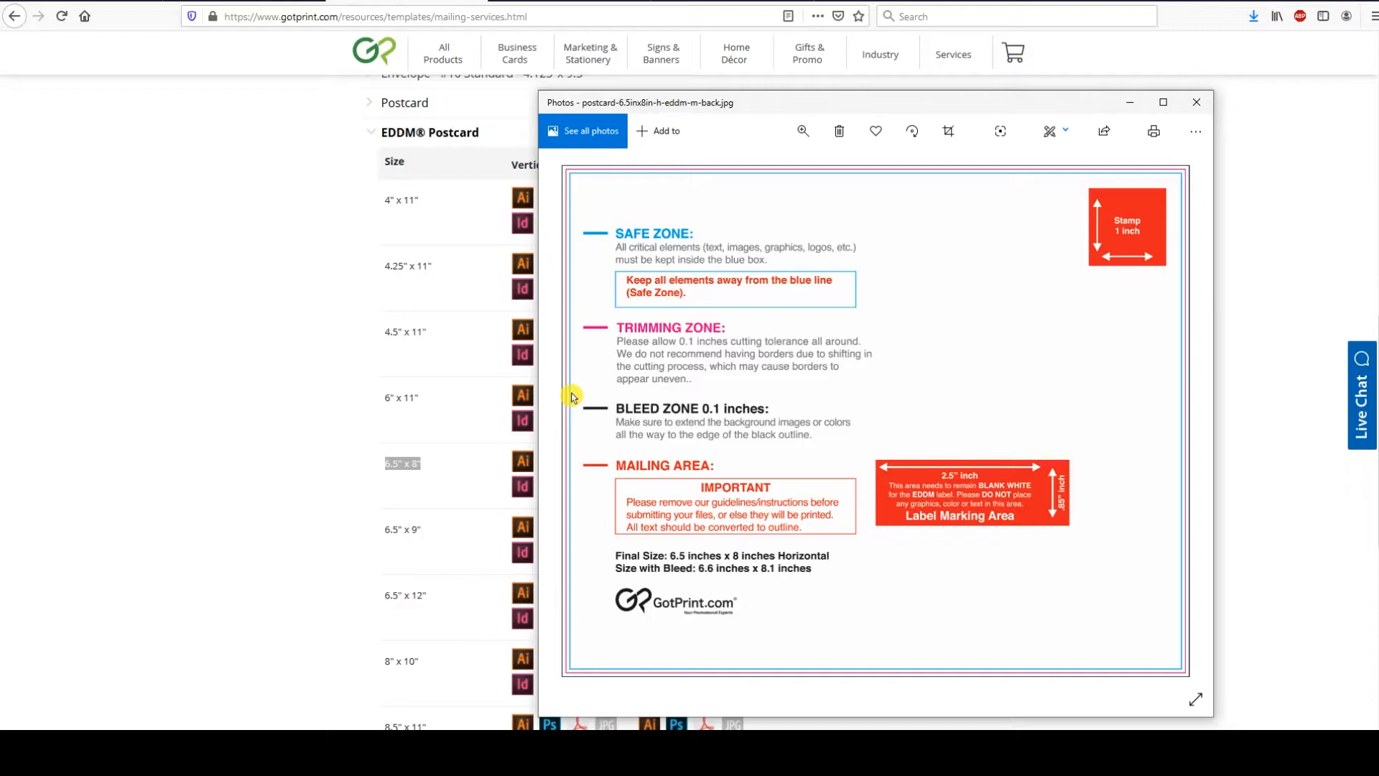
mouse_move(703, 431)
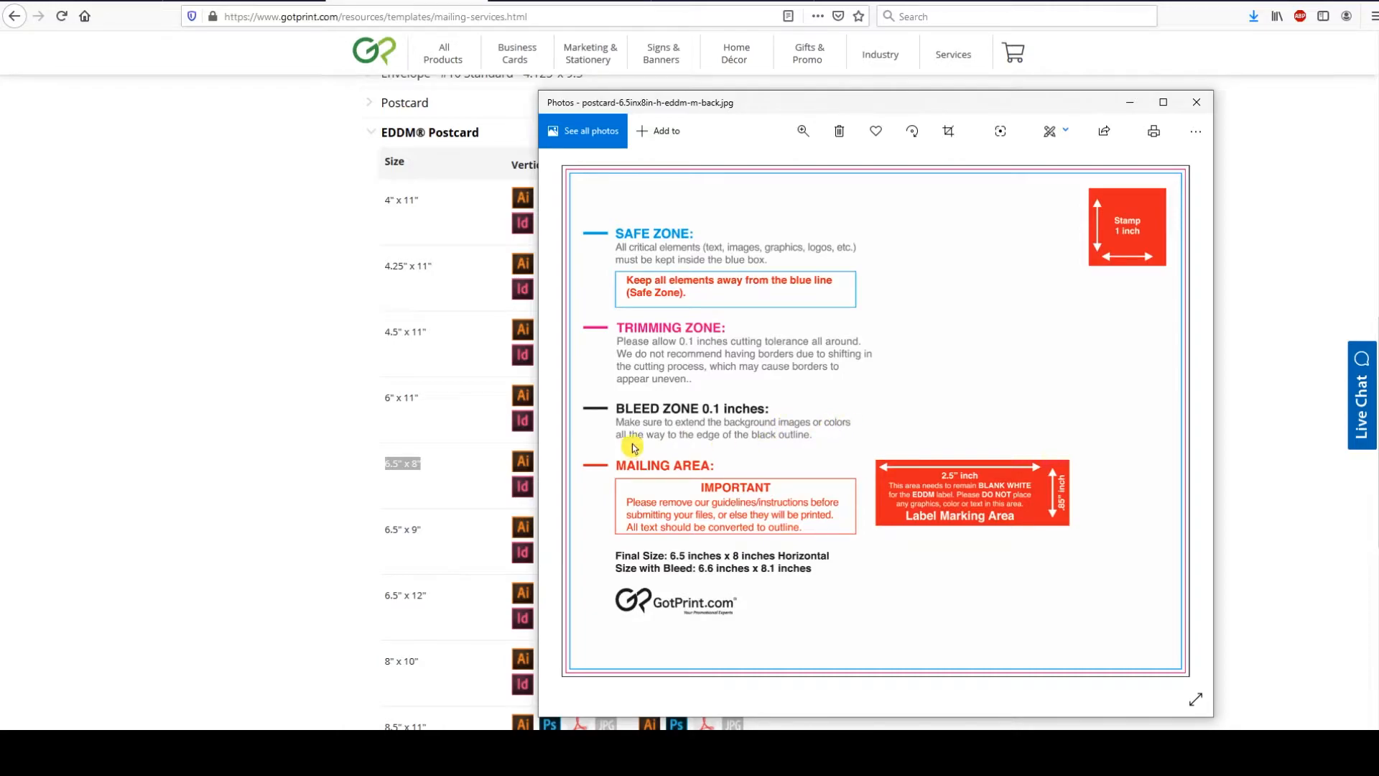
mouse_move(616, 376)
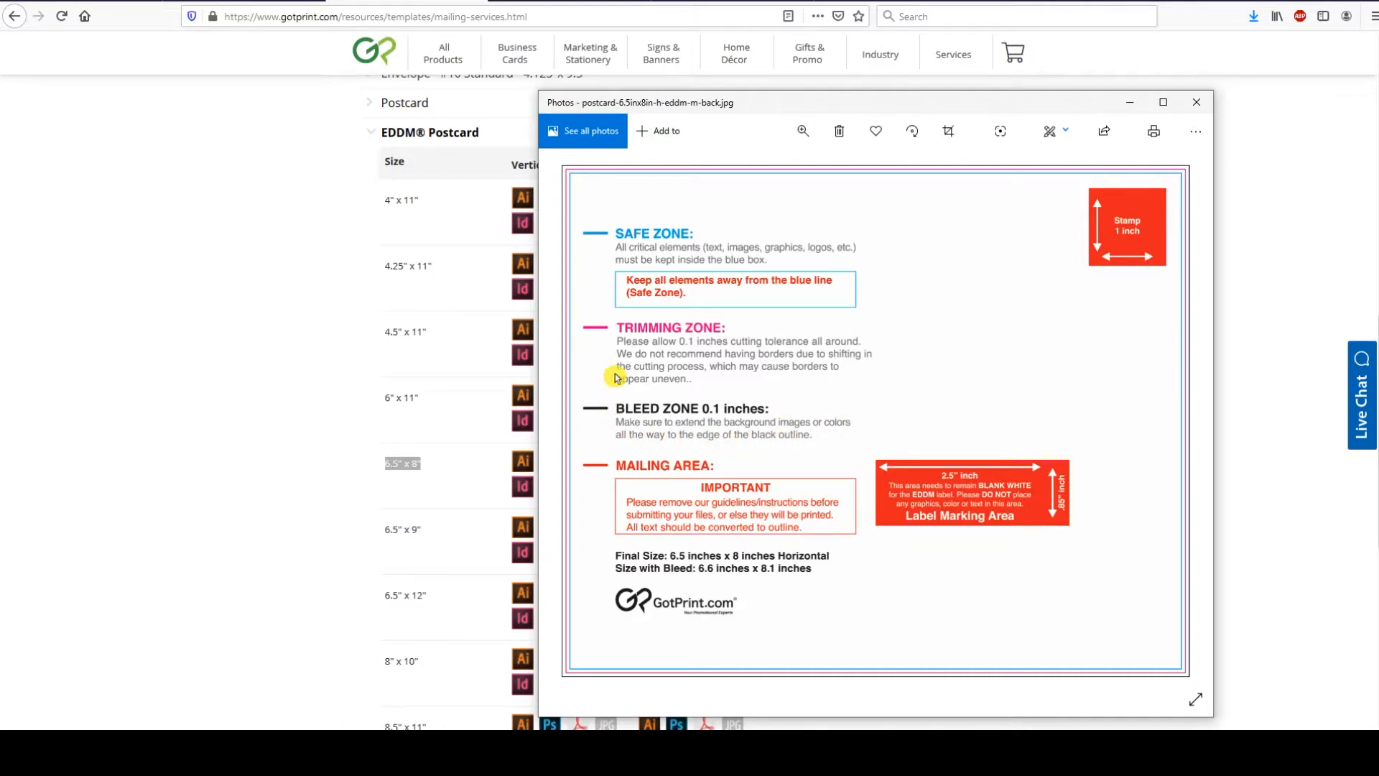
mouse_move(717, 501)
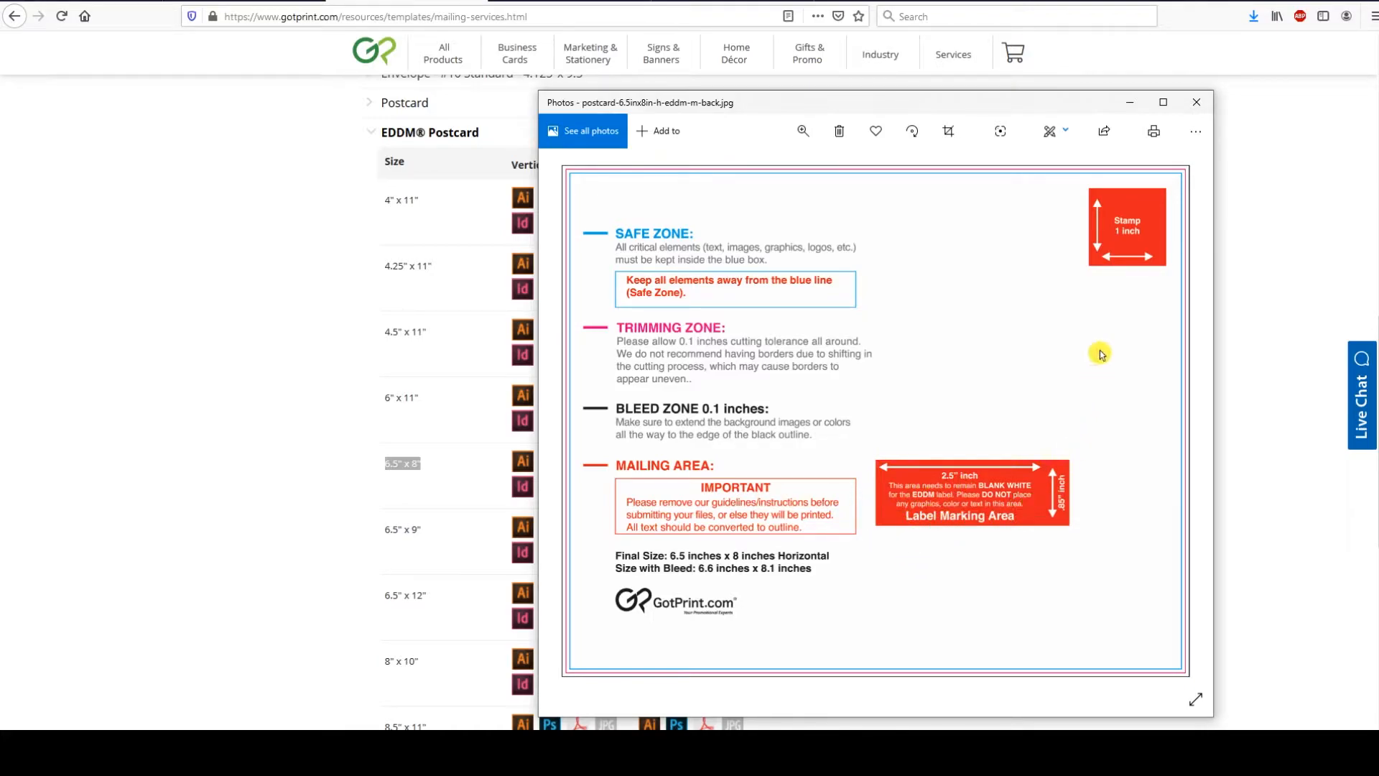
mouse_move(1020, 271)
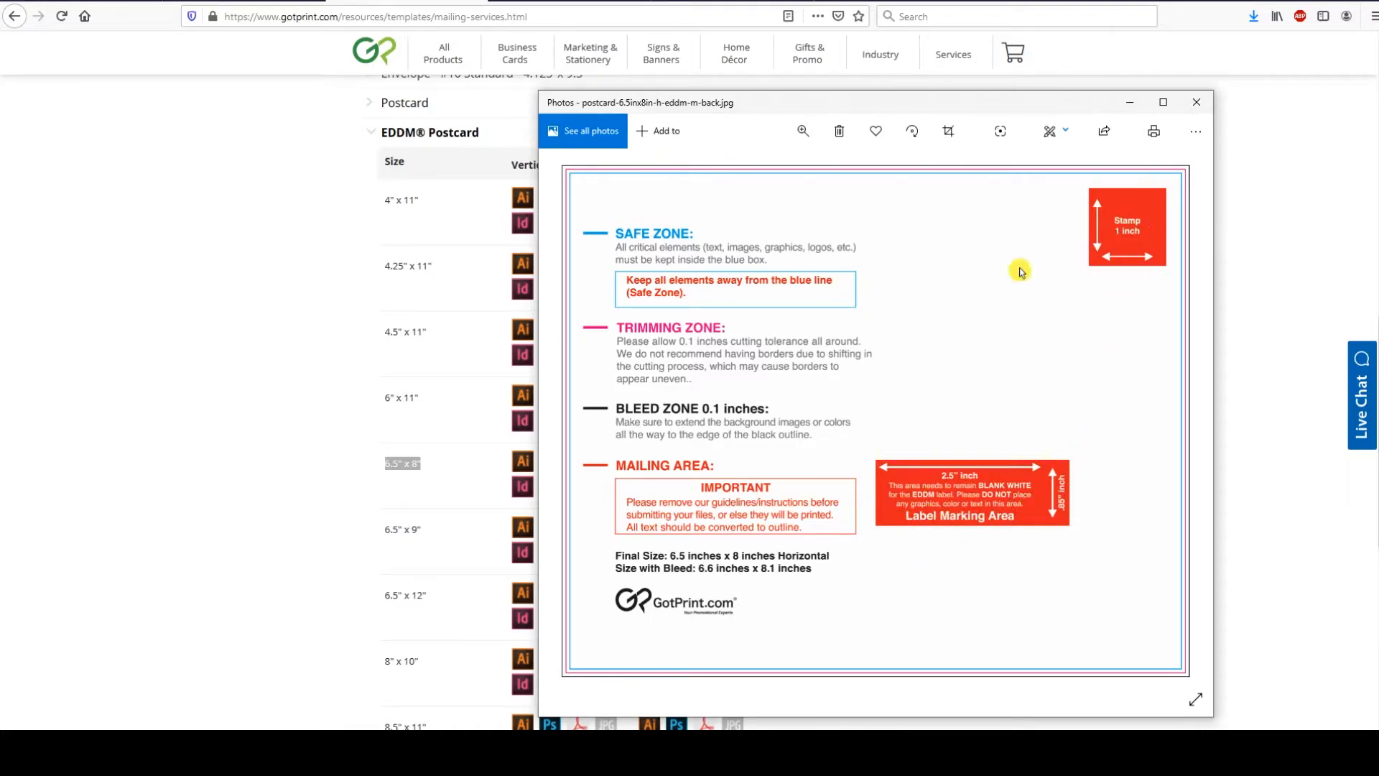
mouse_move(941, 267)
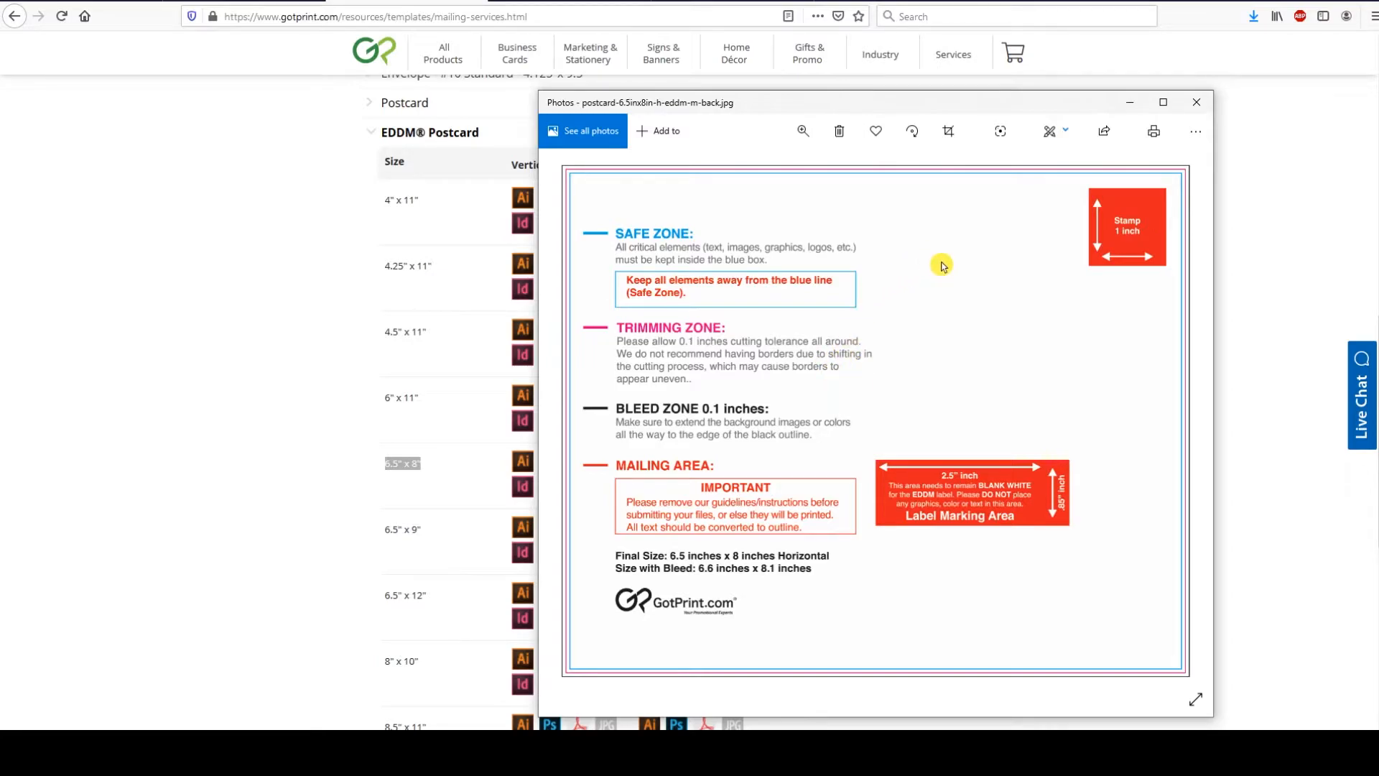
mouse_move(1162, 158)
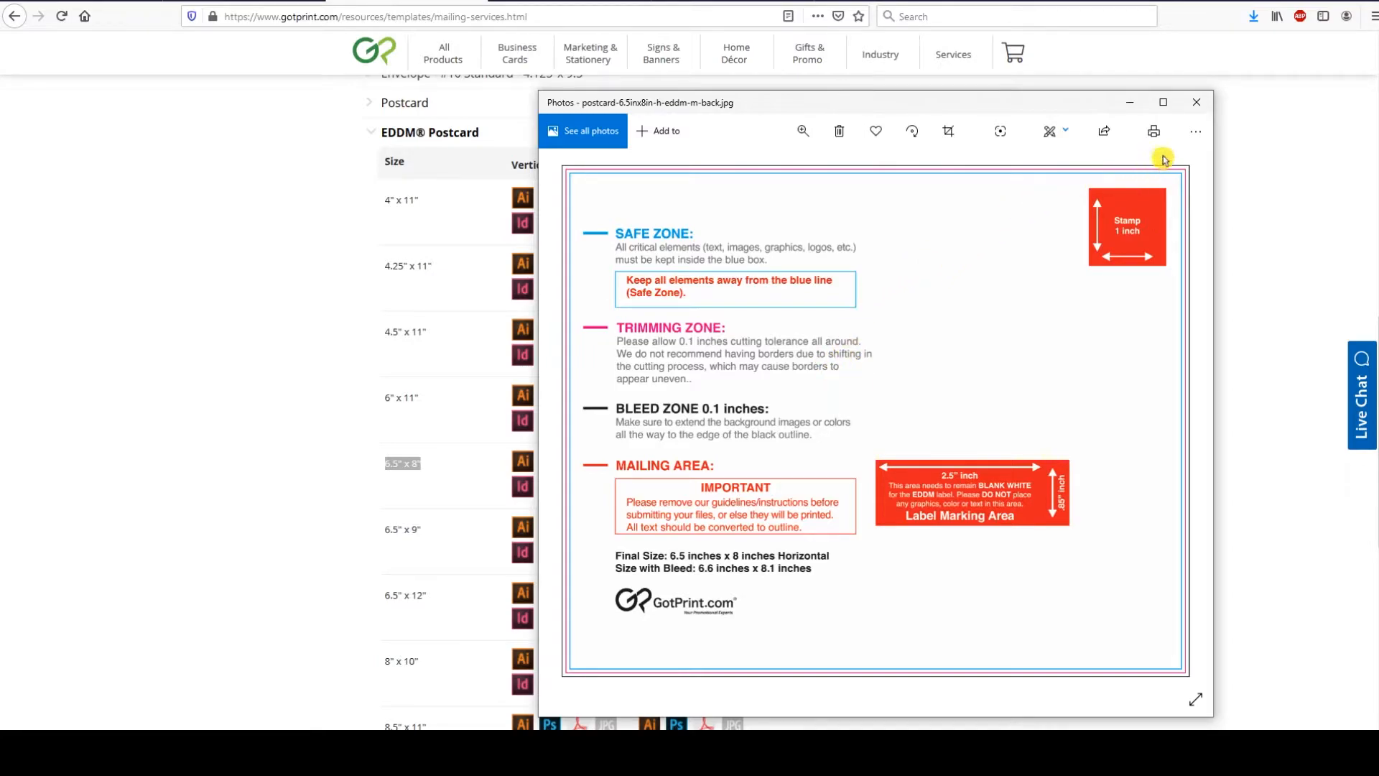
mouse_move(1195, 102)
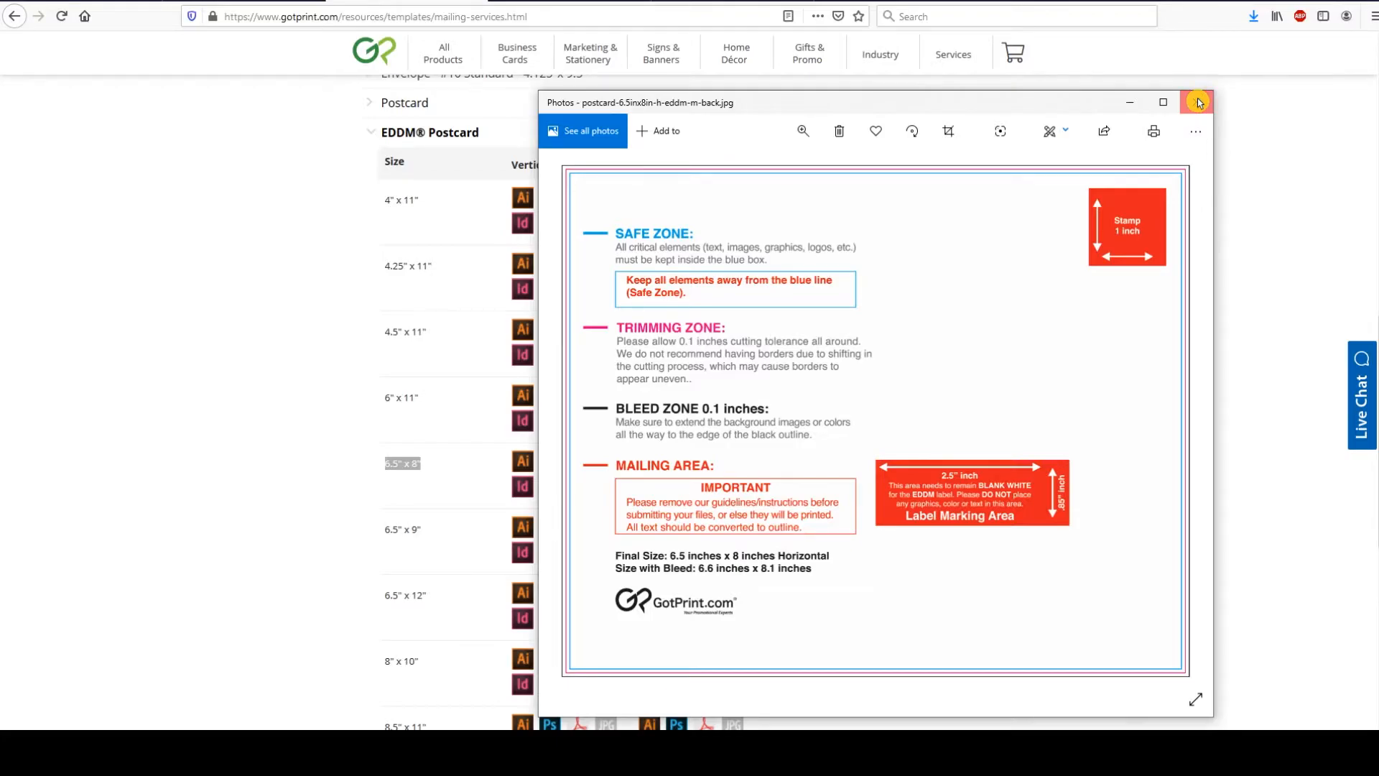
Close the preview and create a new Canva design with custom dimensions 8.1 x 6.6 inches.
left_click(1196, 102)
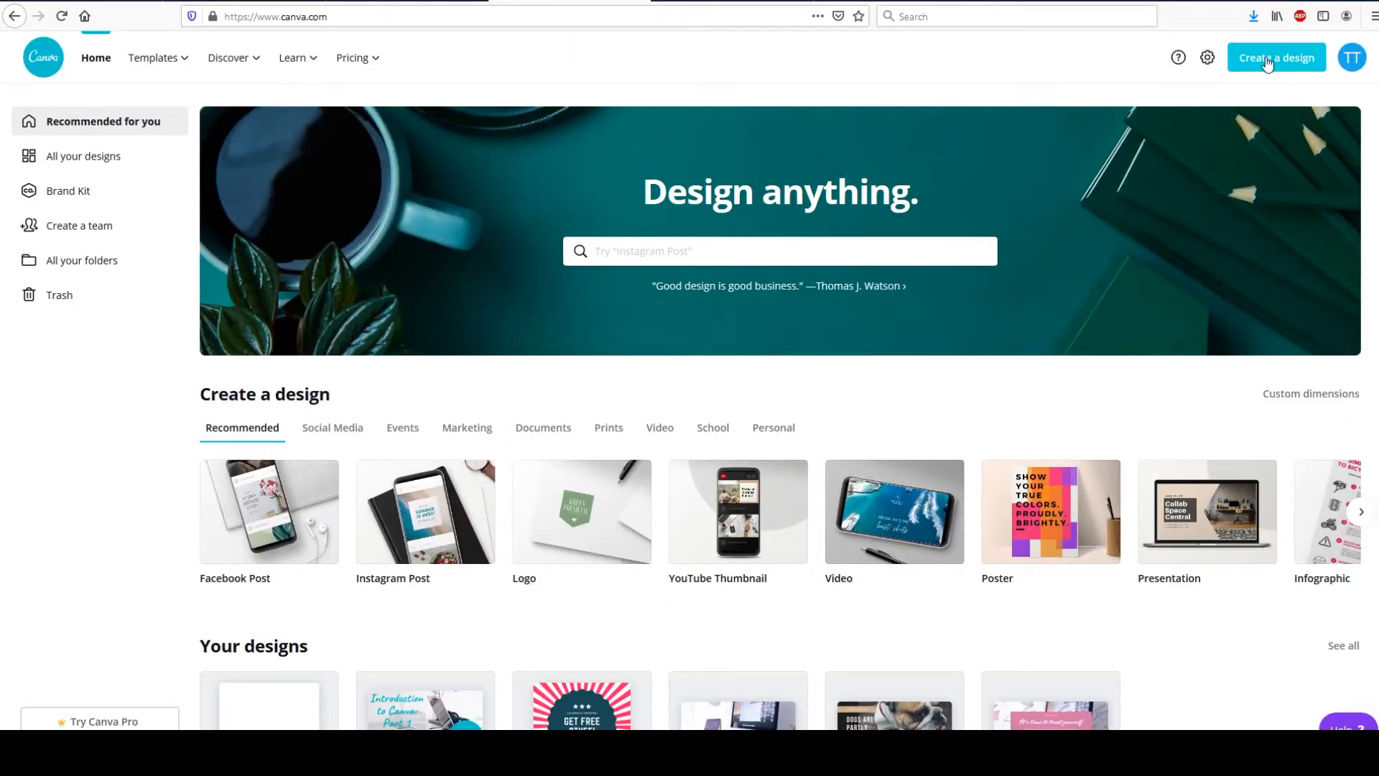
left_click(1276, 57)
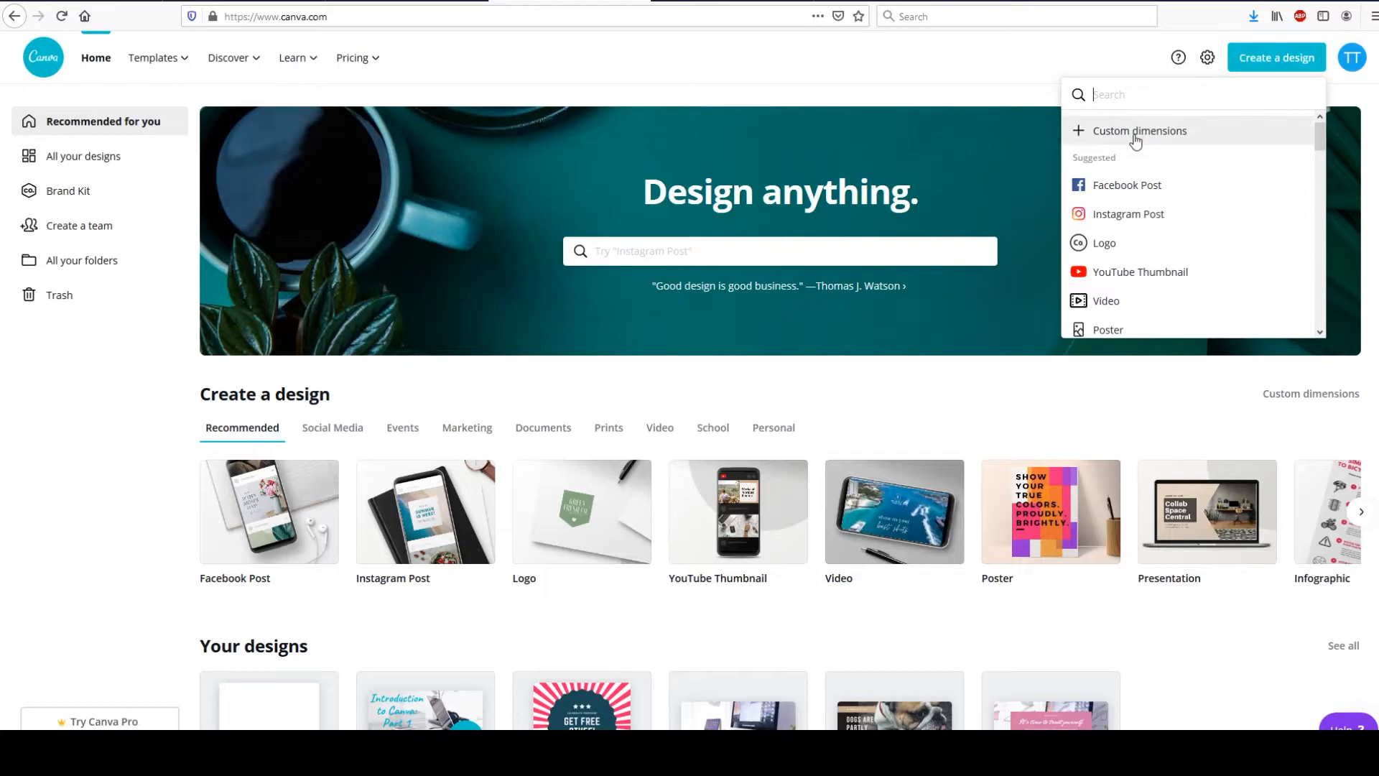
left_click(1139, 130)
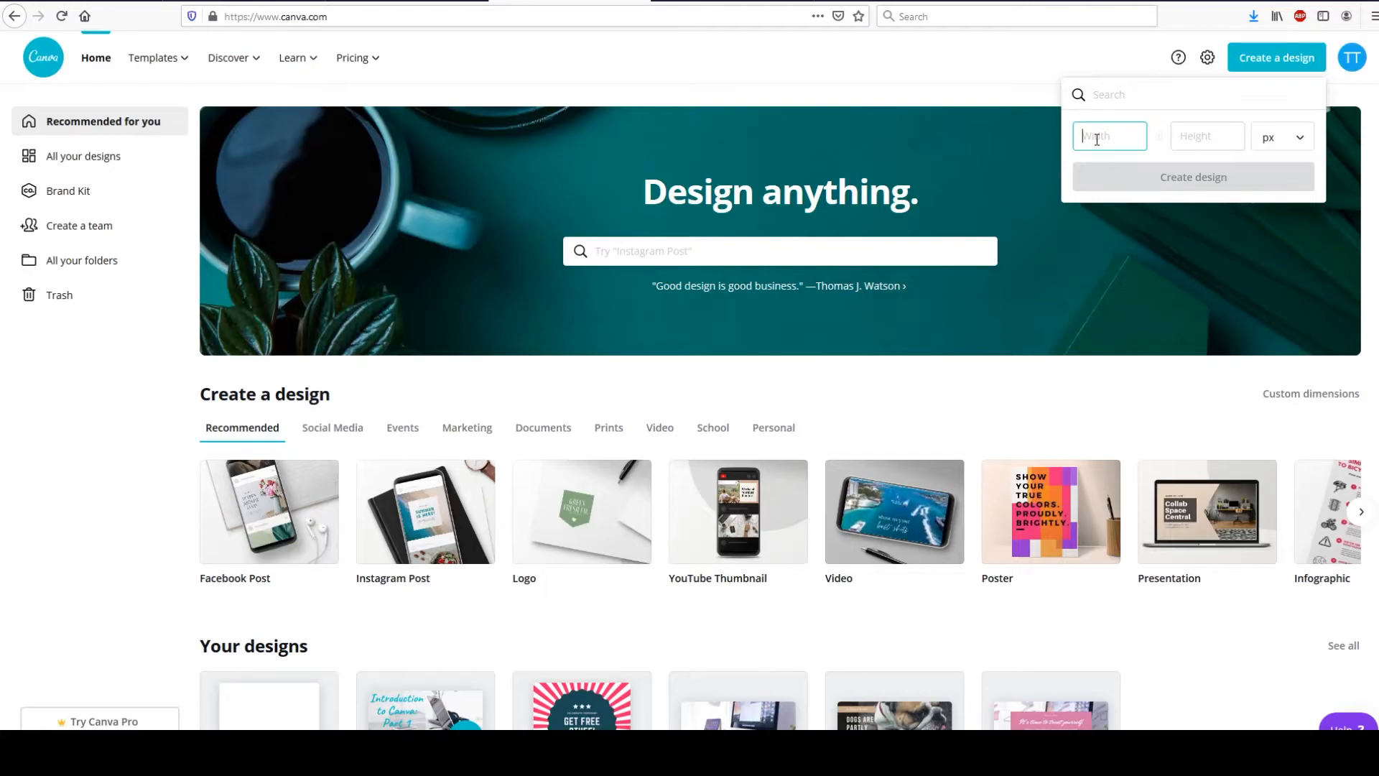
type("8.1")
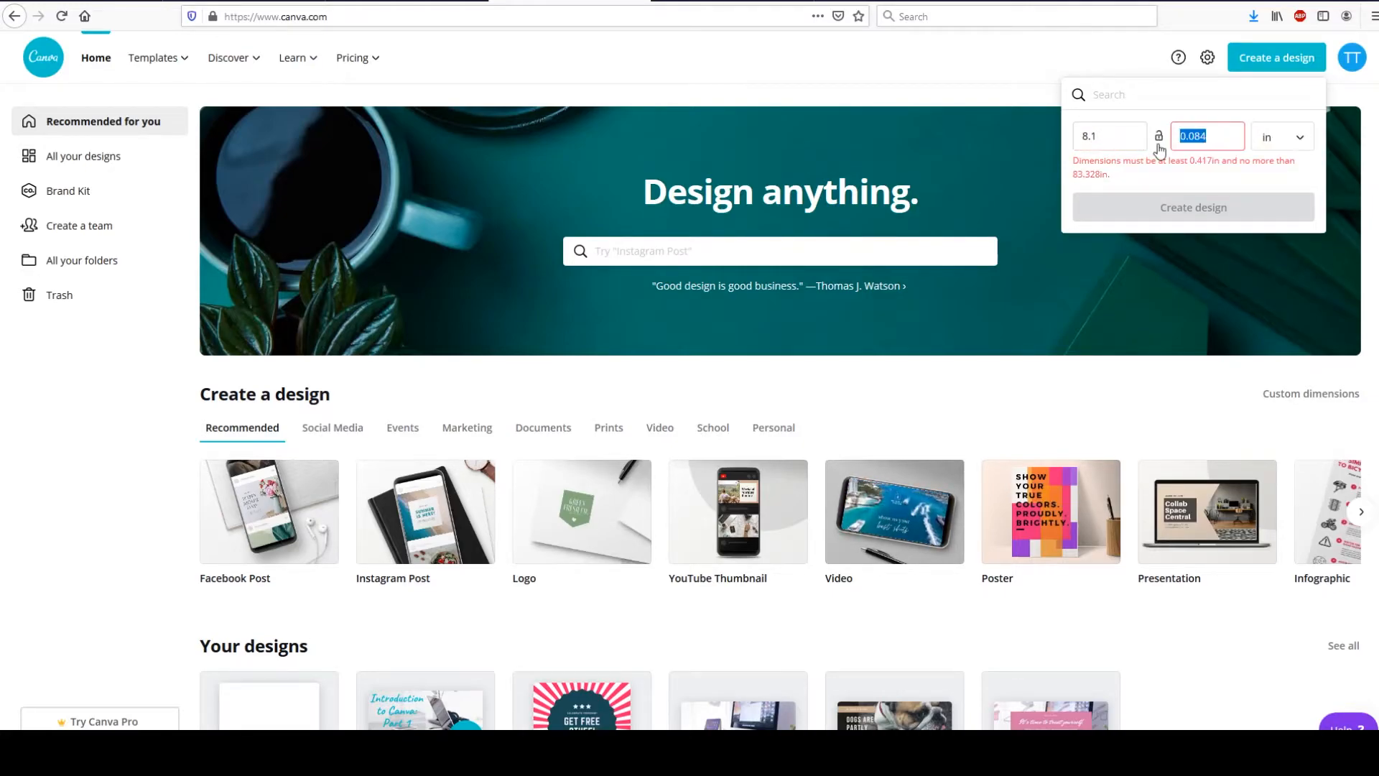
type("6.6")
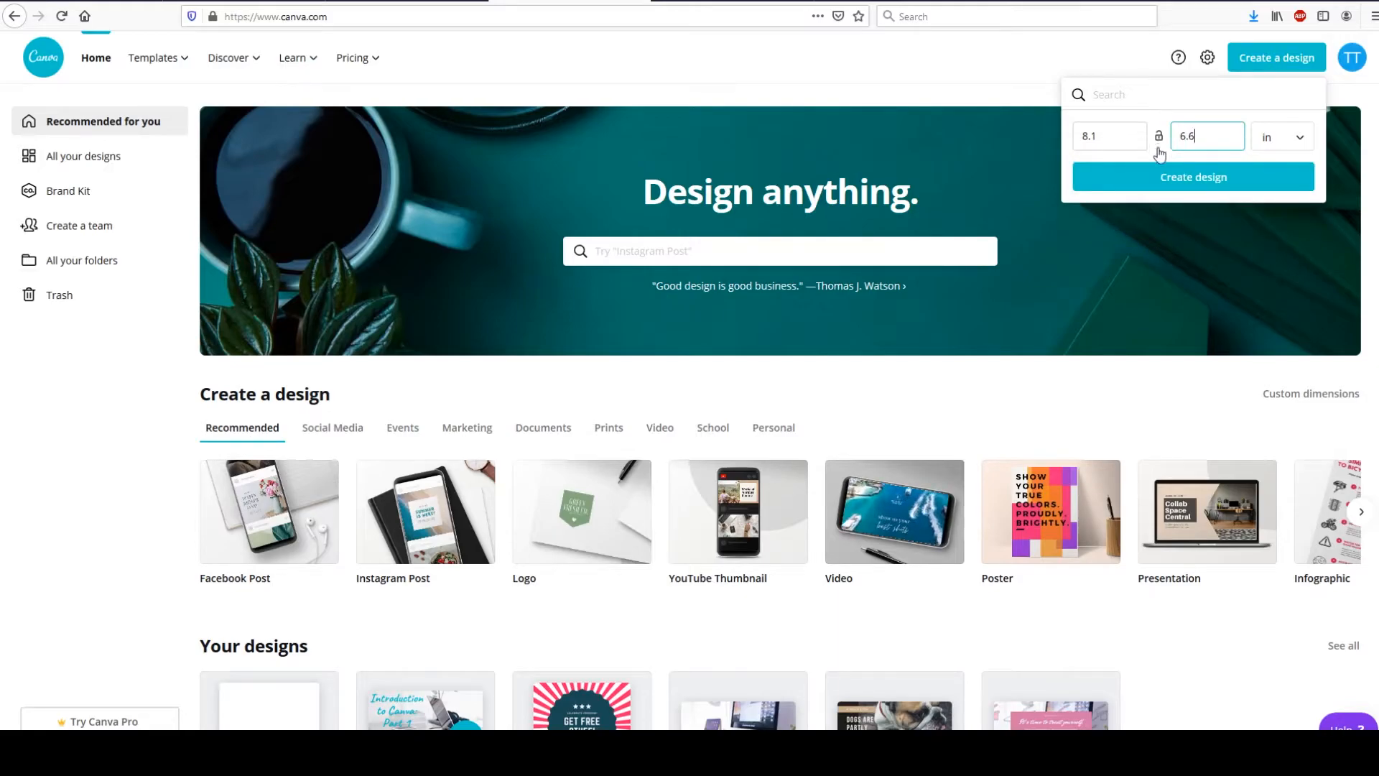
left_click(1192, 176)
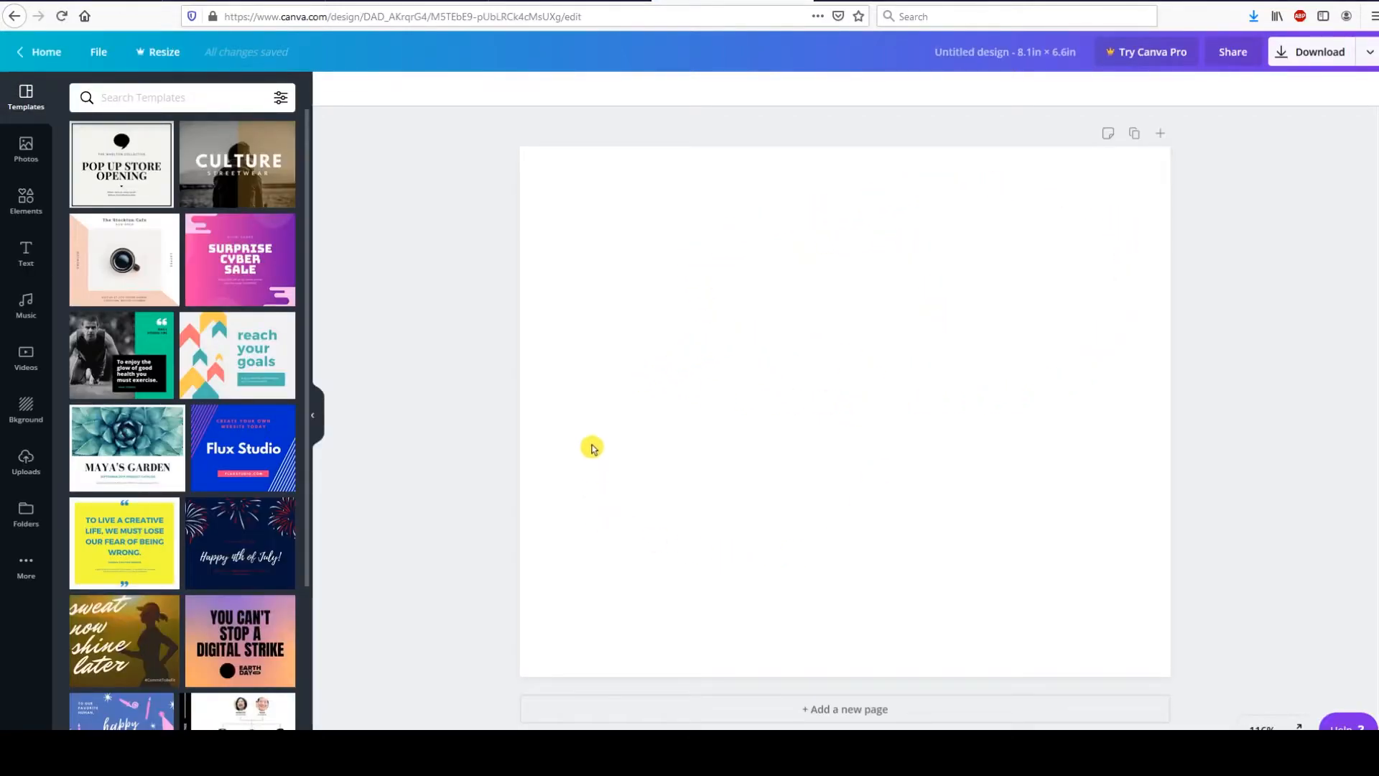
mouse_move(126, 449)
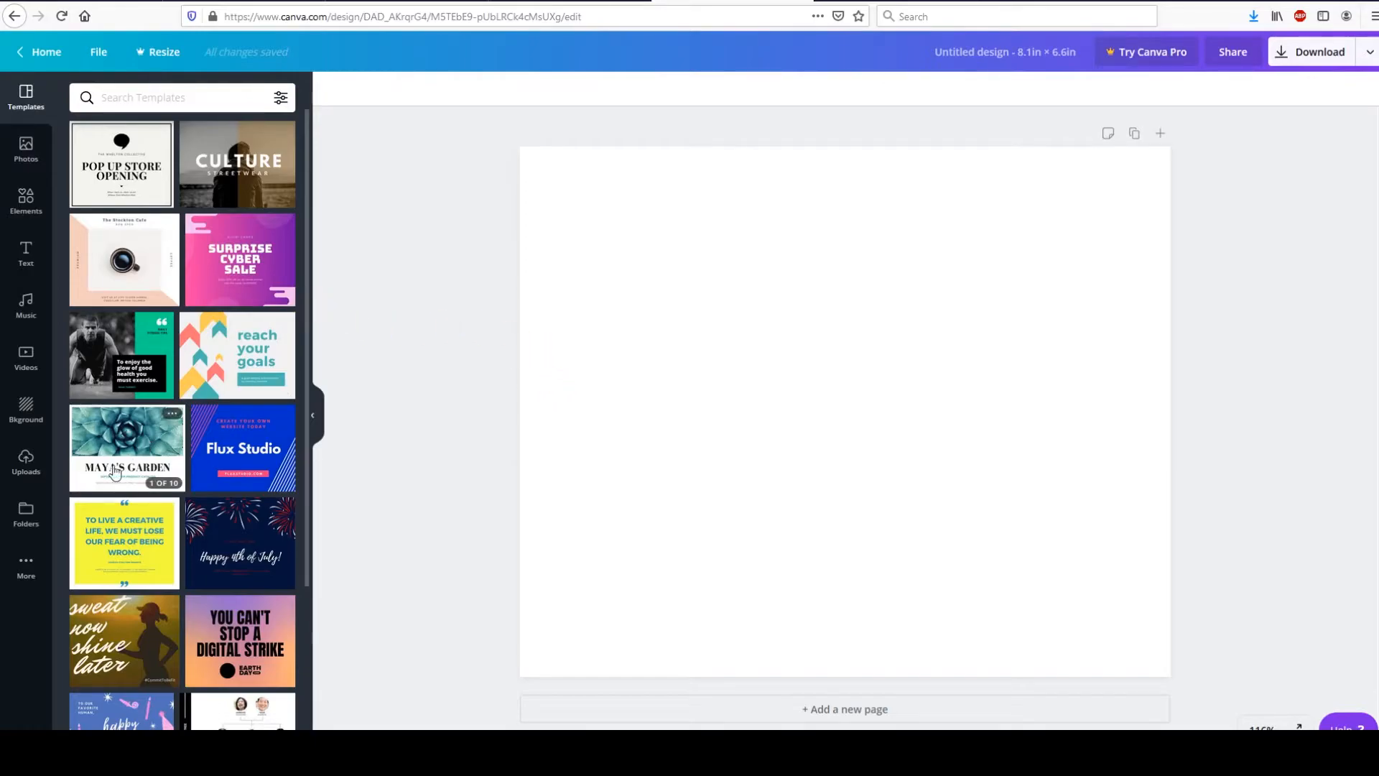
Place the uploaded GotPrint guideline image and stretch it to fill the page.
left_click(26, 461)
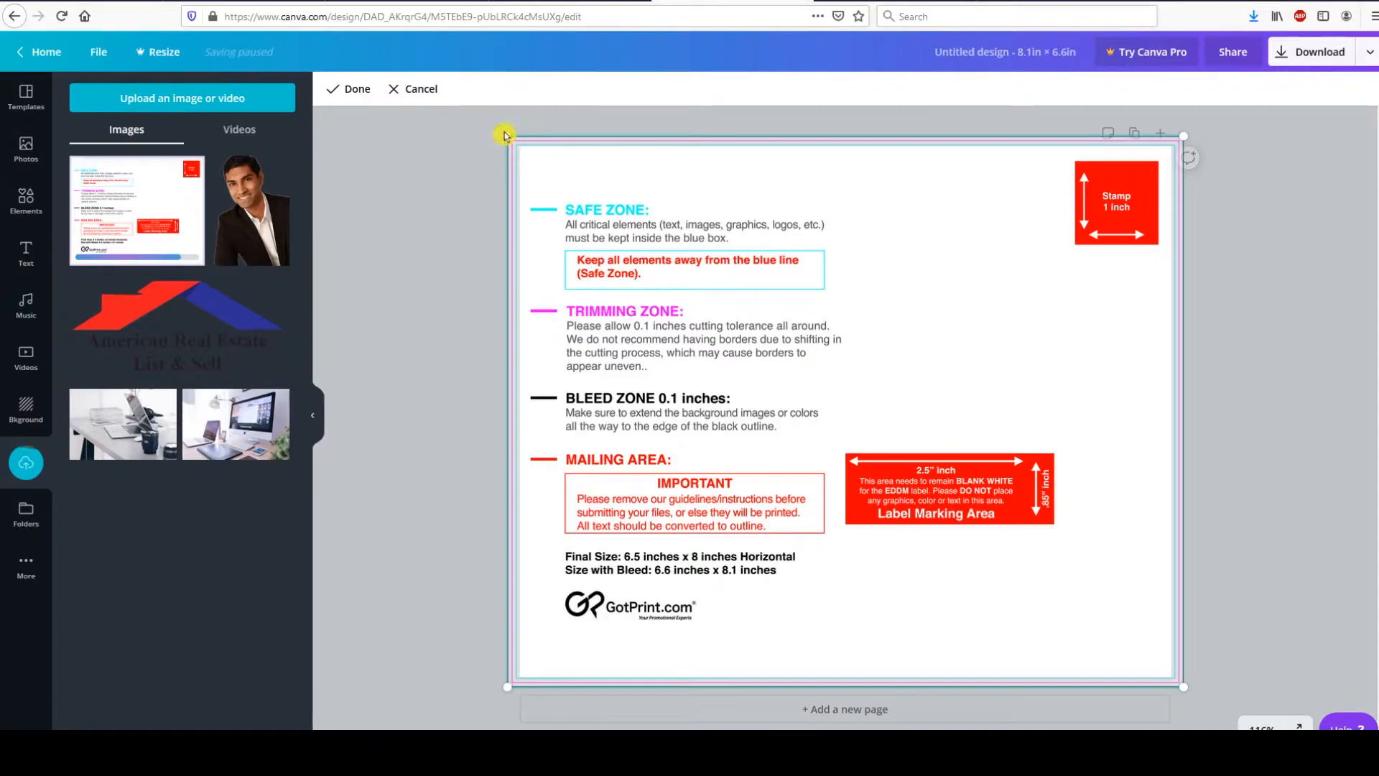
left_click_drag(505, 135, 519, 149)
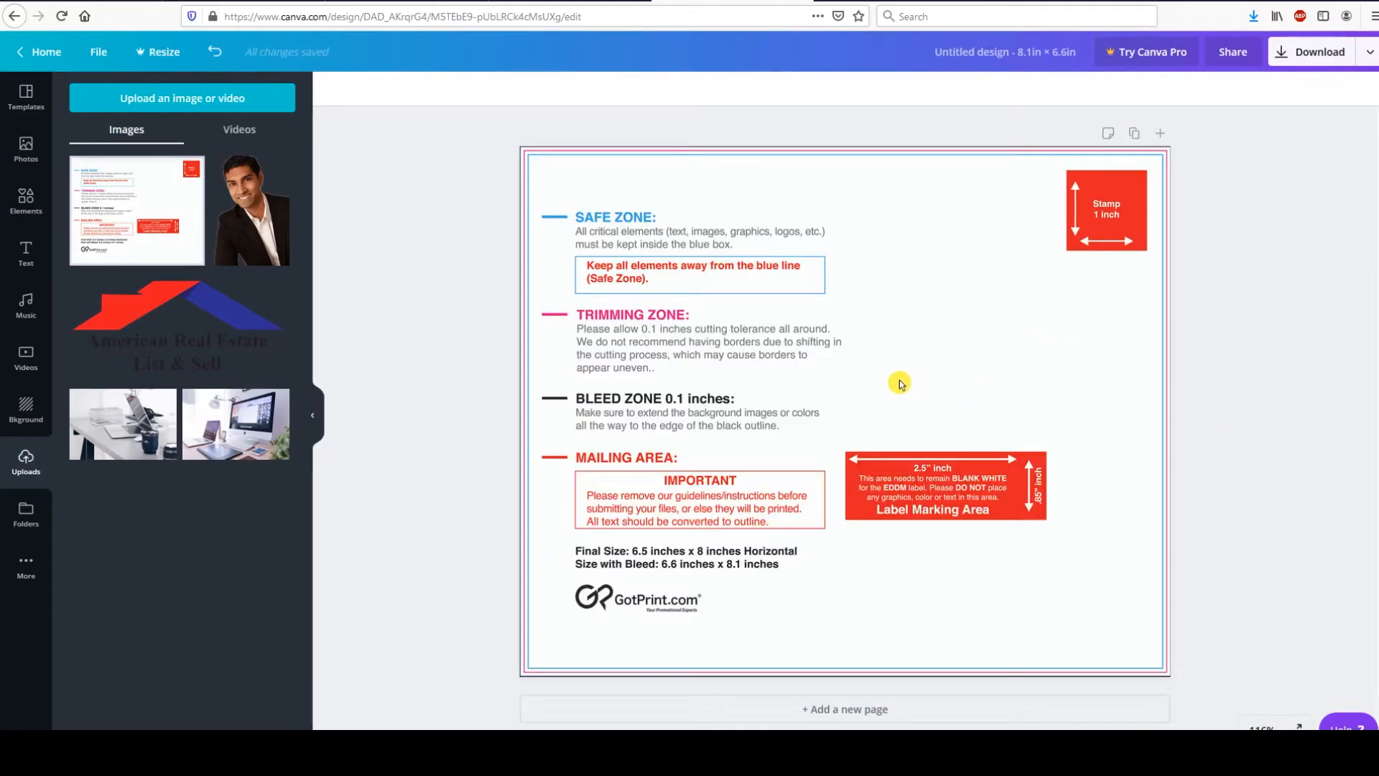
mouse_move(472, 346)
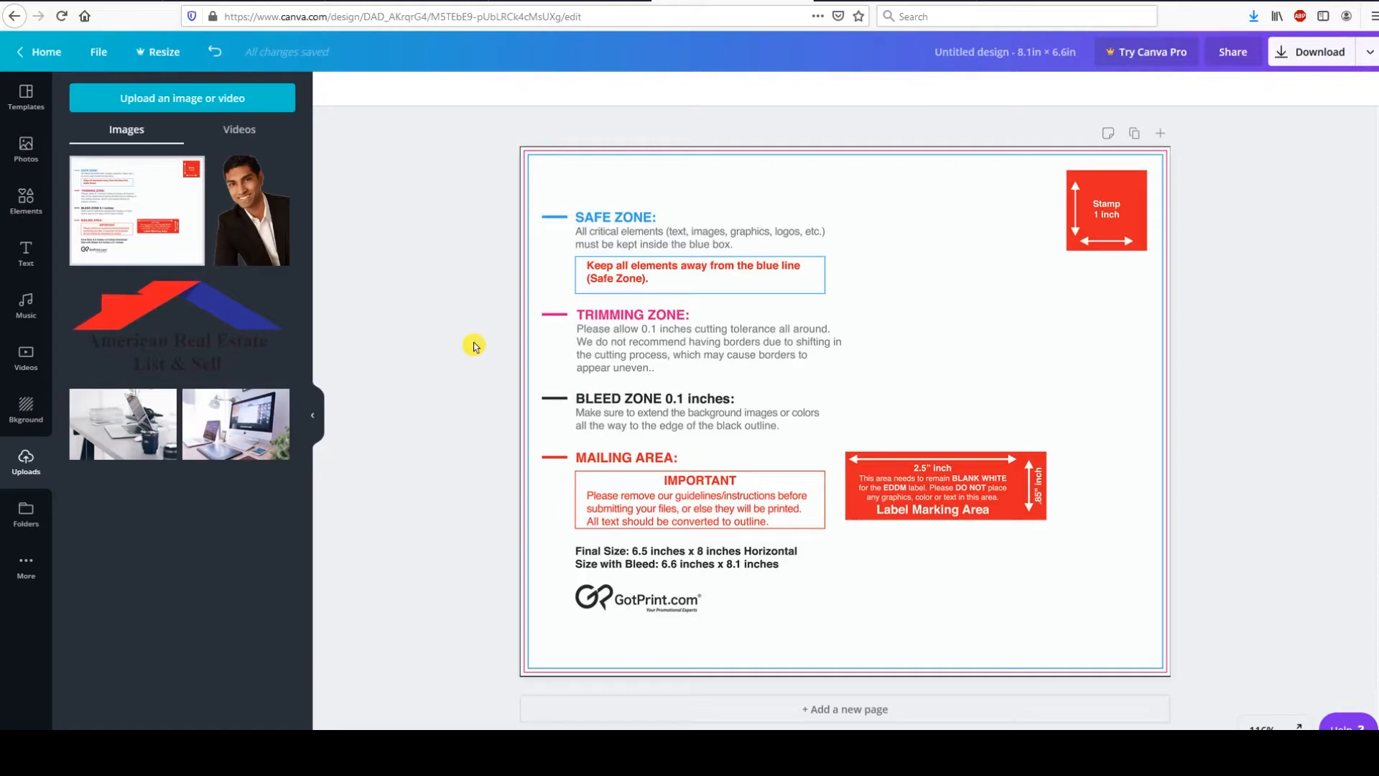
mouse_move(444, 237)
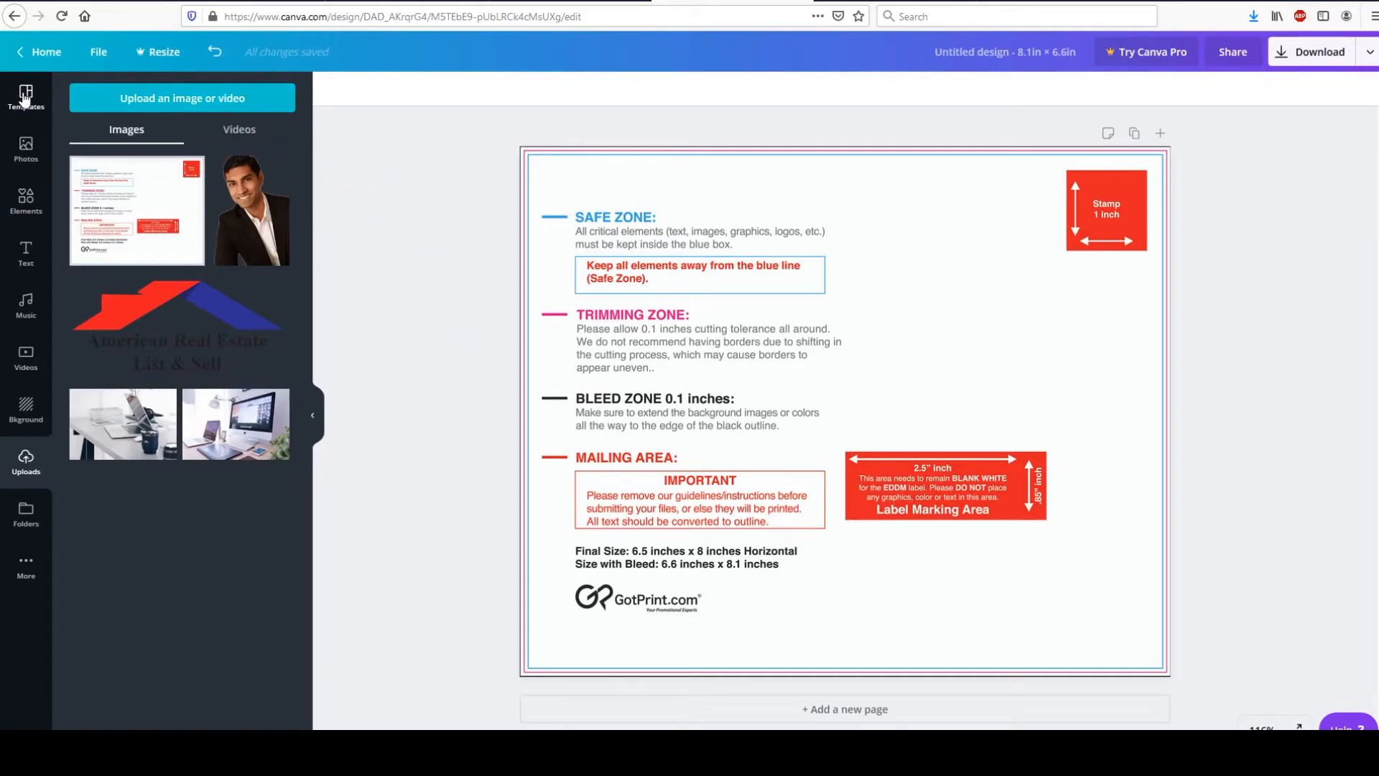
Duplicate the guideline page as page 2 with the template gallery showing.
left_click(26, 96)
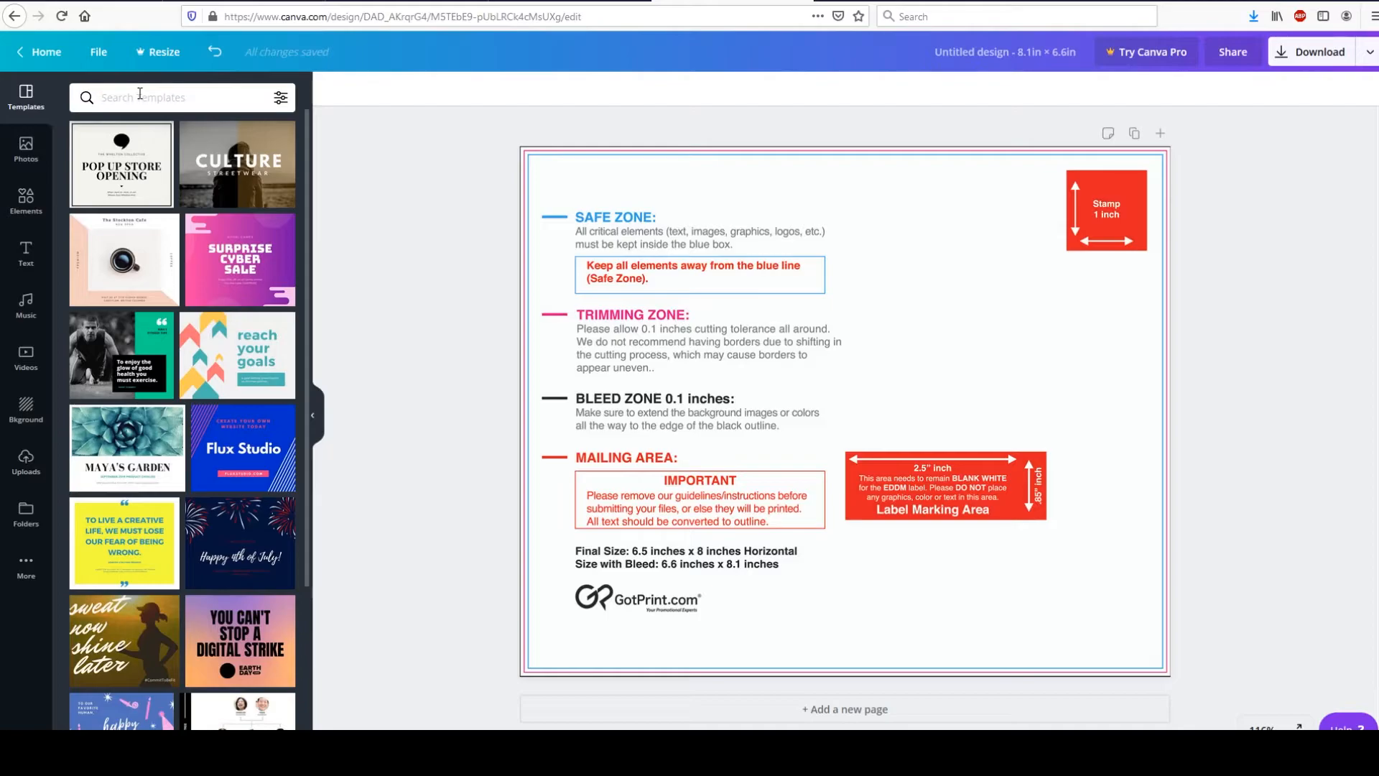
left_click(912, 246)
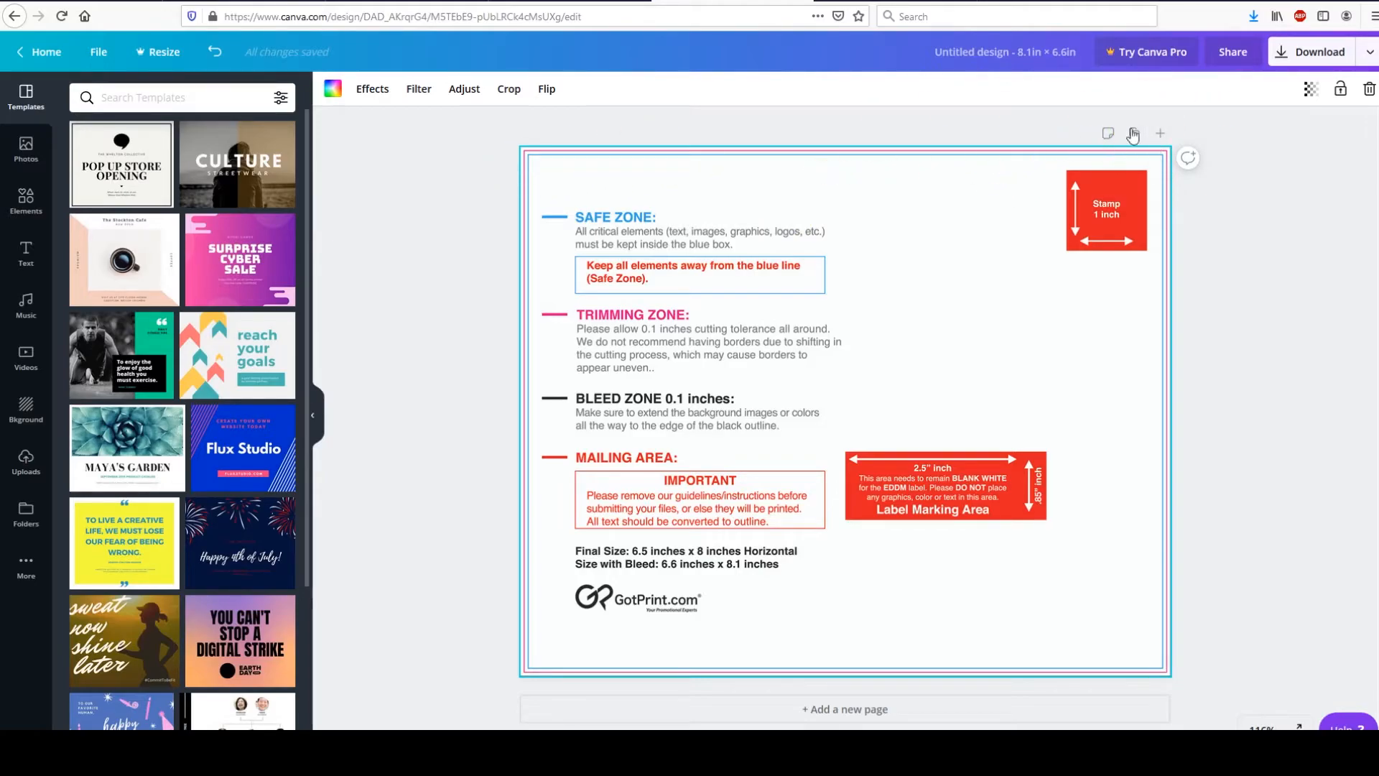
left_click(1134, 132)
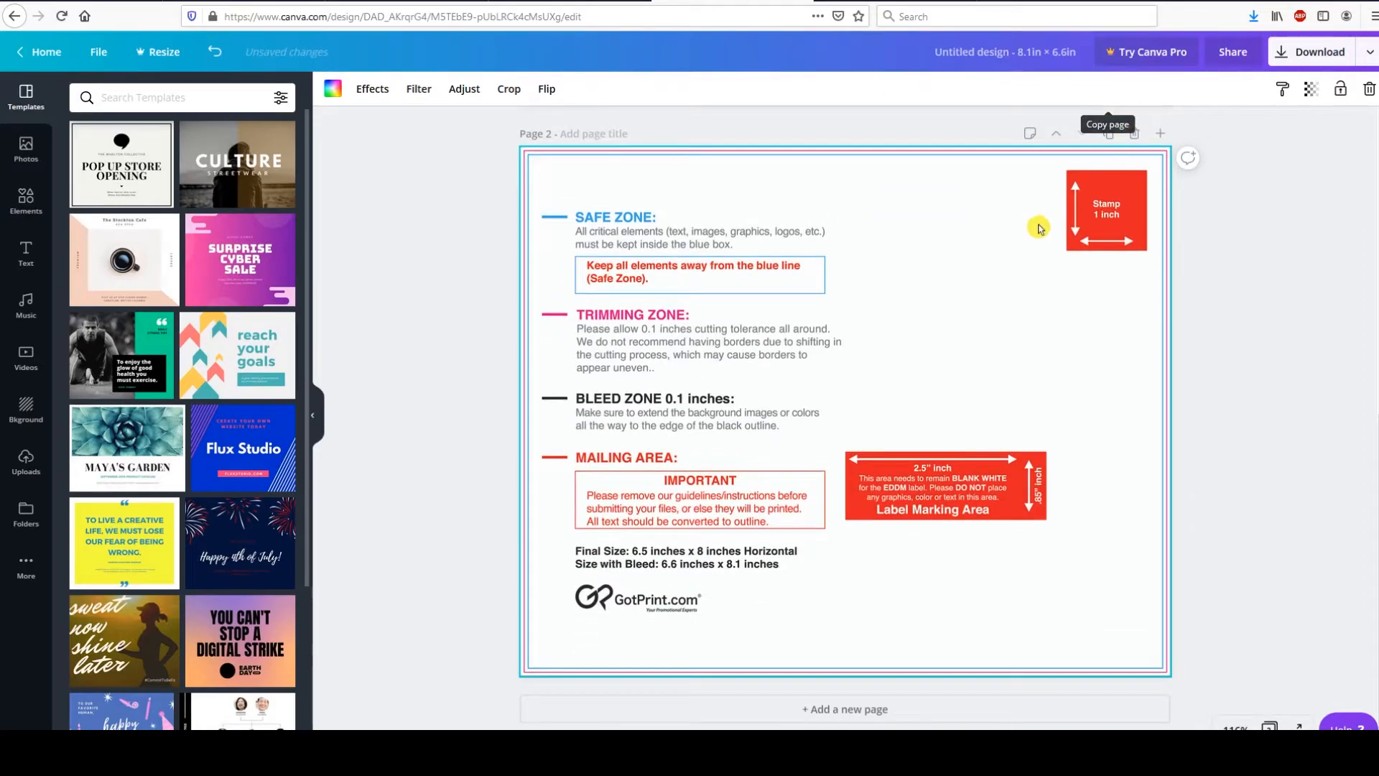
scroll("down", 3)
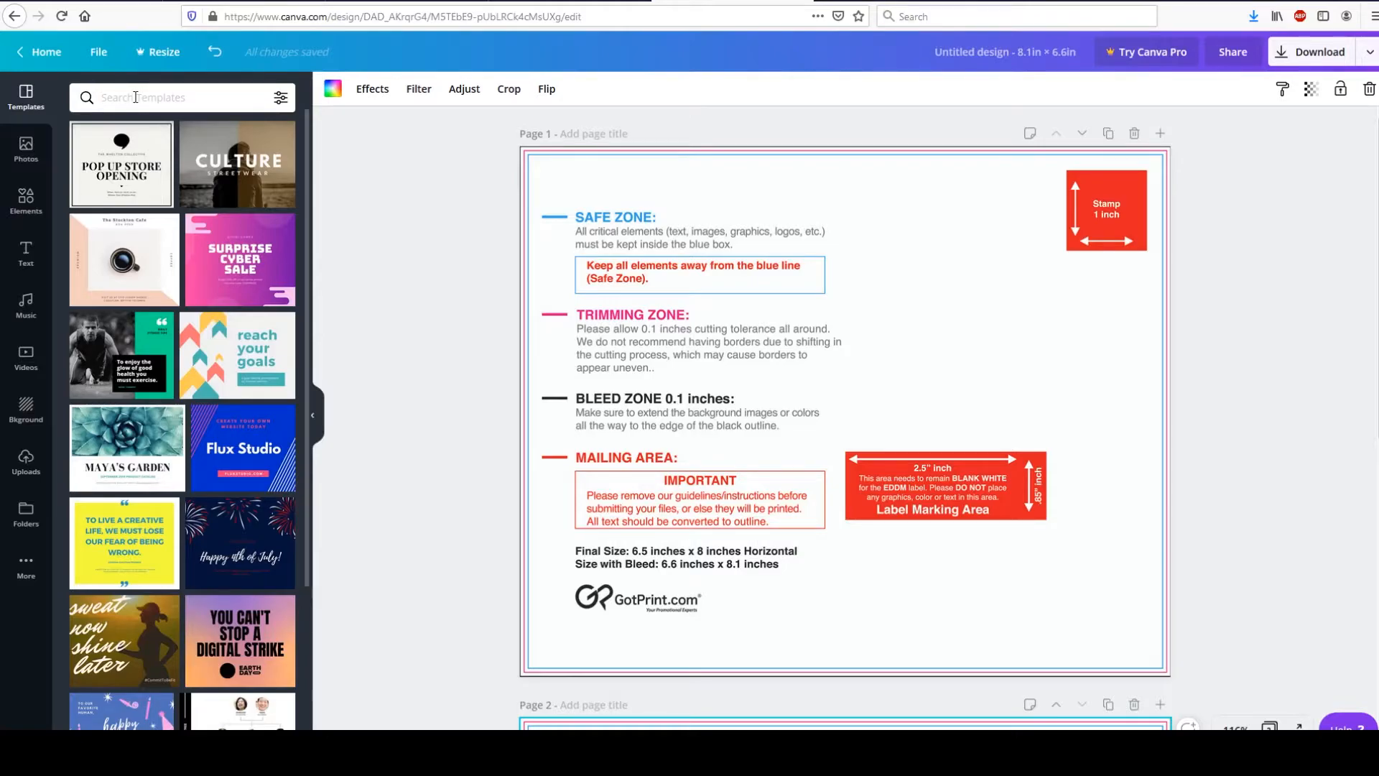
Search Canva templates for 'real estate postcard'.
type("real estate")
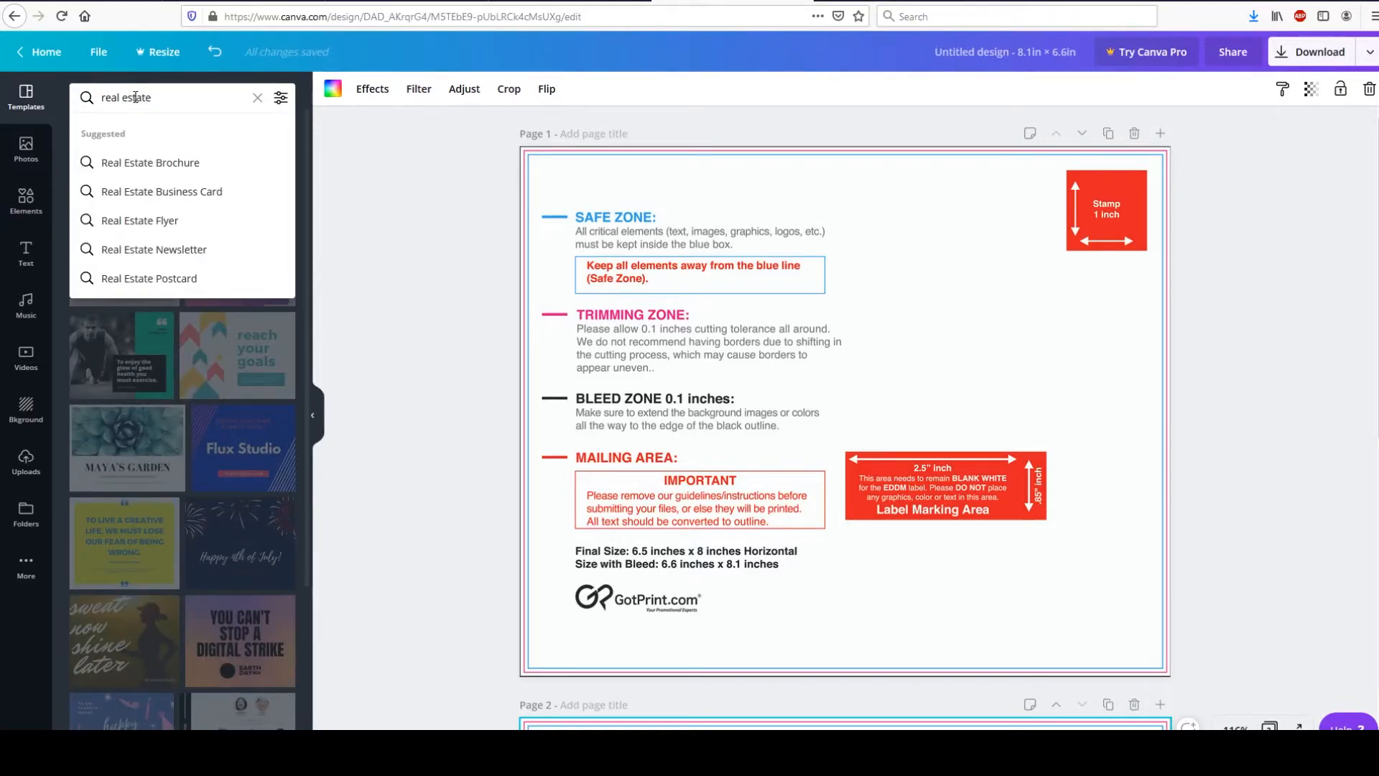
type("pos")
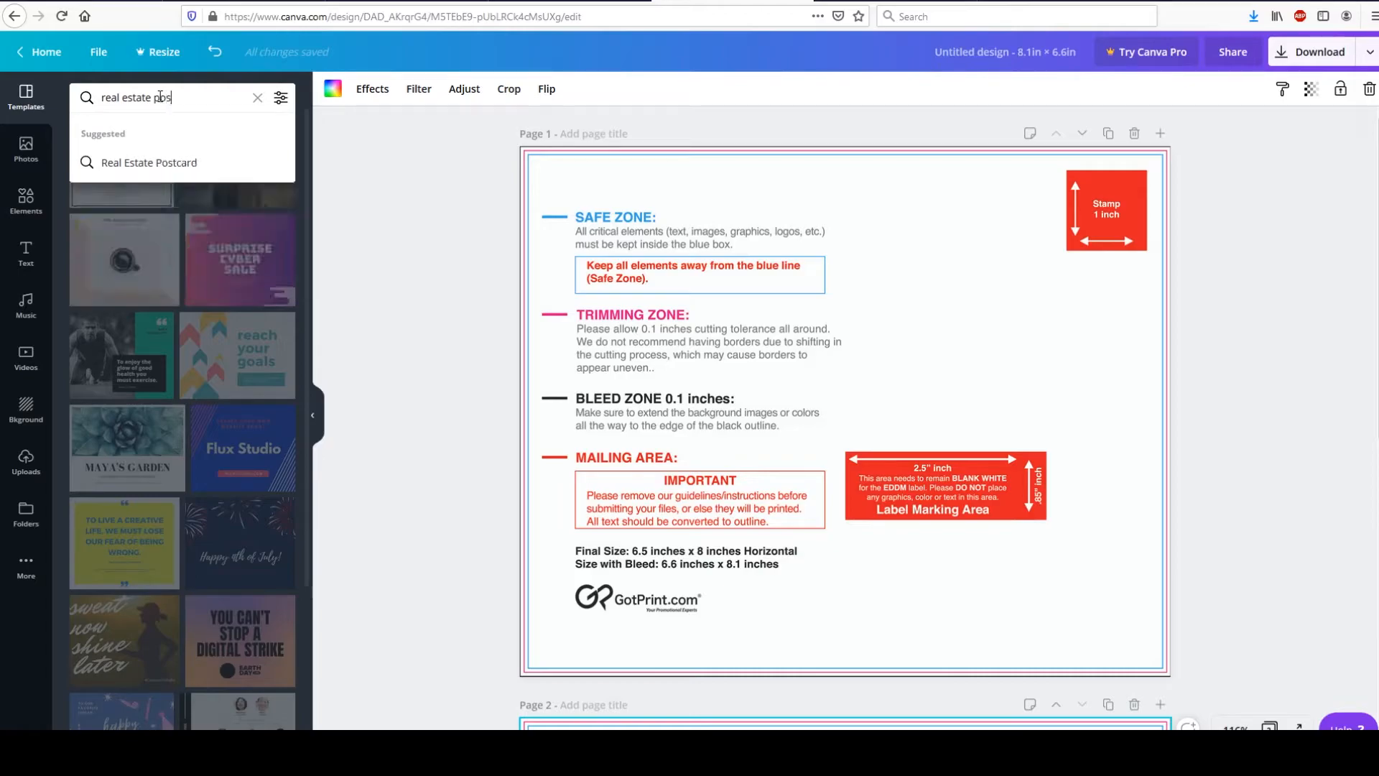
left_click(148, 162)
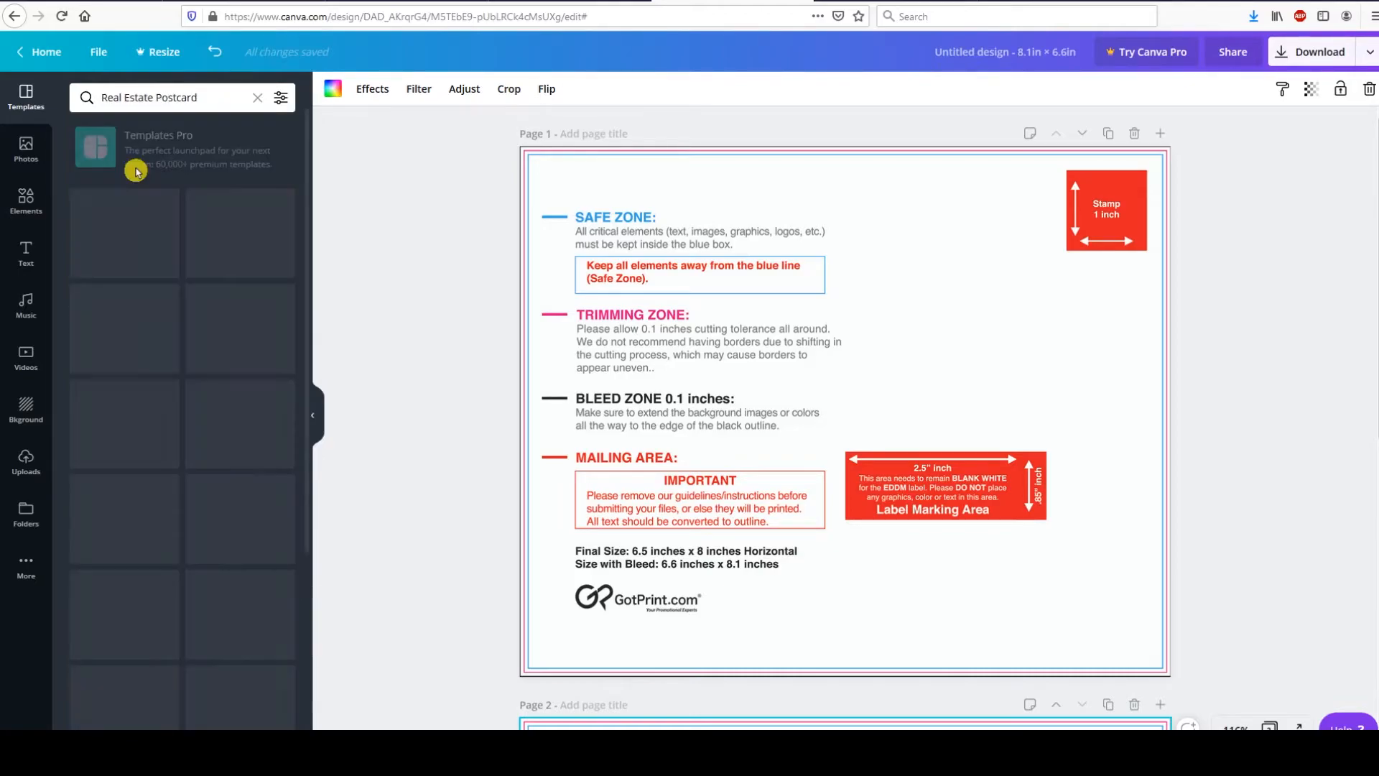
left_click(181, 96)
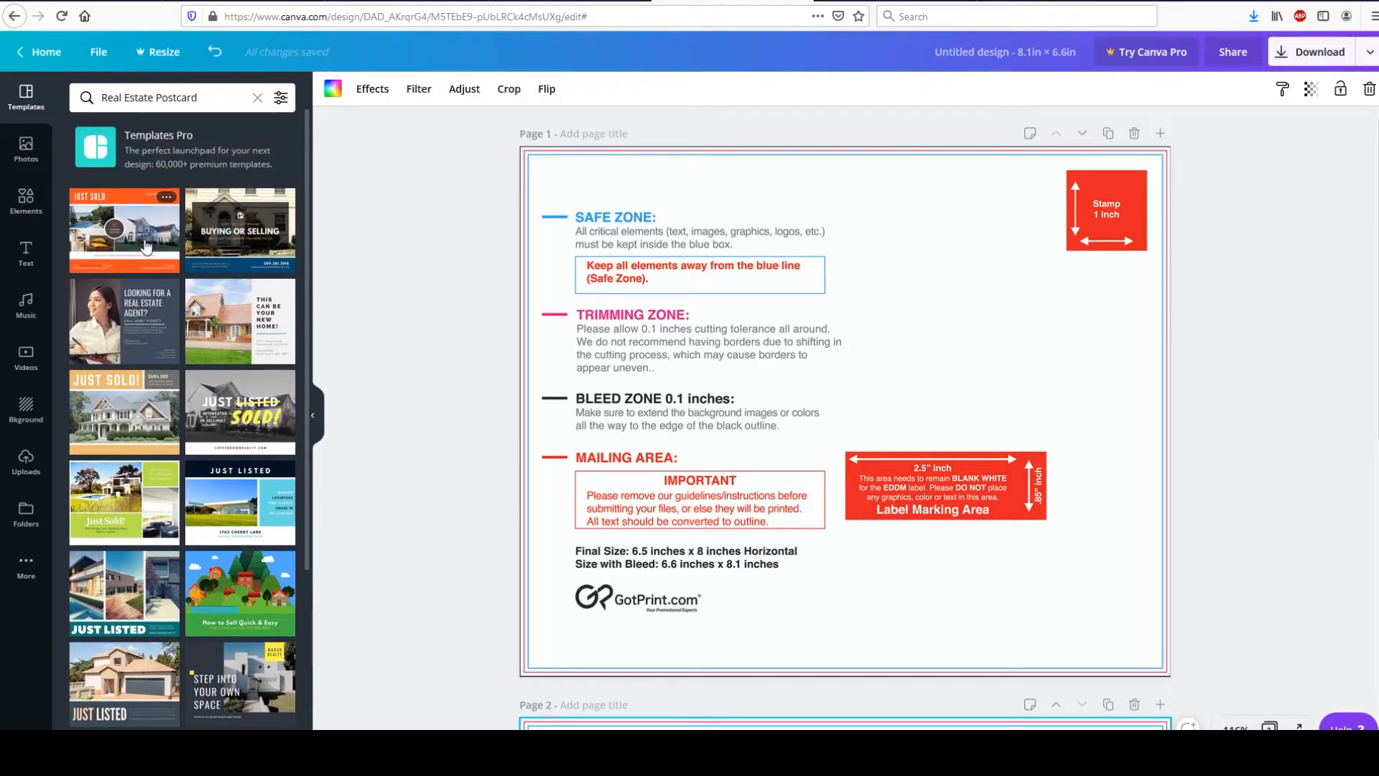
mouse_move(72, 308)
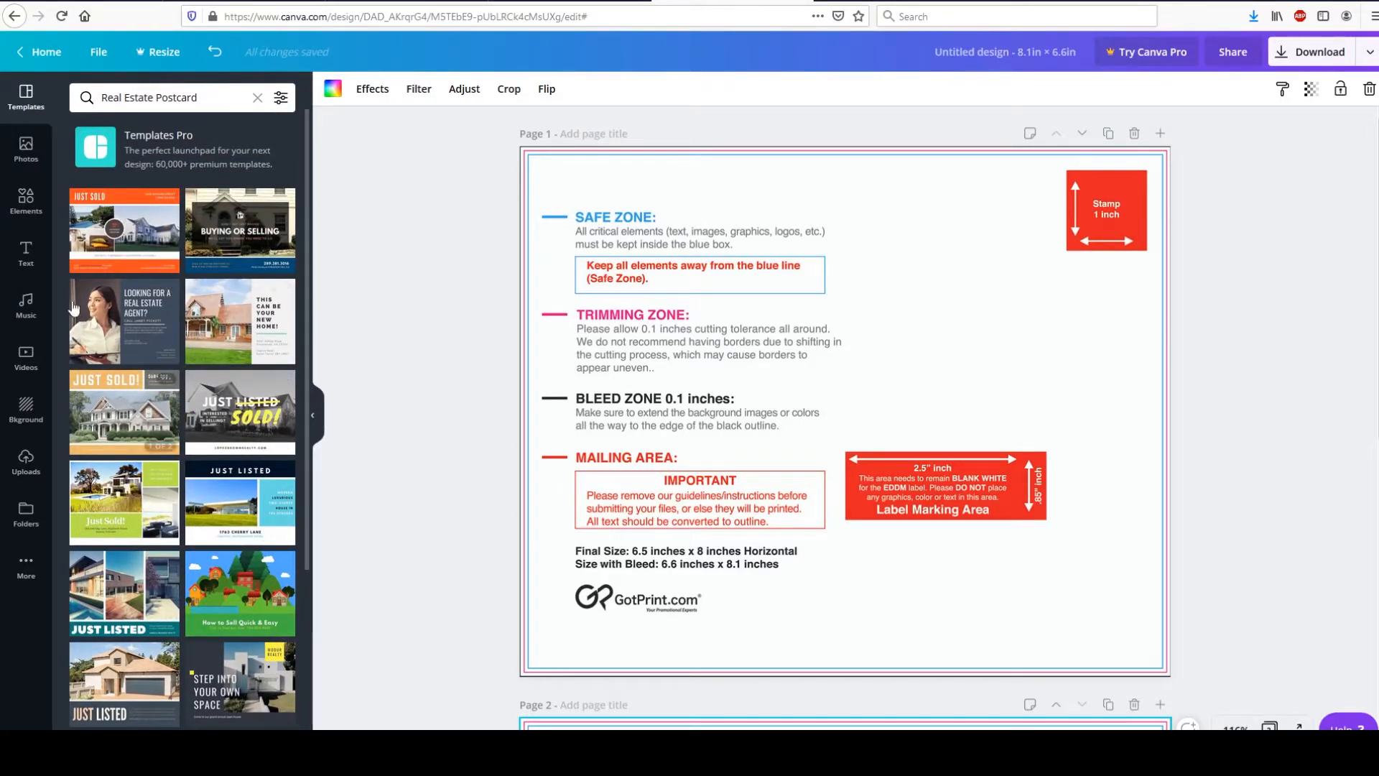
mouse_move(145, 237)
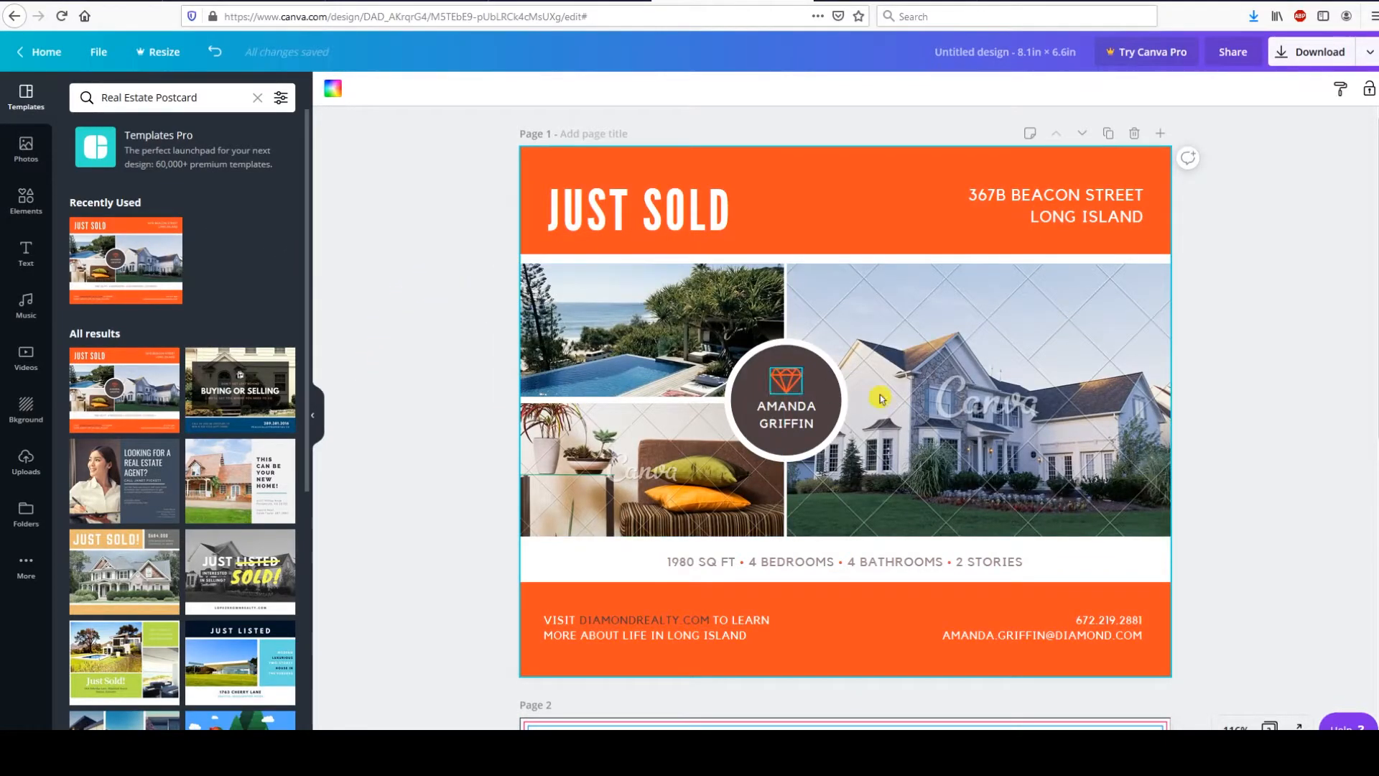
Apply the Just Sold template to page 1 and select its house photo for removal.
left_click(967, 401)
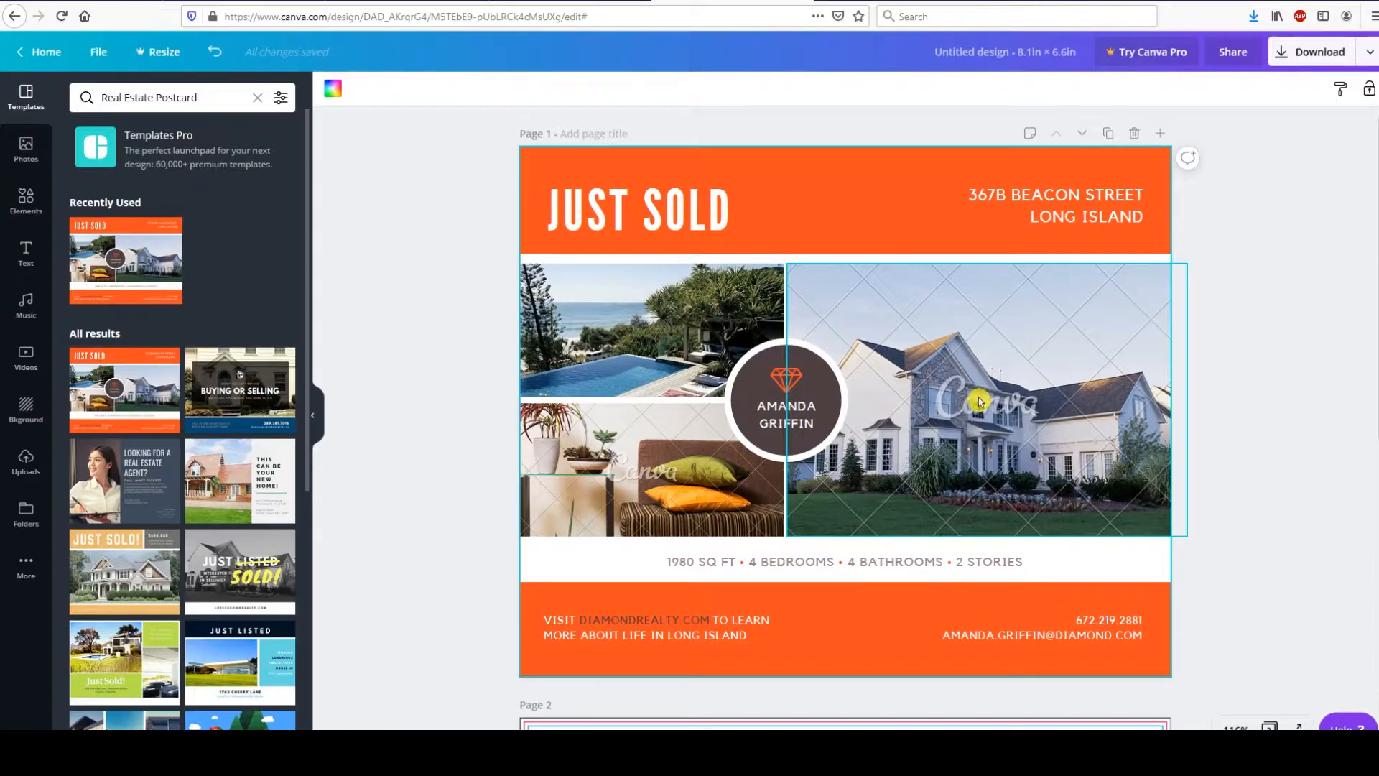
left_click(976, 403)
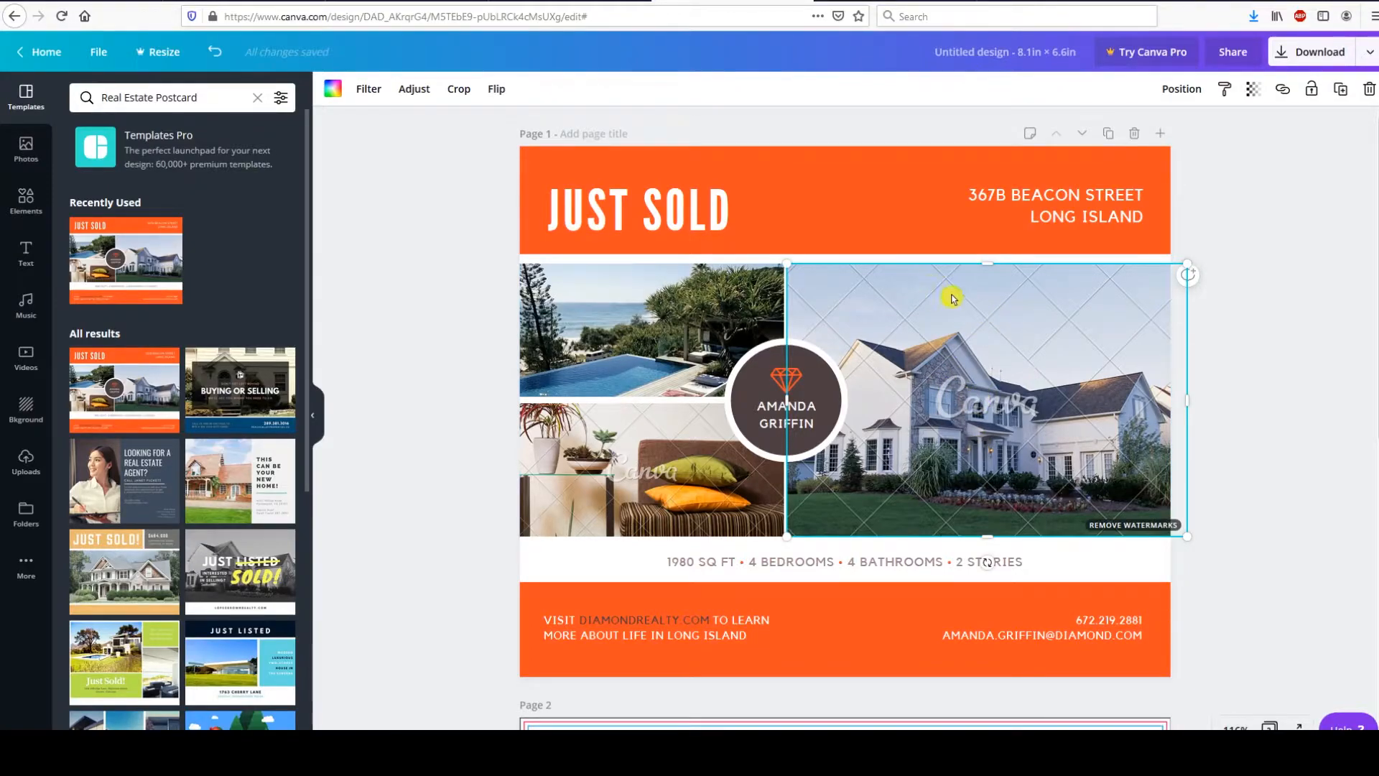
mouse_move(1133, 530)
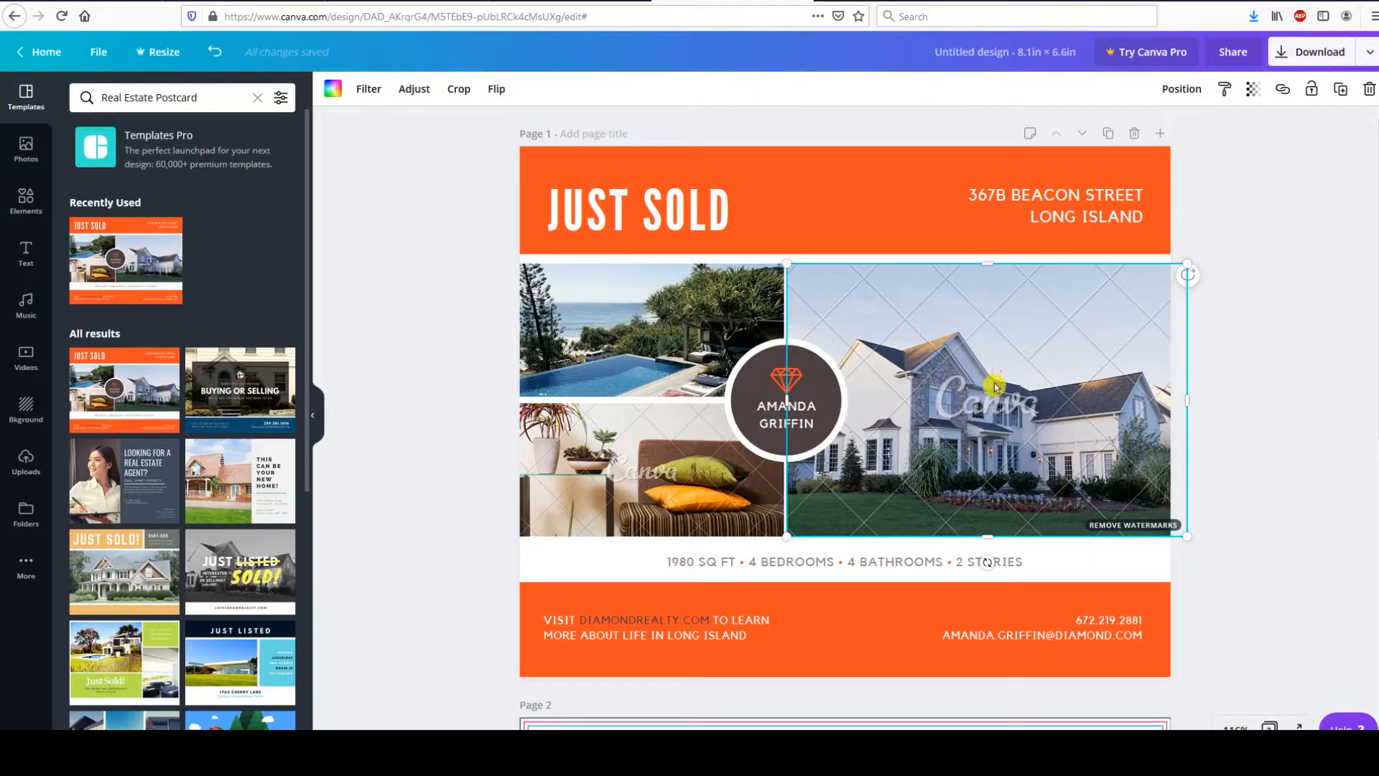
mouse_move(921, 364)
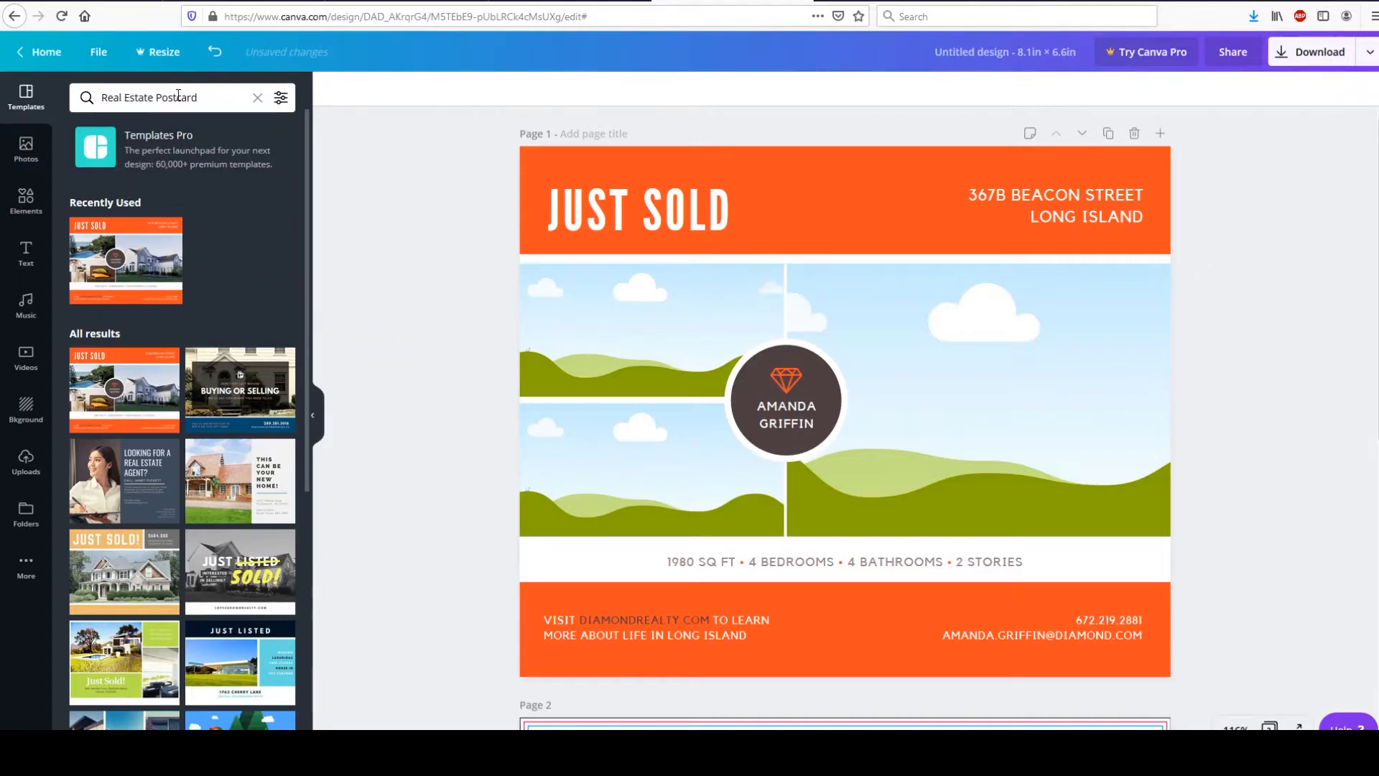
Search Canva's stock Photos for 'house'.
left_click(167, 98)
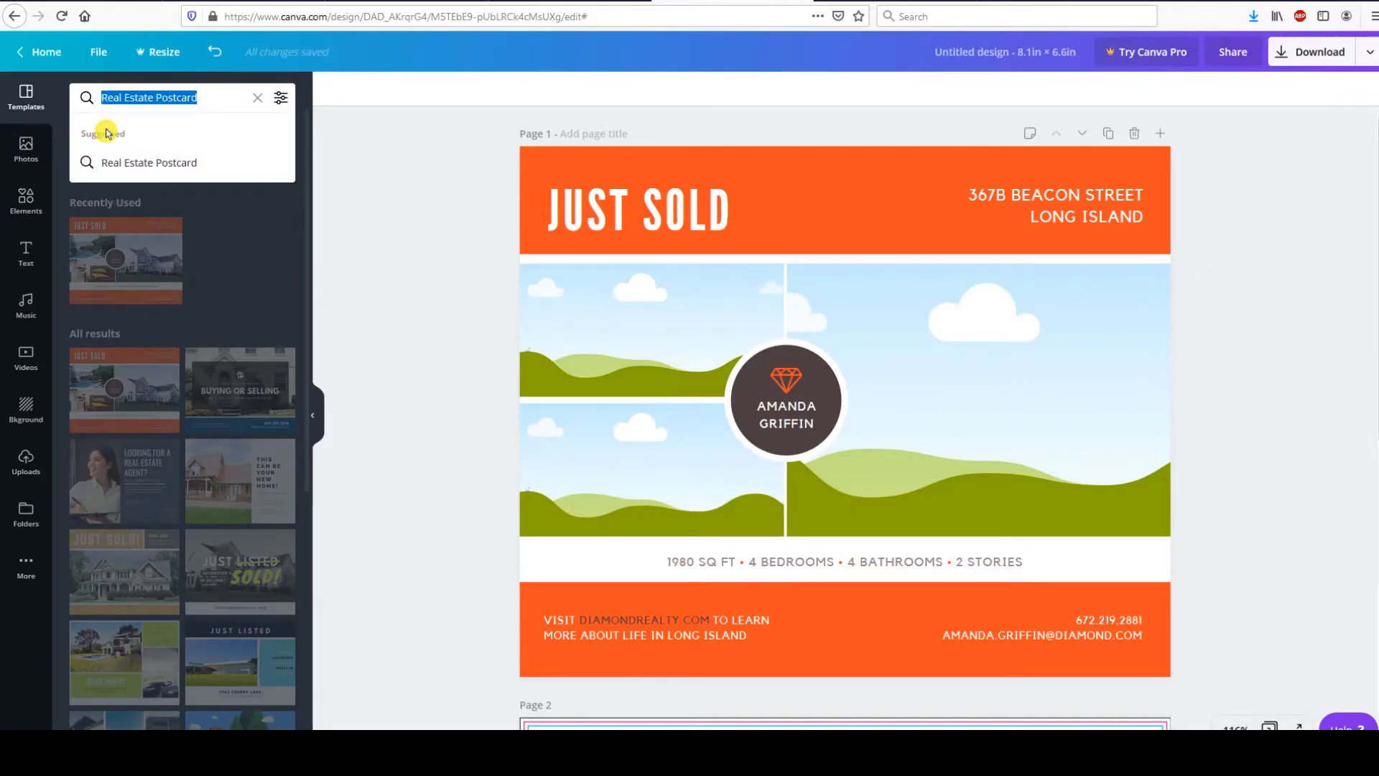
type("house")
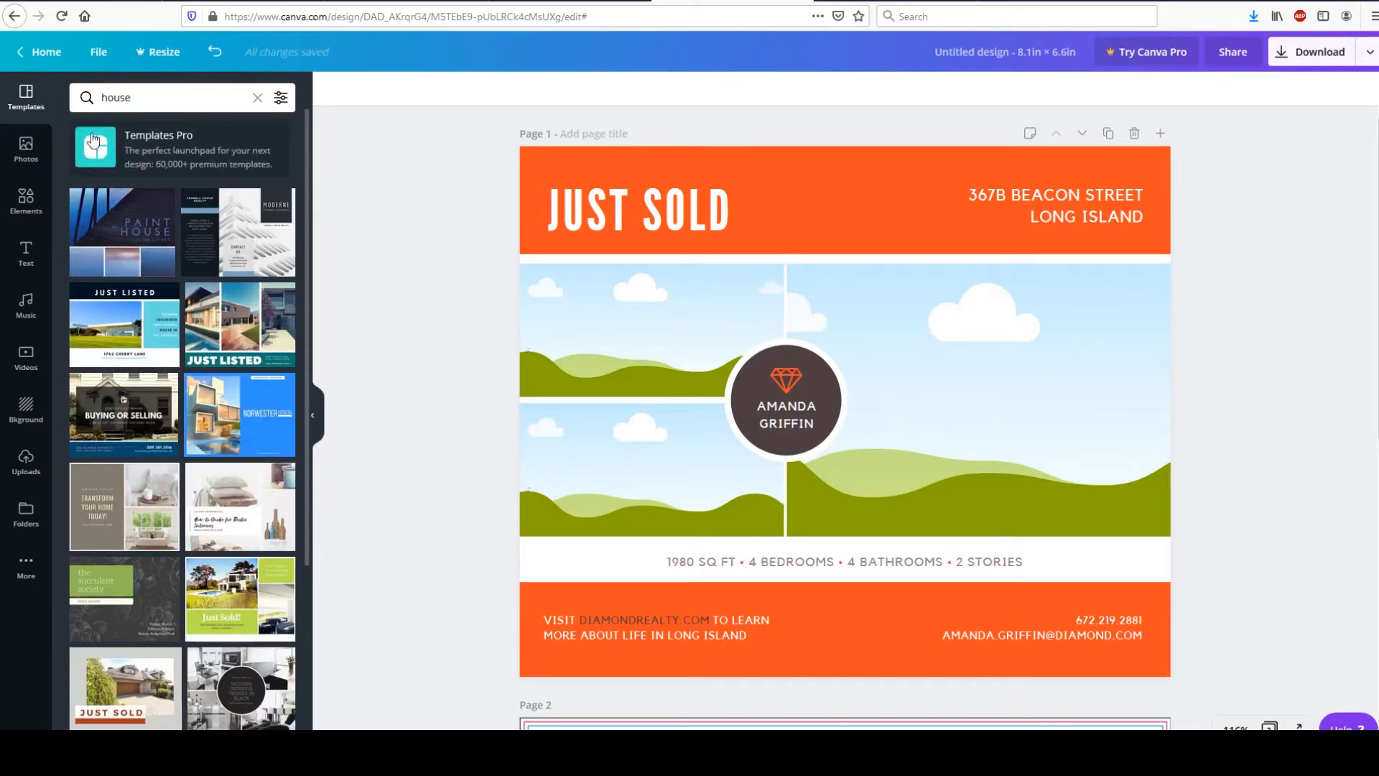
left_click(26, 150)
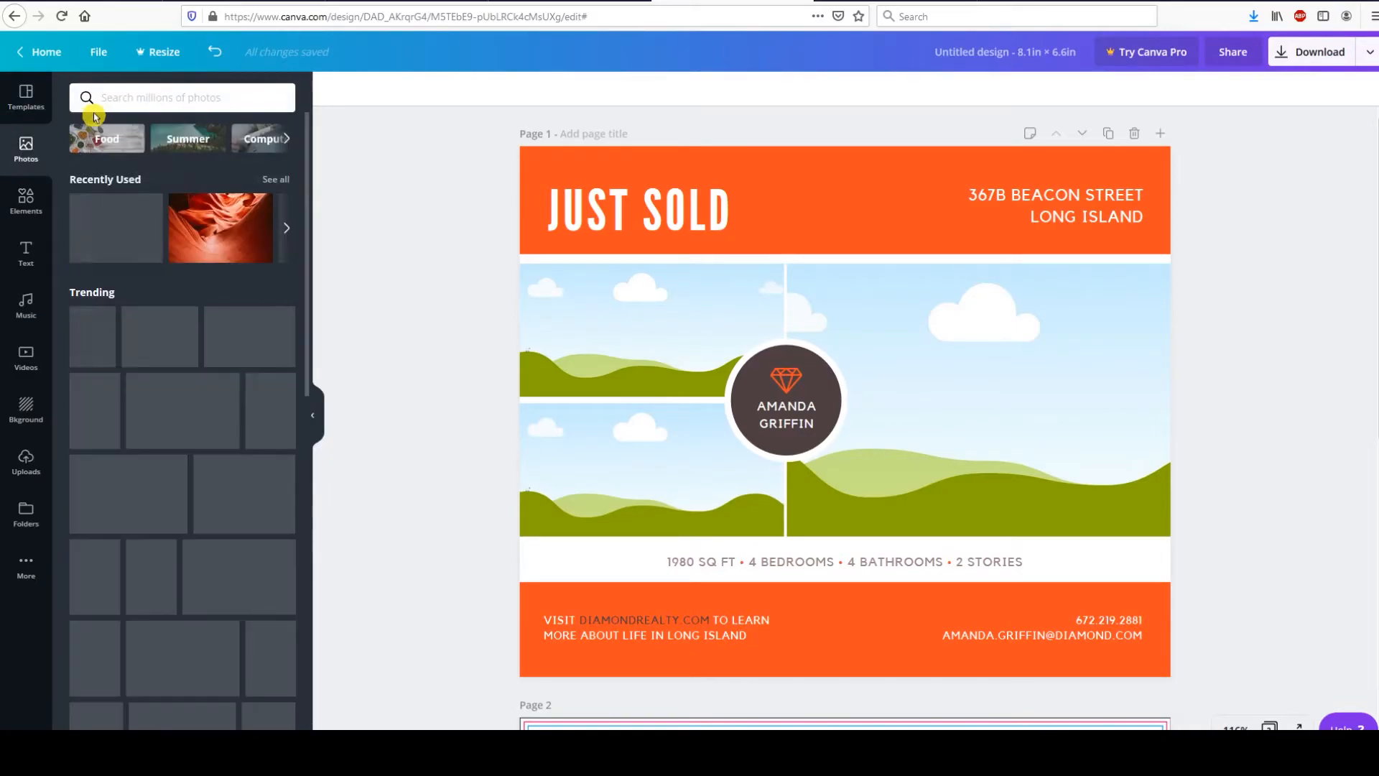
type("house")
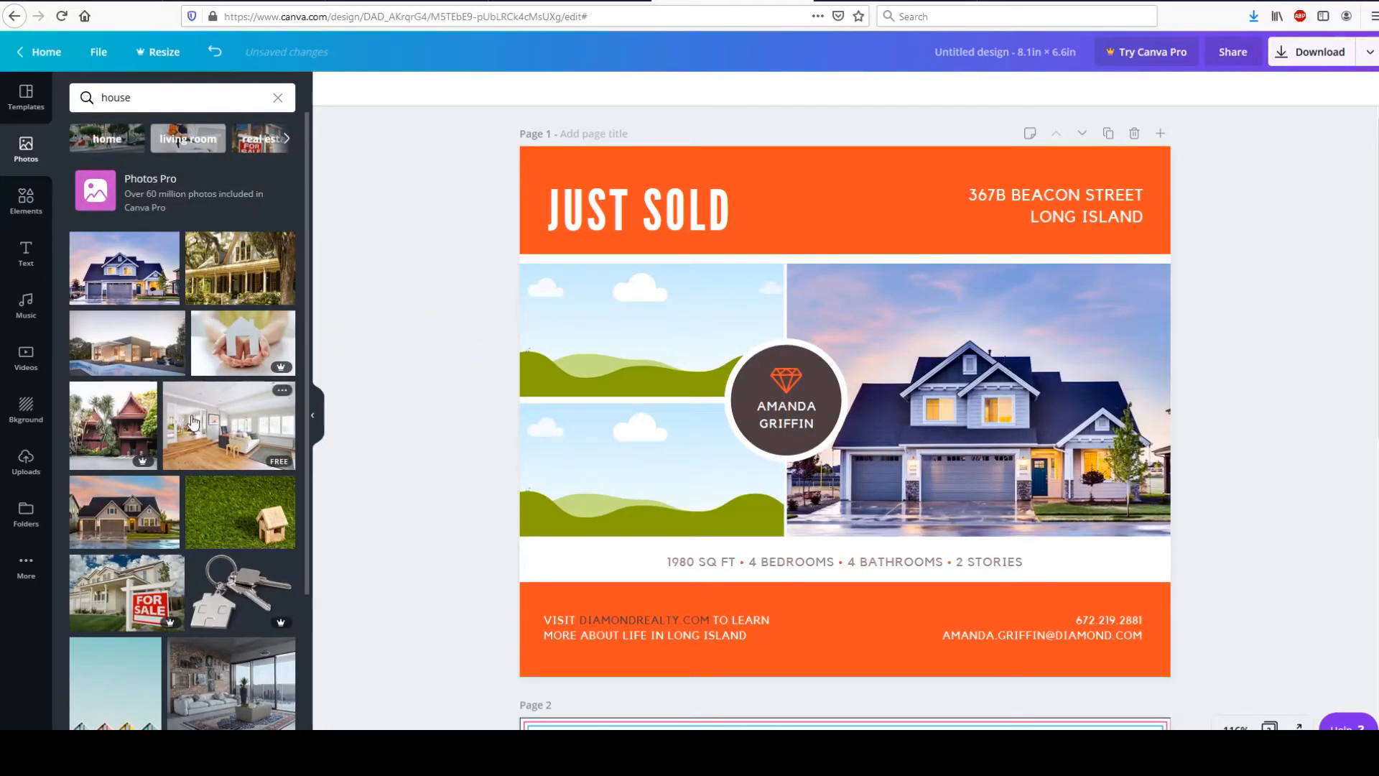
Fill the postcard's frames with a house exterior and living-room interior photos.
left_click(175, 98)
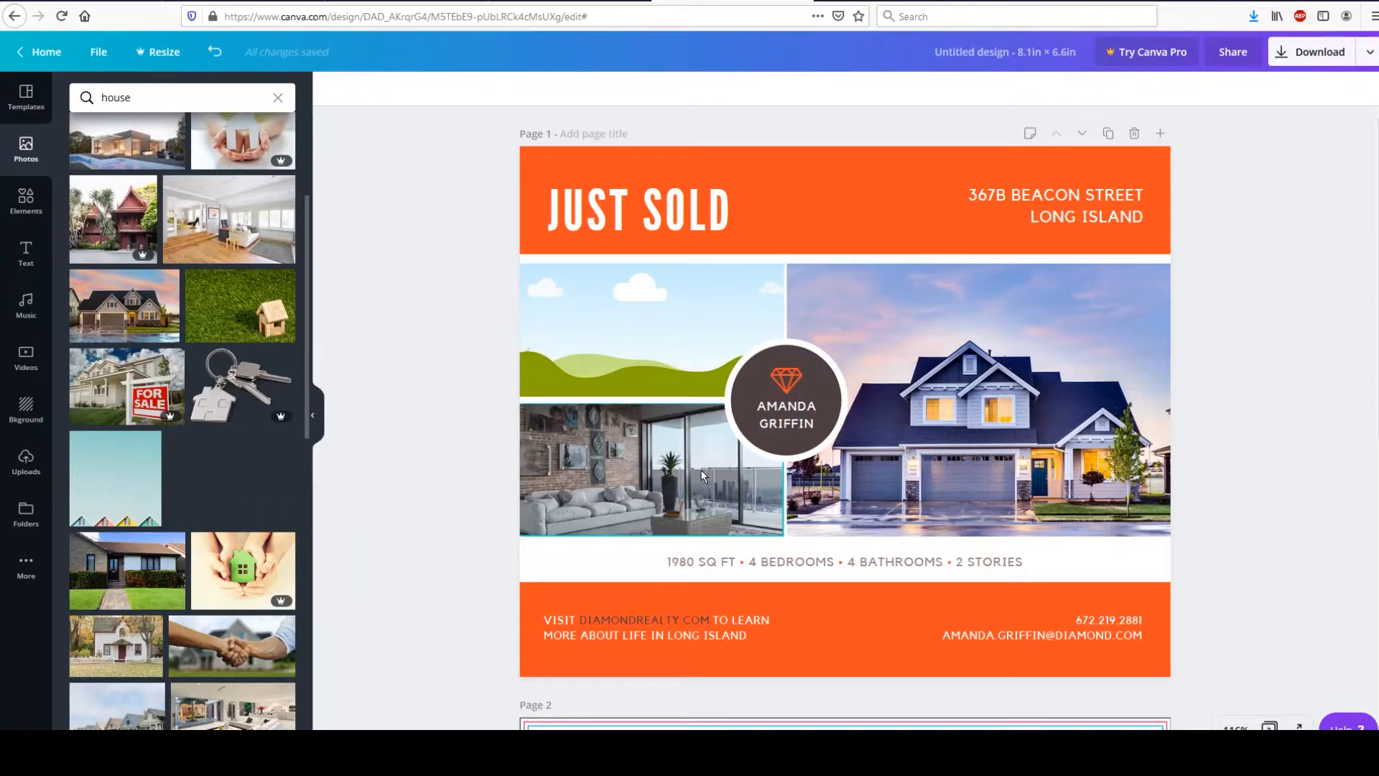
scroll("down", 3)
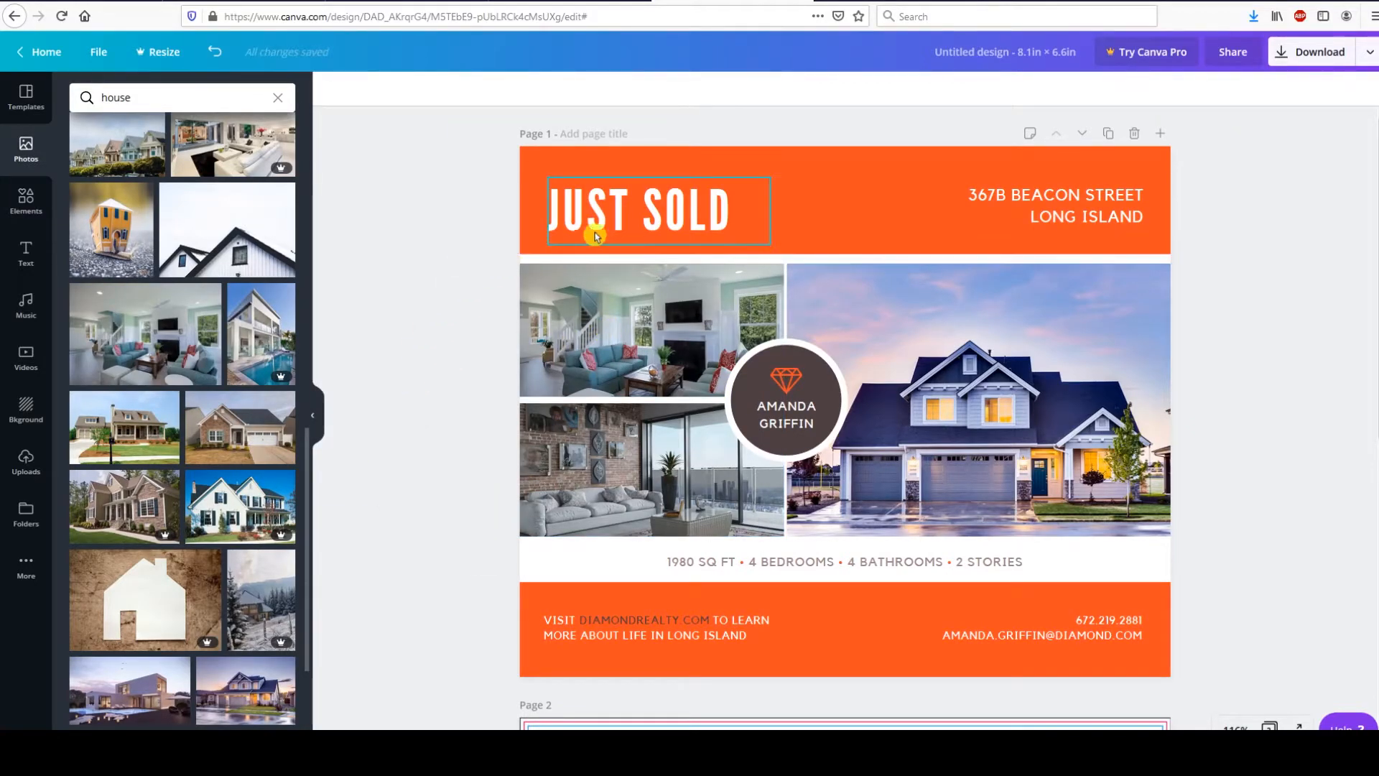
left_click(456, 398)
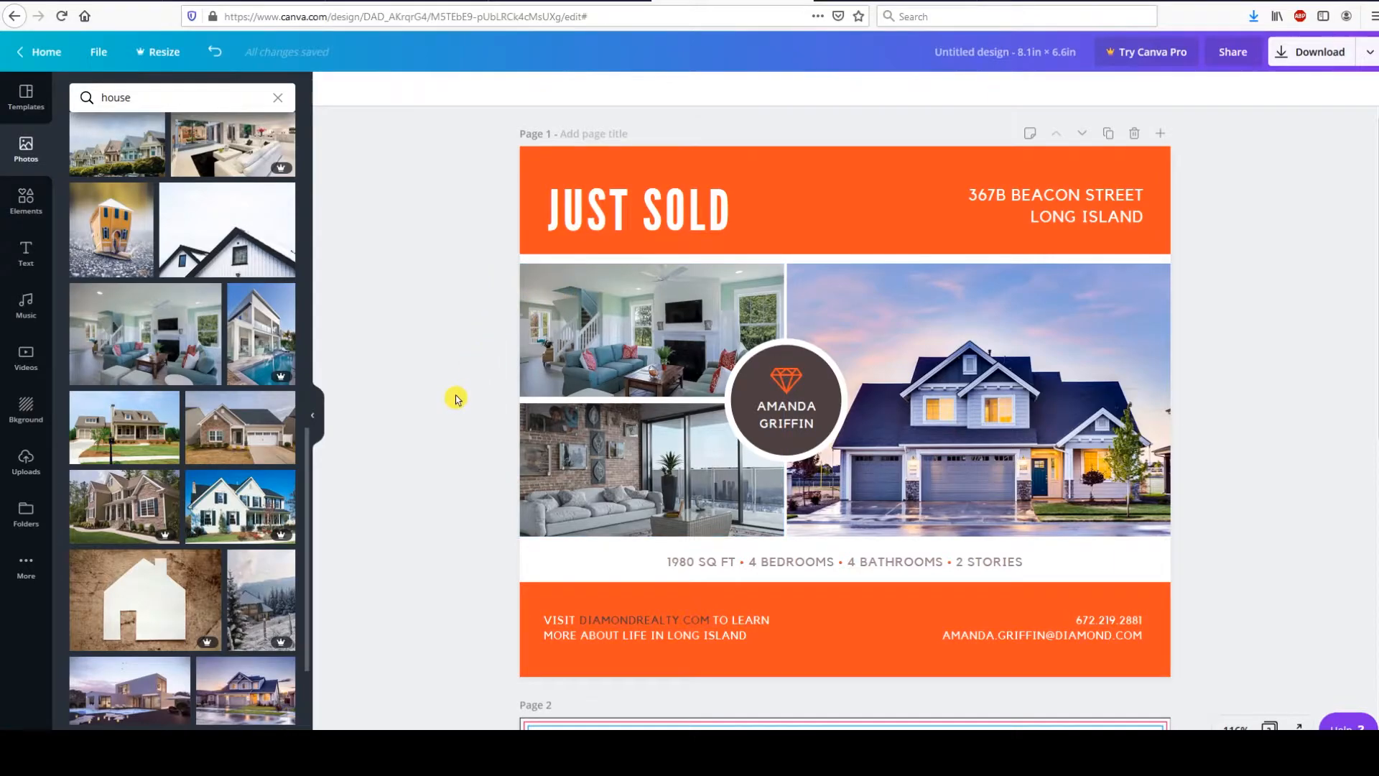
mouse_move(448, 412)
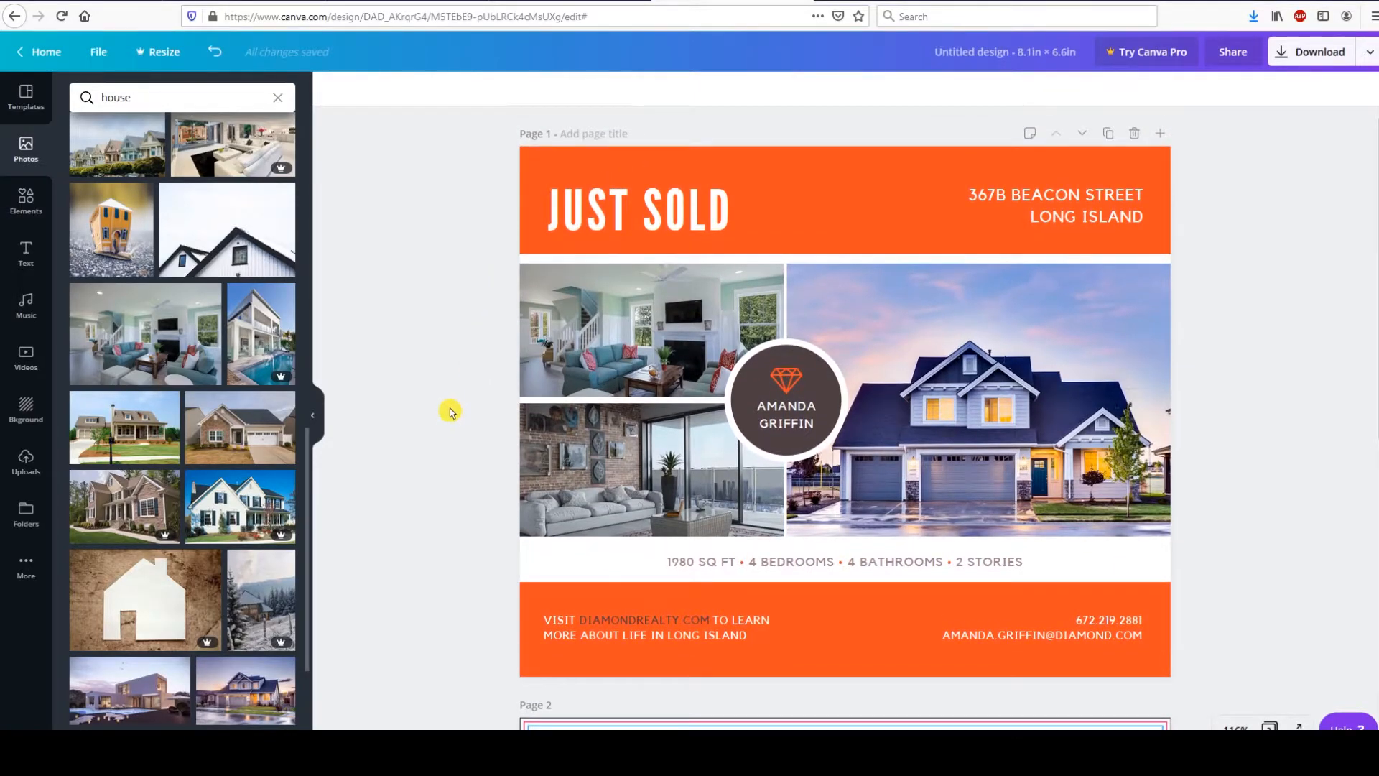
mouse_move(416, 232)
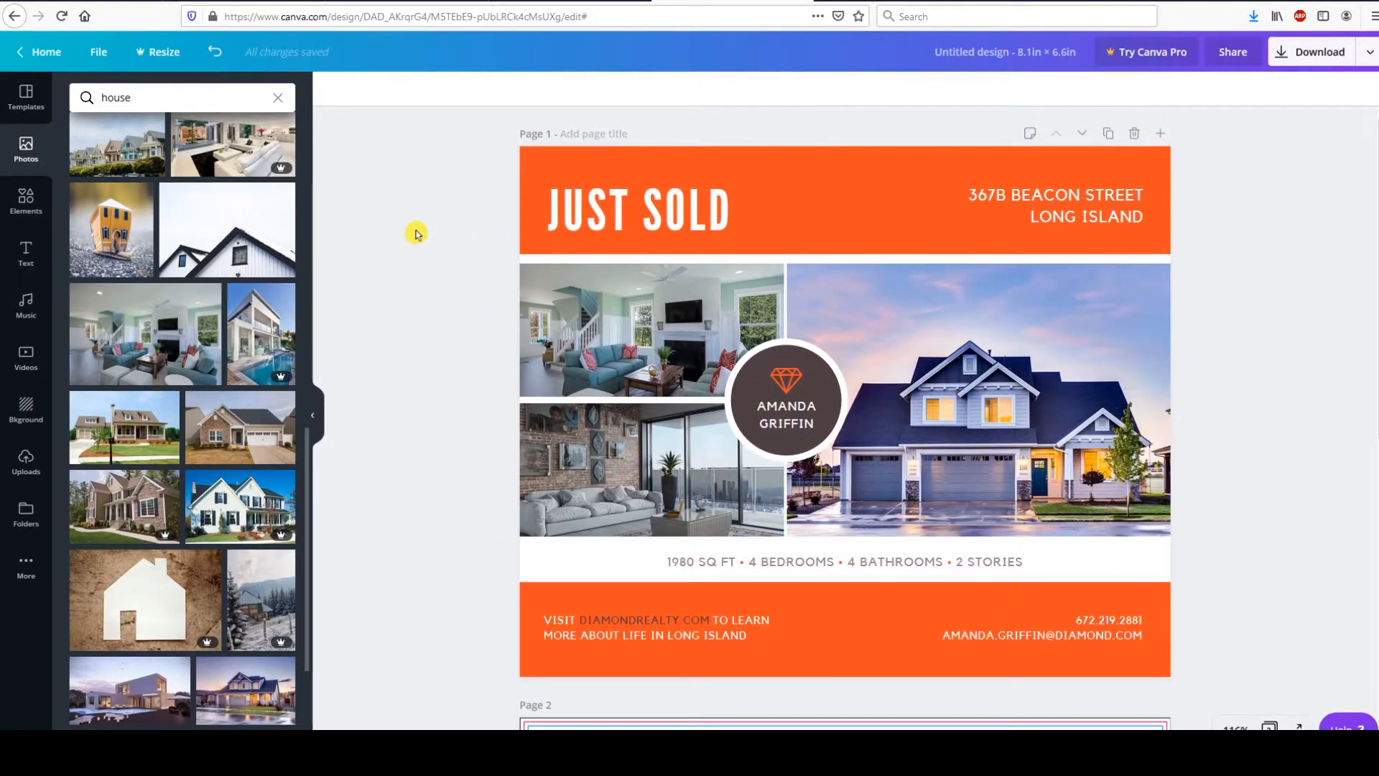
left_click(786, 413)
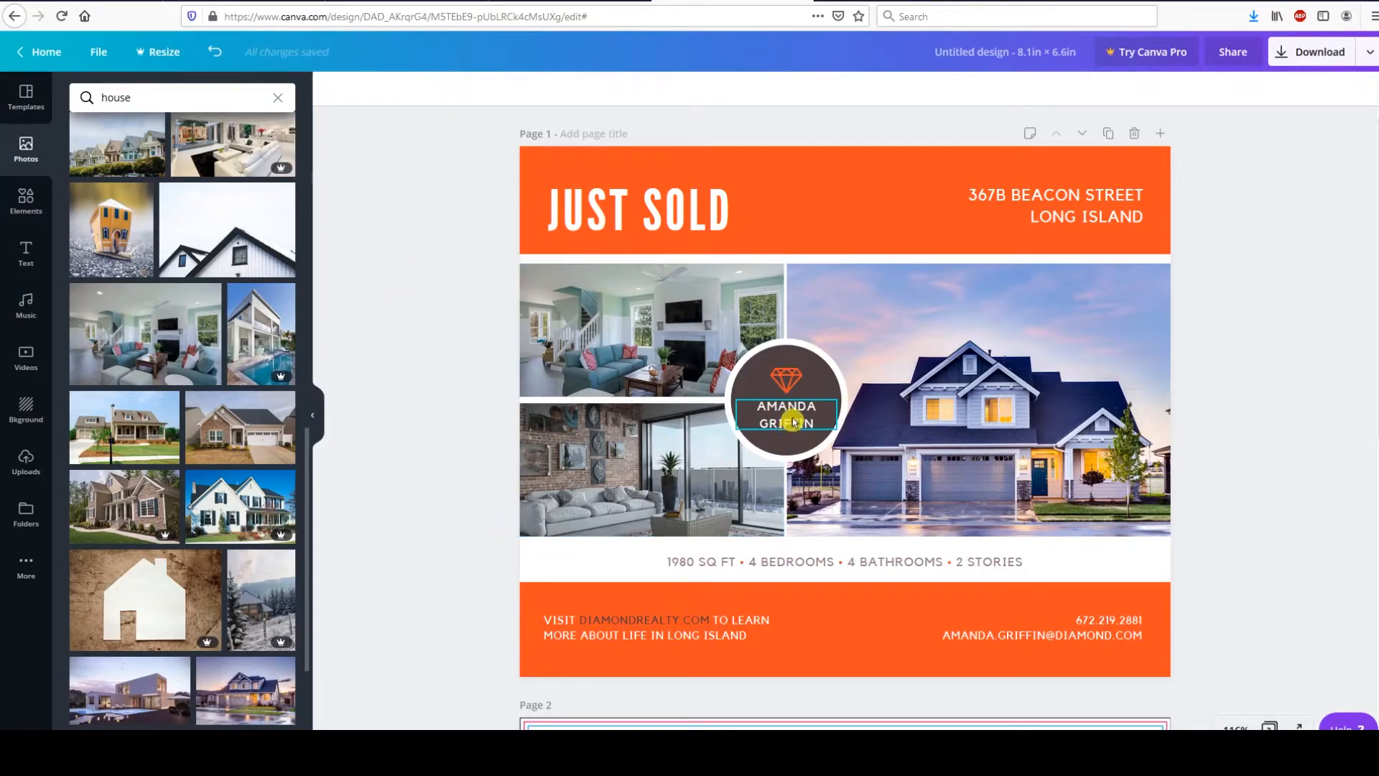
left_click(786, 414)
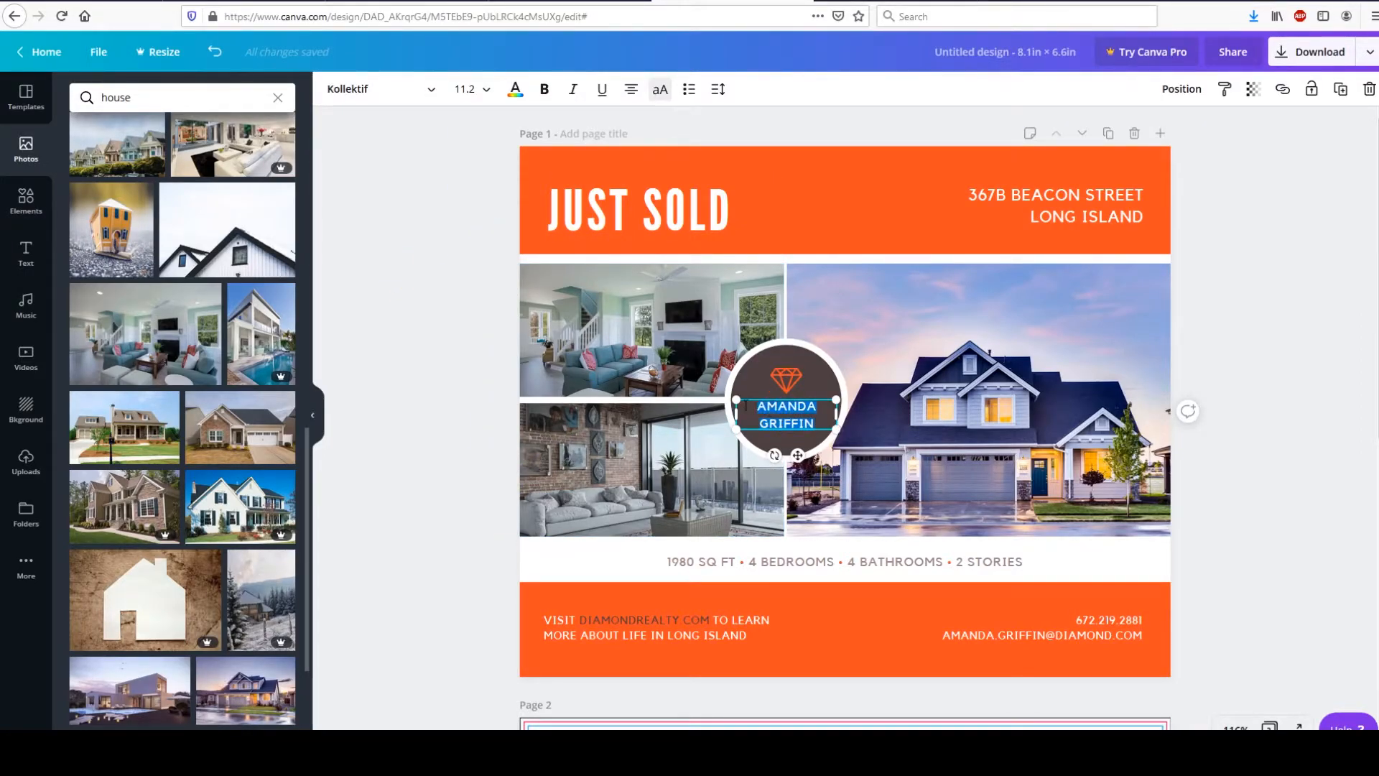
type("JASON D")
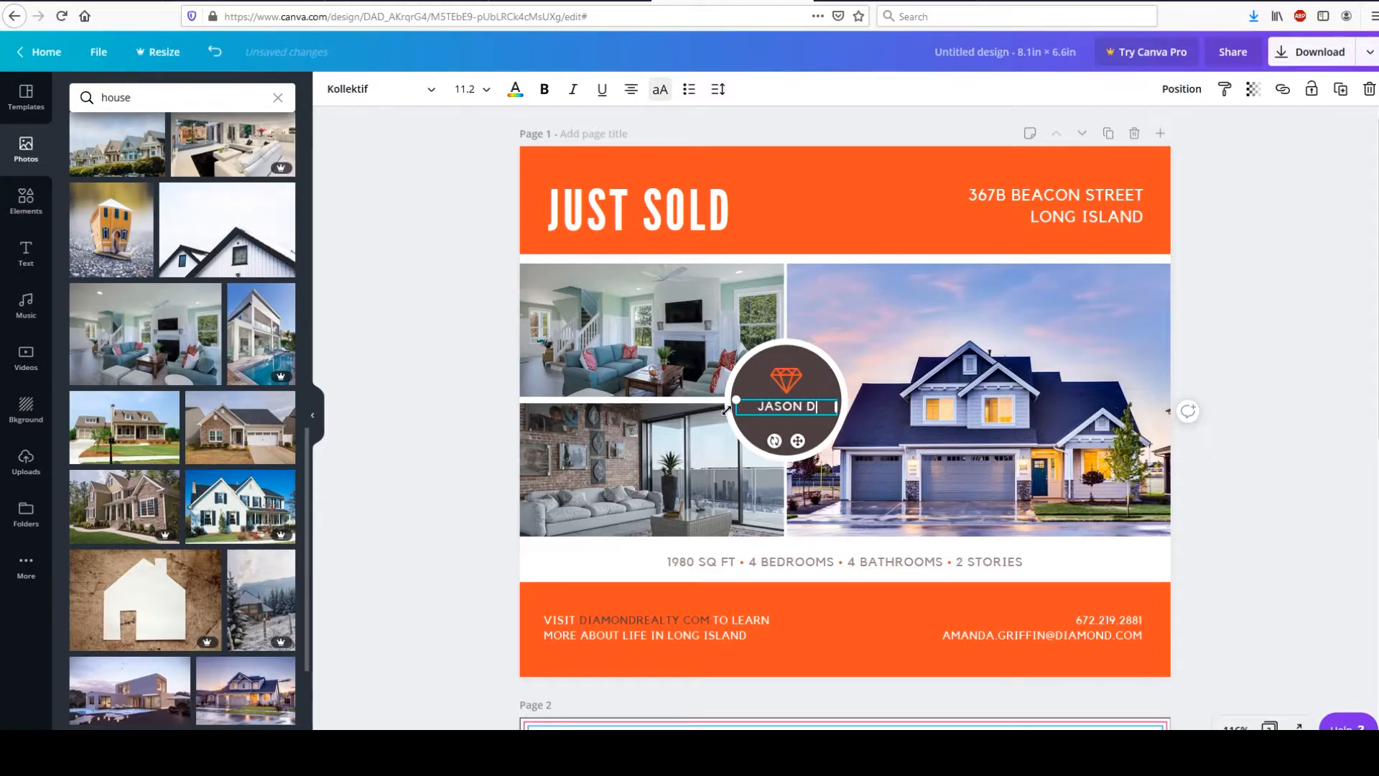
type("SOUZA")
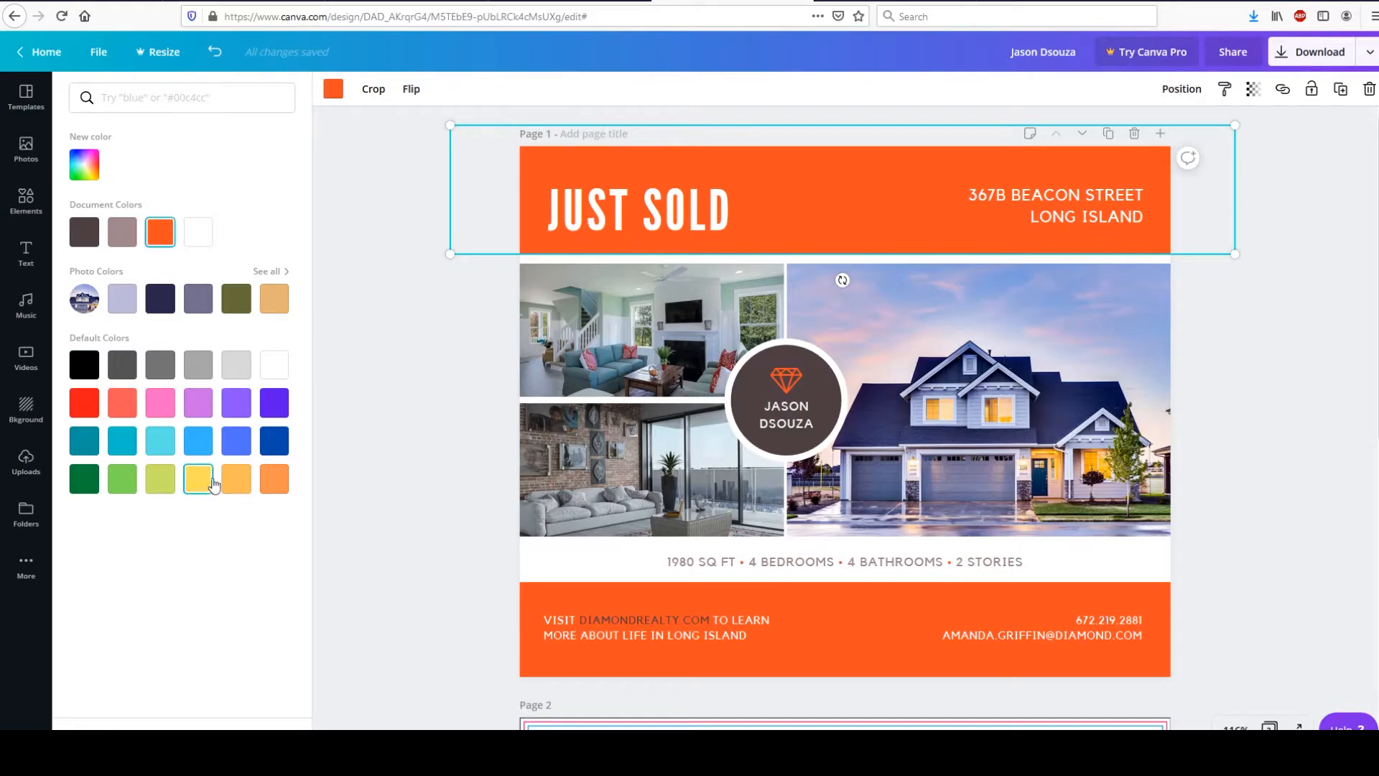
Recolour the top band light orange and the bottom band black, then update the footer website text.
left_click(198, 479)
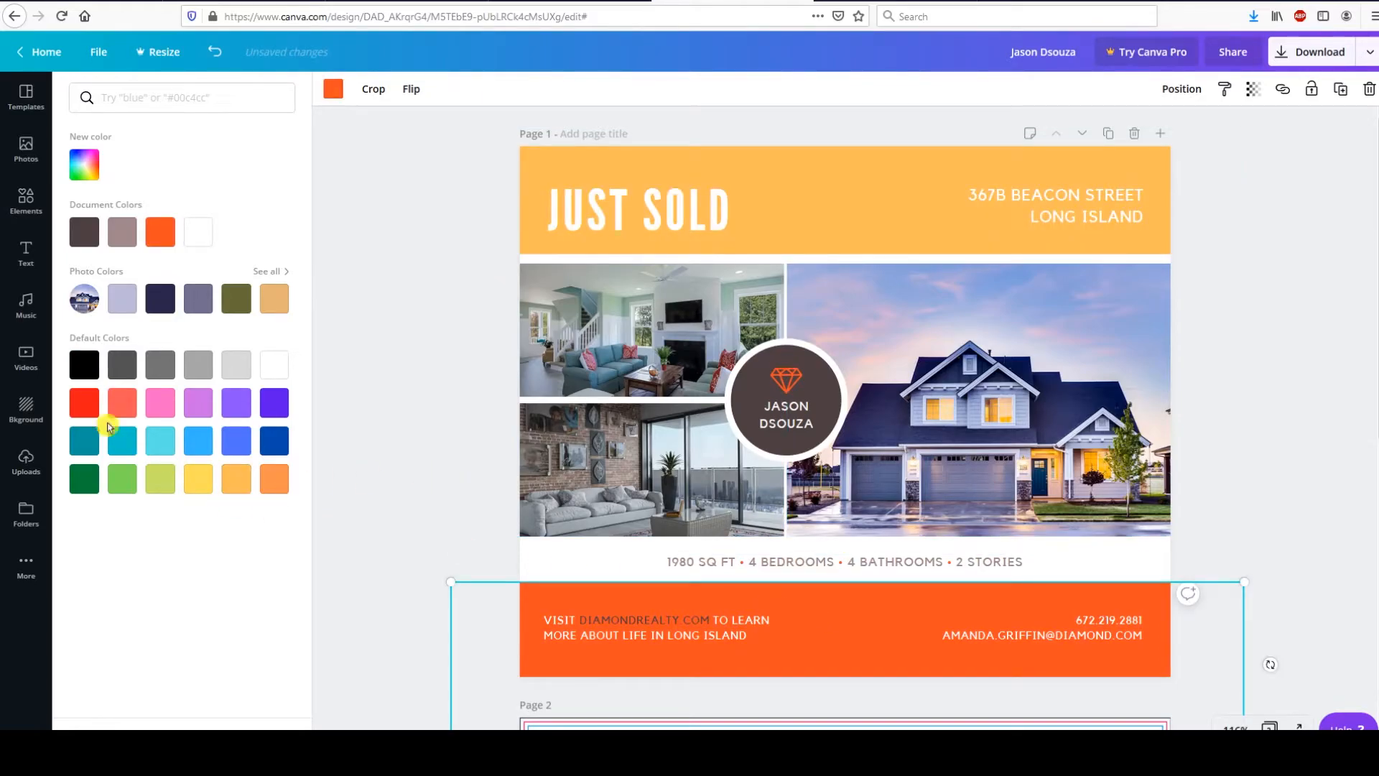
left_click(84, 364)
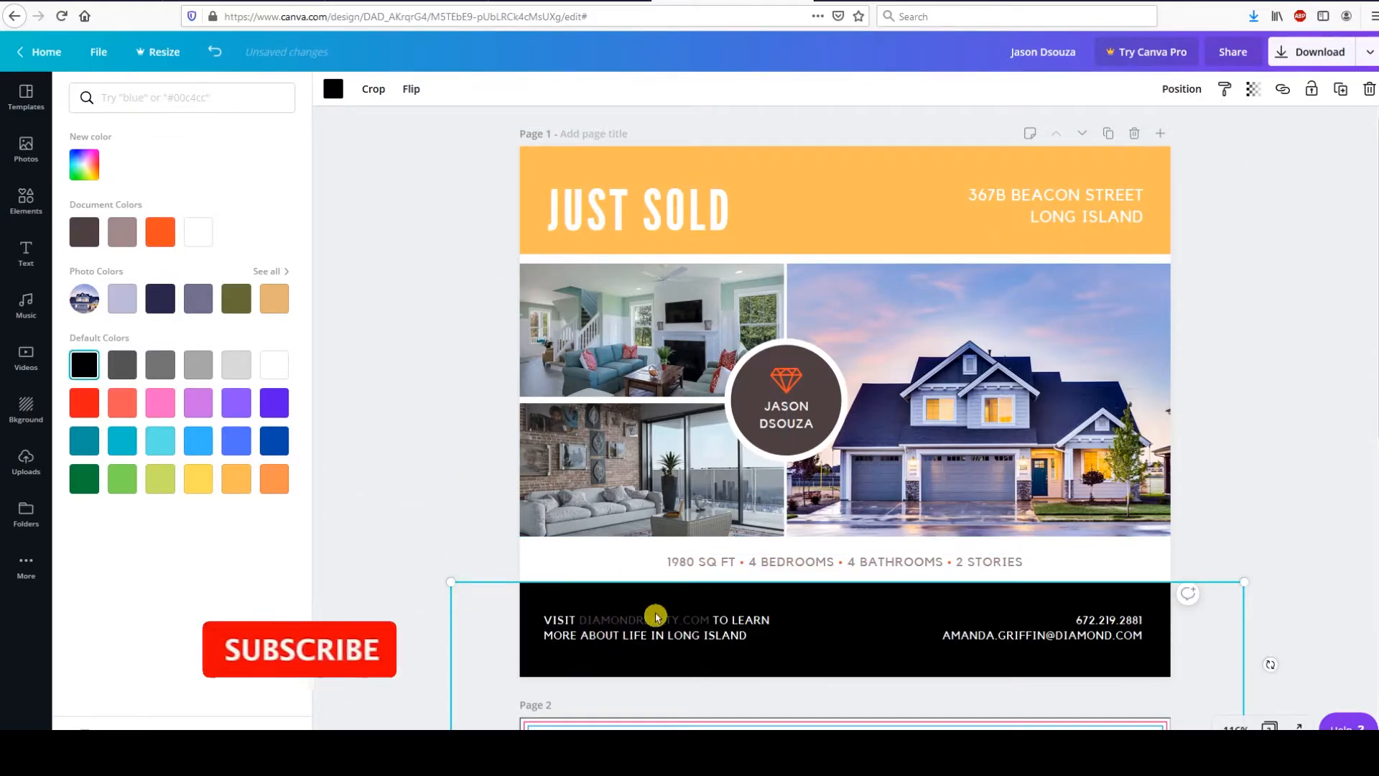
double_click(656, 620)
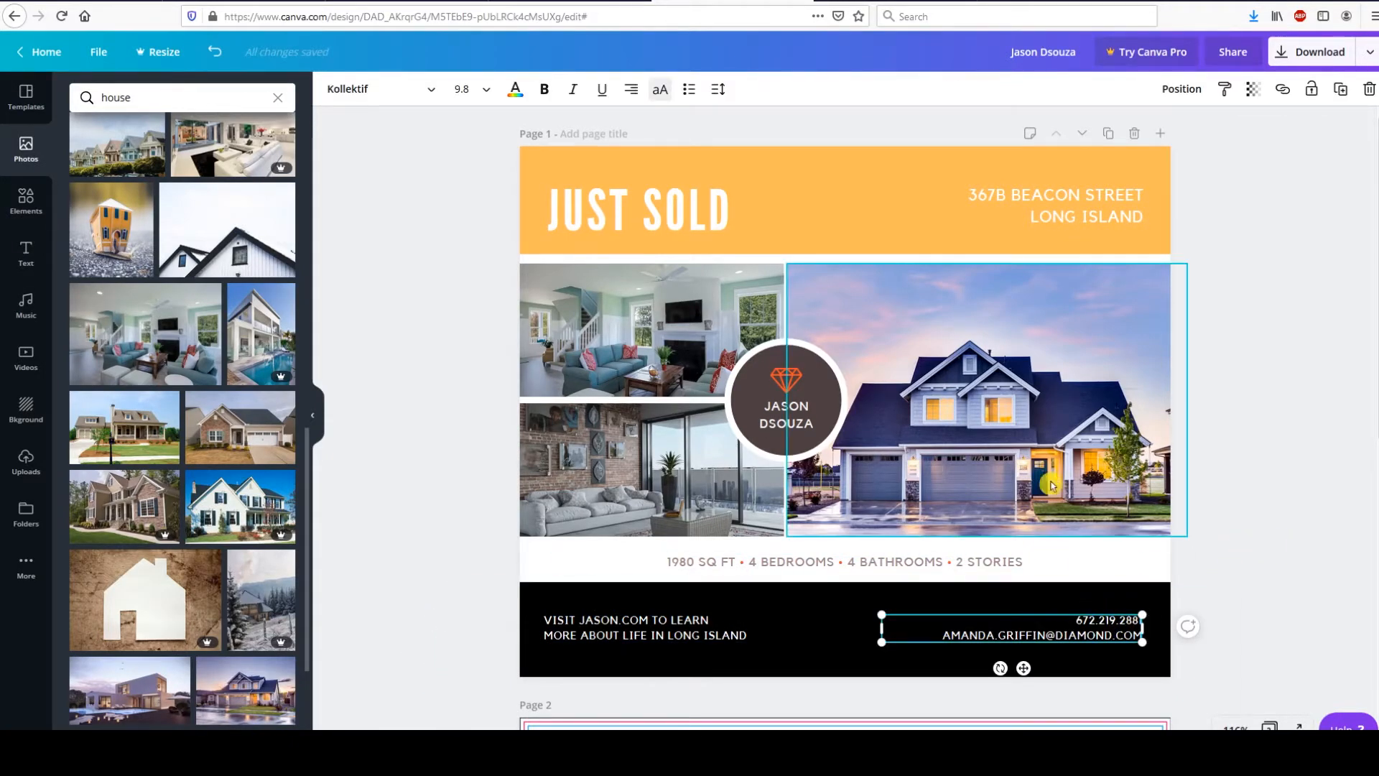
scroll("down", 3)
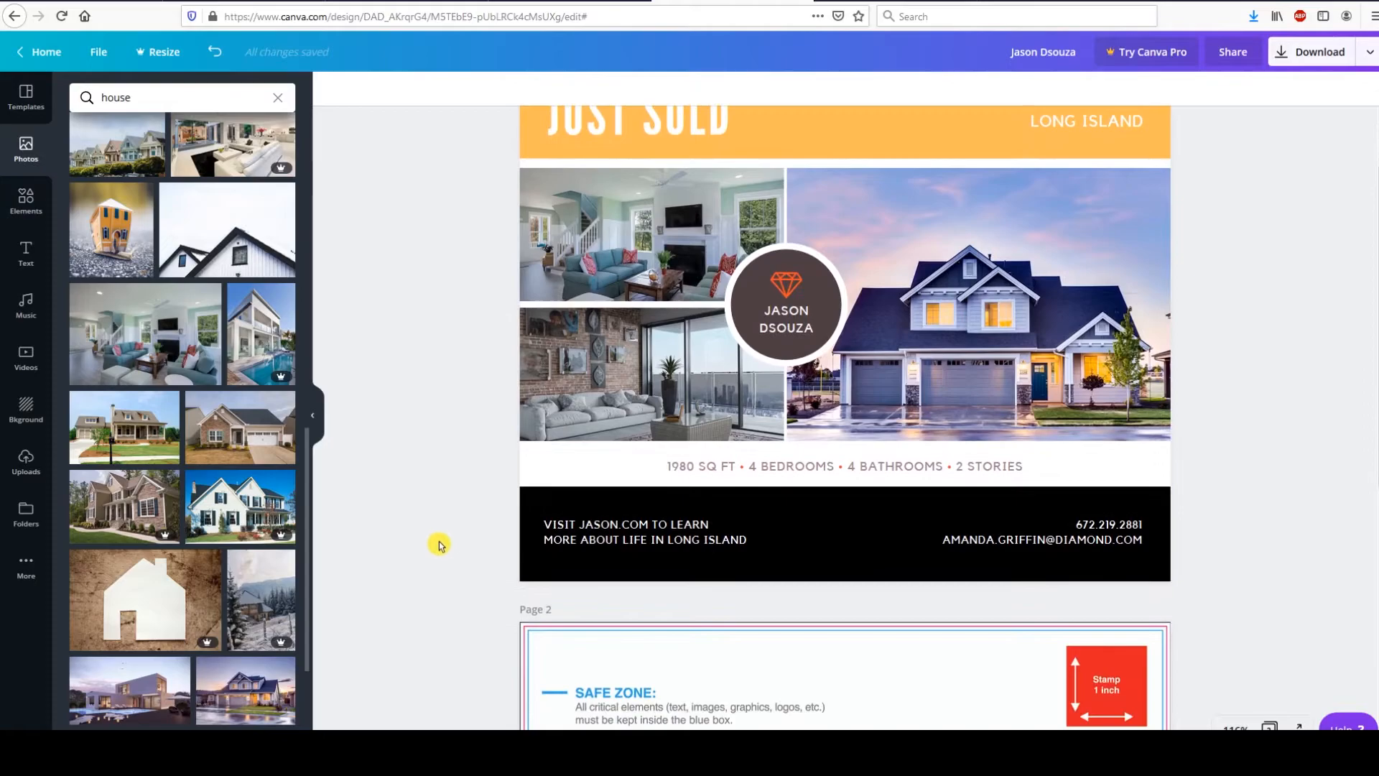
scroll("down", 3)
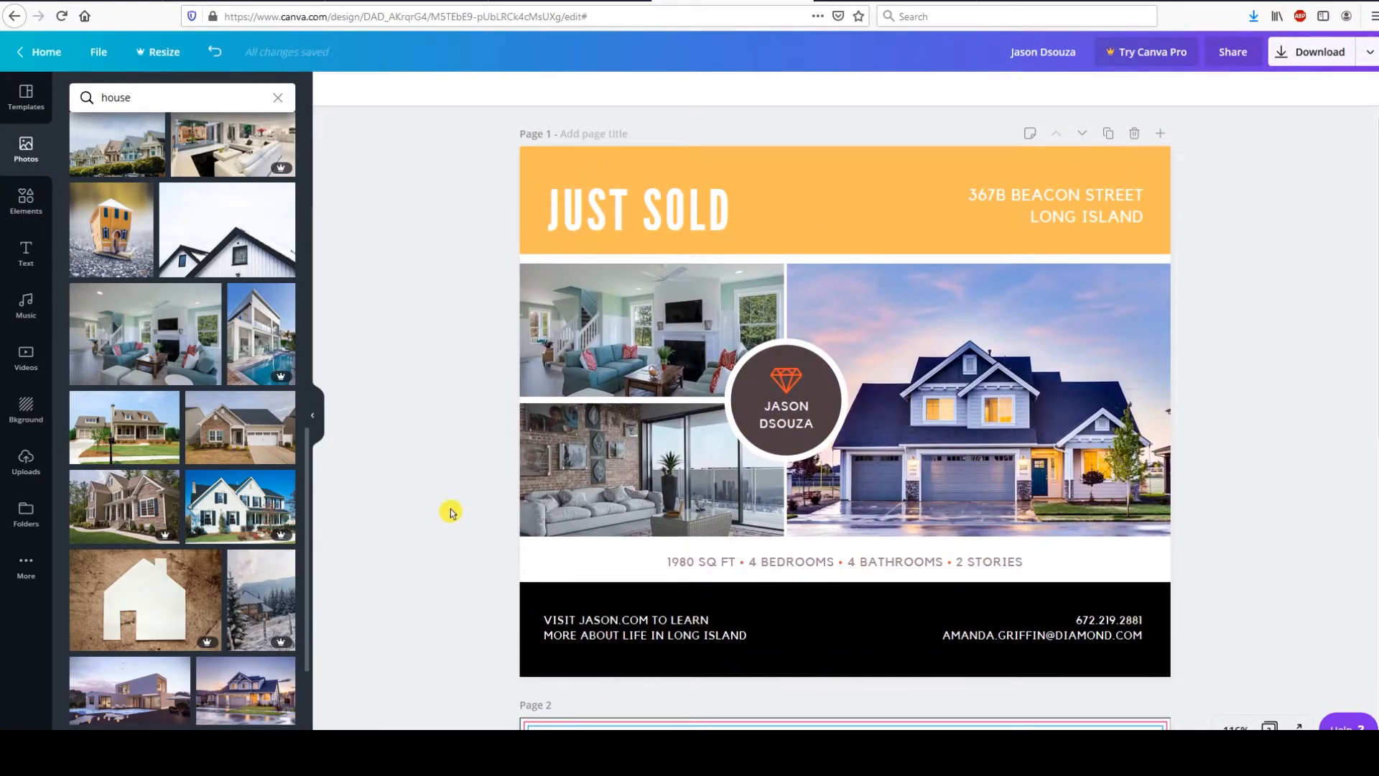
scroll("down", 3)
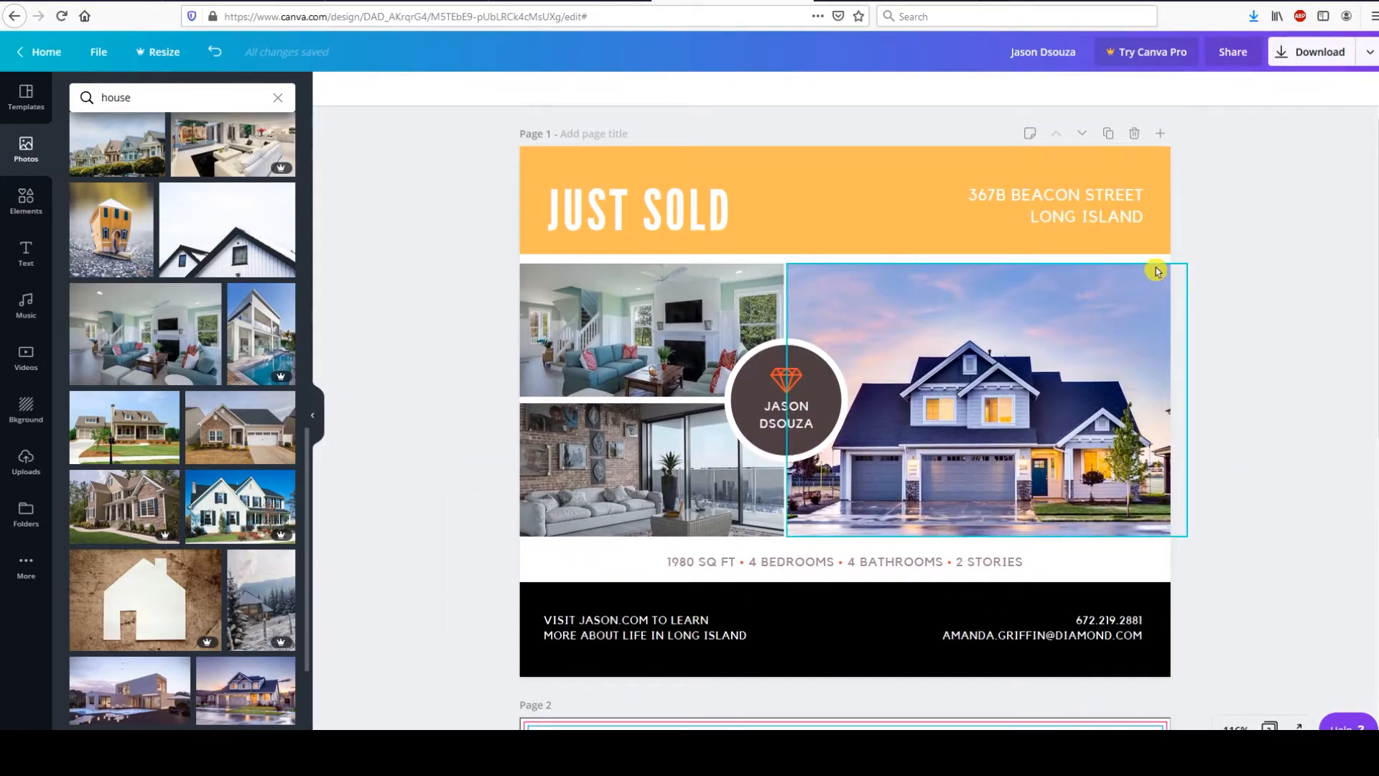
scroll("down", 3)
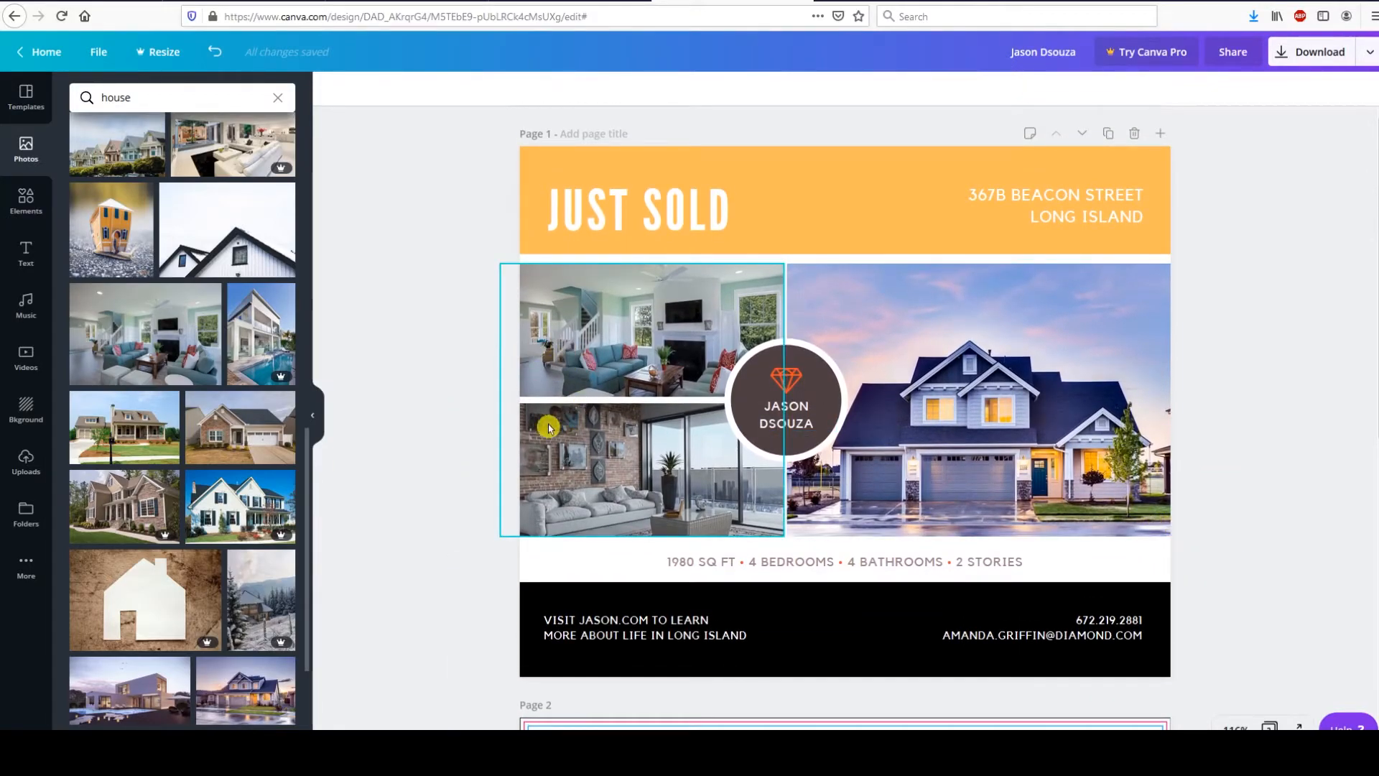
mouse_move(552, 278)
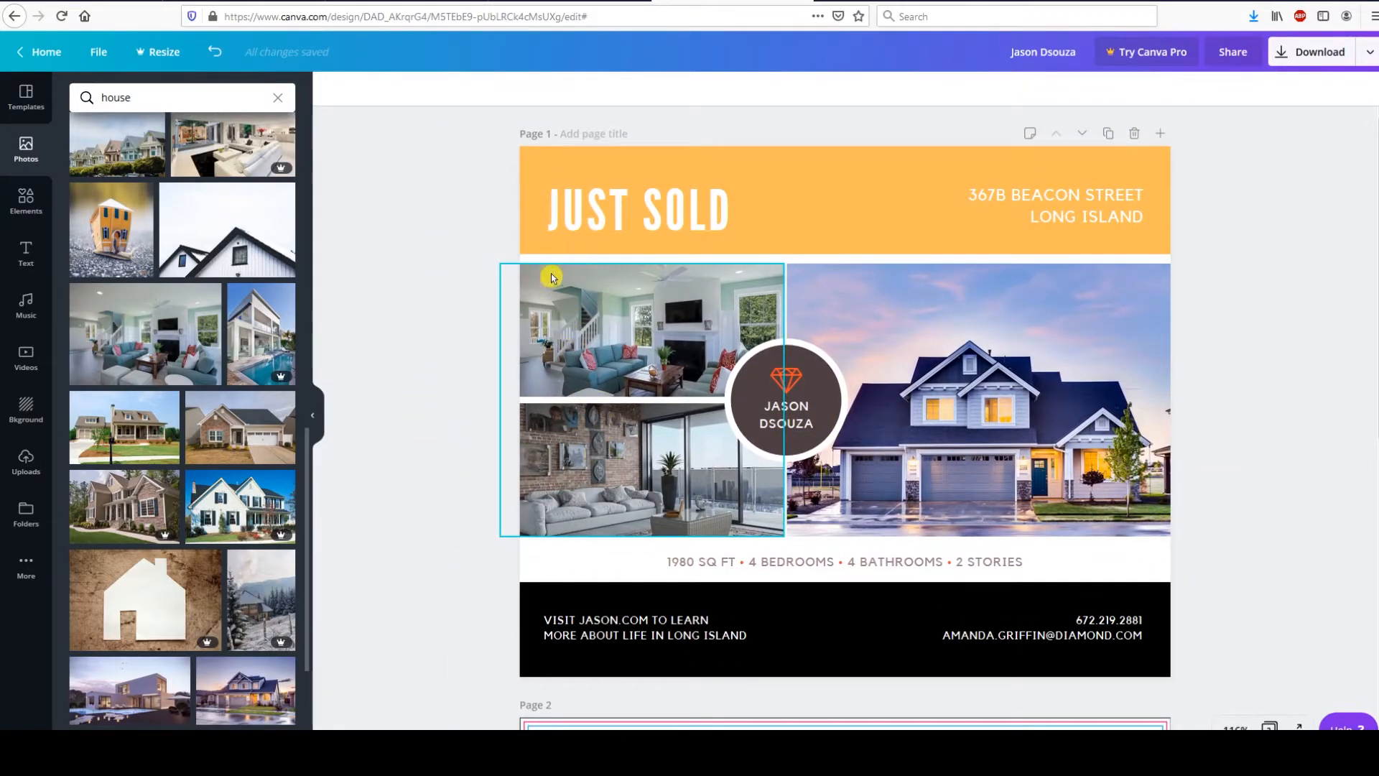
scroll("down", 3)
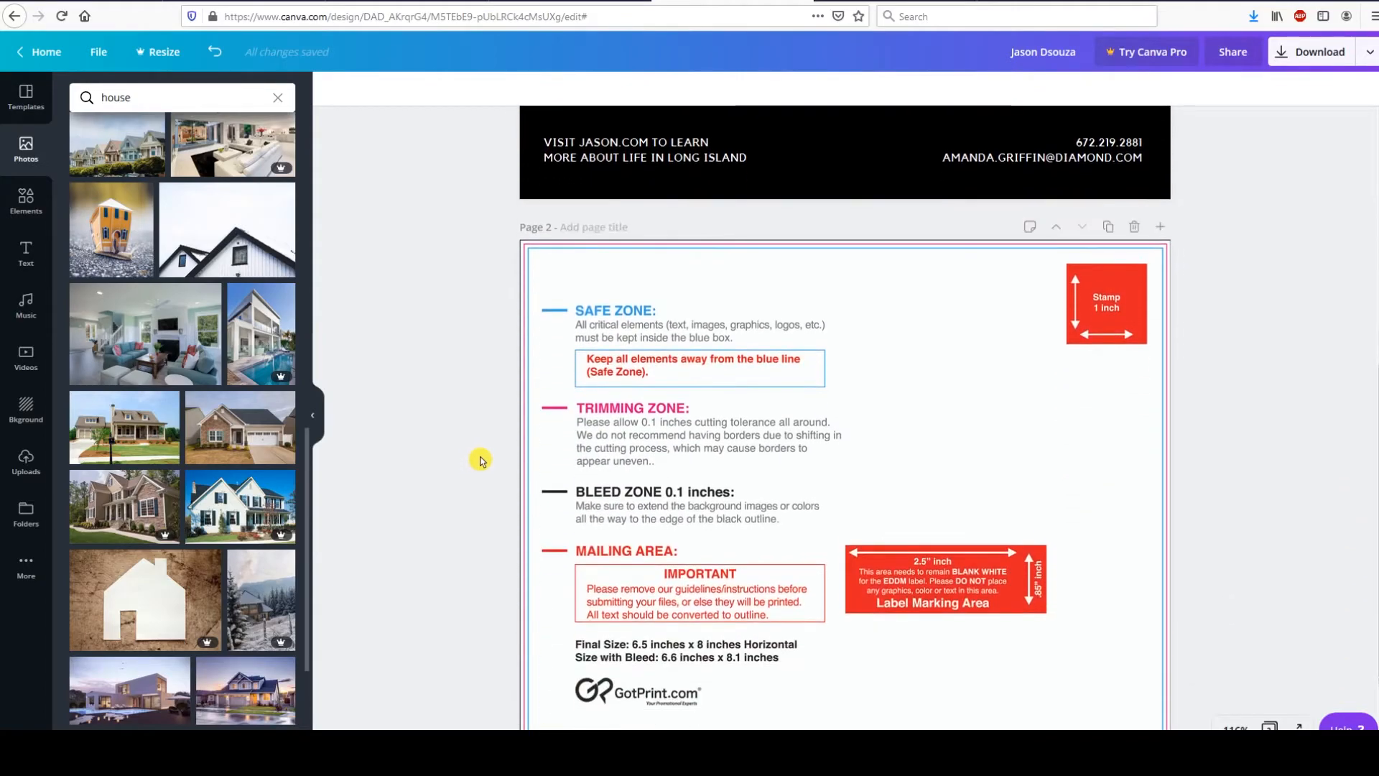
Fade the GotPrint guideline image to about 15 transparency and move the house logo to page 2's top.
scroll("down", 3)
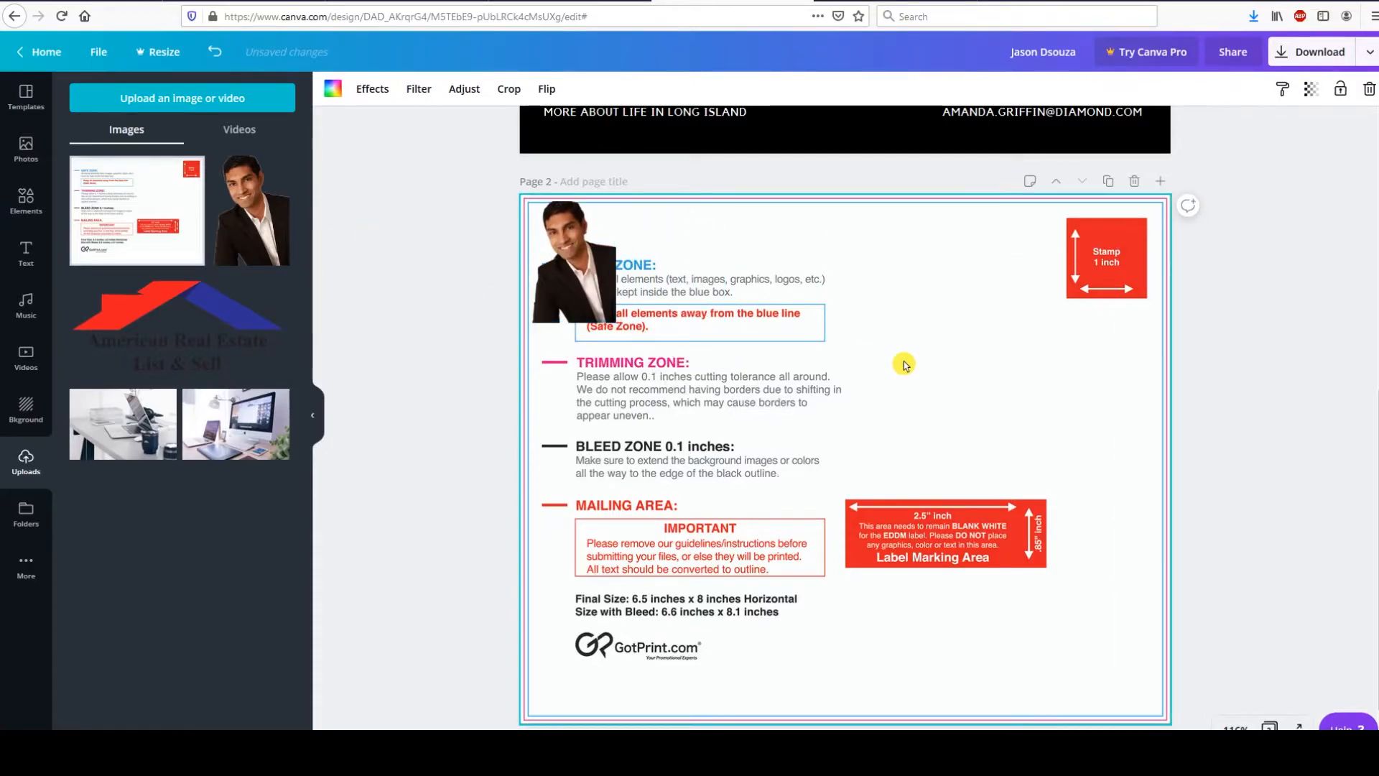
left_click(1310, 89)
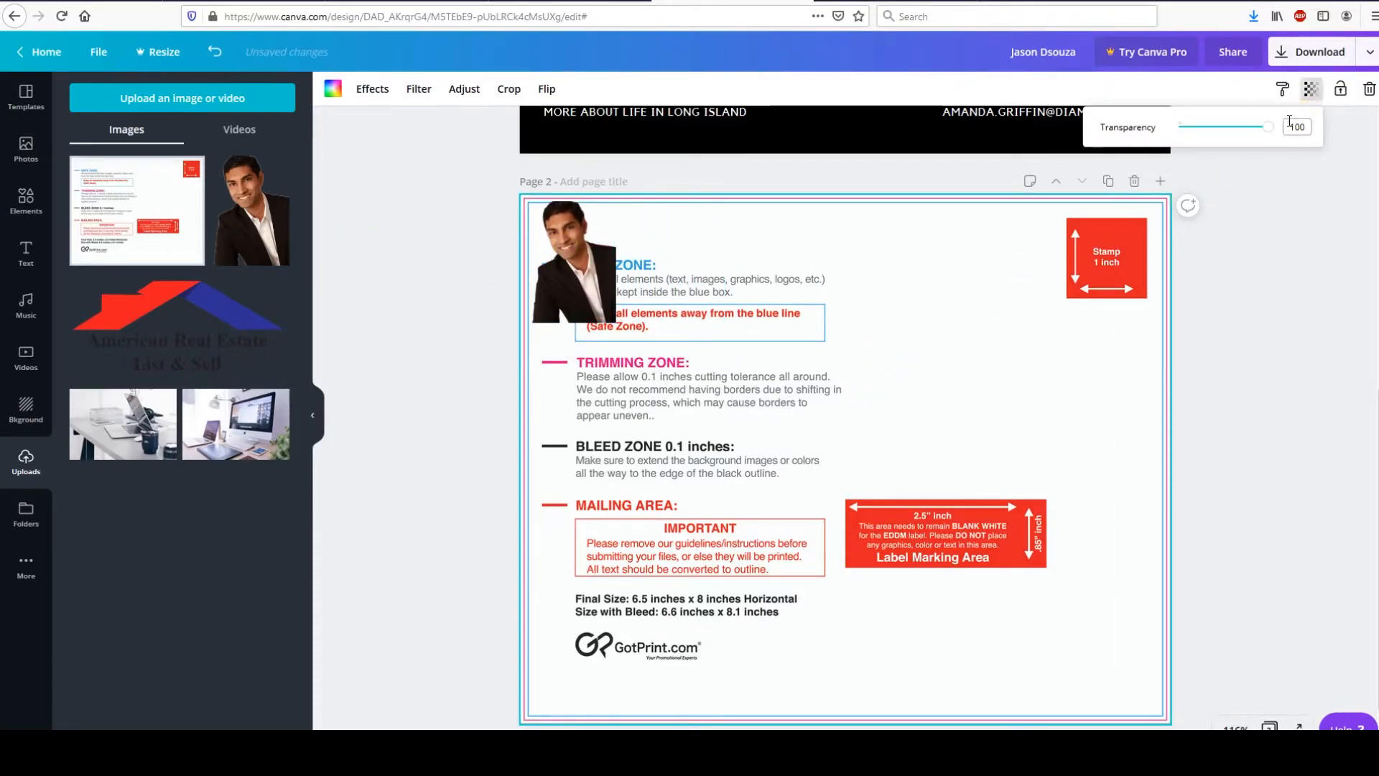
left_click_drag(1265, 126, 1204, 127)
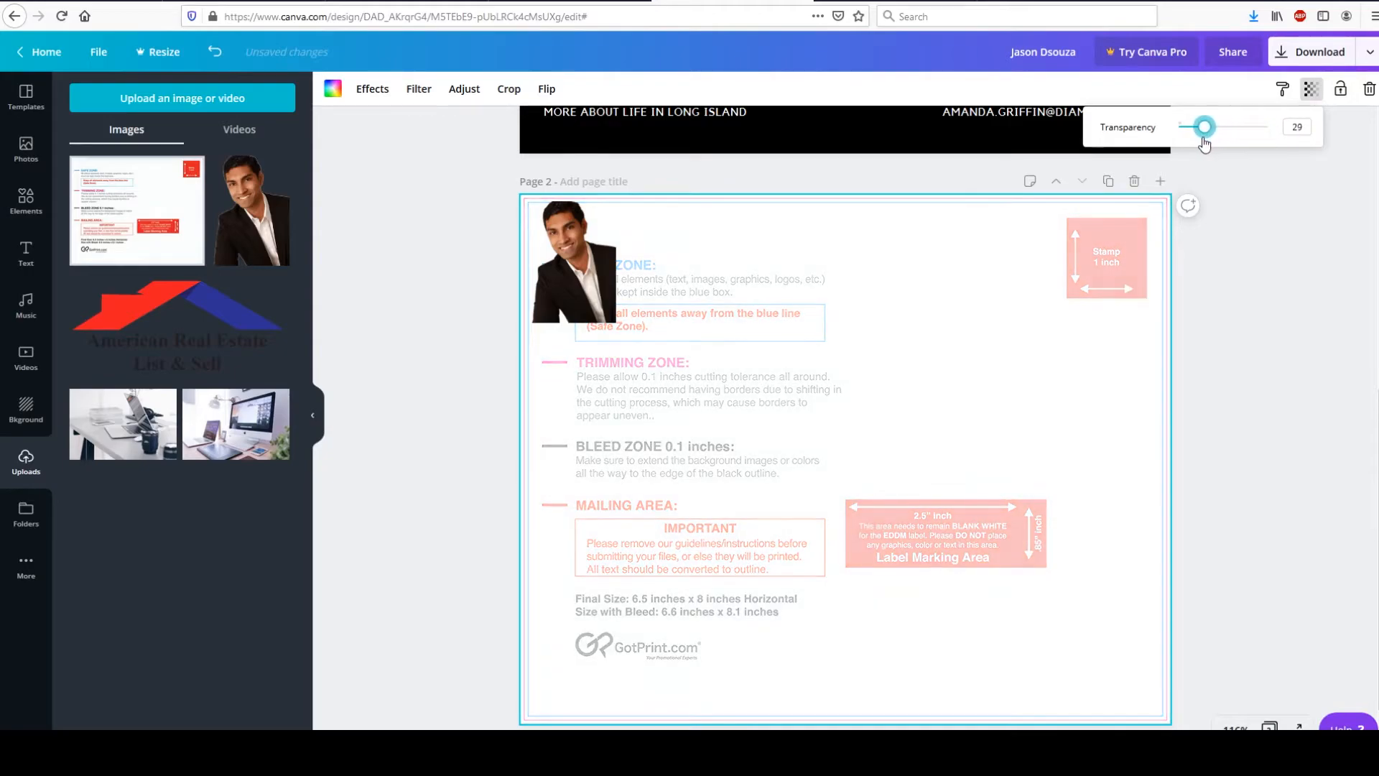
left_click_drag(1204, 127, 1185, 126)
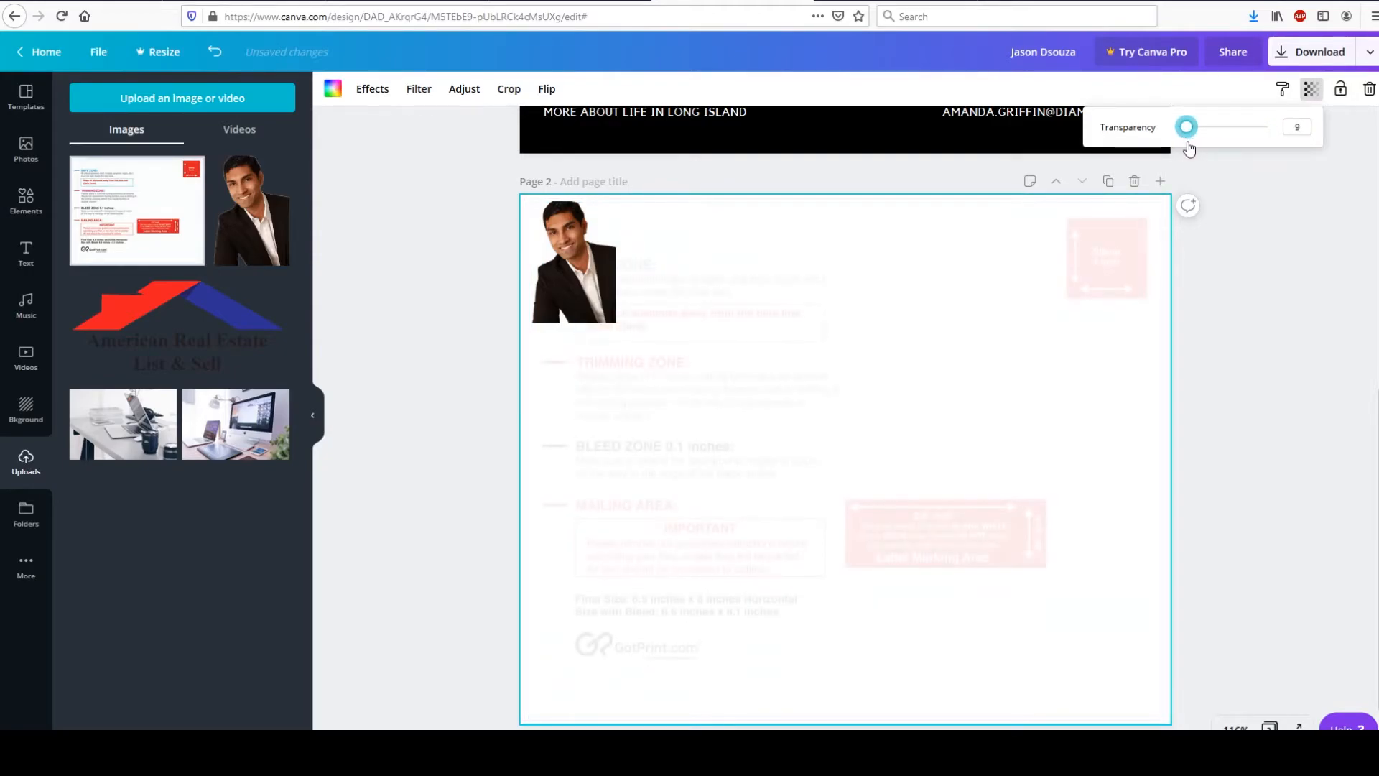
left_click_drag(1185, 126, 1193, 127)
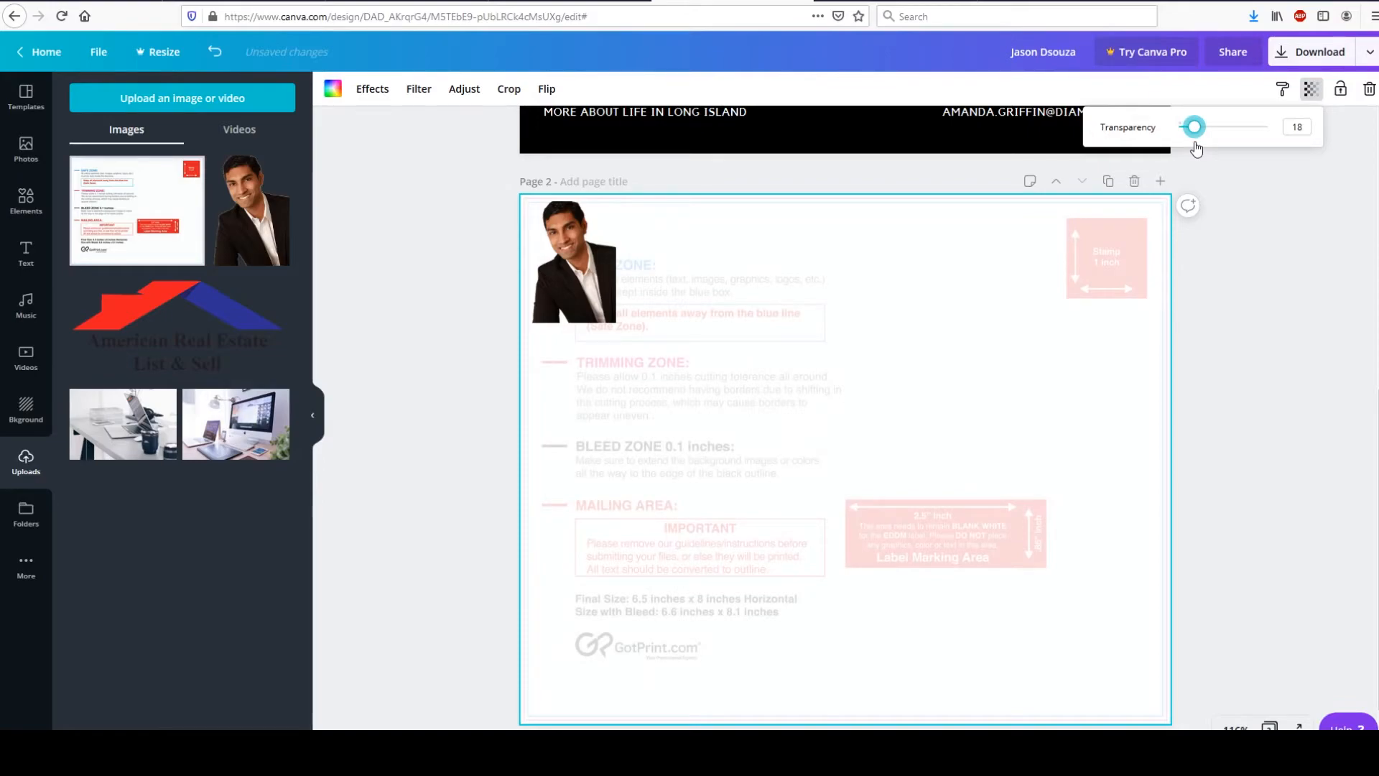
left_click_drag(1194, 127, 1191, 127)
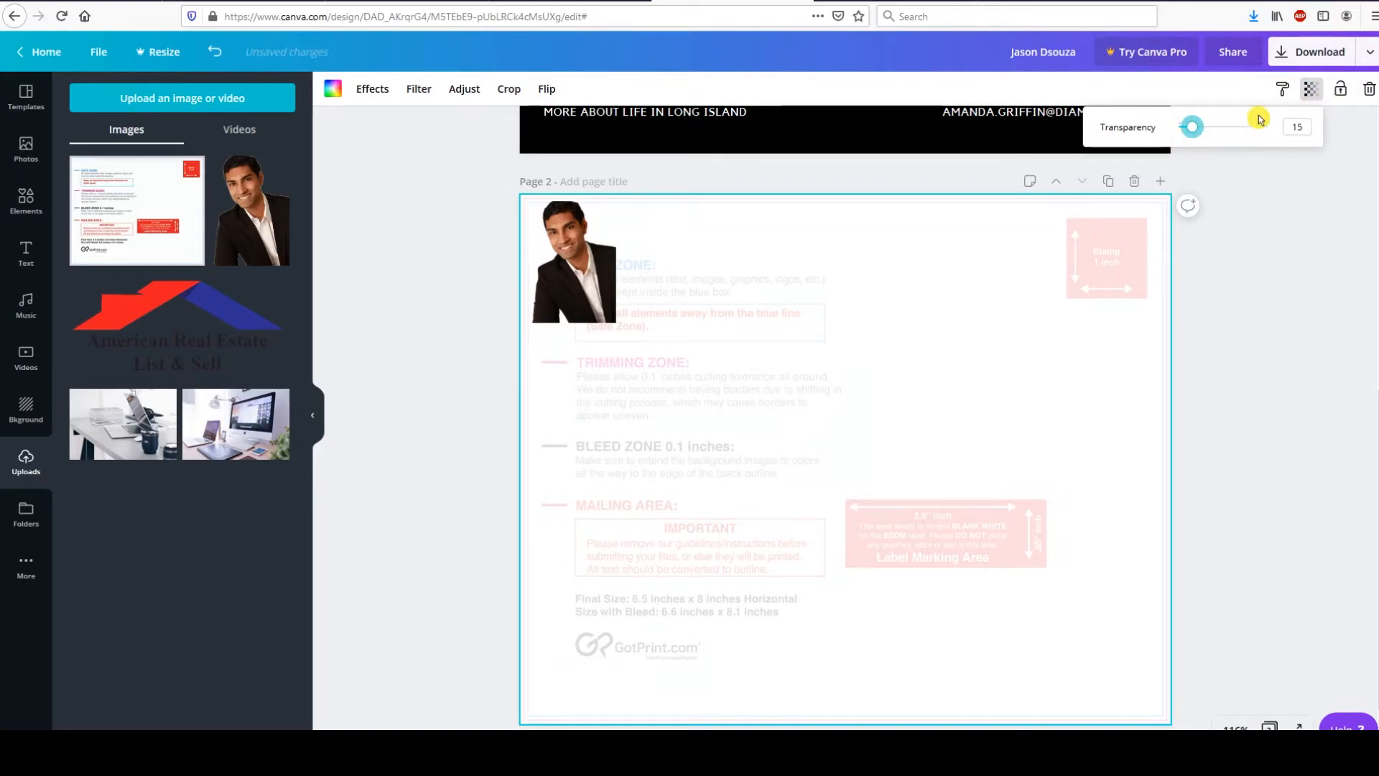
mouse_move(481, 321)
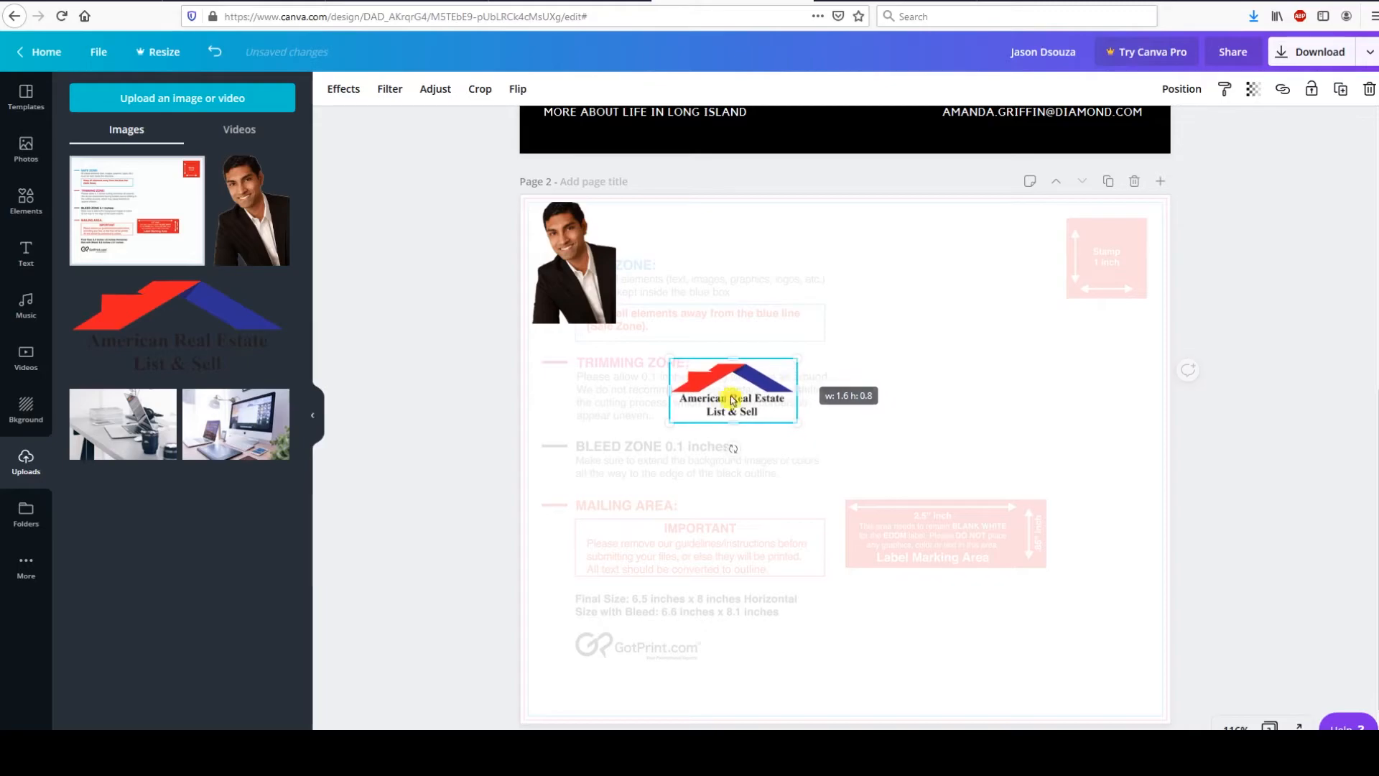
left_click_drag(733, 390, 813, 264)
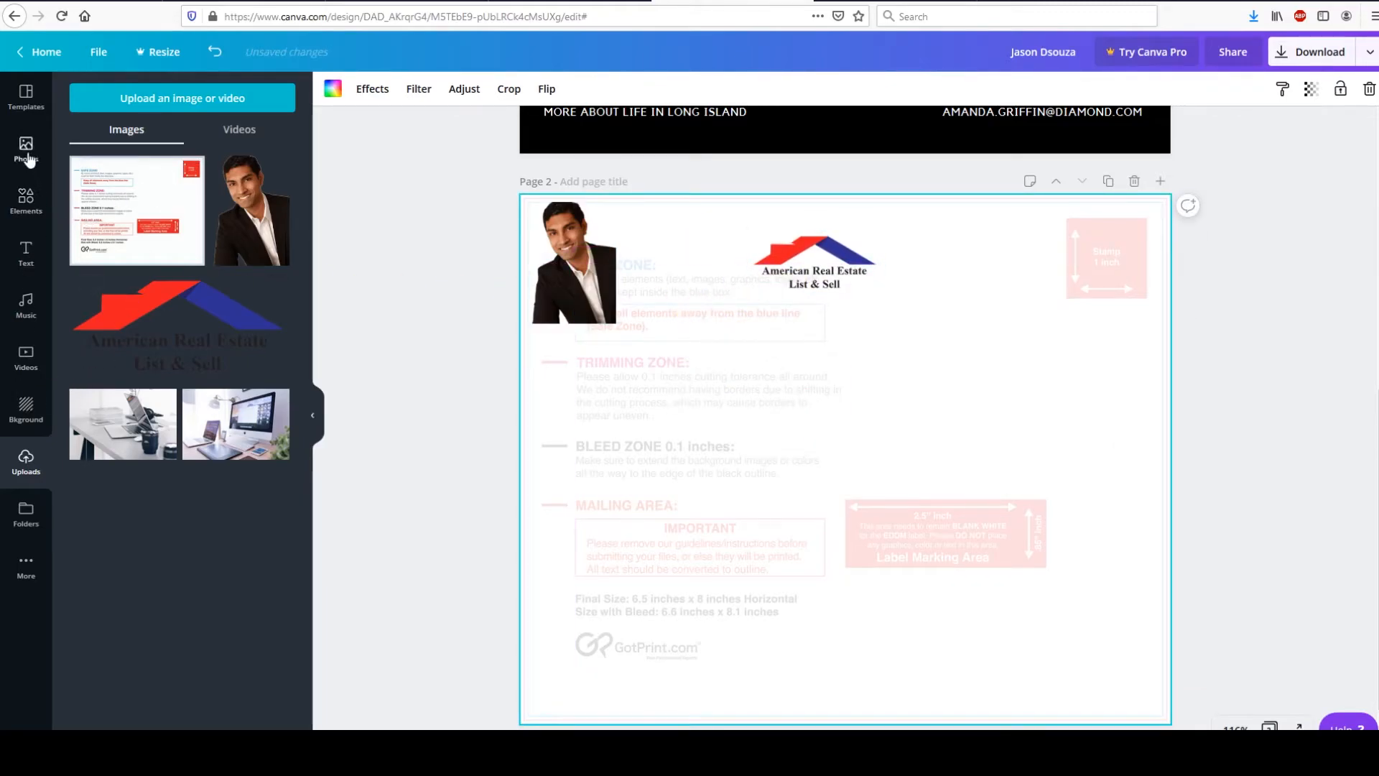
left_click(26, 202)
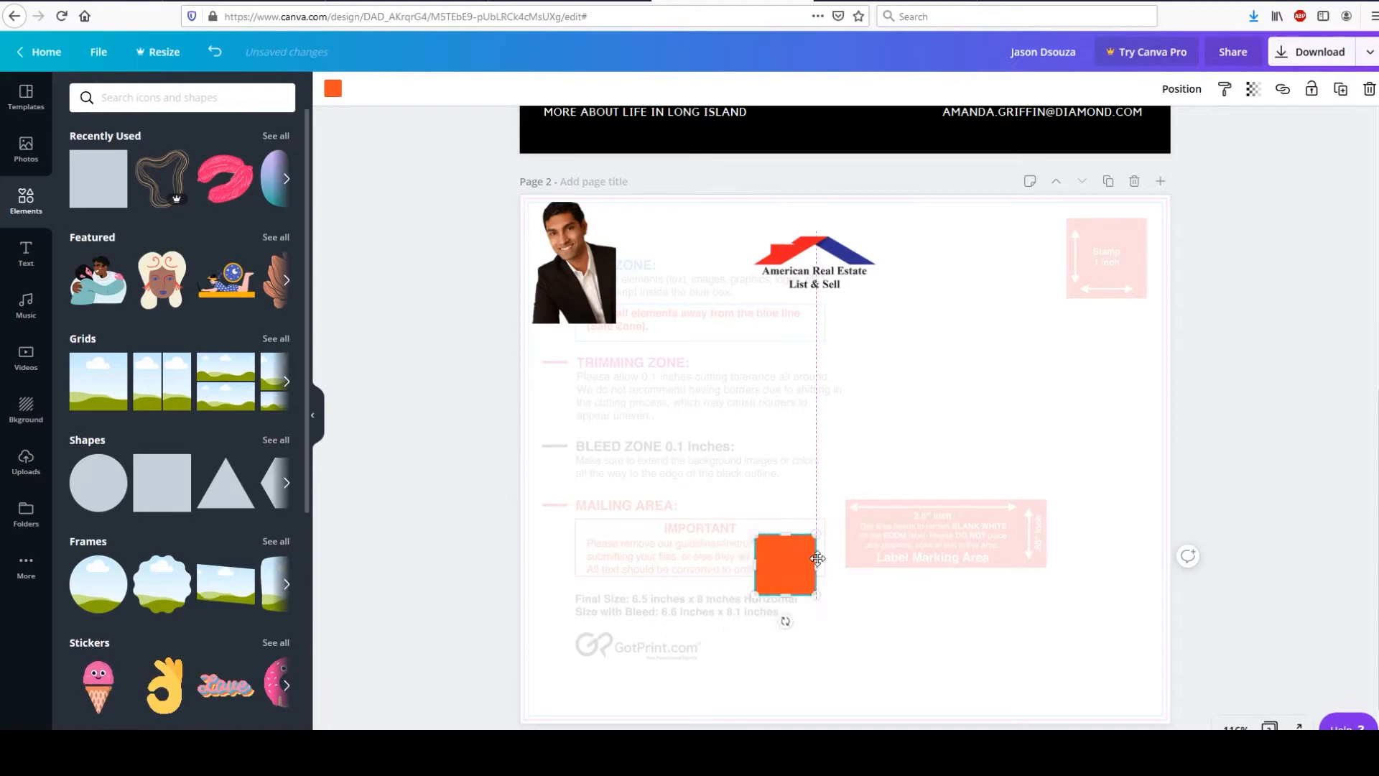
Stretch an orange square over the label marking area and fit a duplicate over the stamp box.
left_click_drag(783, 563, 875, 532)
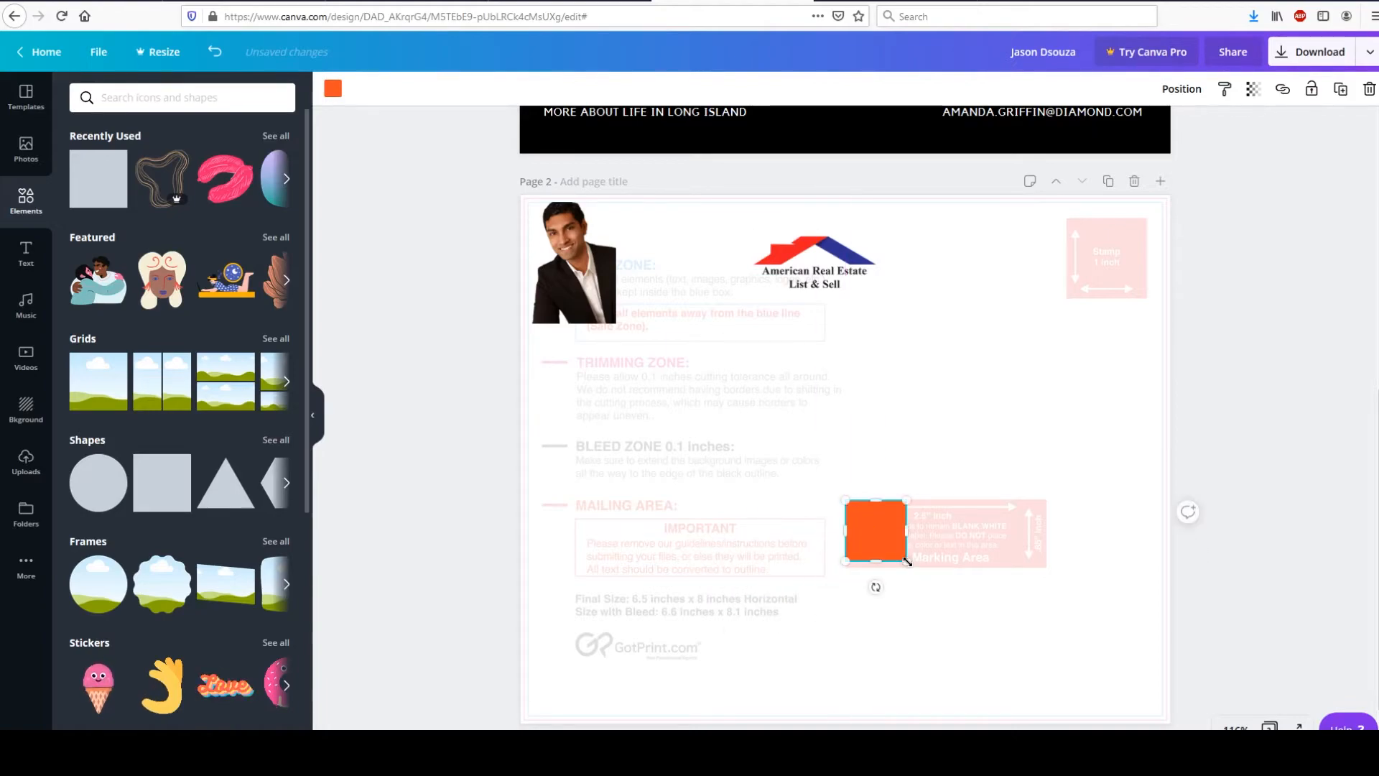
left_click_drag(911, 530, 1047, 530)
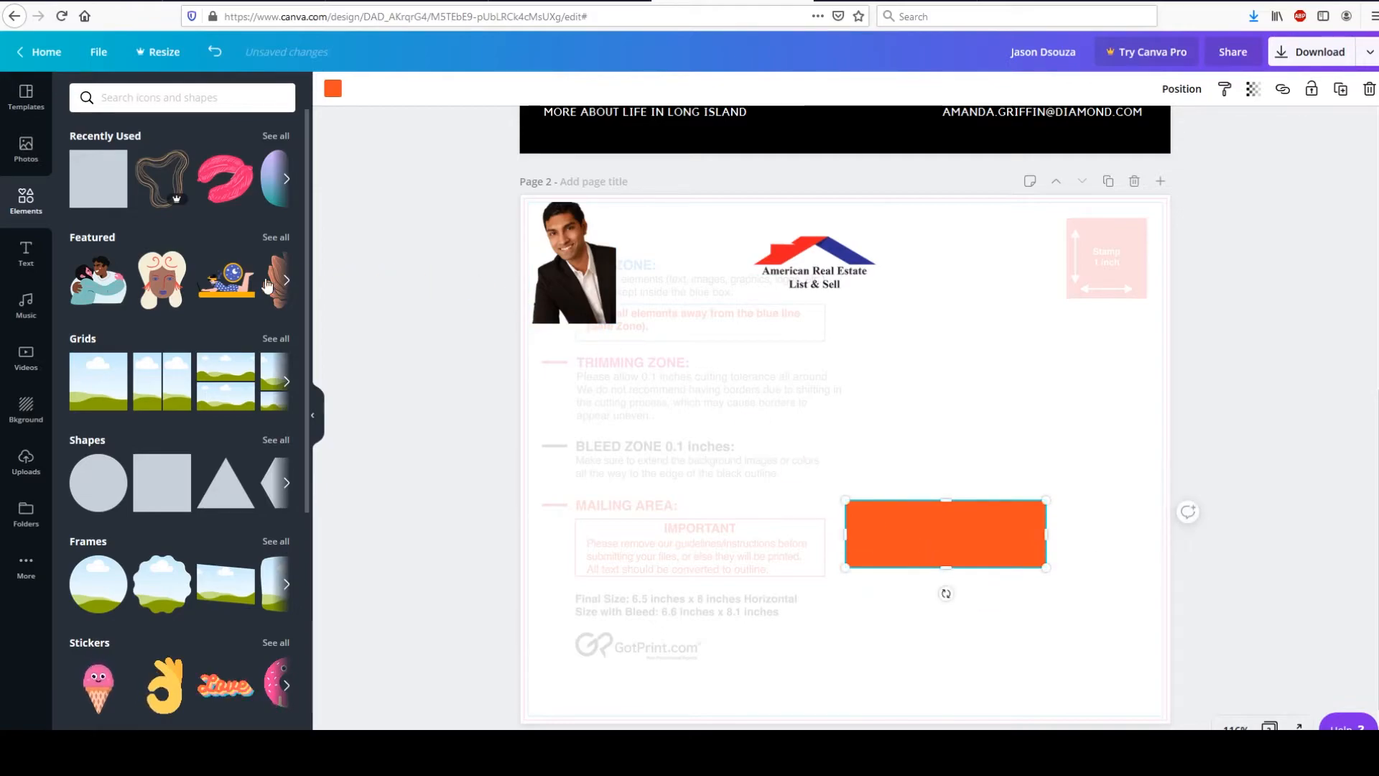
mouse_move(336, 364)
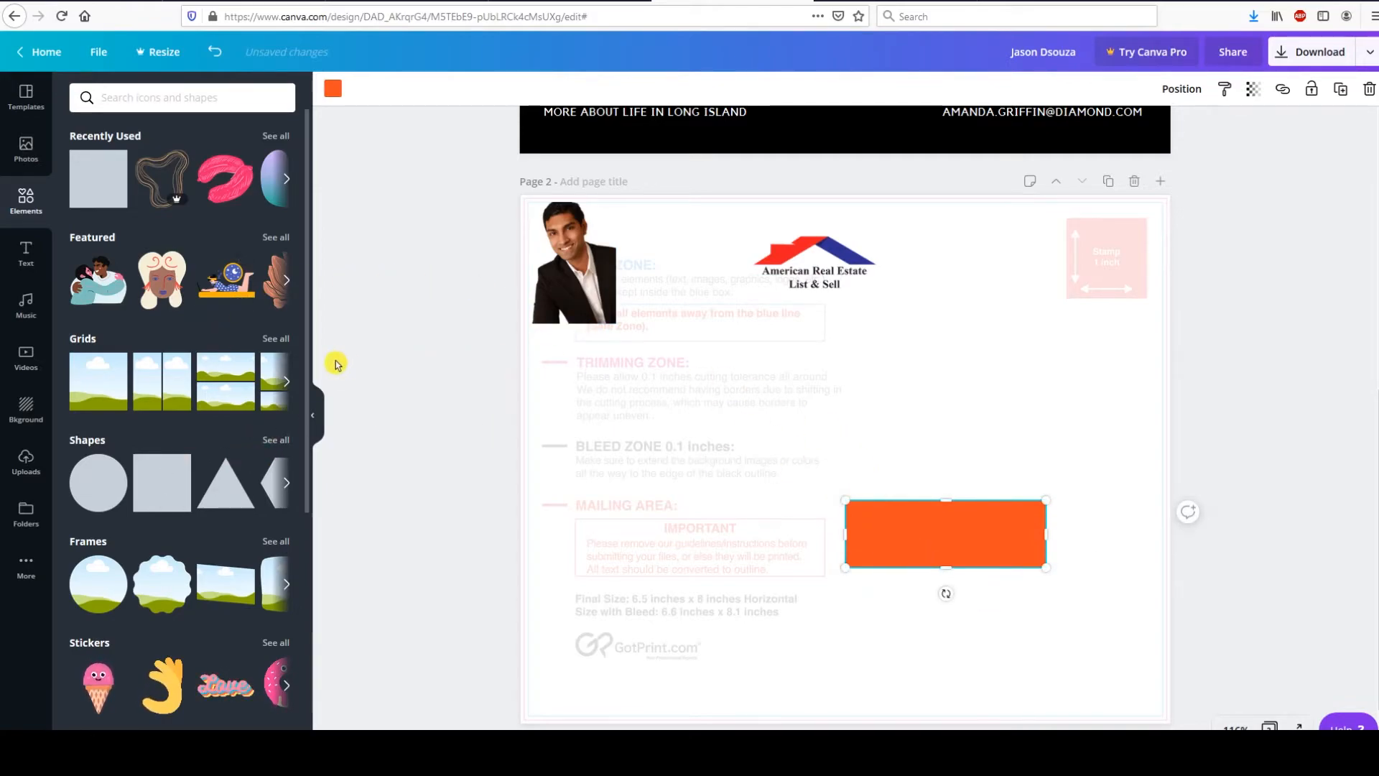
left_click_drag(945, 534, 959, 550)
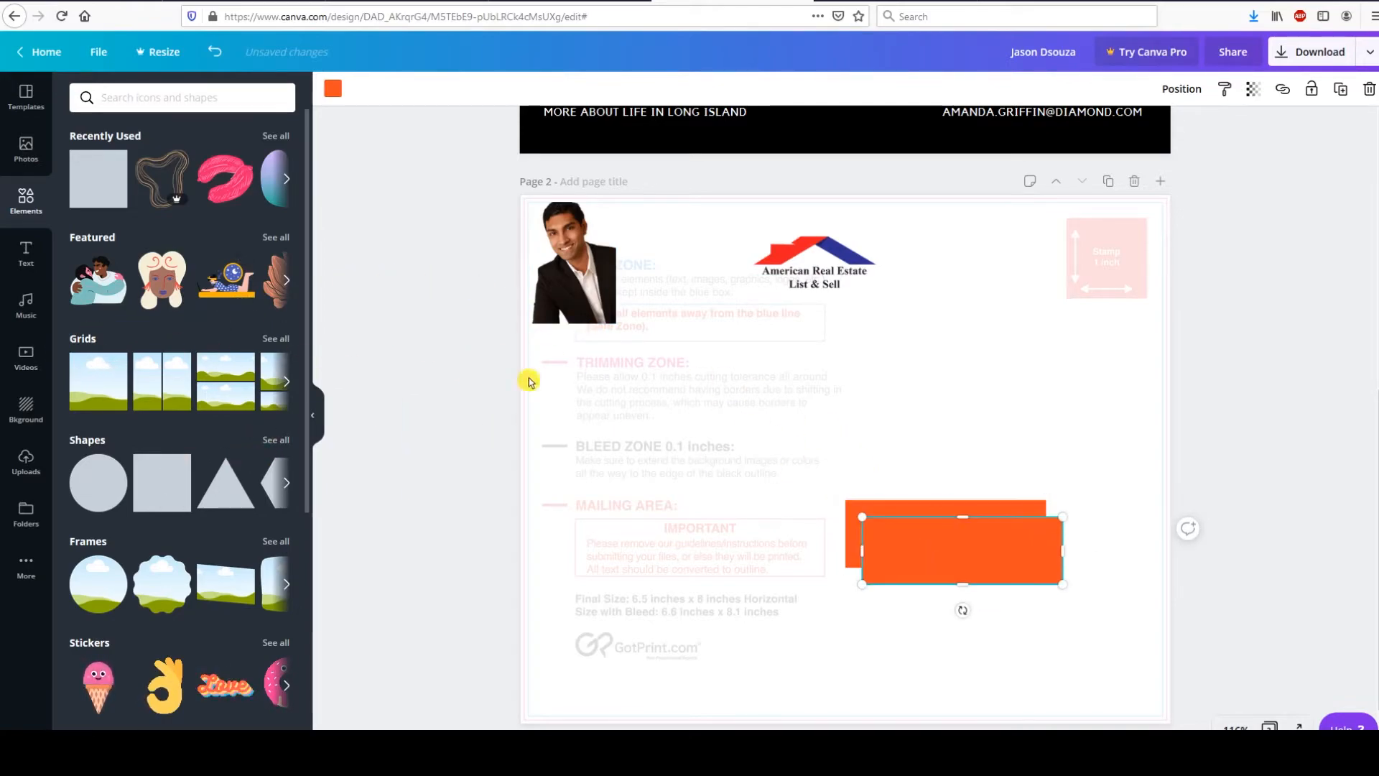
left_click_drag(958, 546, 1045, 253)
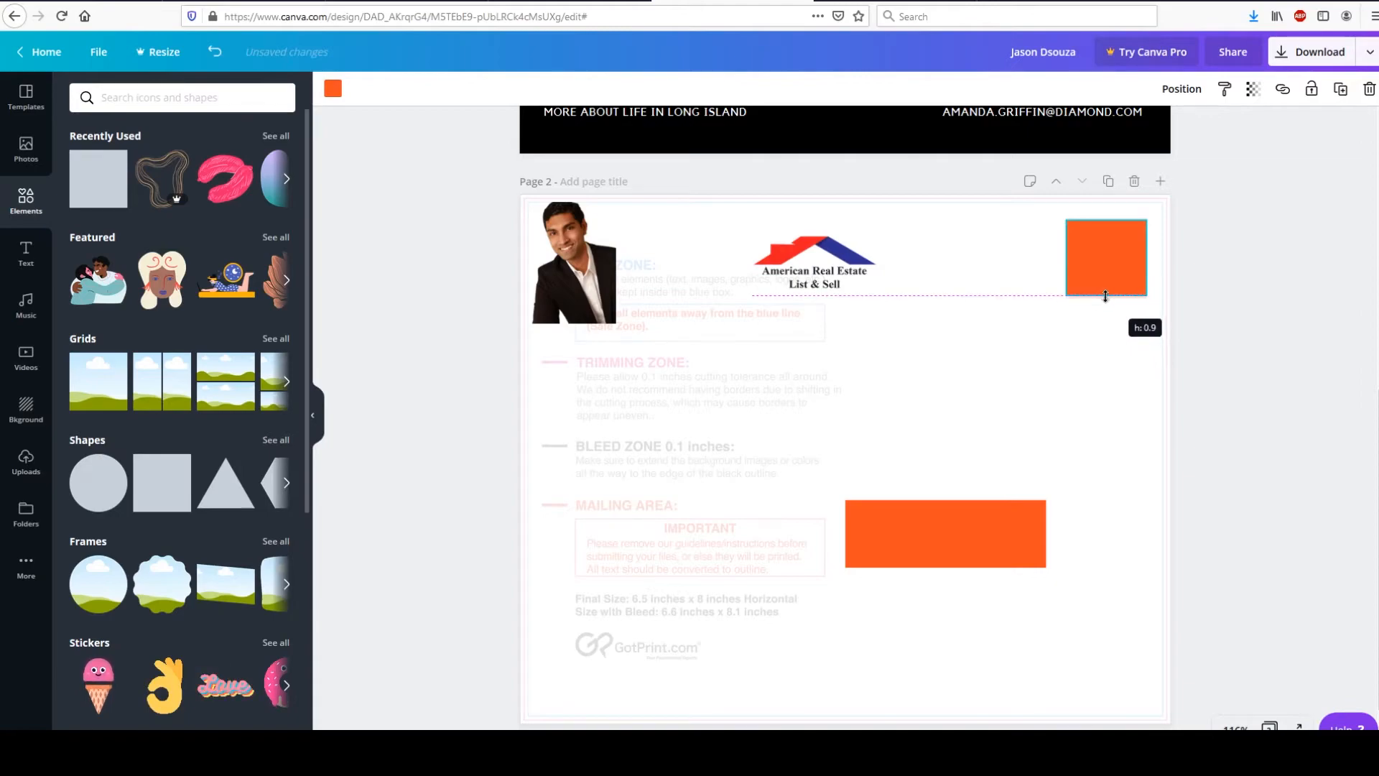
left_click_drag(1107, 296, 1106, 300)
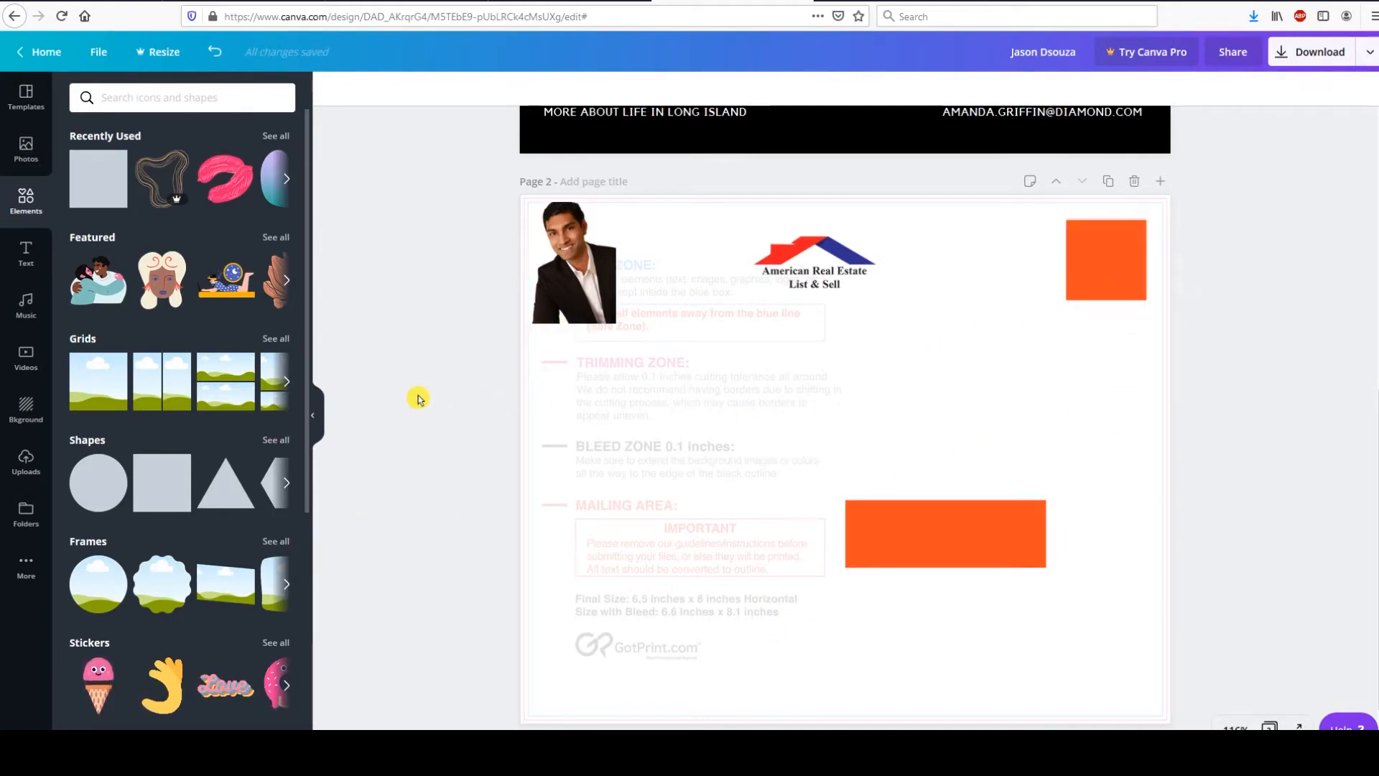
Add a body text box reading Jason Dsouza, Realtor | MPH and place it beside the headshot.
left_click(26, 255)
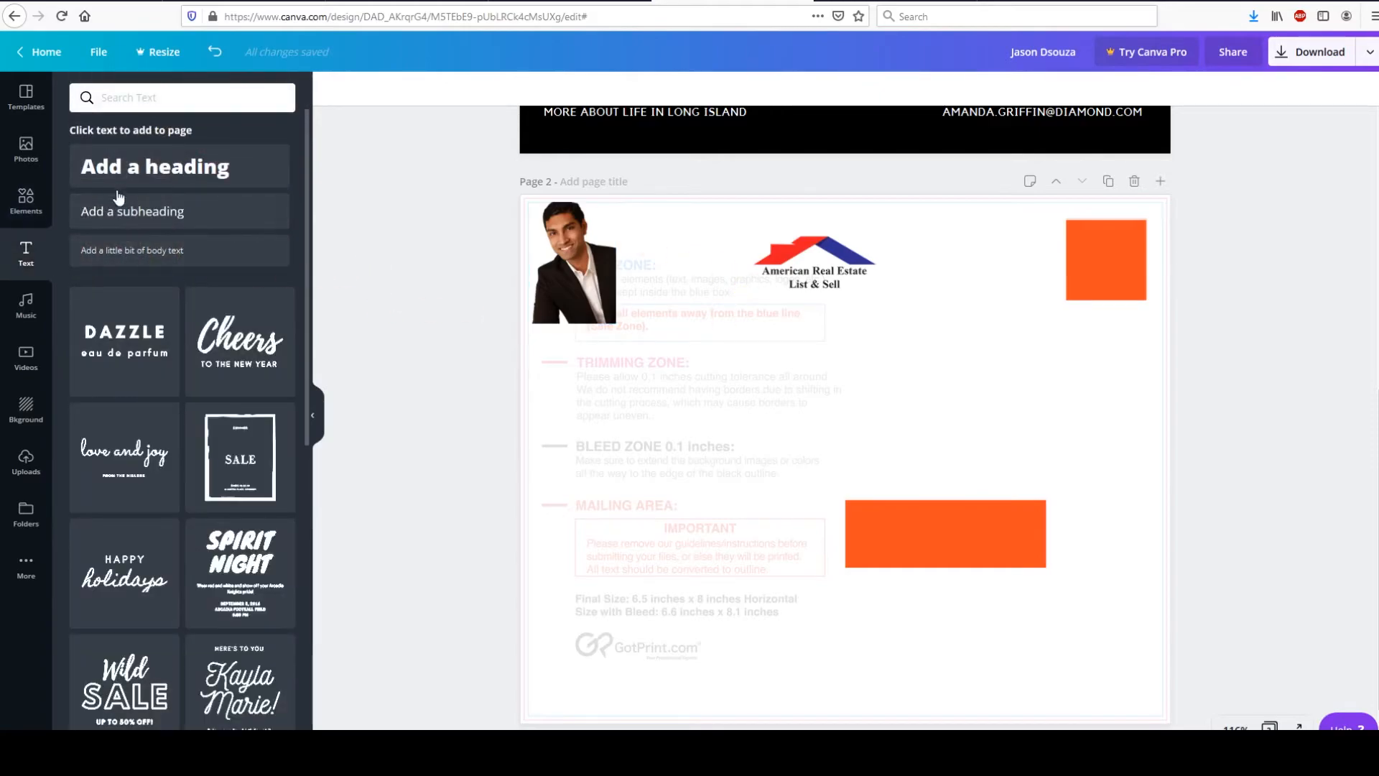
left_click(130, 250)
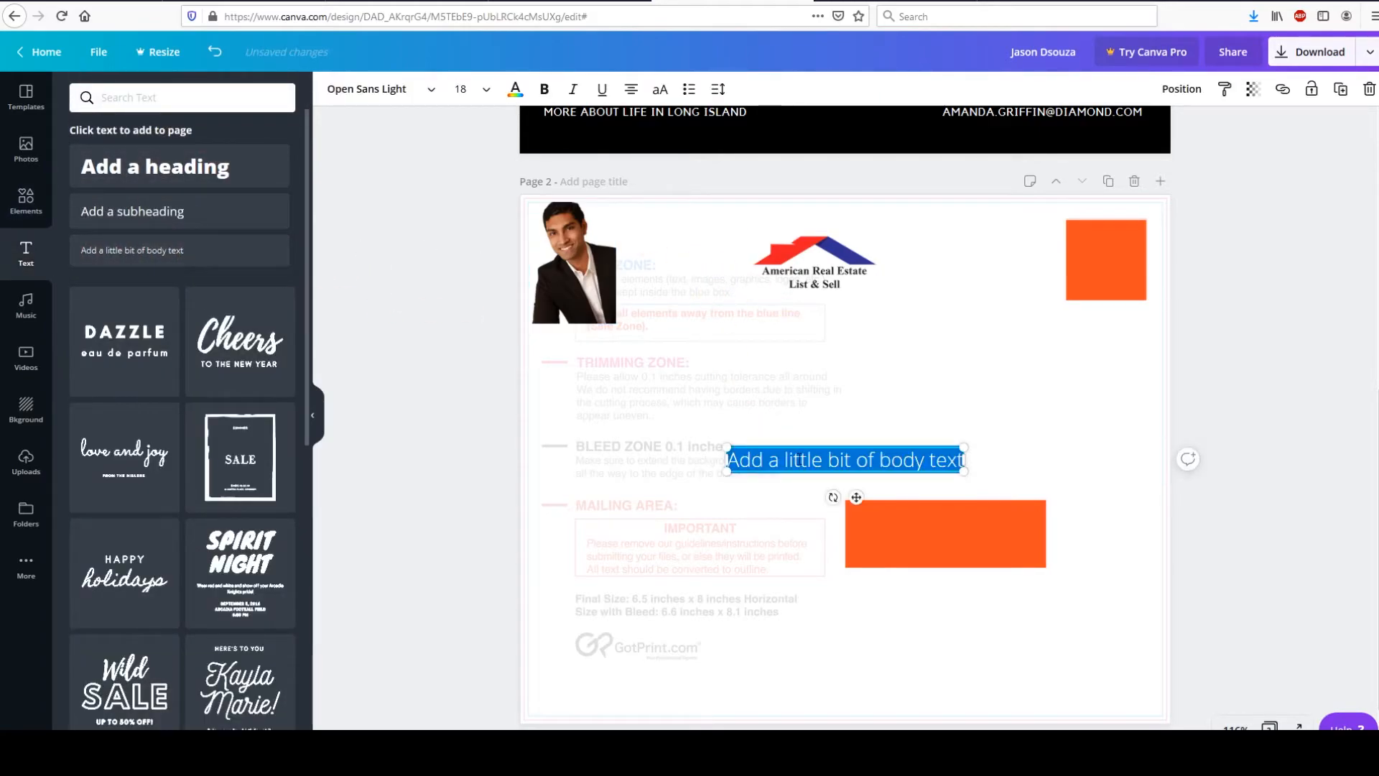
type("Jason Dsouza")
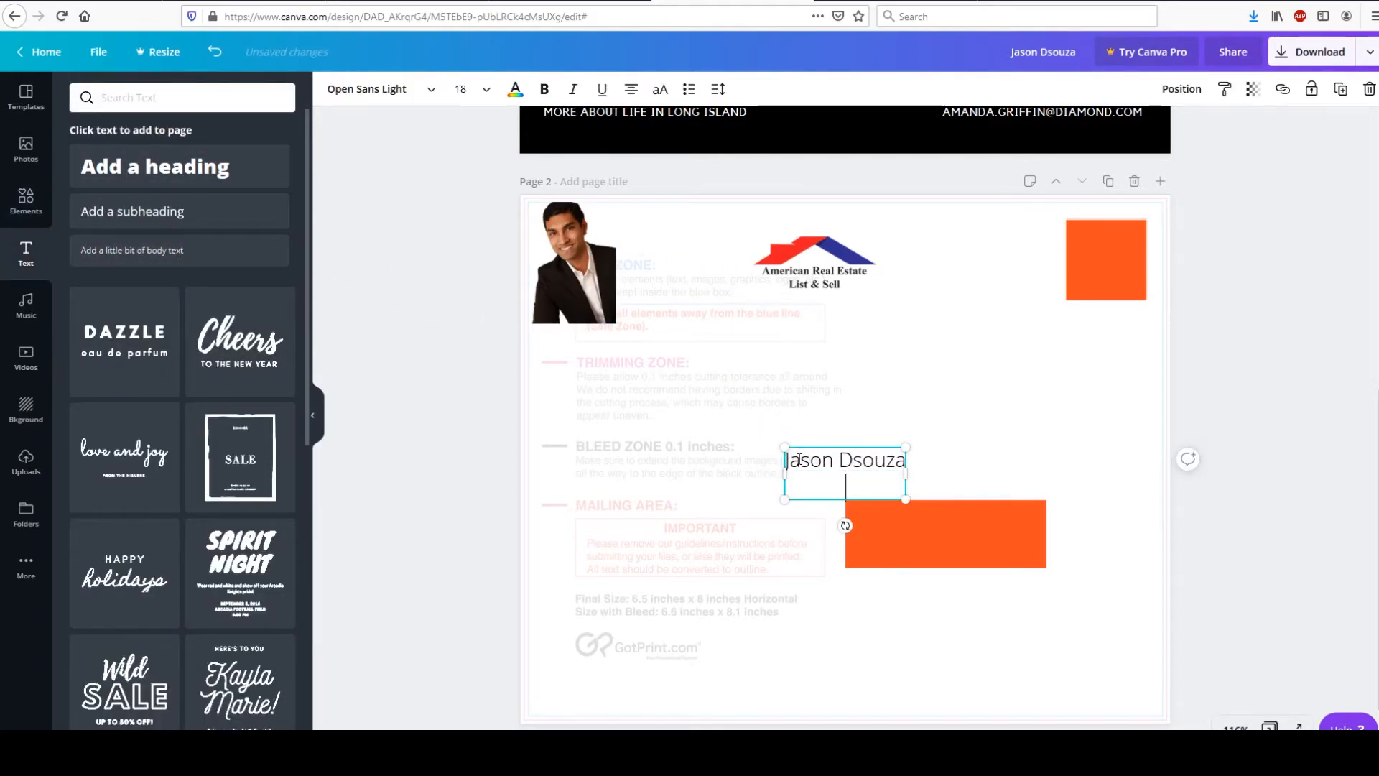
type("Realtor | MPH")
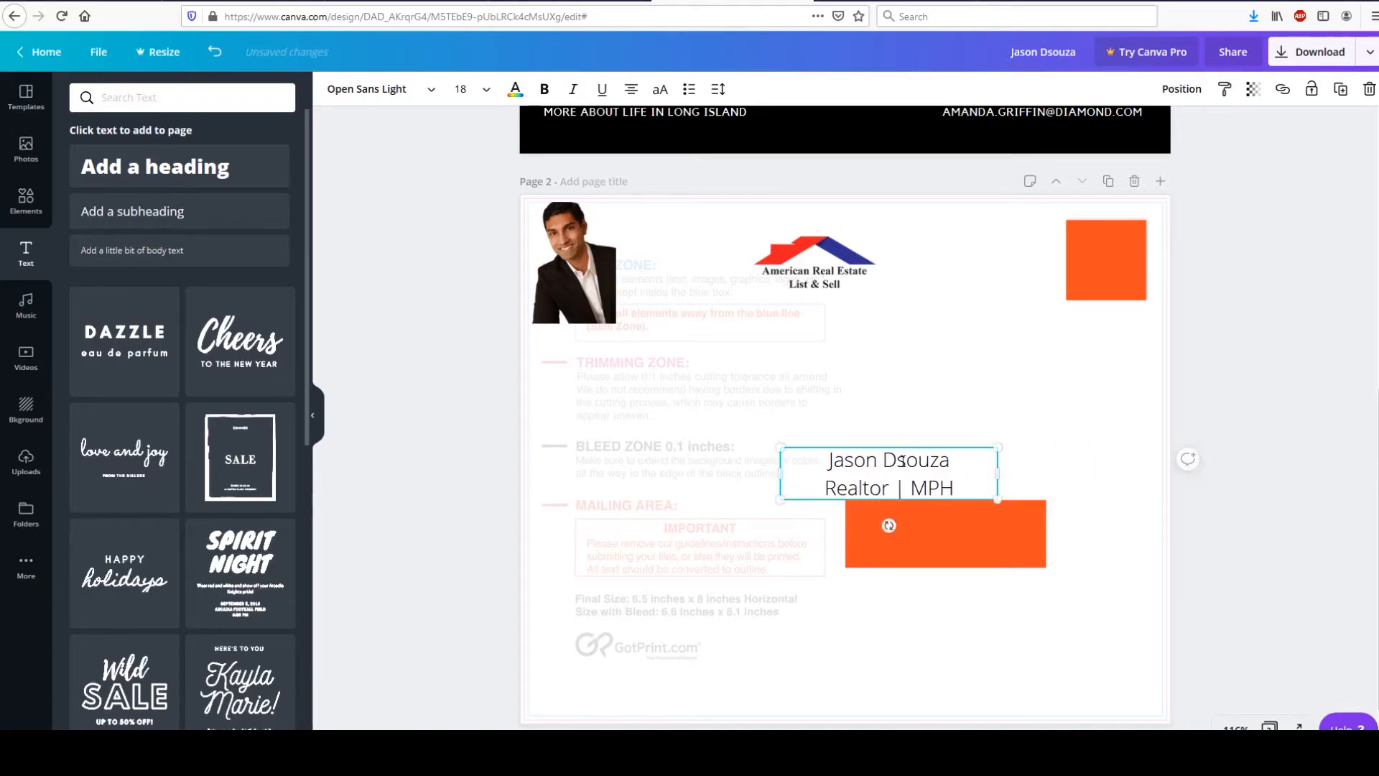
left_click_drag(888, 476, 691, 245)
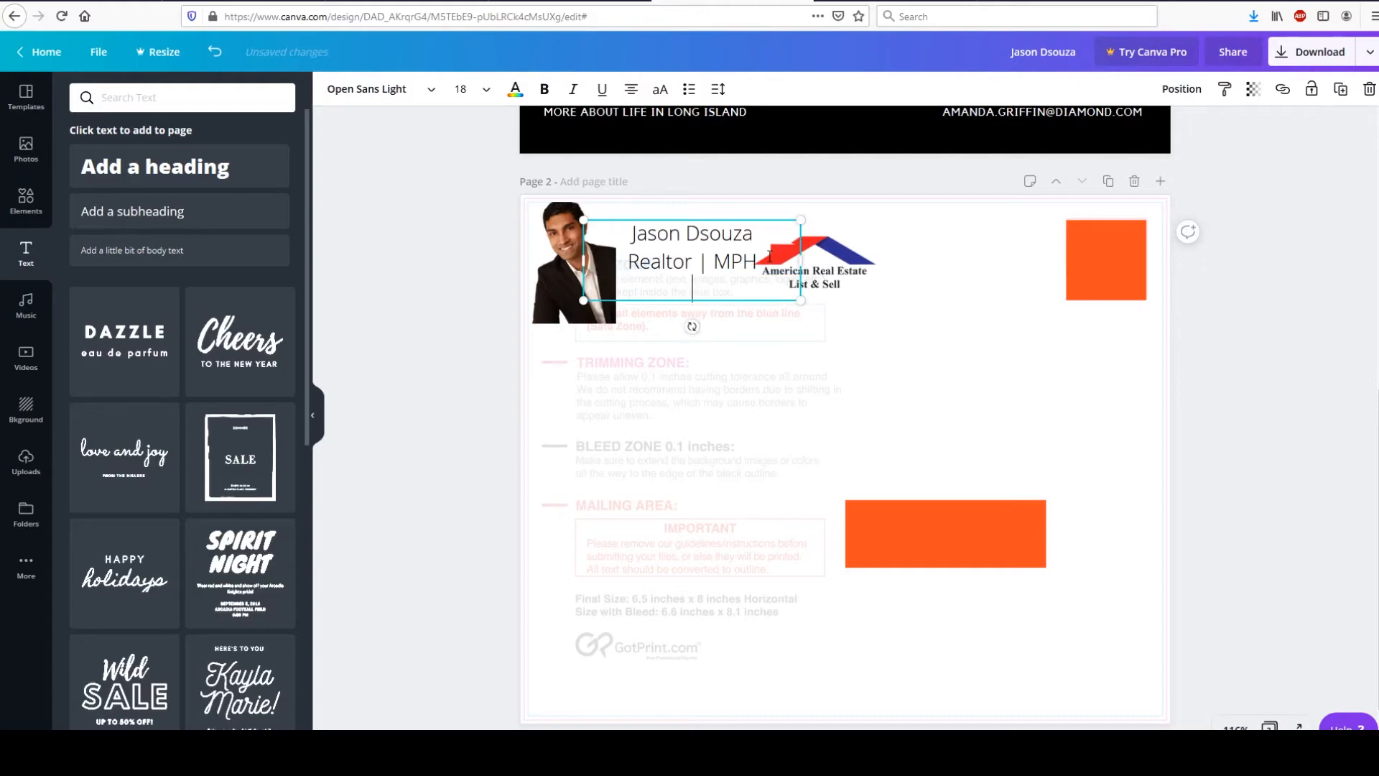
type("9")
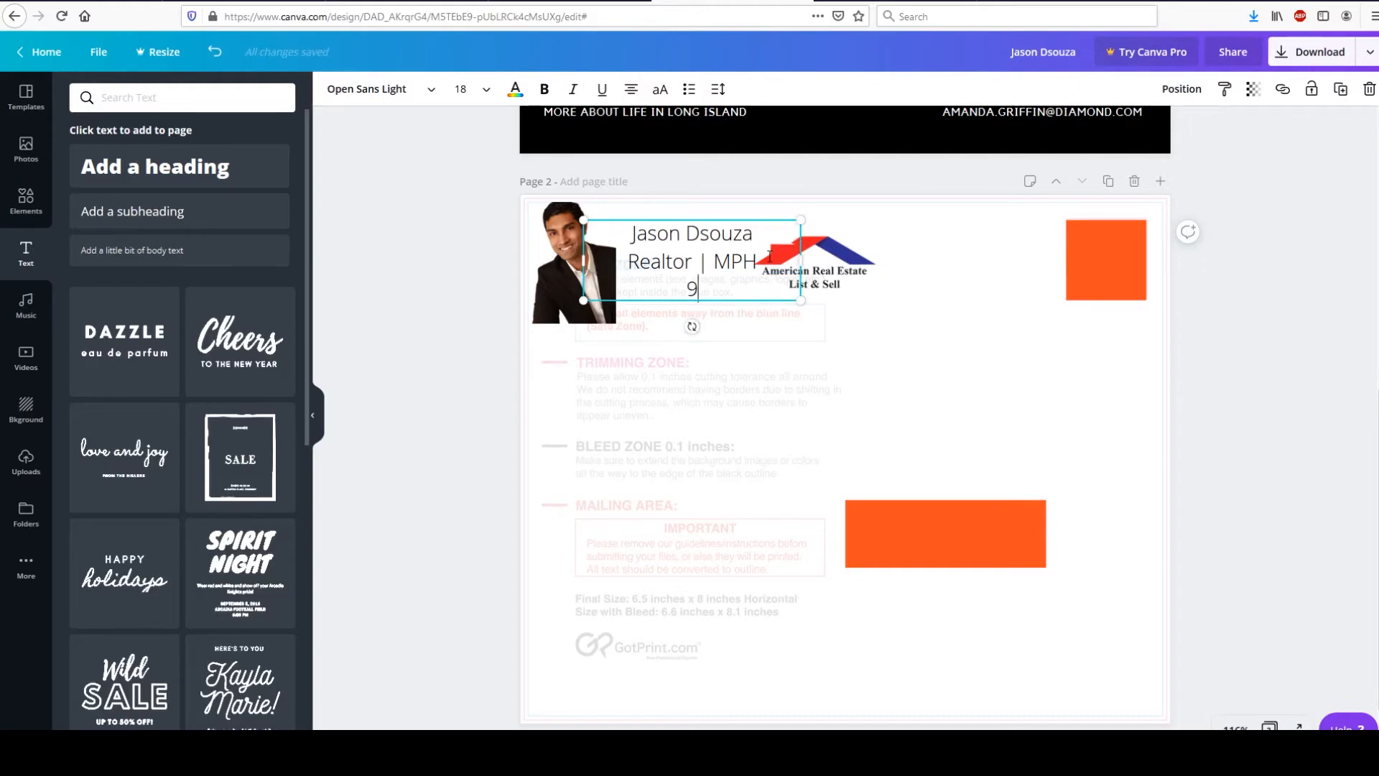
type("09-999-9999")
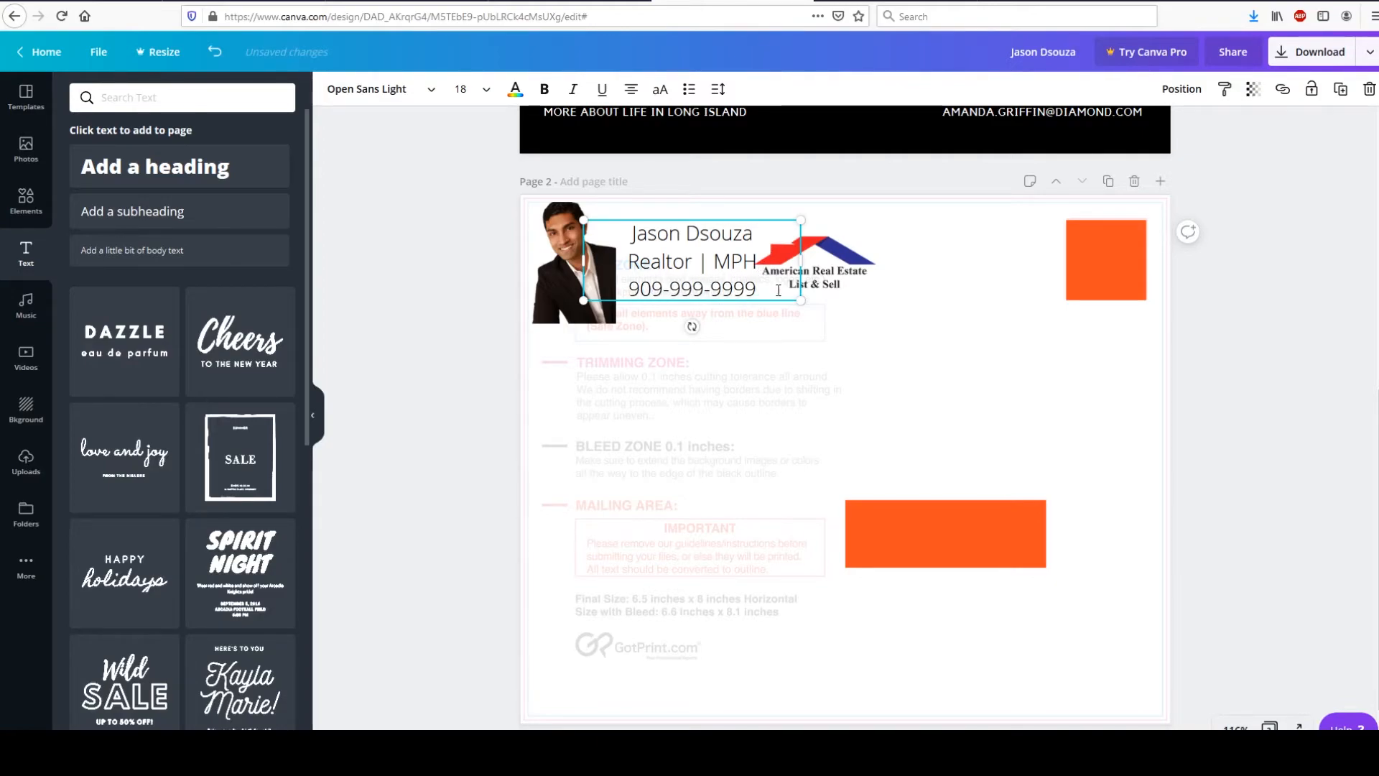
left_click(484, 89)
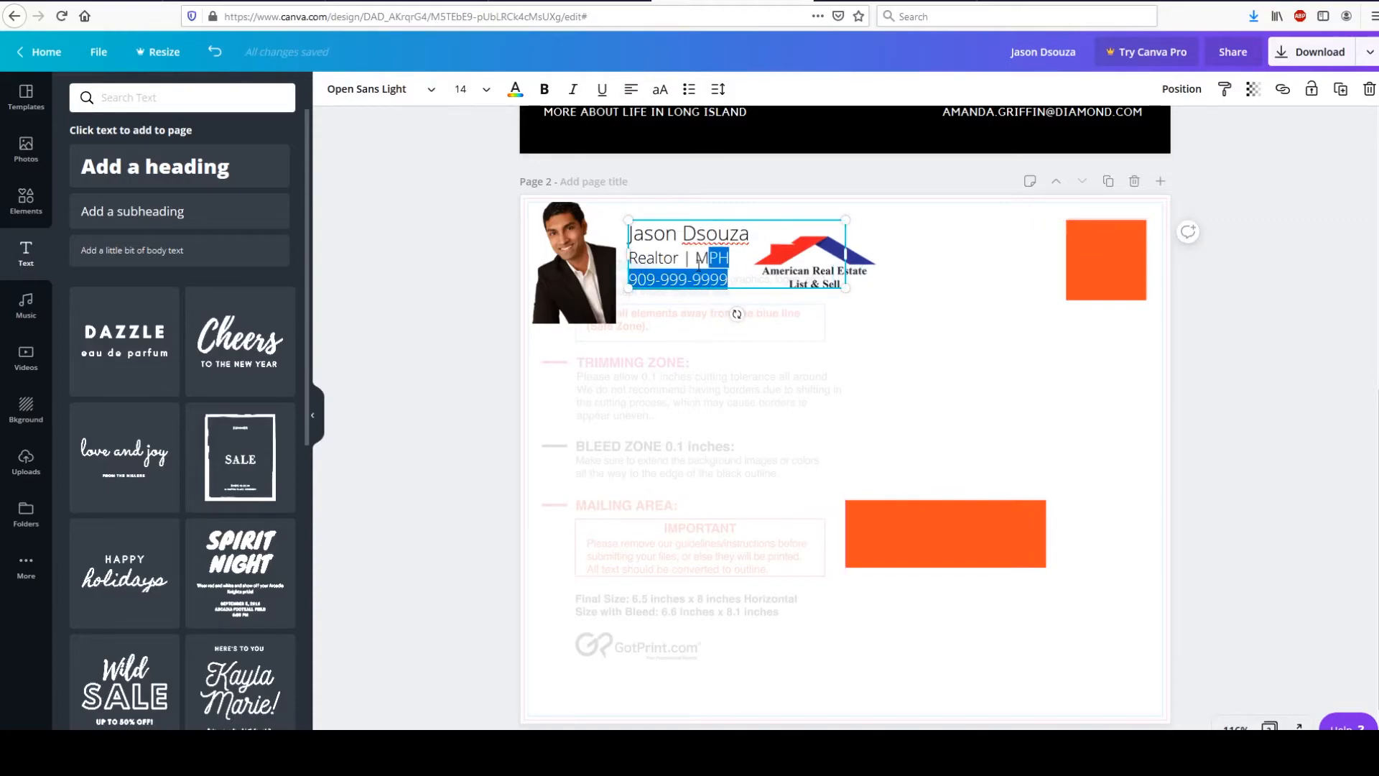
left_click(484, 89)
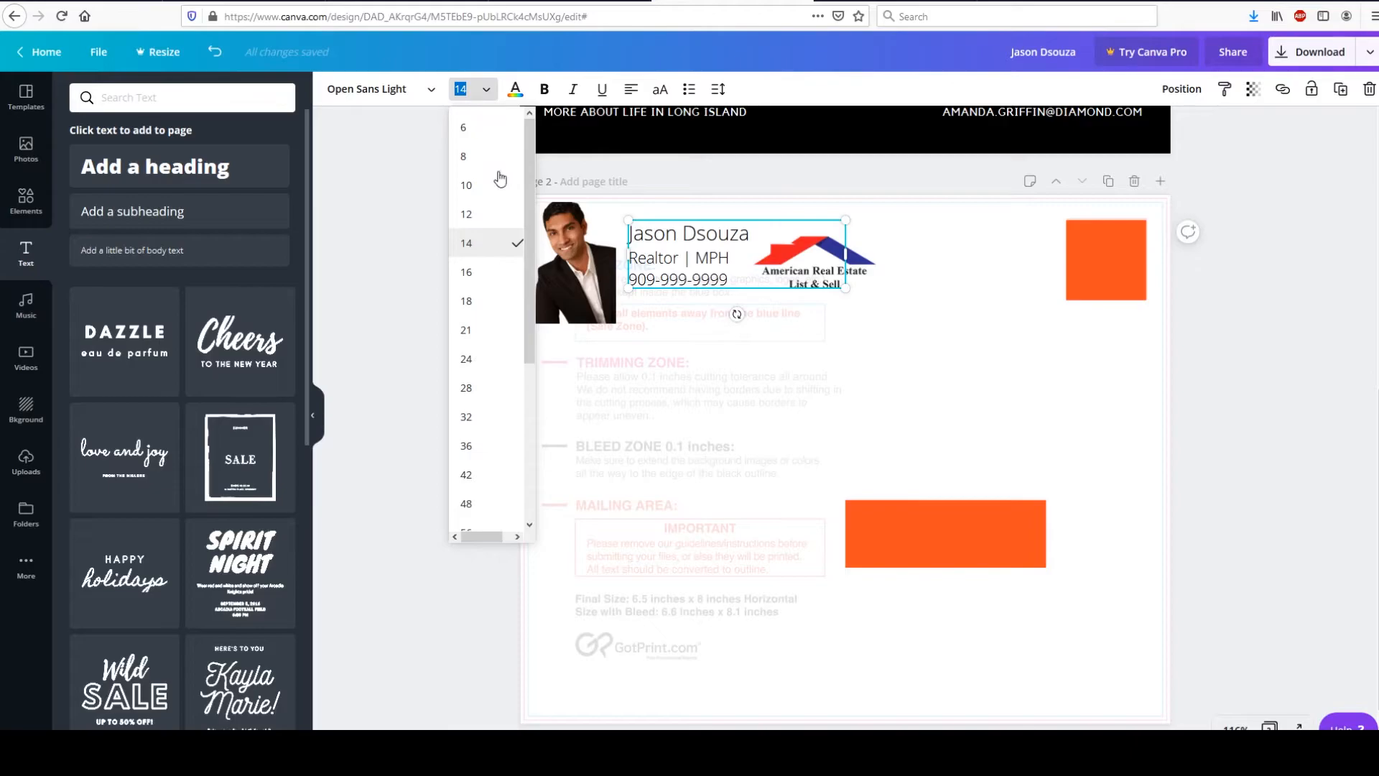
left_click(465, 214)
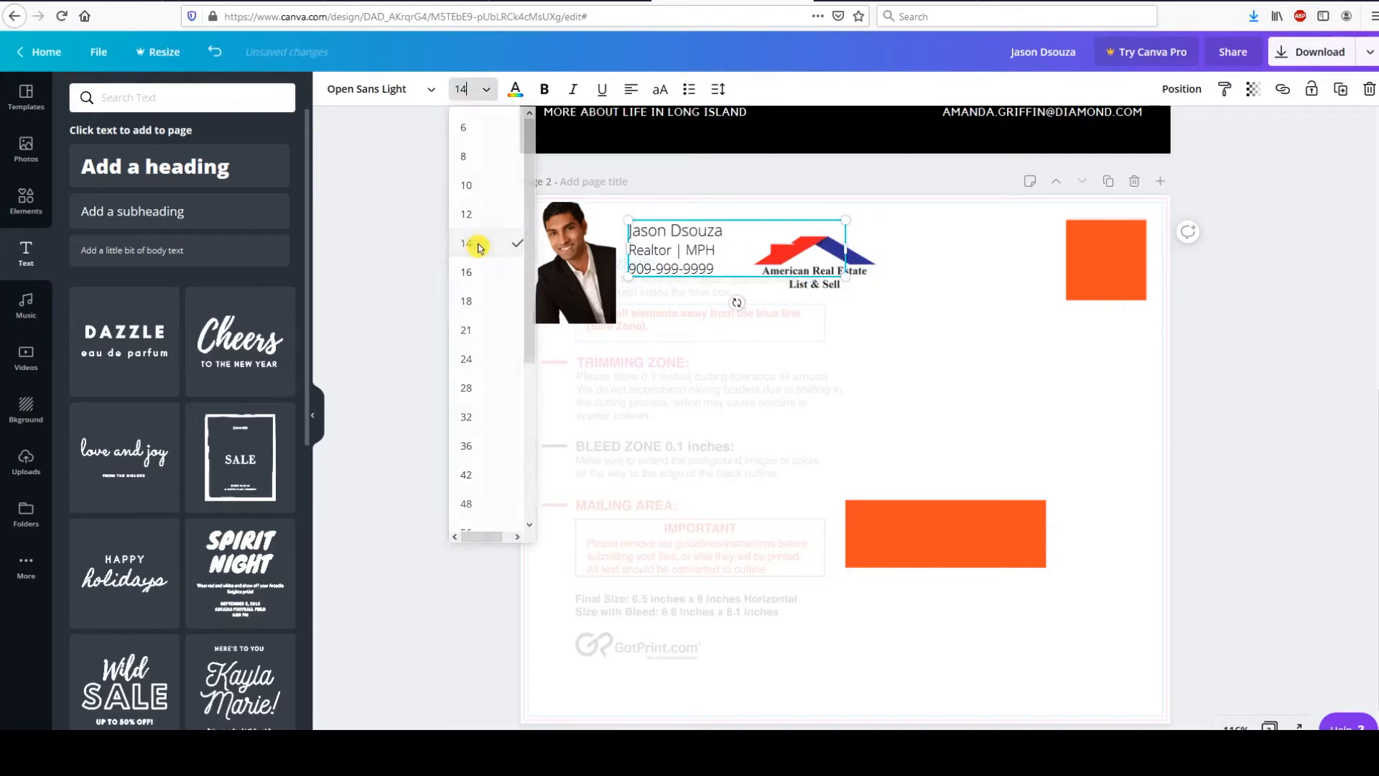
left_click(466, 213)
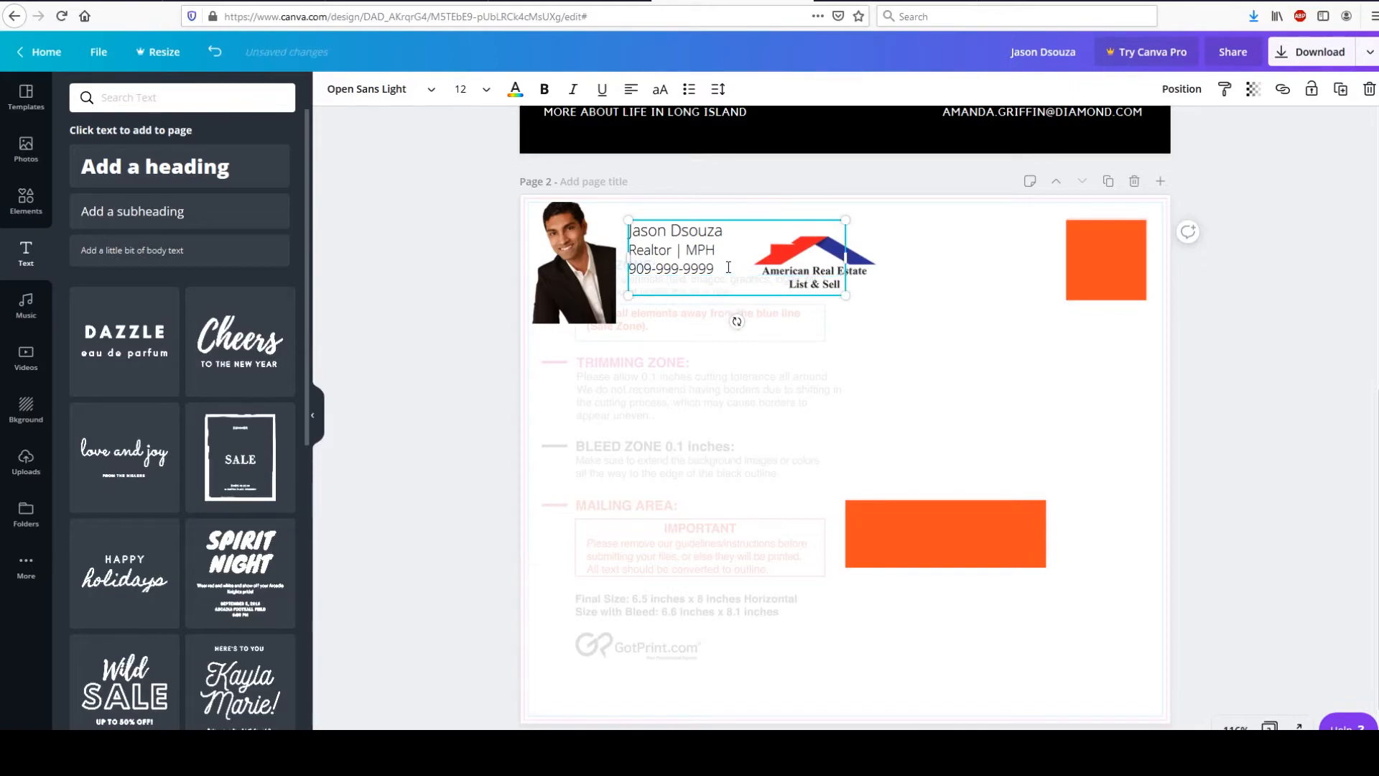
type("website")
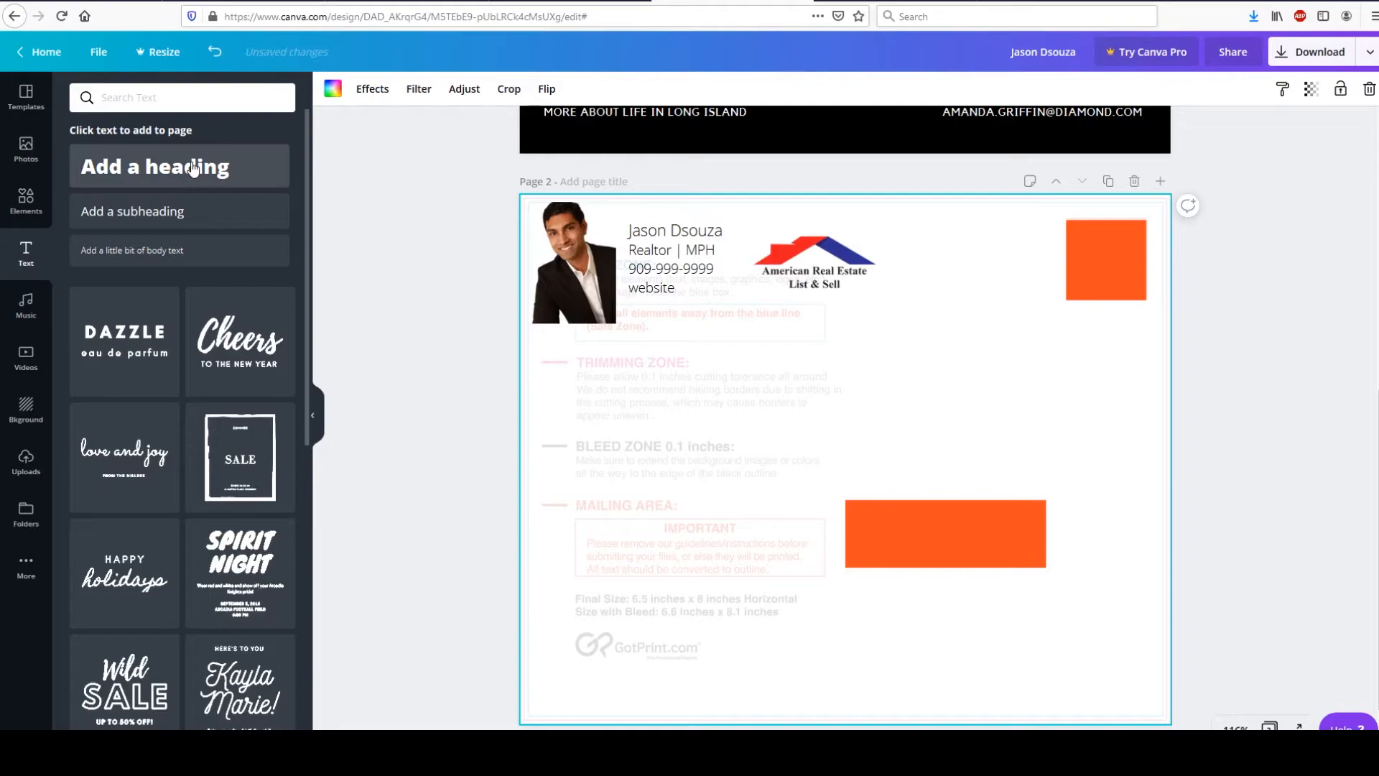
Add a heading reading 'Looking to buy or sell a home? Call me today!' under the contact text.
left_click(155, 167)
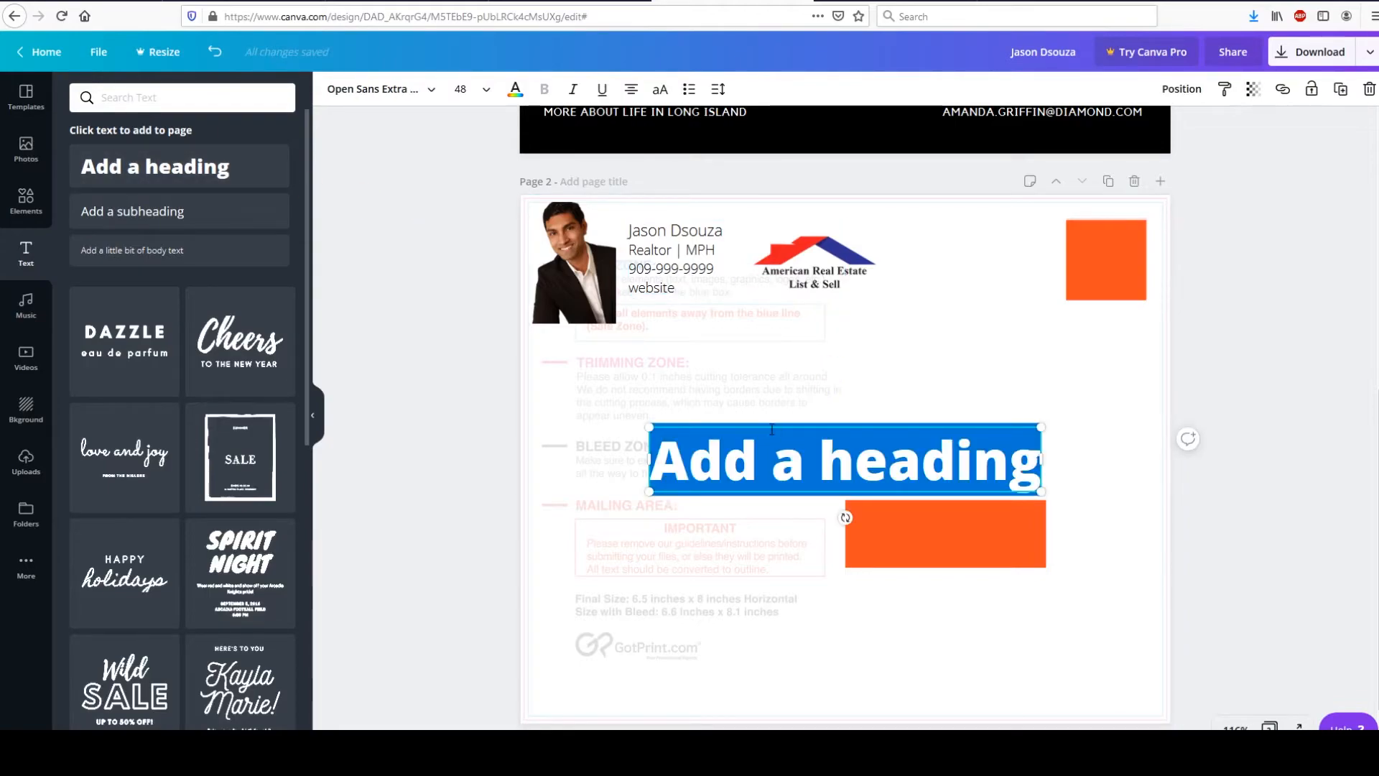
type("Looking to")
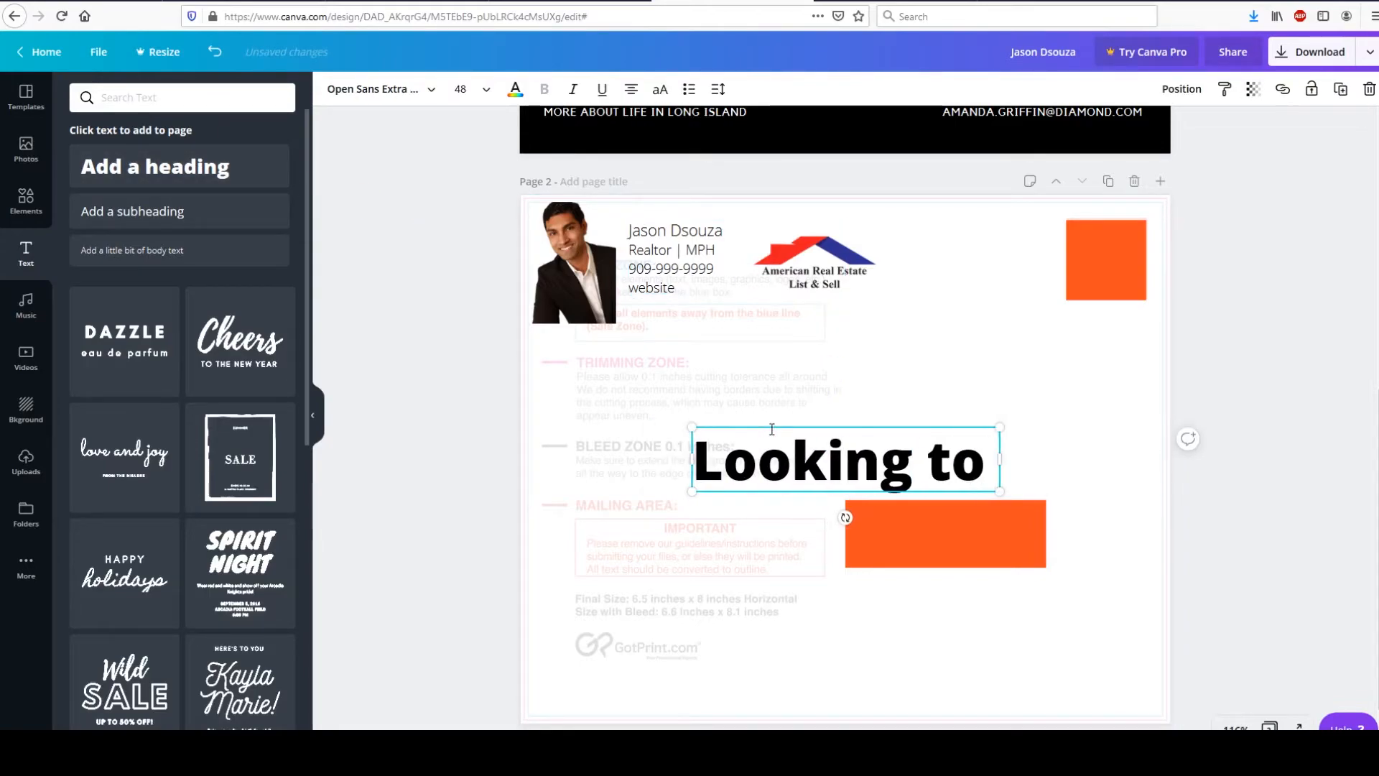
type("buy or sell a ho")
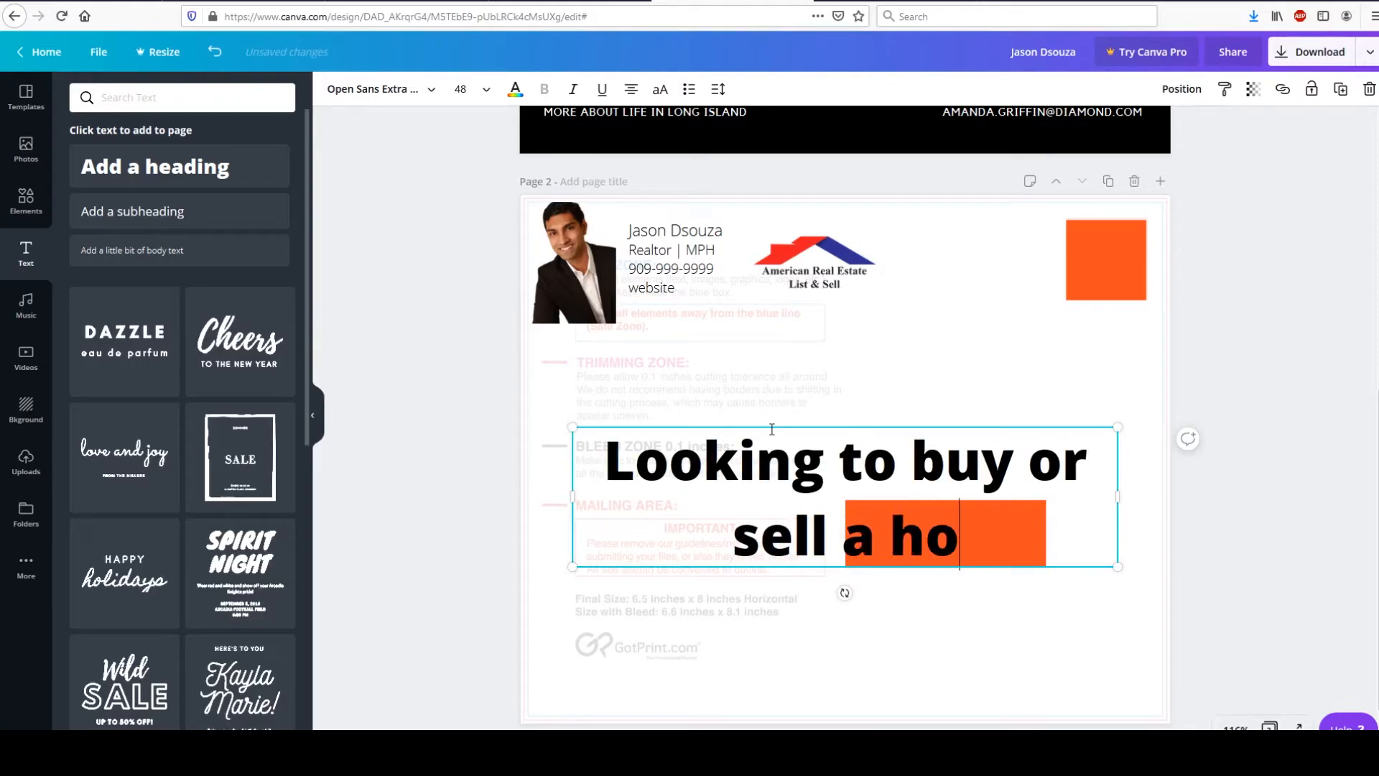
type("me? Call")
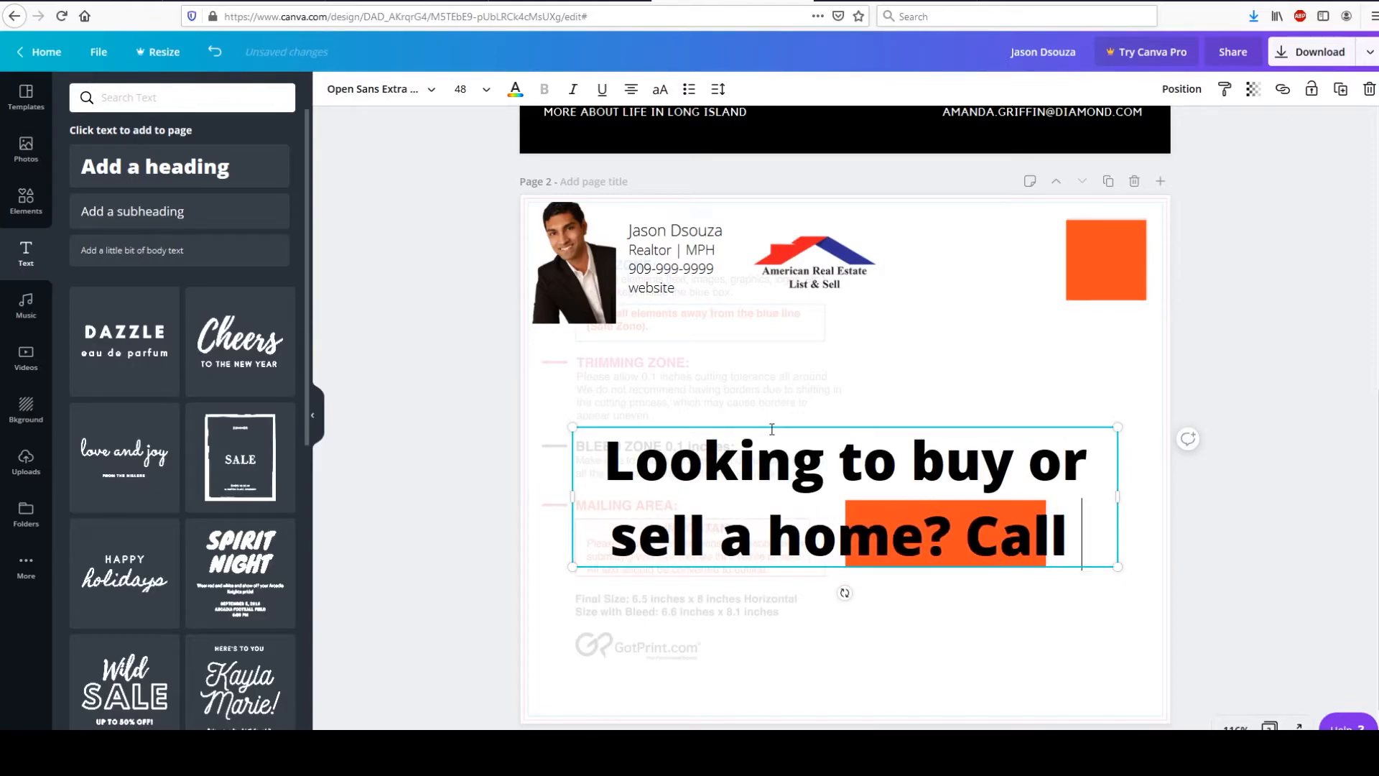
type("me today!")
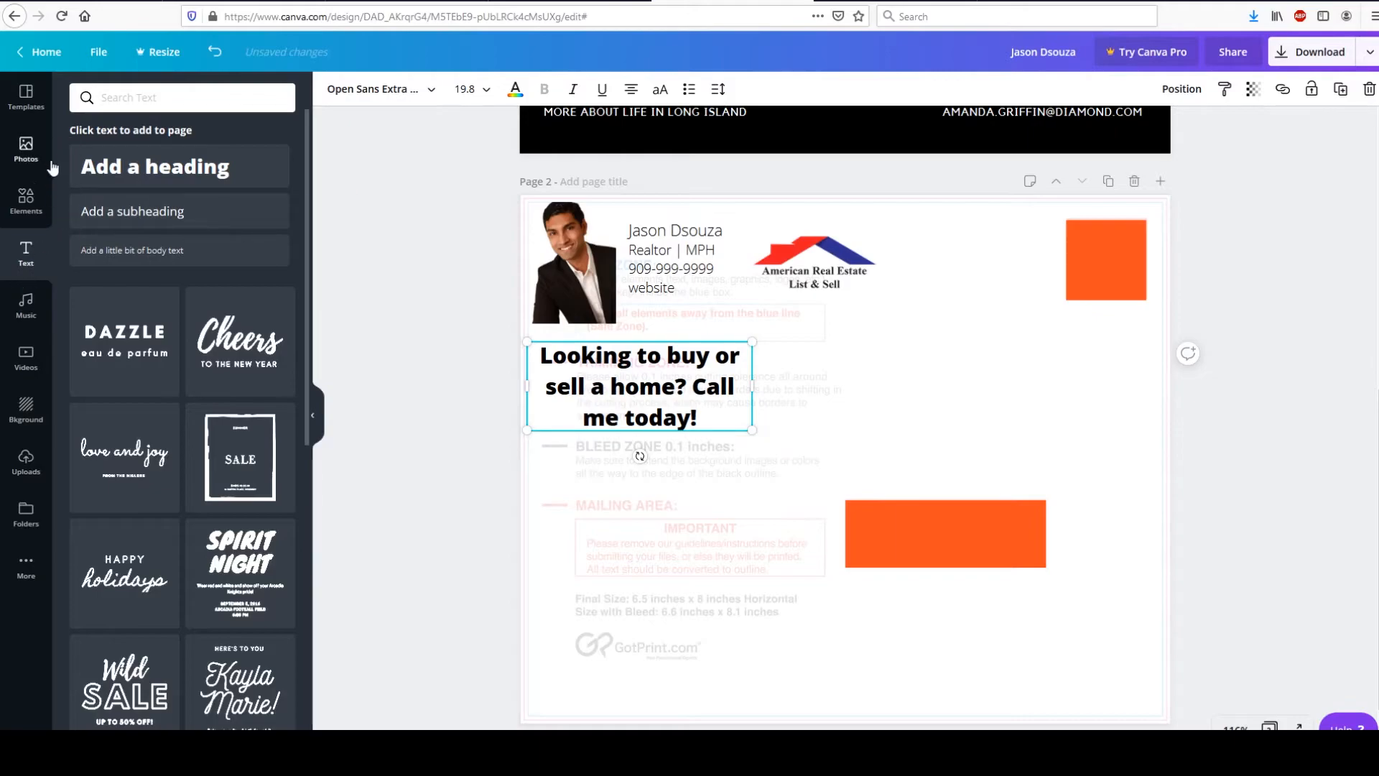
Add a tall orange divider bar and fit a modern house photo into page 2's bottom-left.
left_click(26, 203)
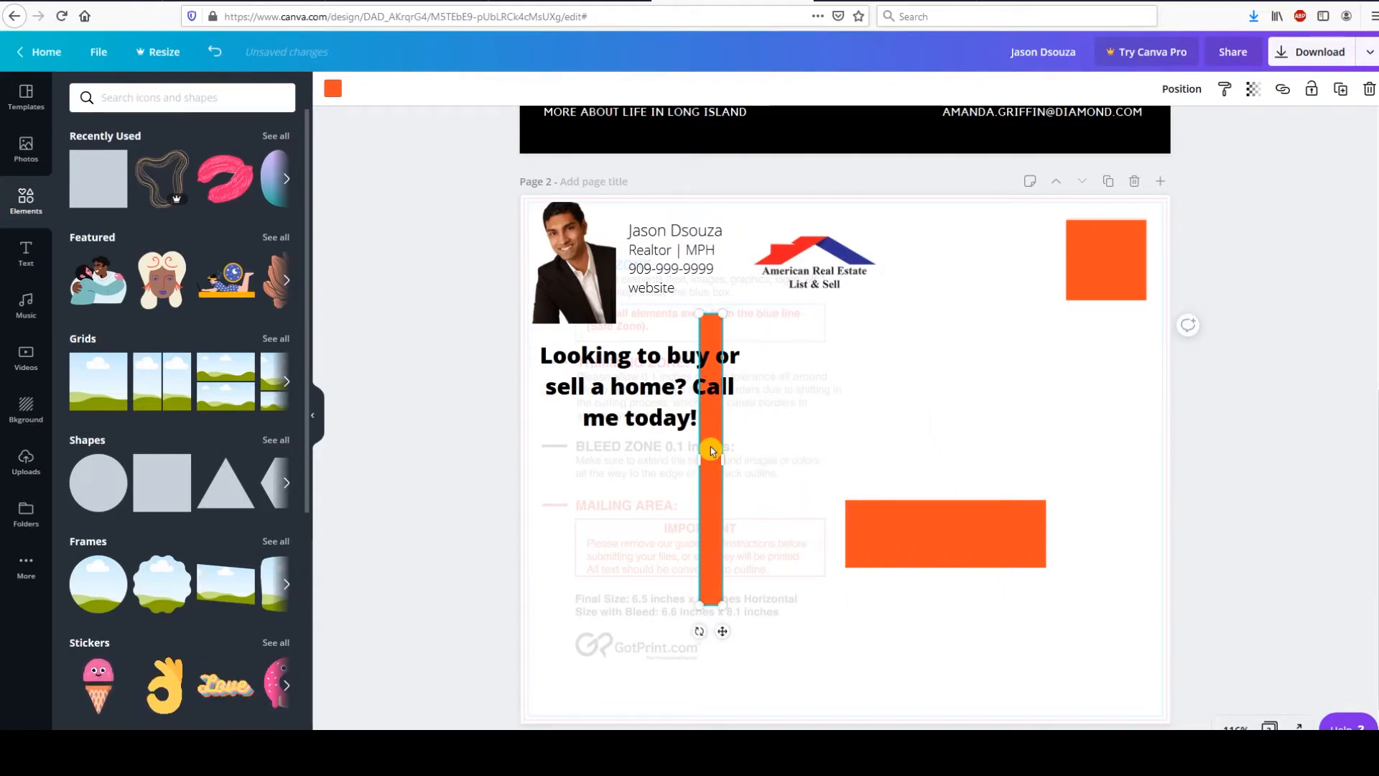
left_click_drag(711, 451, 834, 330)
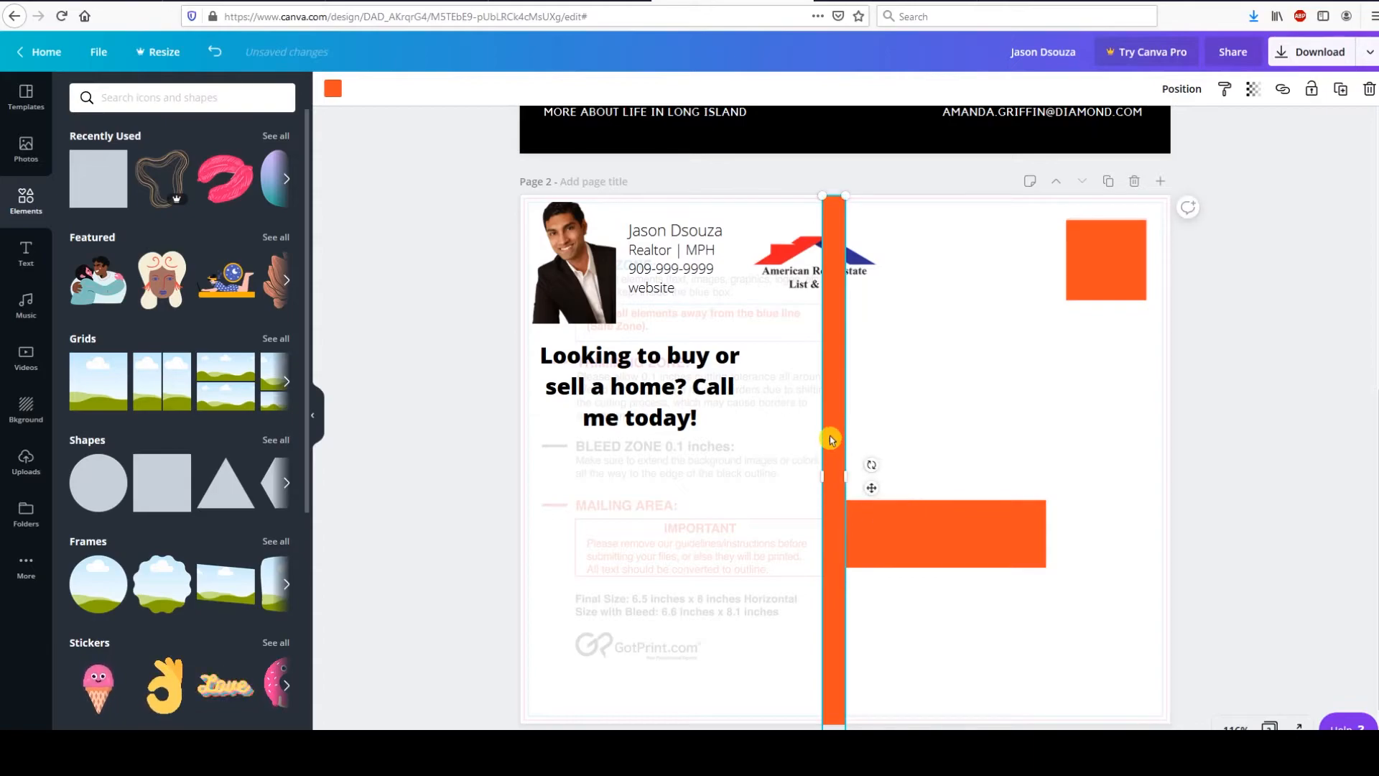
mouse_move(695, 418)
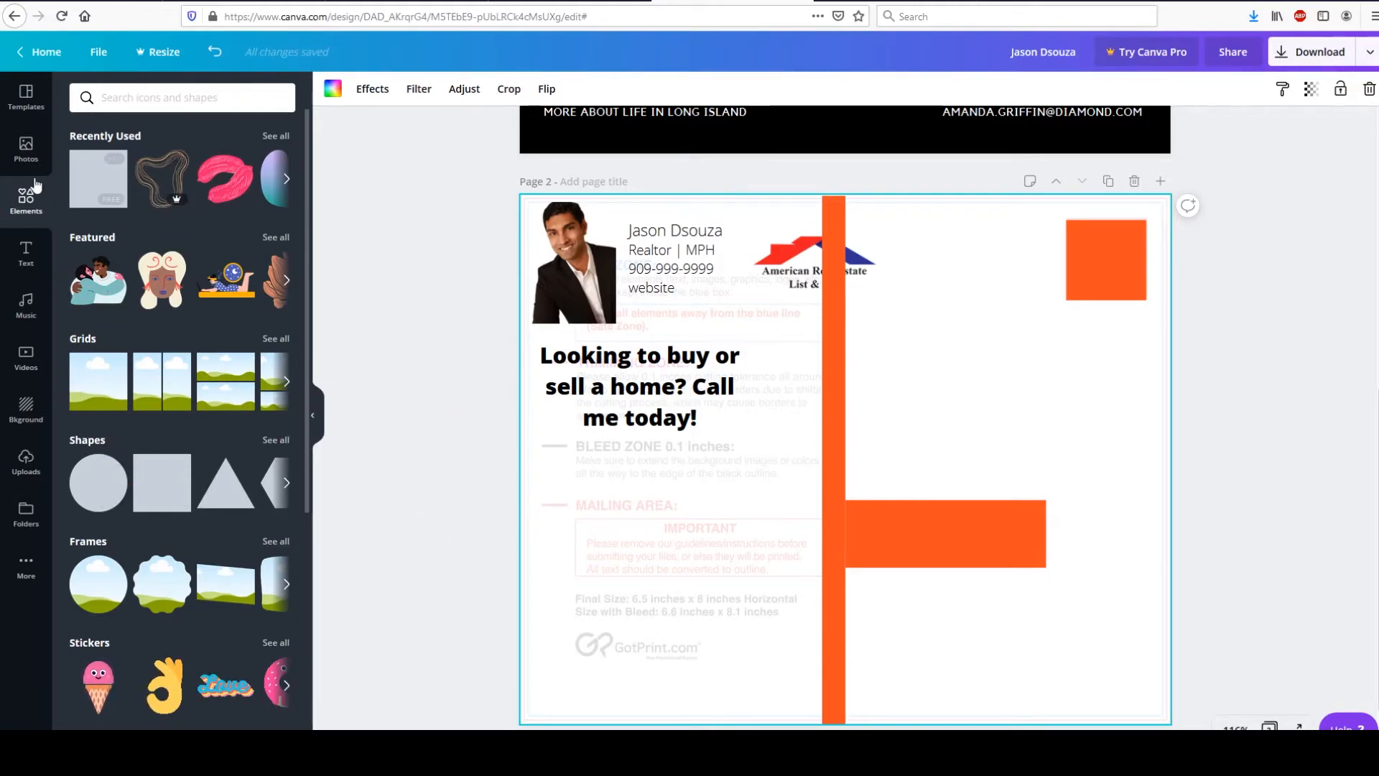
type("house")
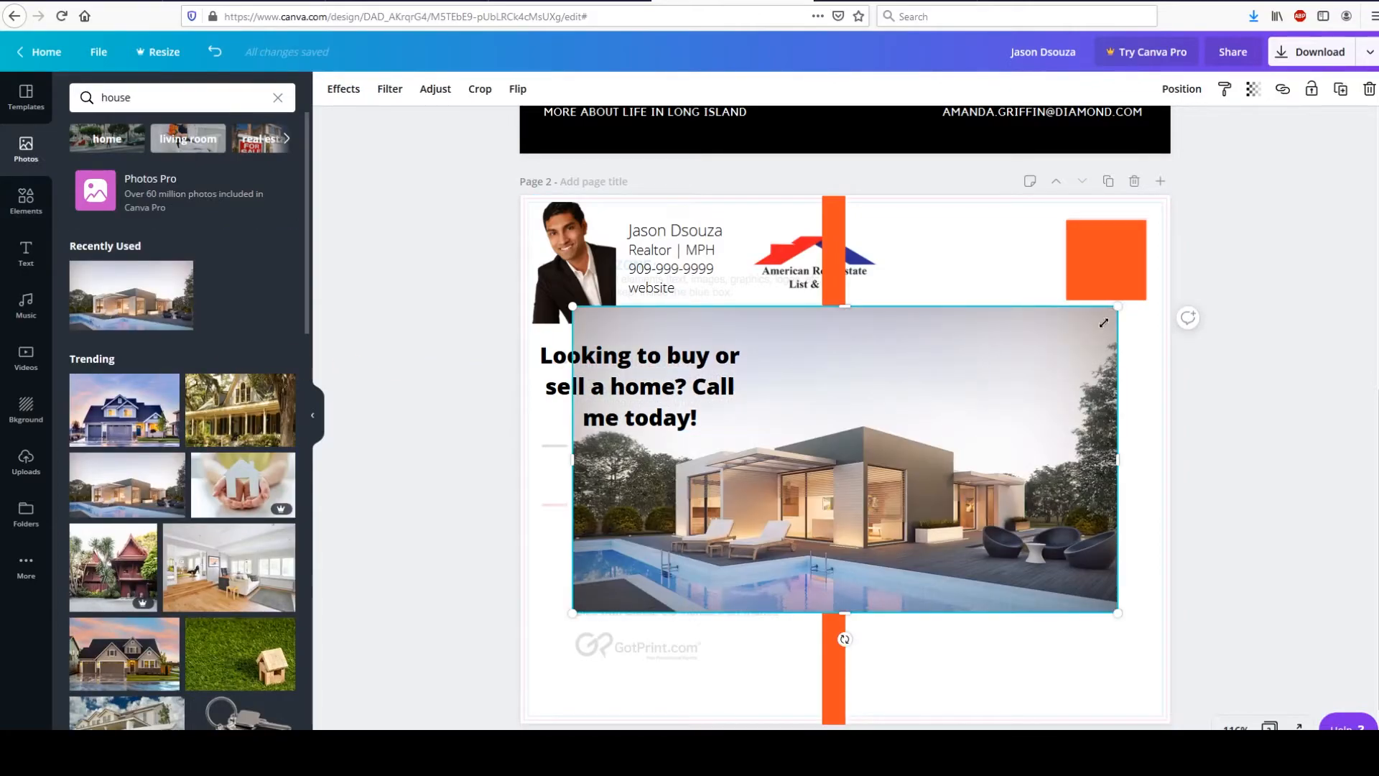
left_click_drag(844, 456, 658, 568)
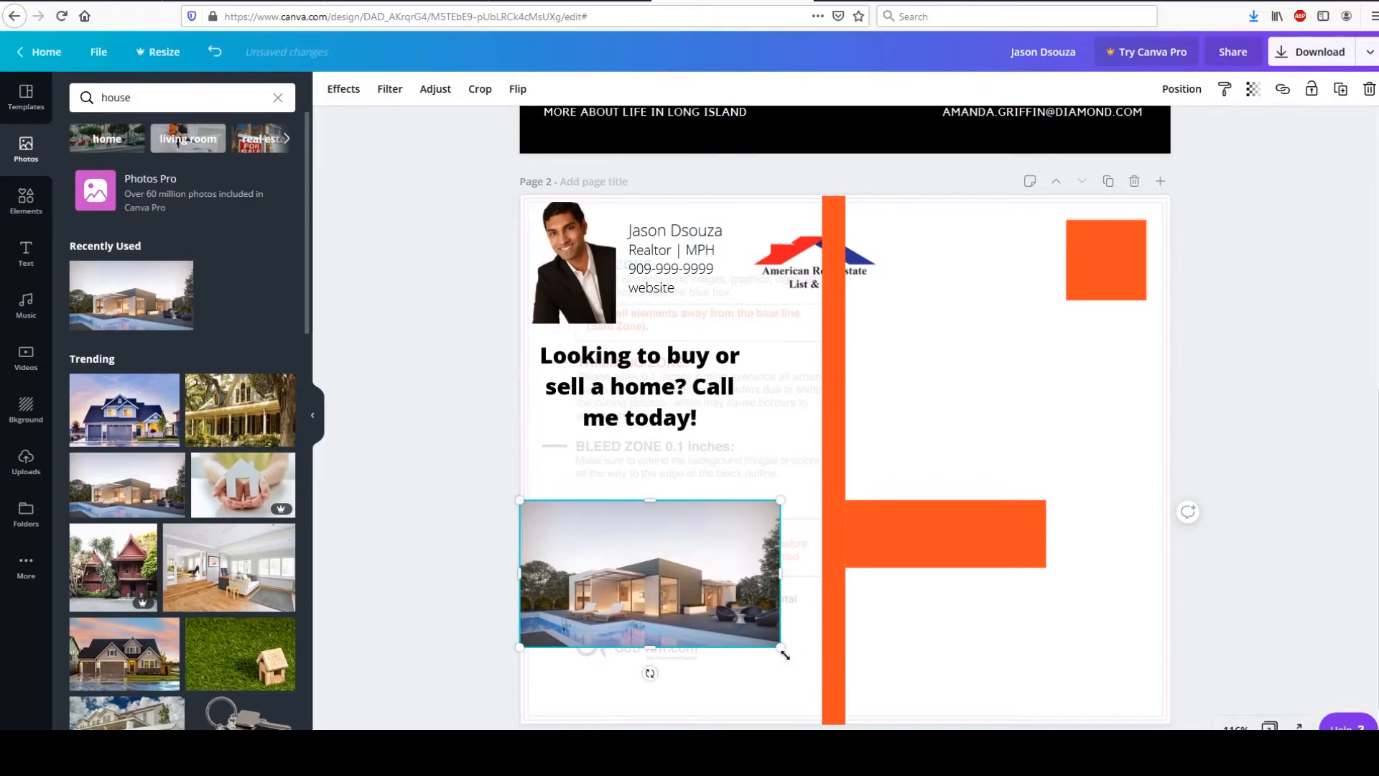
left_click_drag(651, 572, 665, 641)
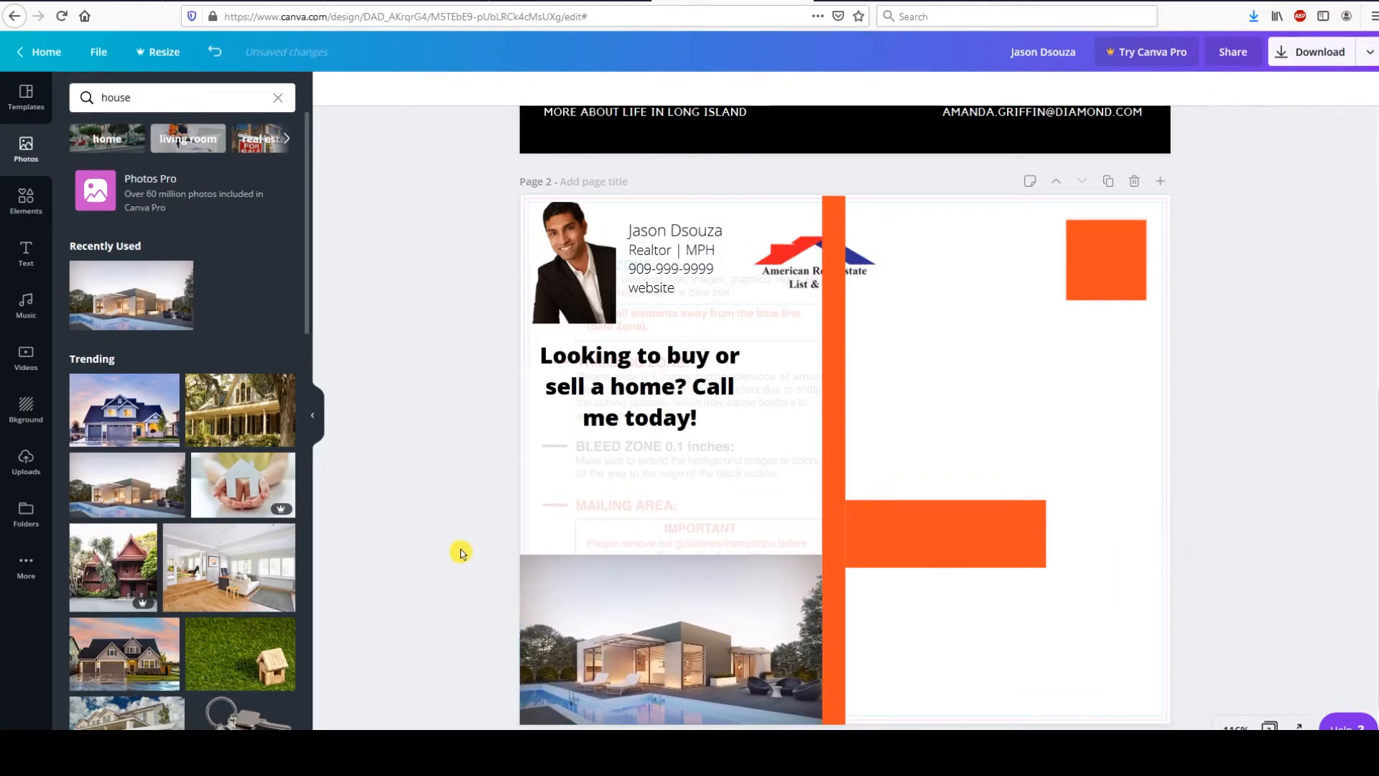
Add an orange horizontal line from Elements beneath the contact block.
left_click(640, 385)
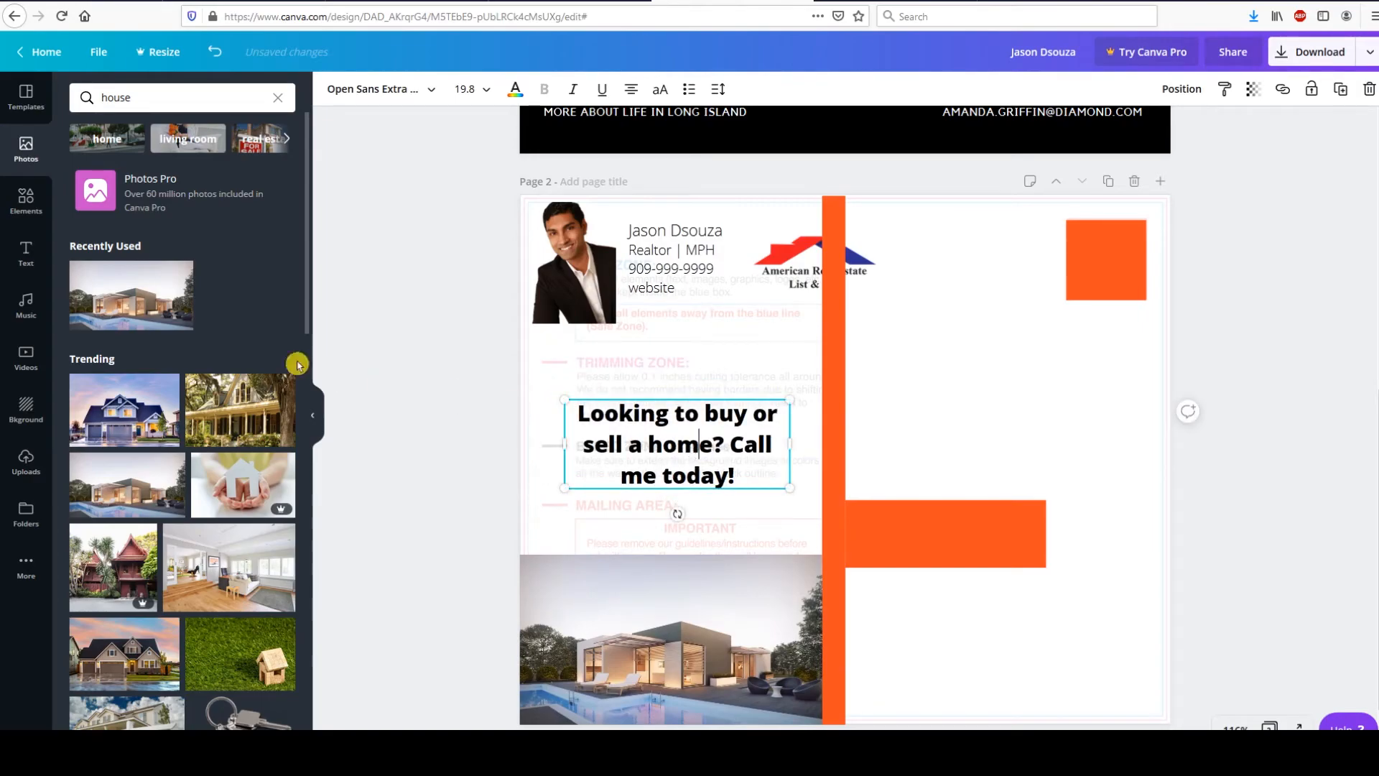
left_click(26, 201)
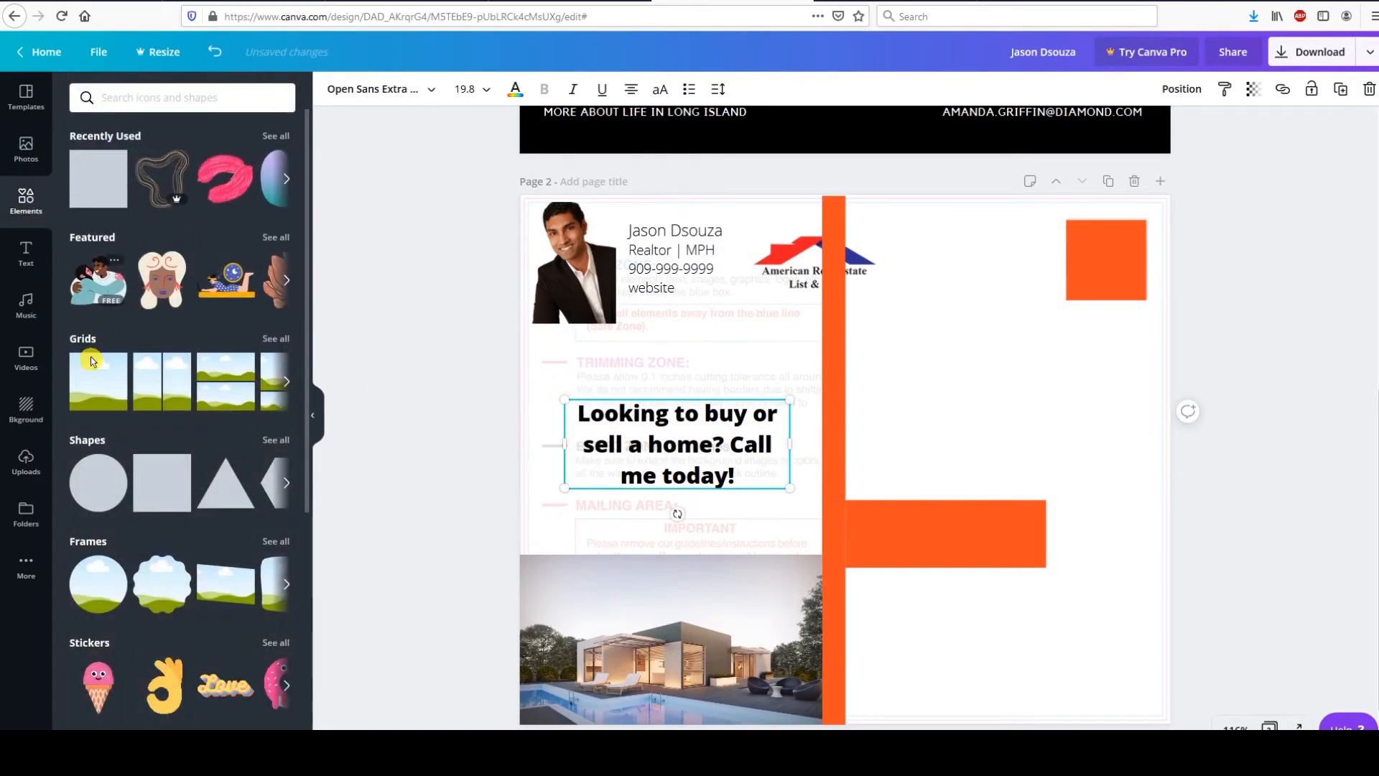
scroll("down", 3)
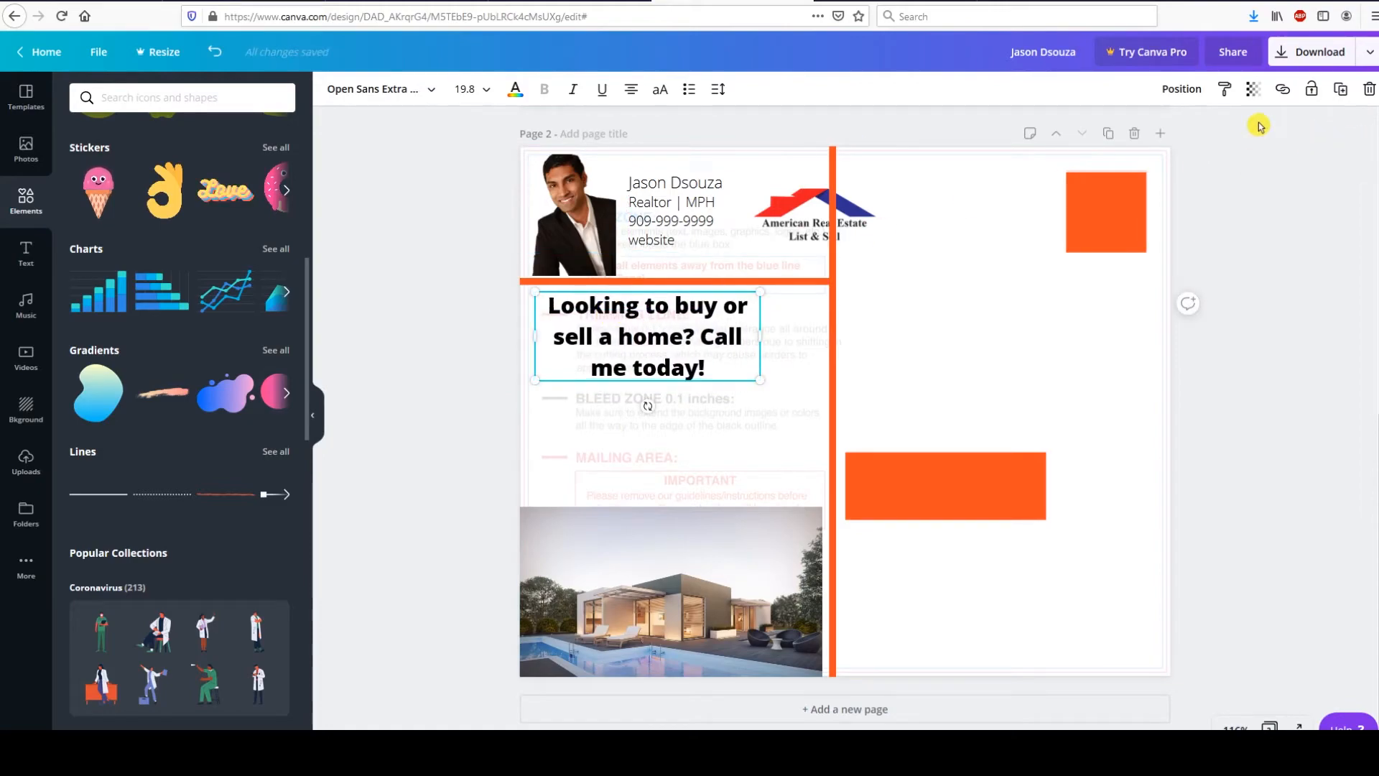
Adjust the headline transparency, delete the guideline overlay and shrink the logo beside the contact details.
left_click(1253, 89)
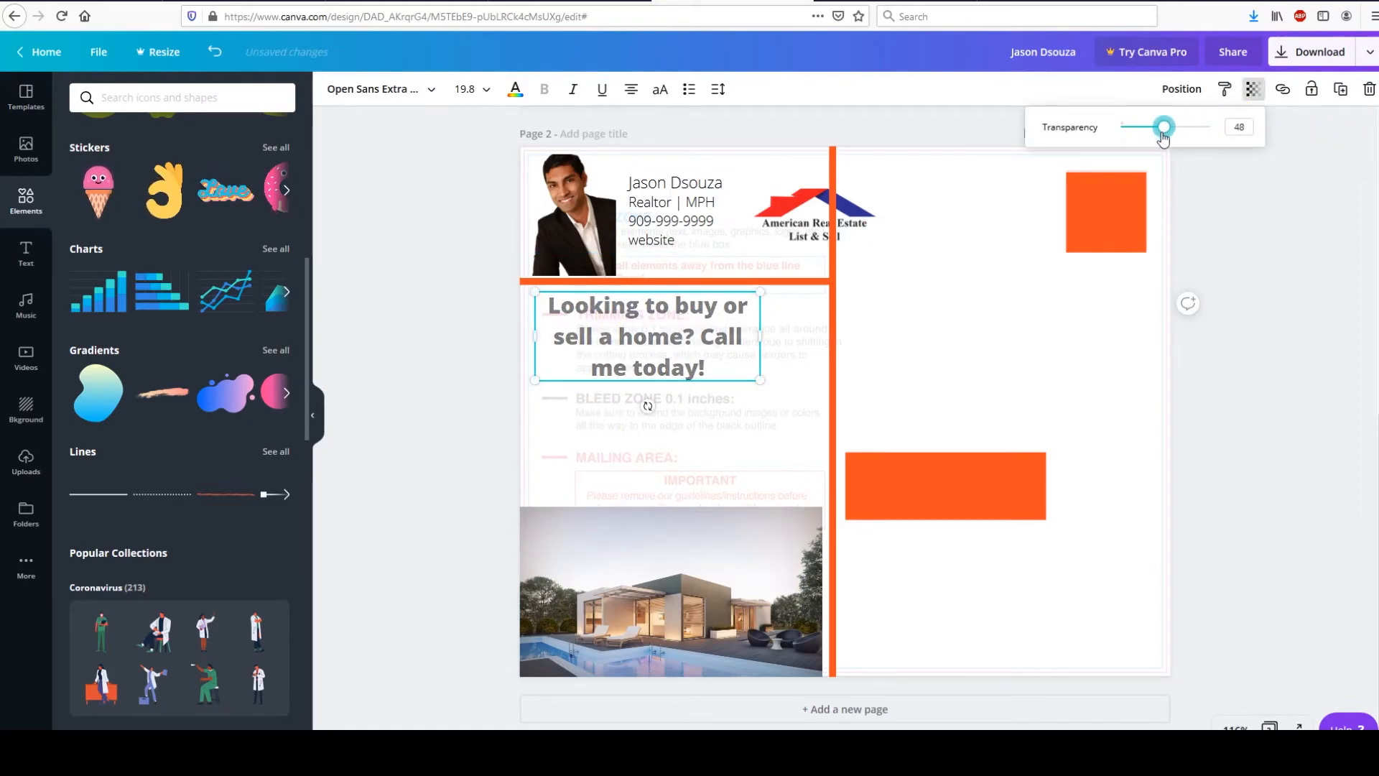
left_click_drag(1163, 126, 1119, 127)
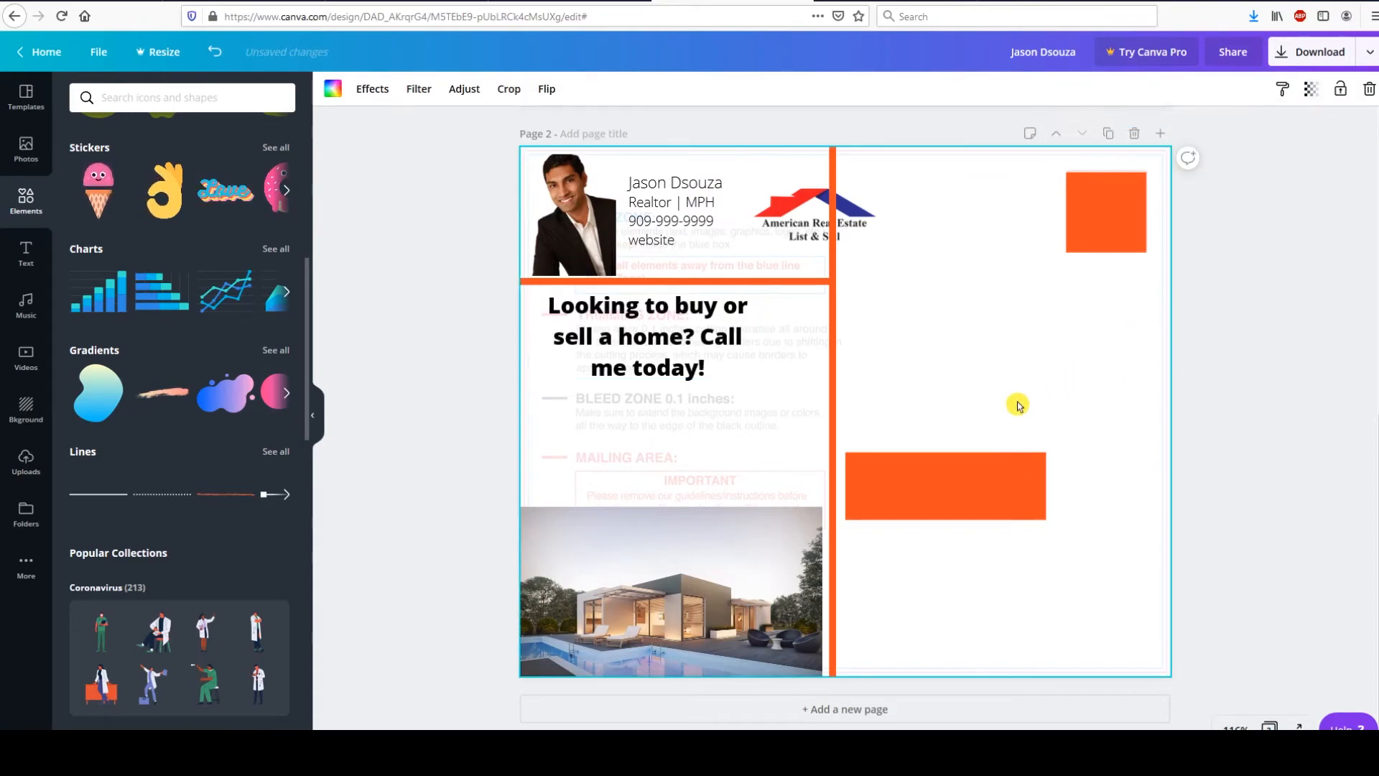
left_click(1310, 90)
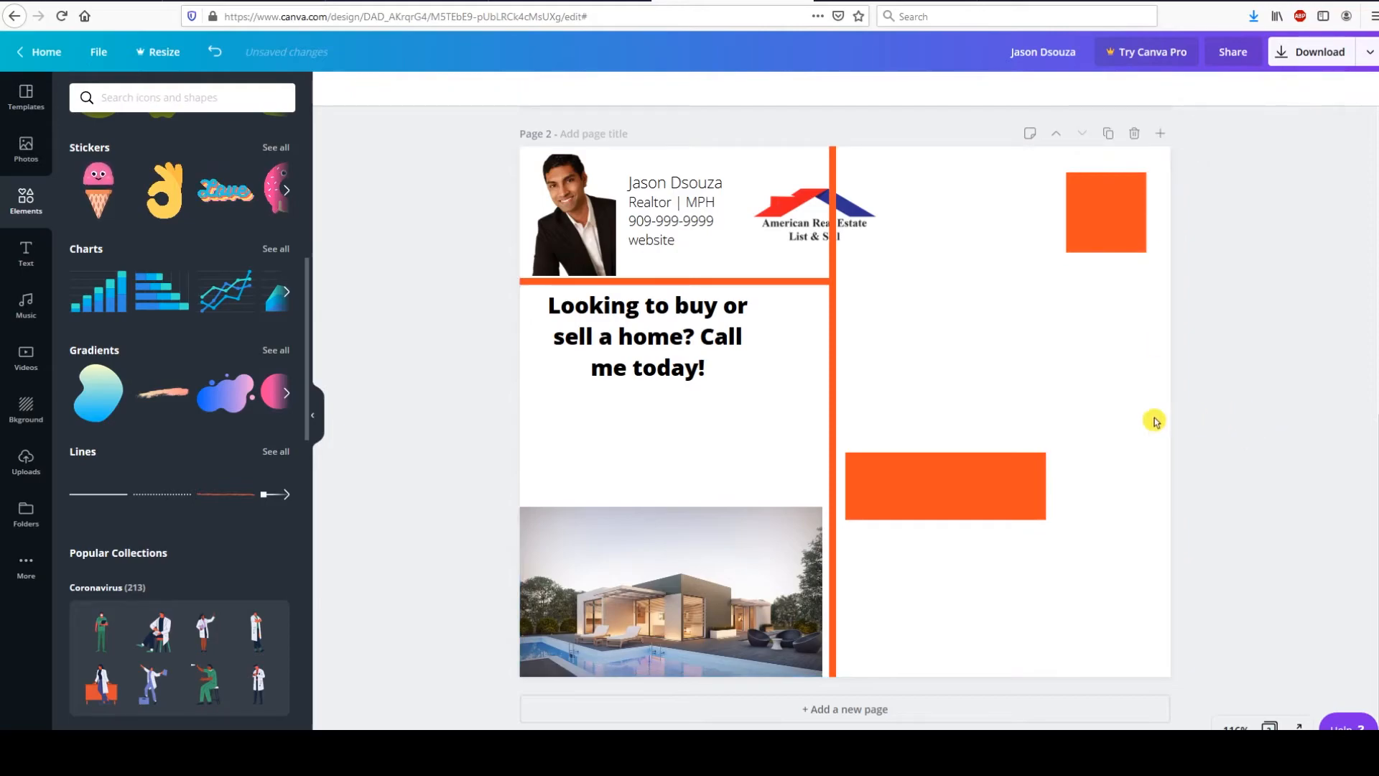
left_click(813, 211)
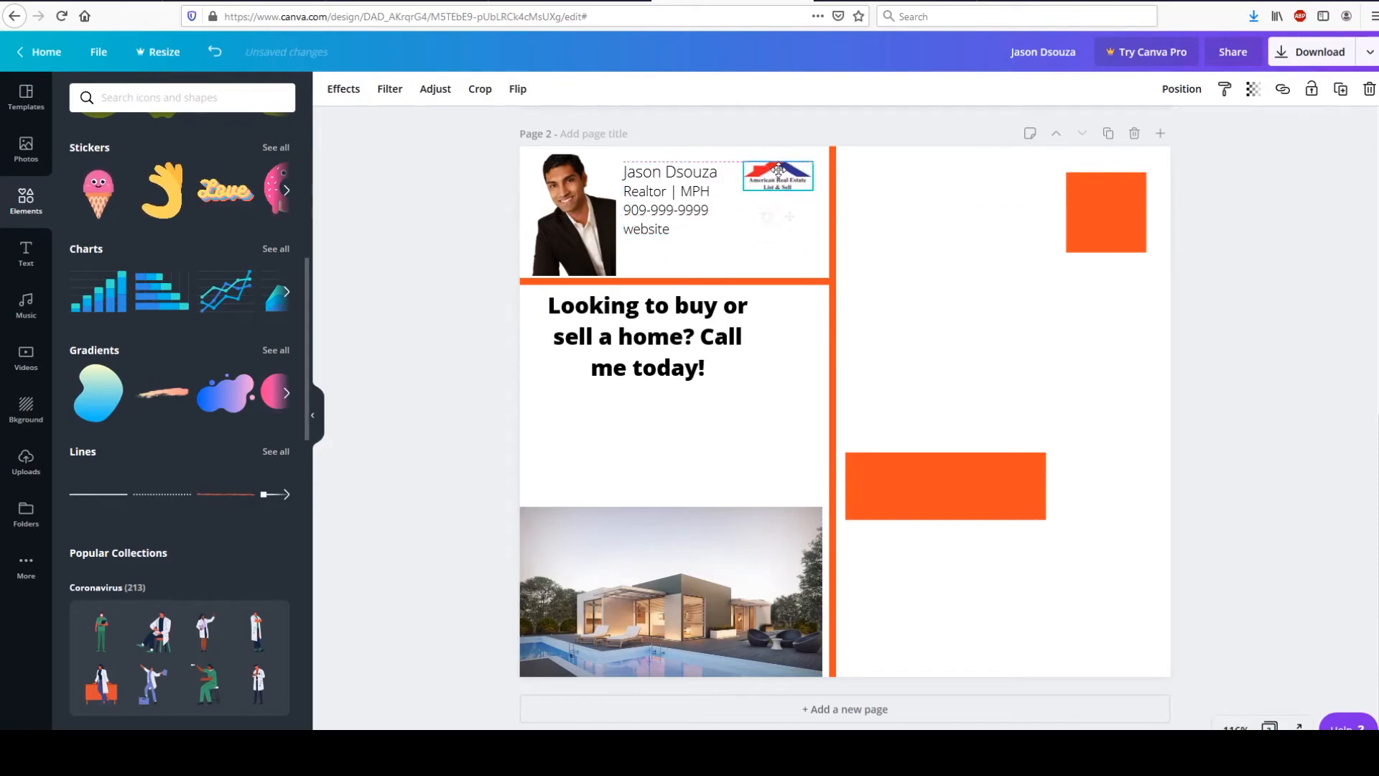
left_click(777, 175)
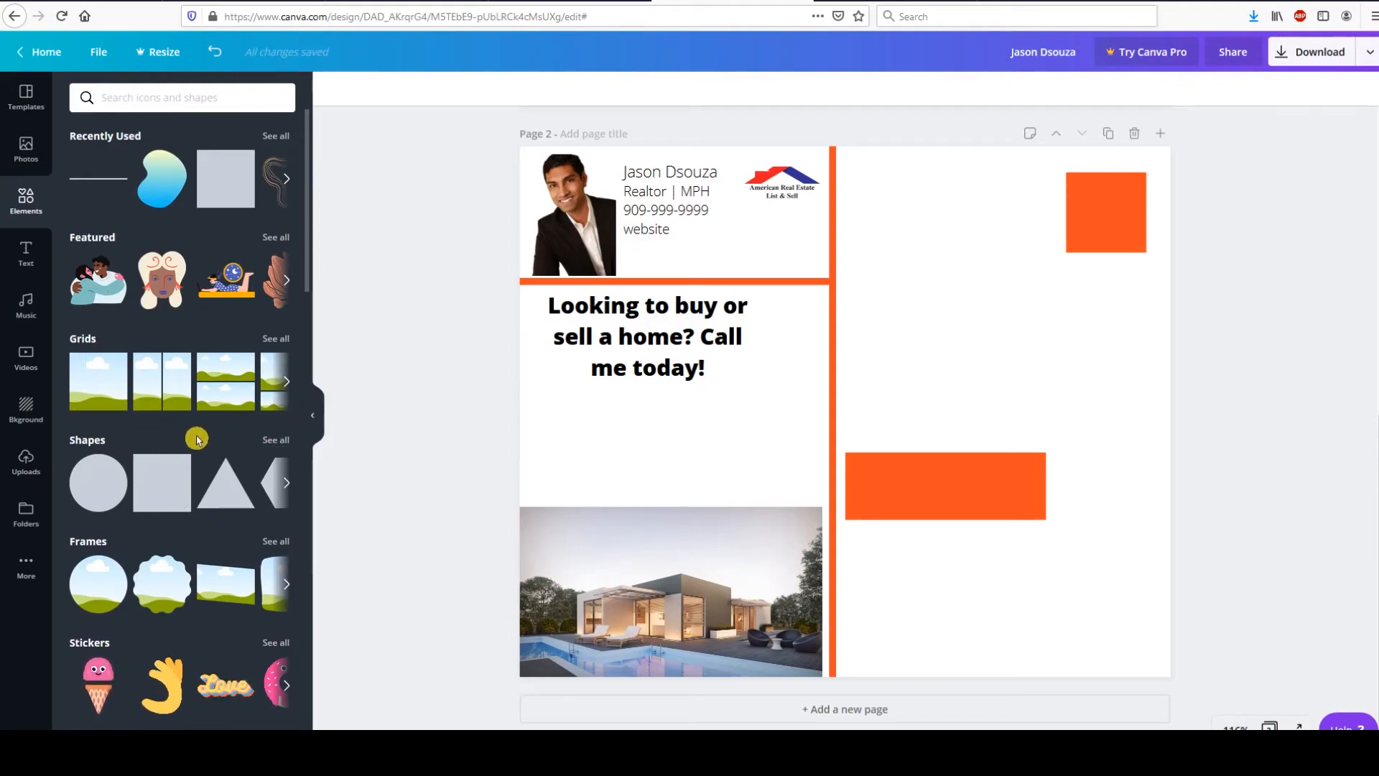
Place a solid black house icon from a 'house' Elements search above the house photo.
type("house")
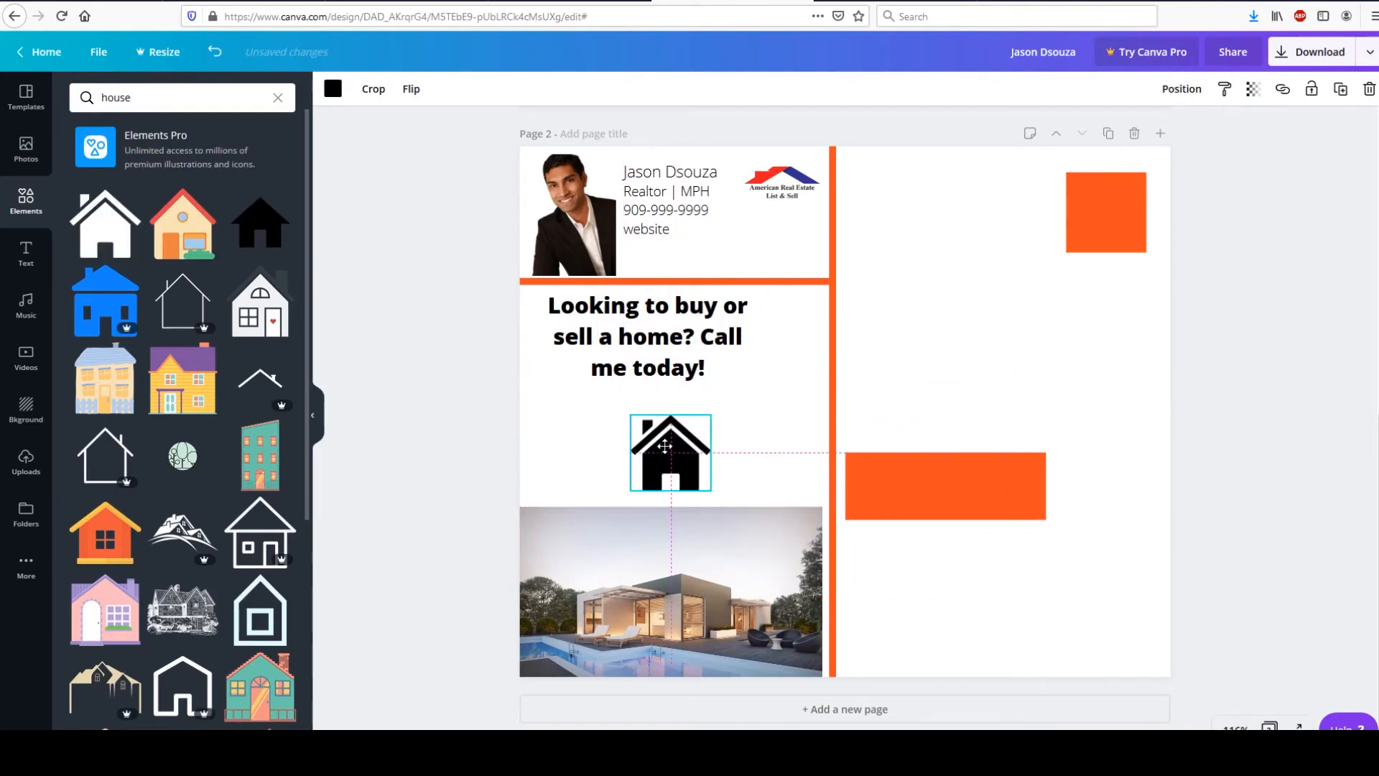
left_click(671, 591)
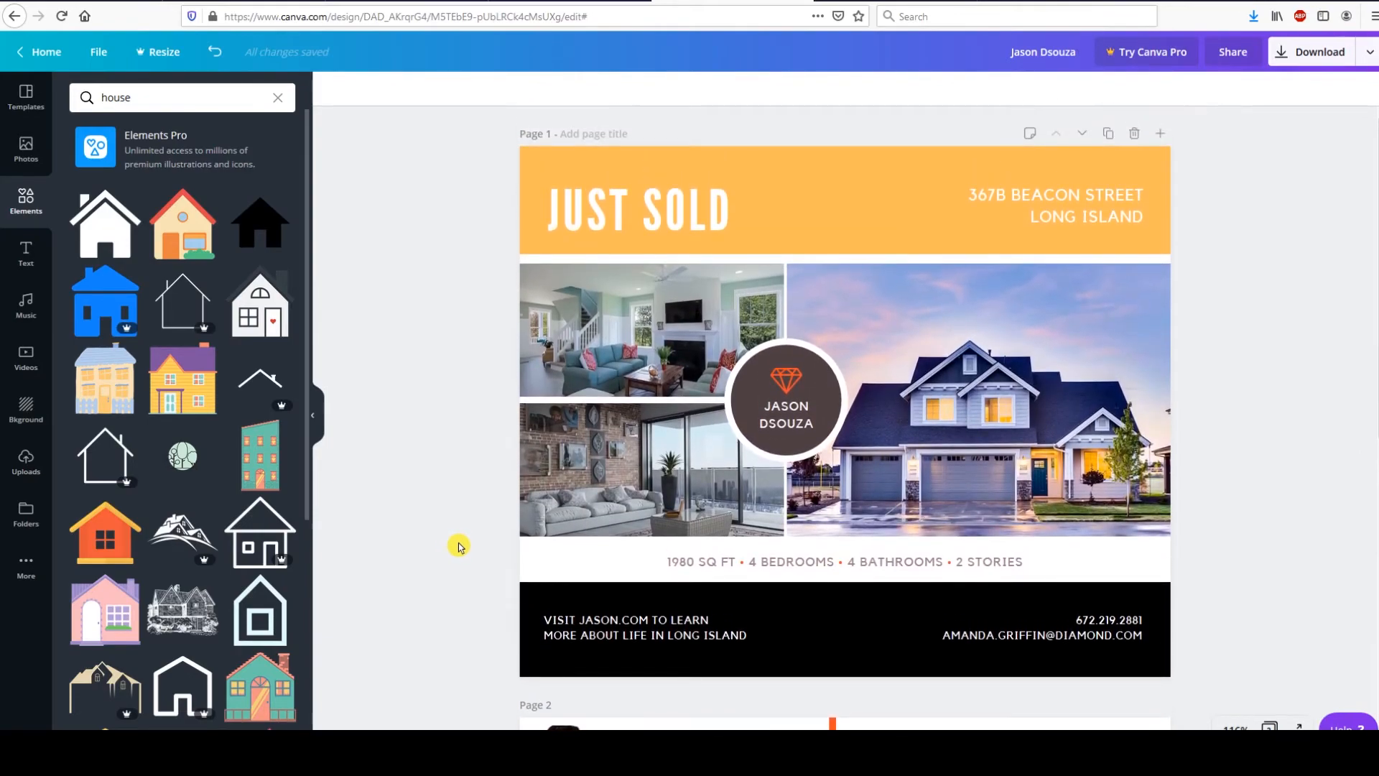
Start the download with the PDF Print file type for the two-page postcard.
scroll("down", 3)
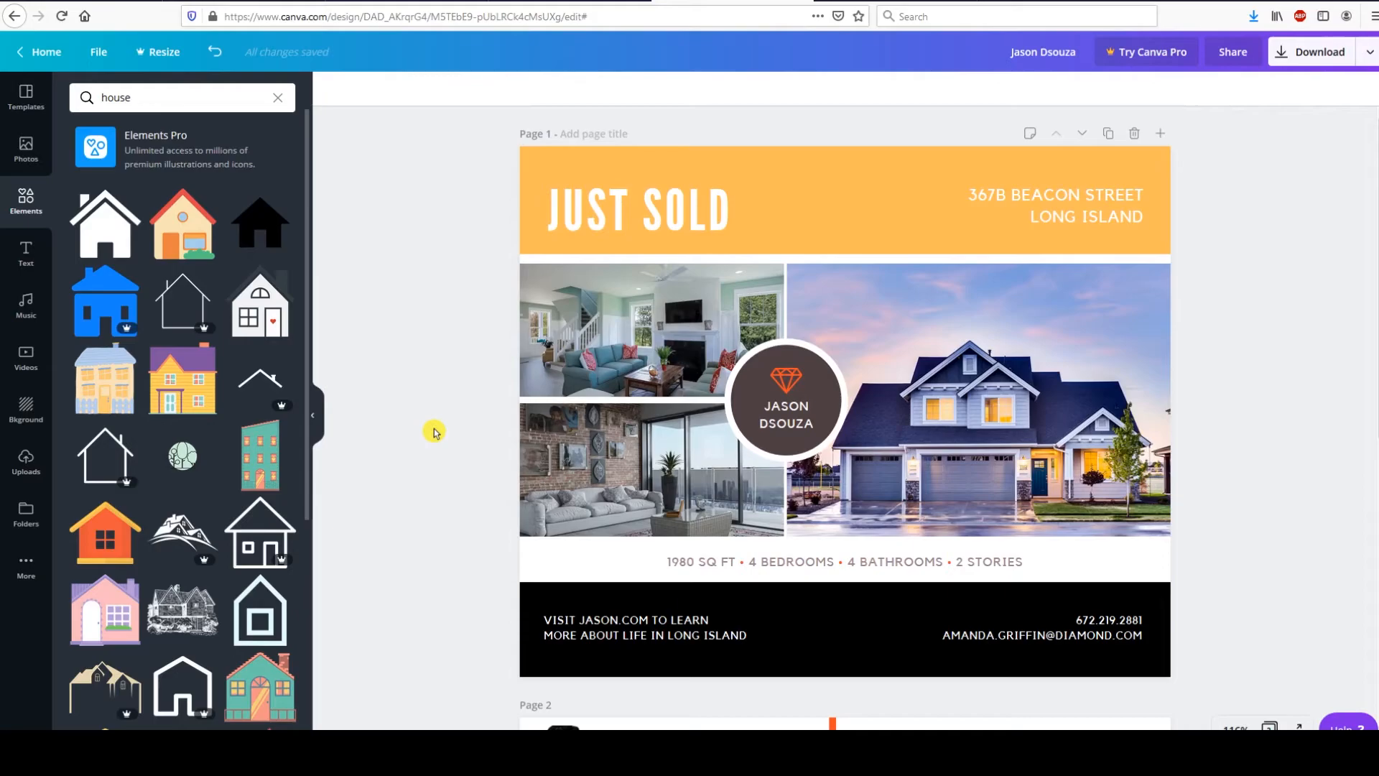
mouse_move(401, 303)
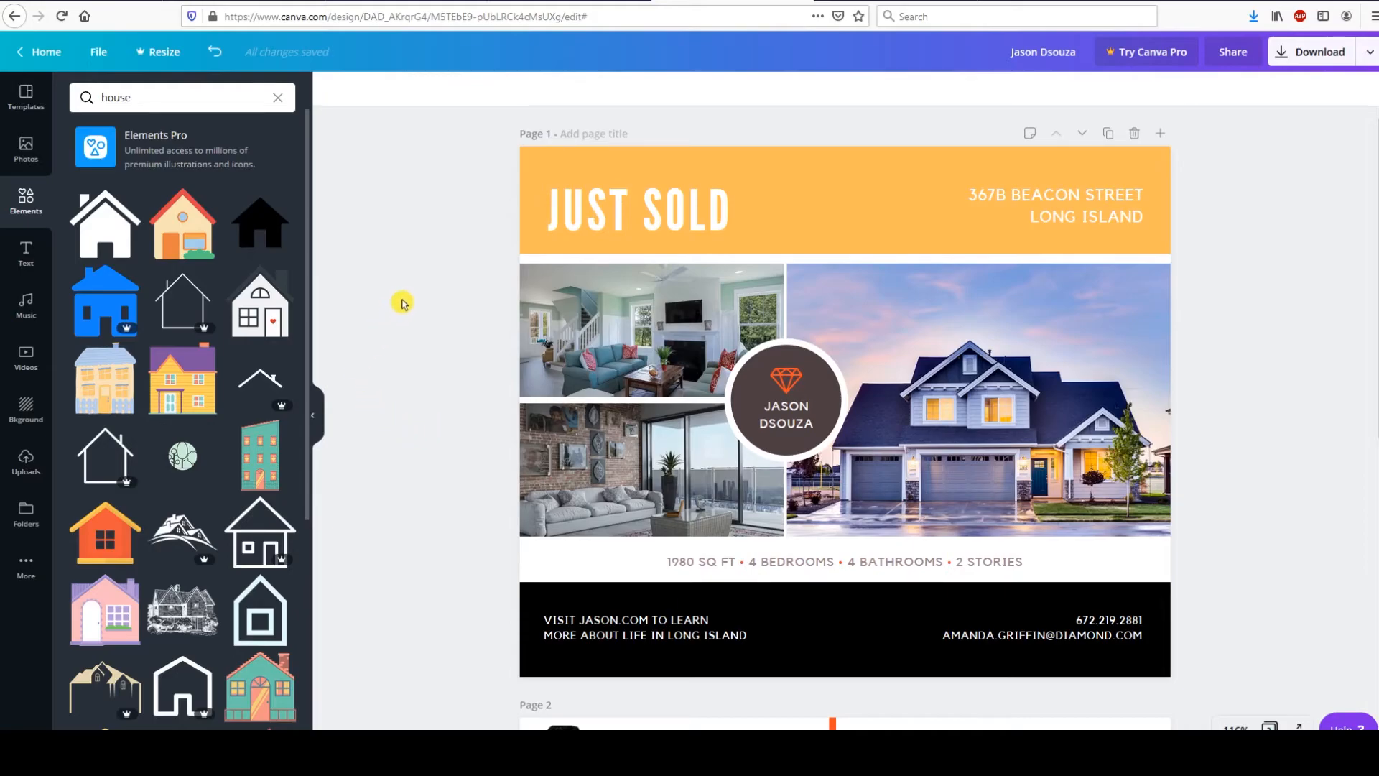
scroll("down", 3)
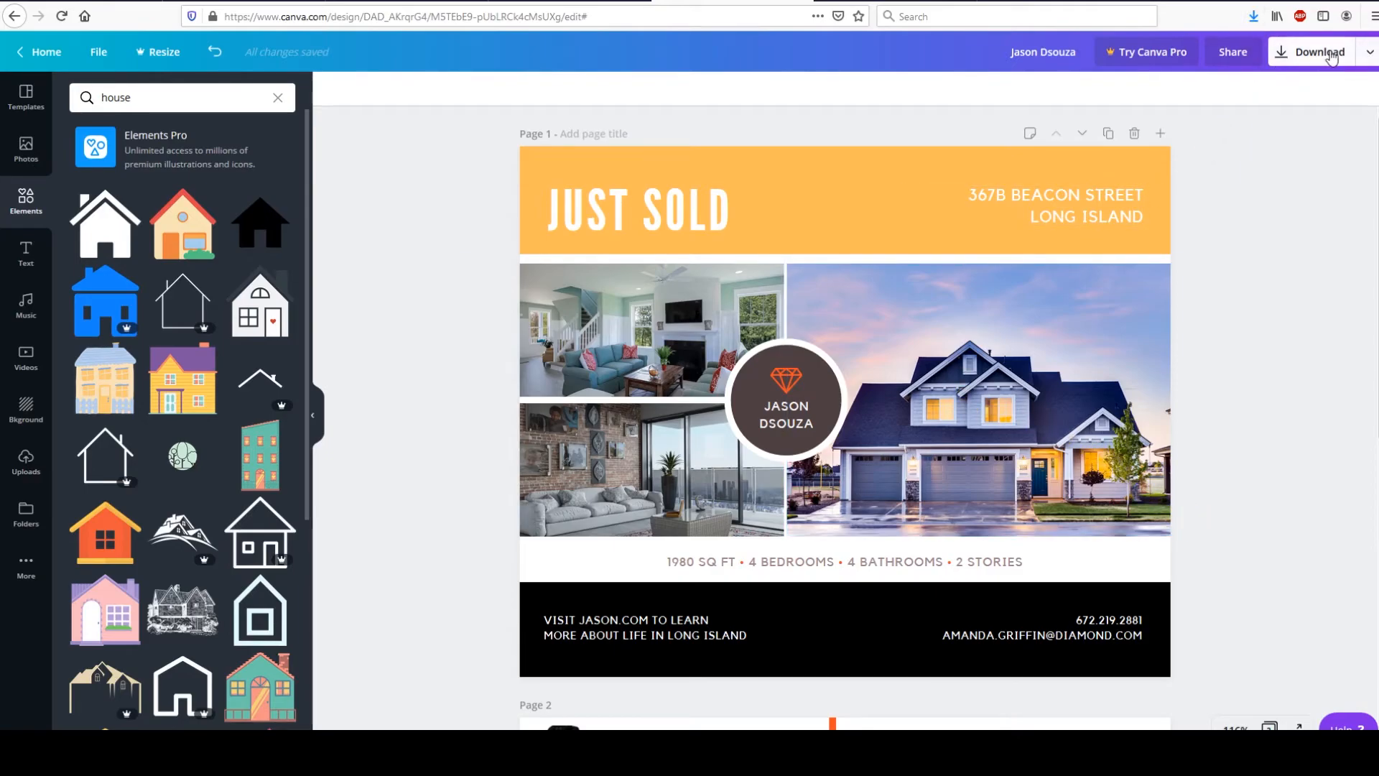
left_click(1319, 52)
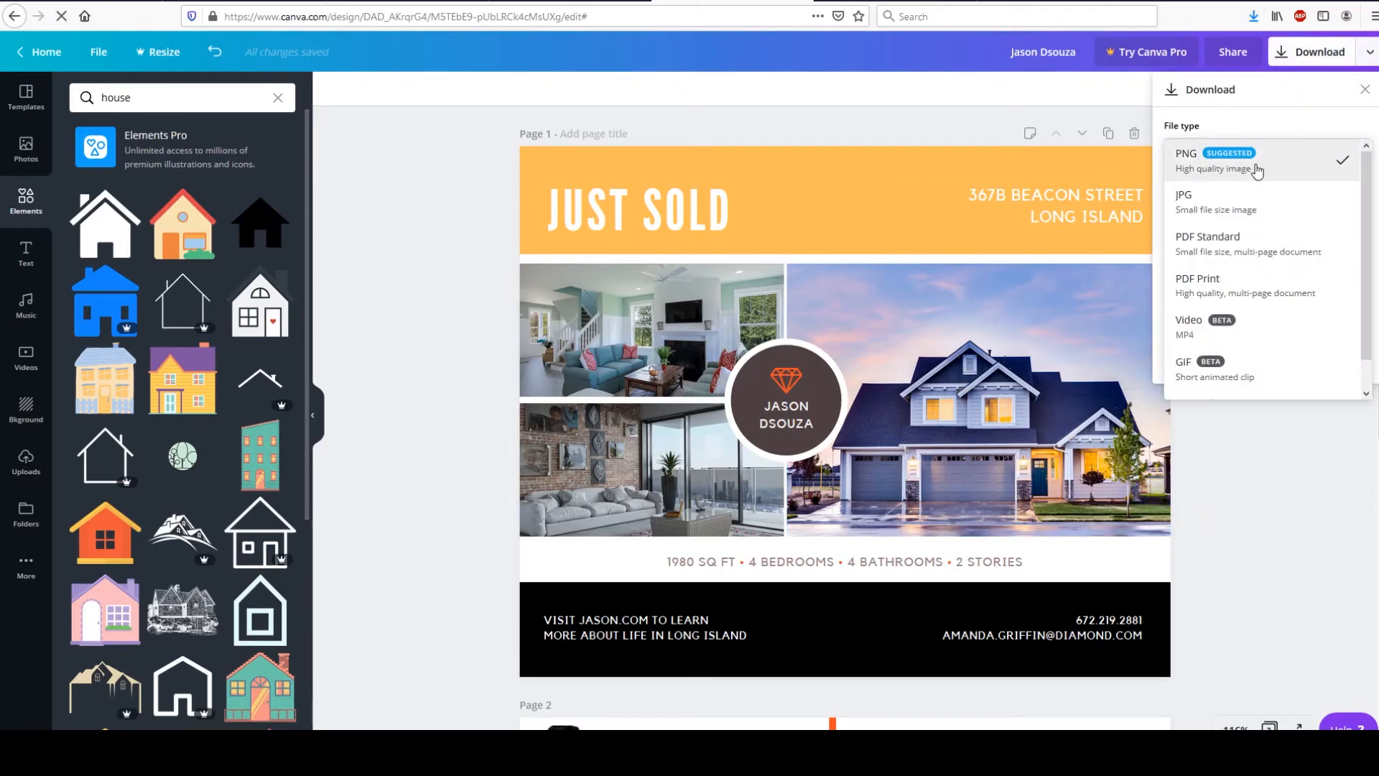
mouse_move(1237, 291)
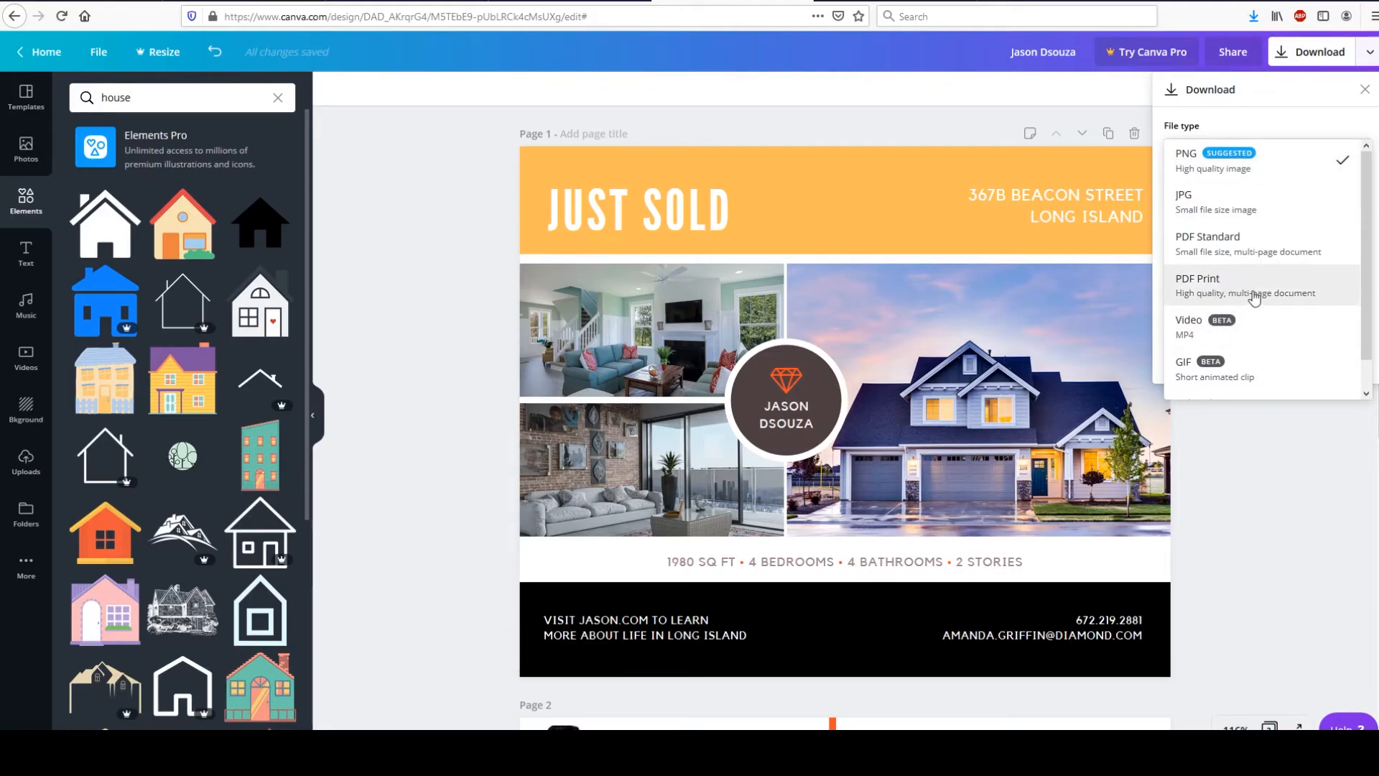
left_click(1197, 285)
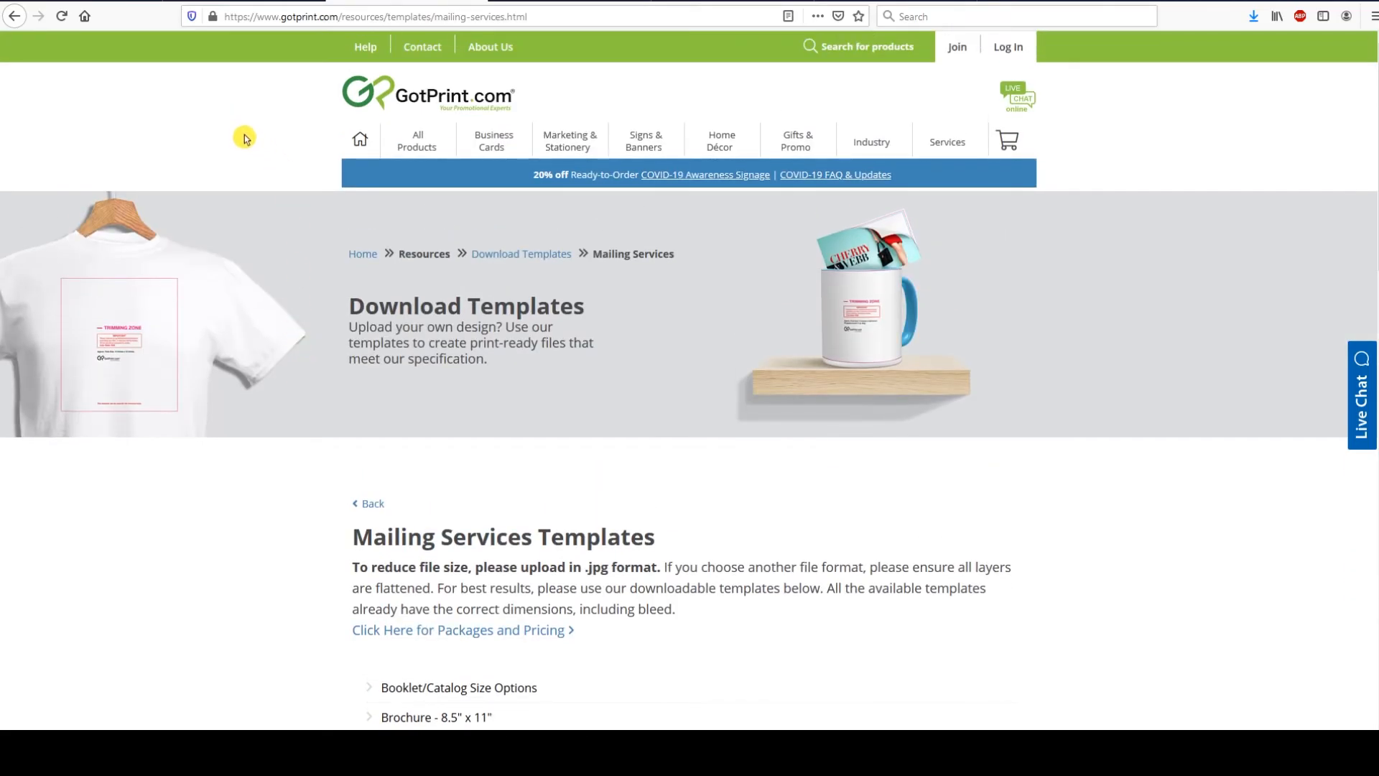
Go to the Postcards product page from GotPrint's All Products menu.
left_click(417, 141)
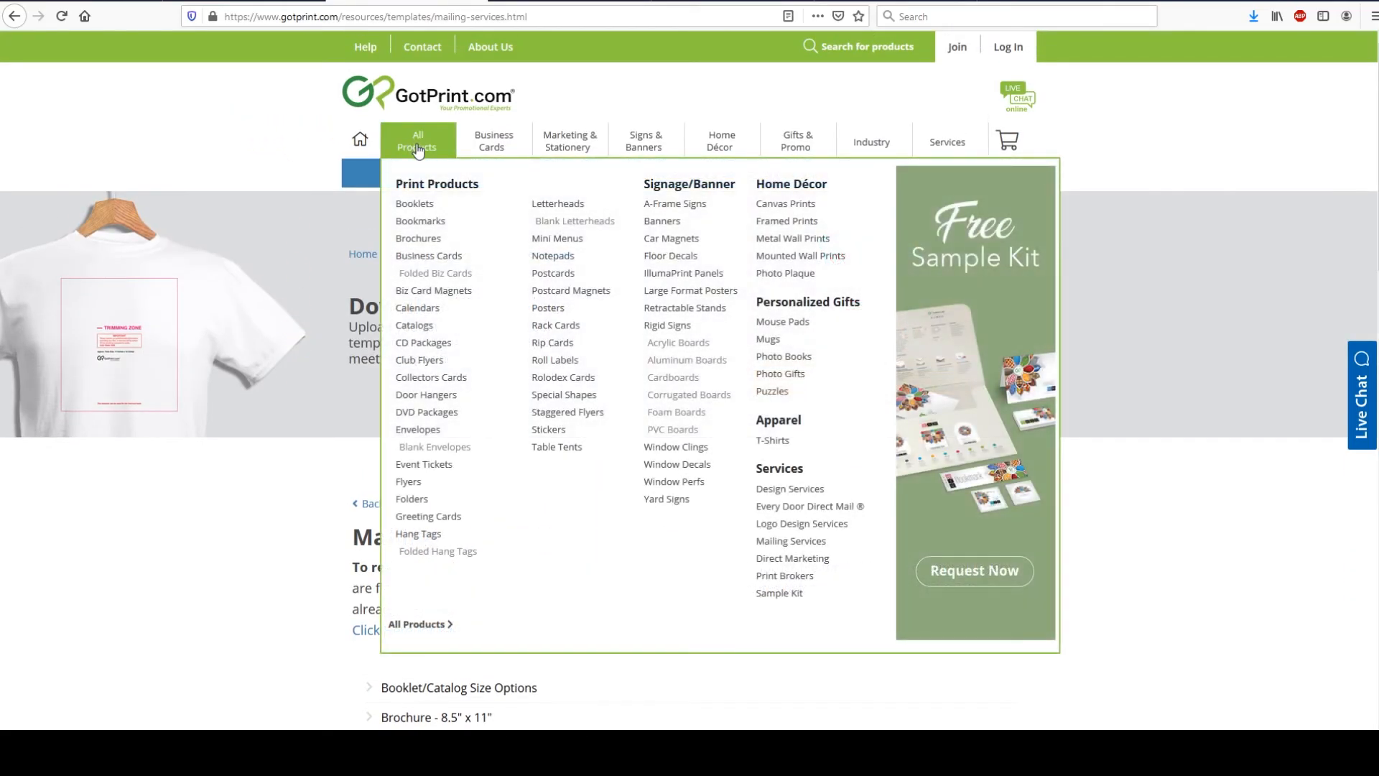
mouse_move(525, 261)
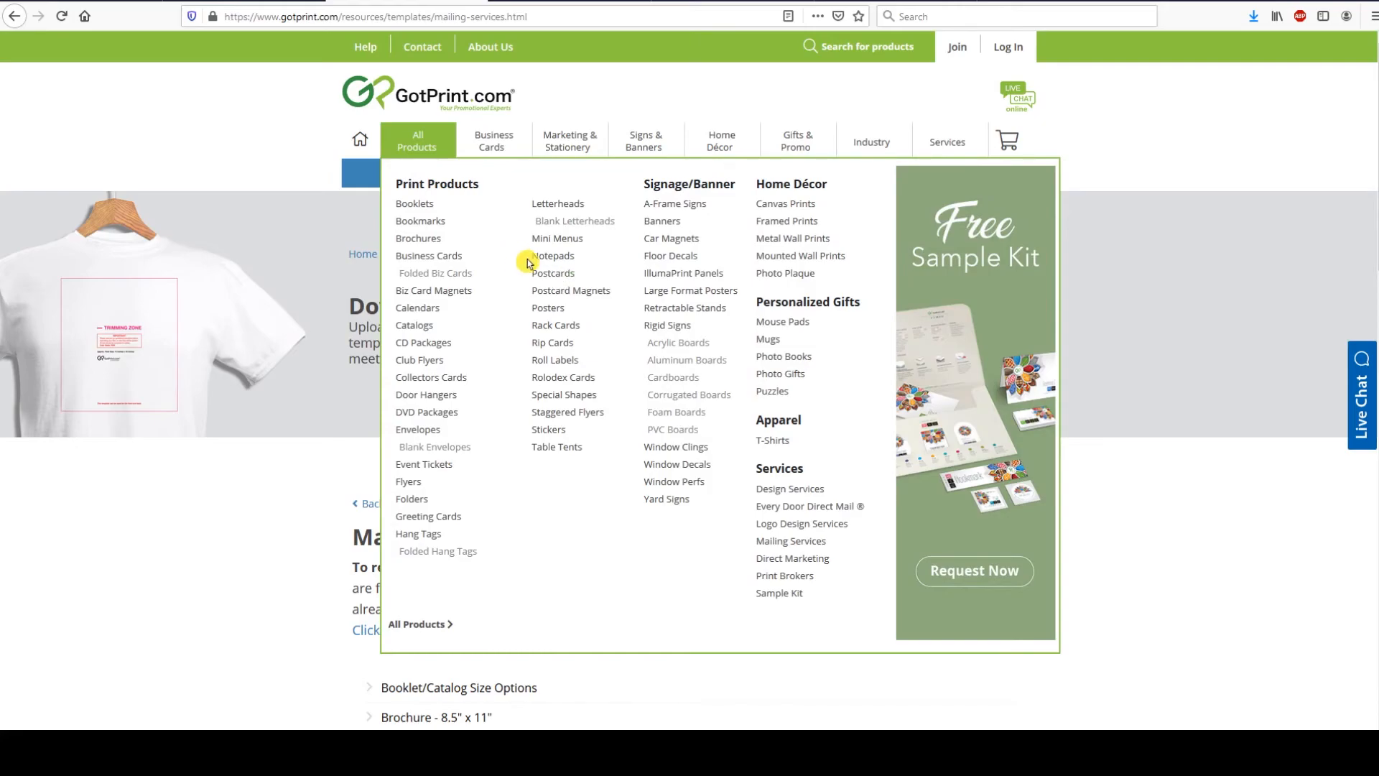
left_click(551, 273)
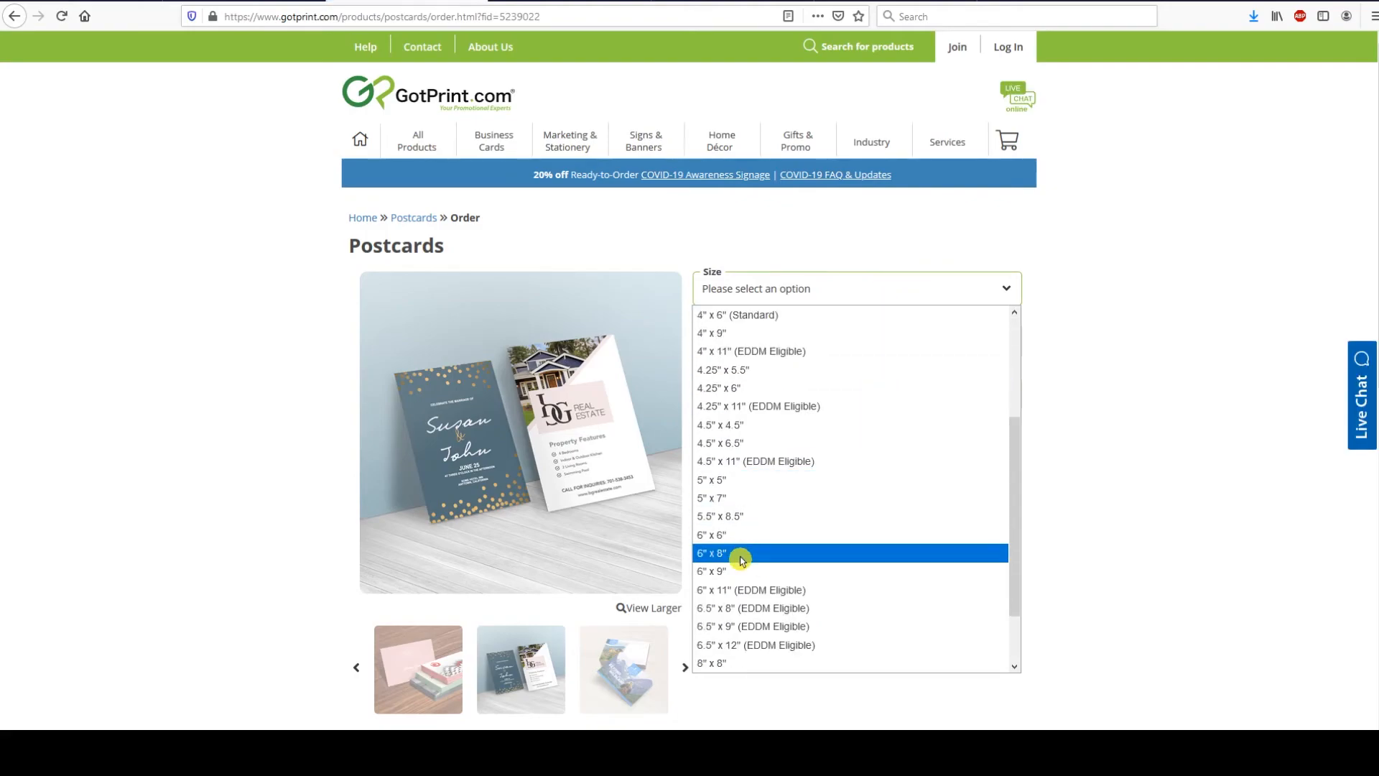
Choose the 6.5" x 8" postcard size and 14 pt. Gloss Cover paper, with colour options listed.
scroll("down", 3)
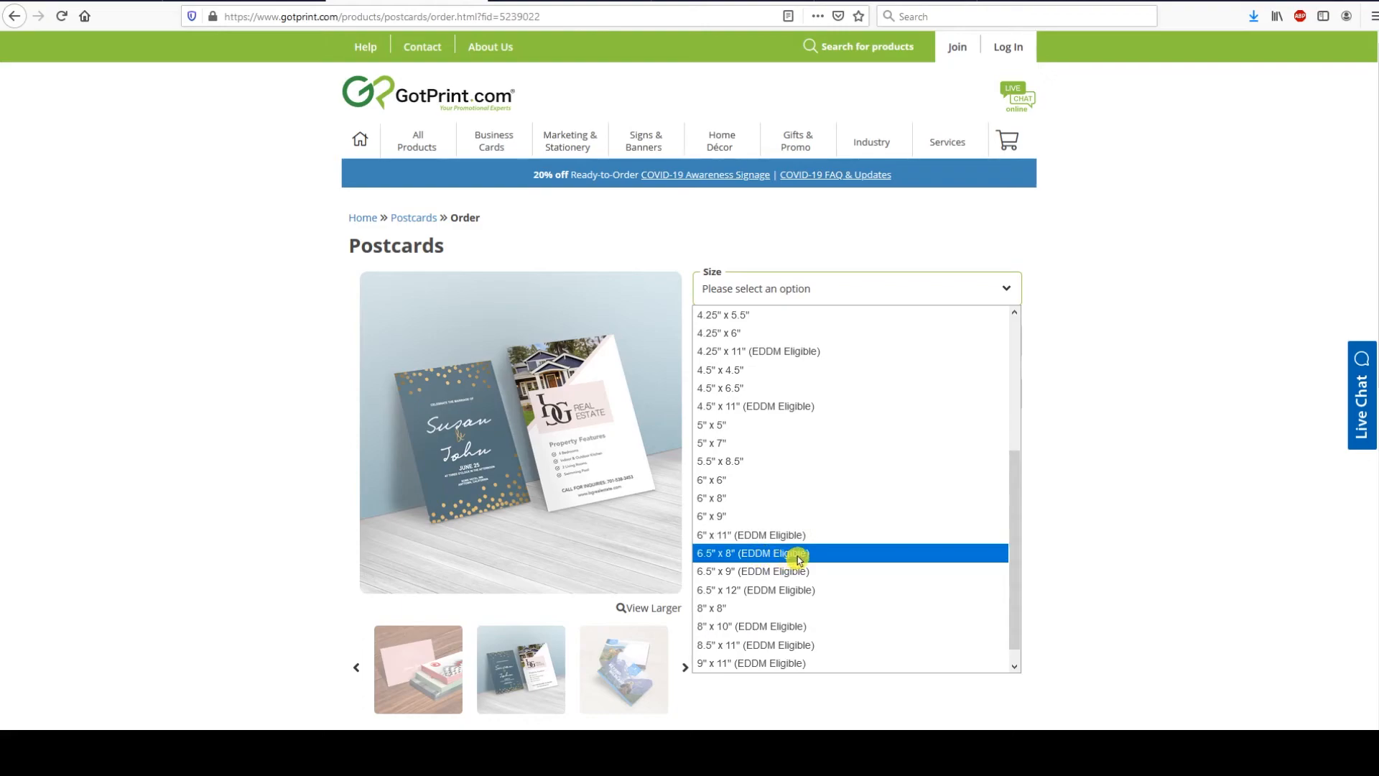
left_click(751, 552)
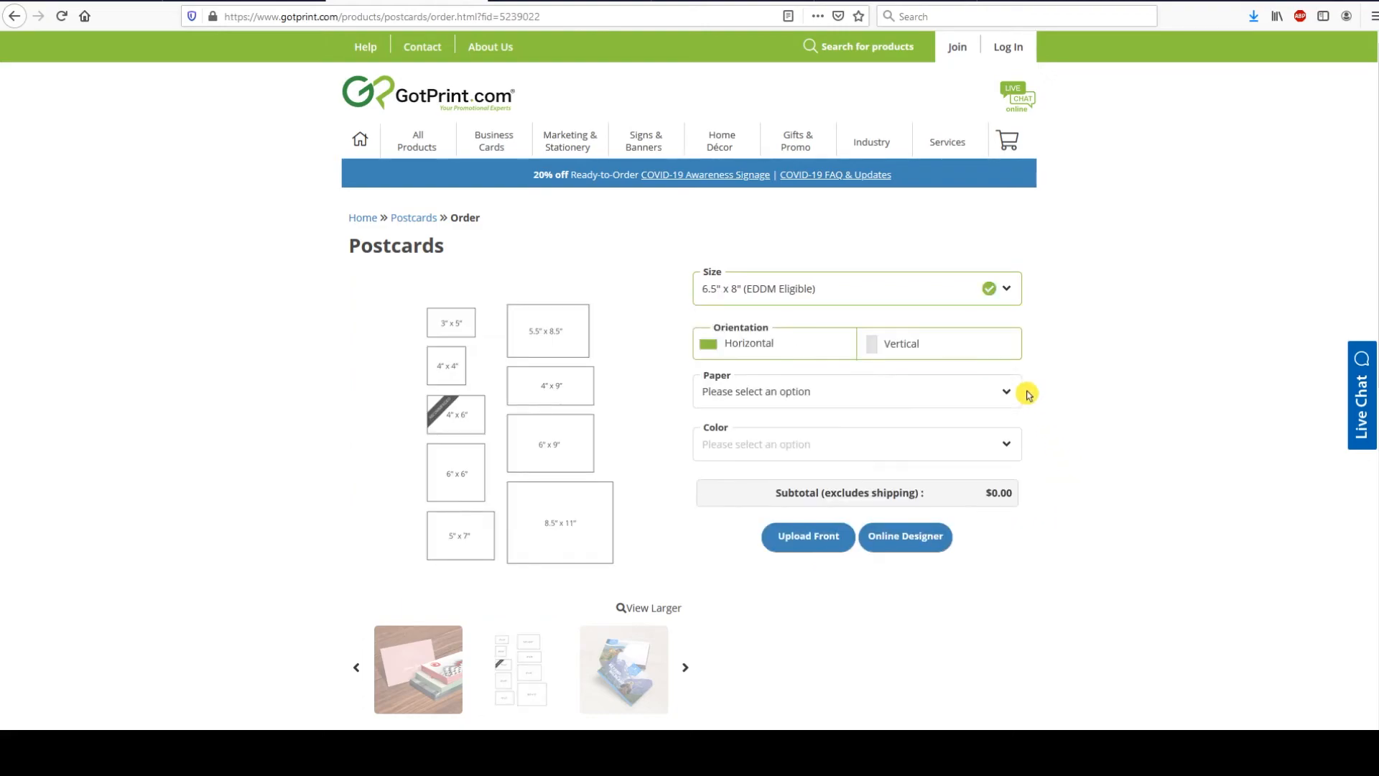
scroll("down", 3)
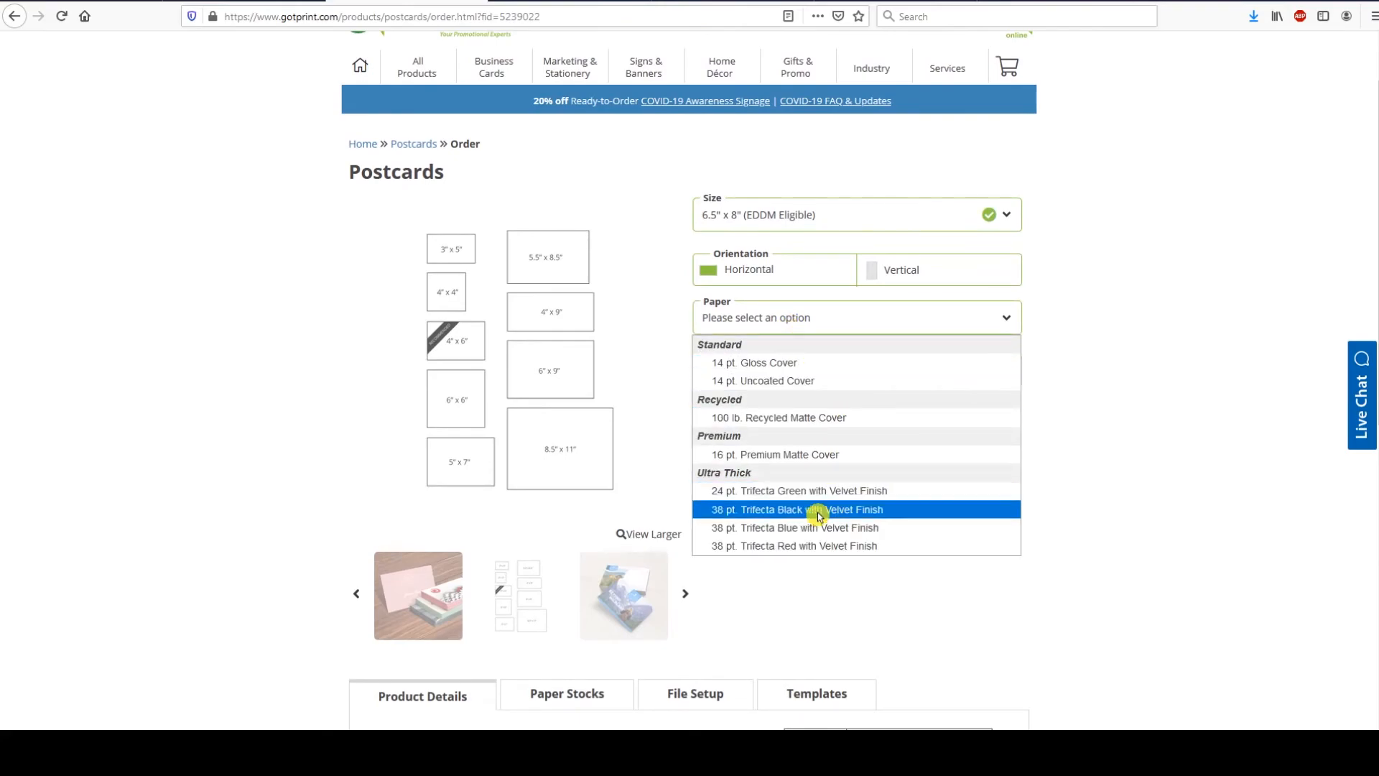
mouse_move(754, 362)
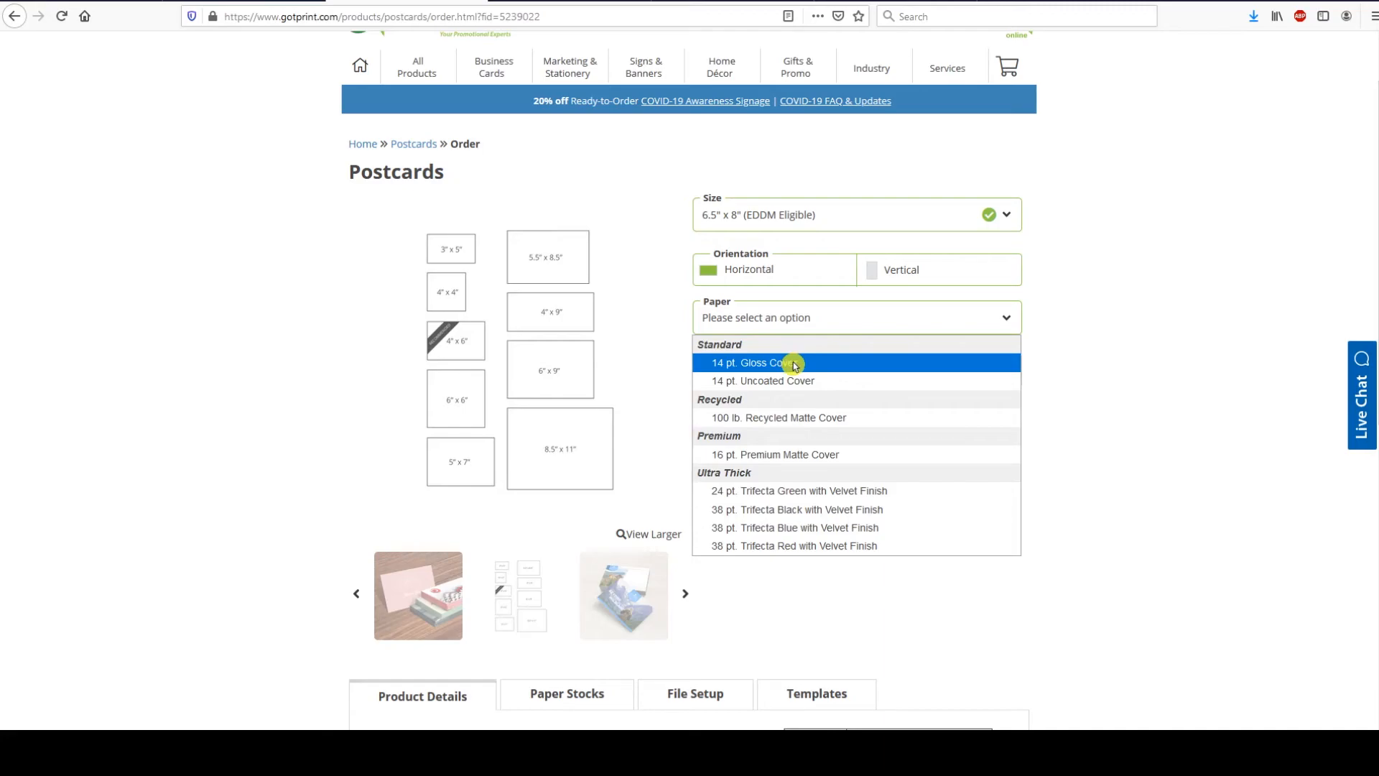
left_click(756, 362)
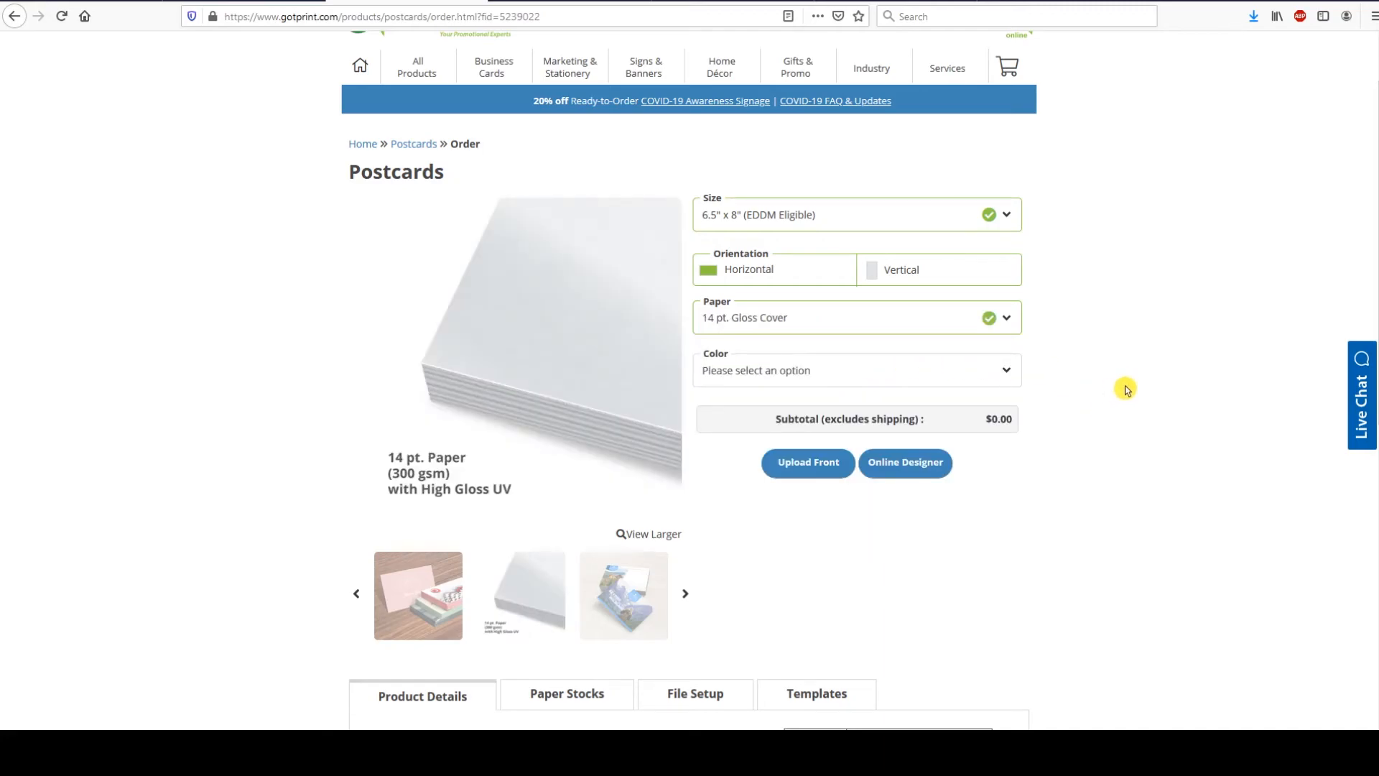
left_click(857, 369)
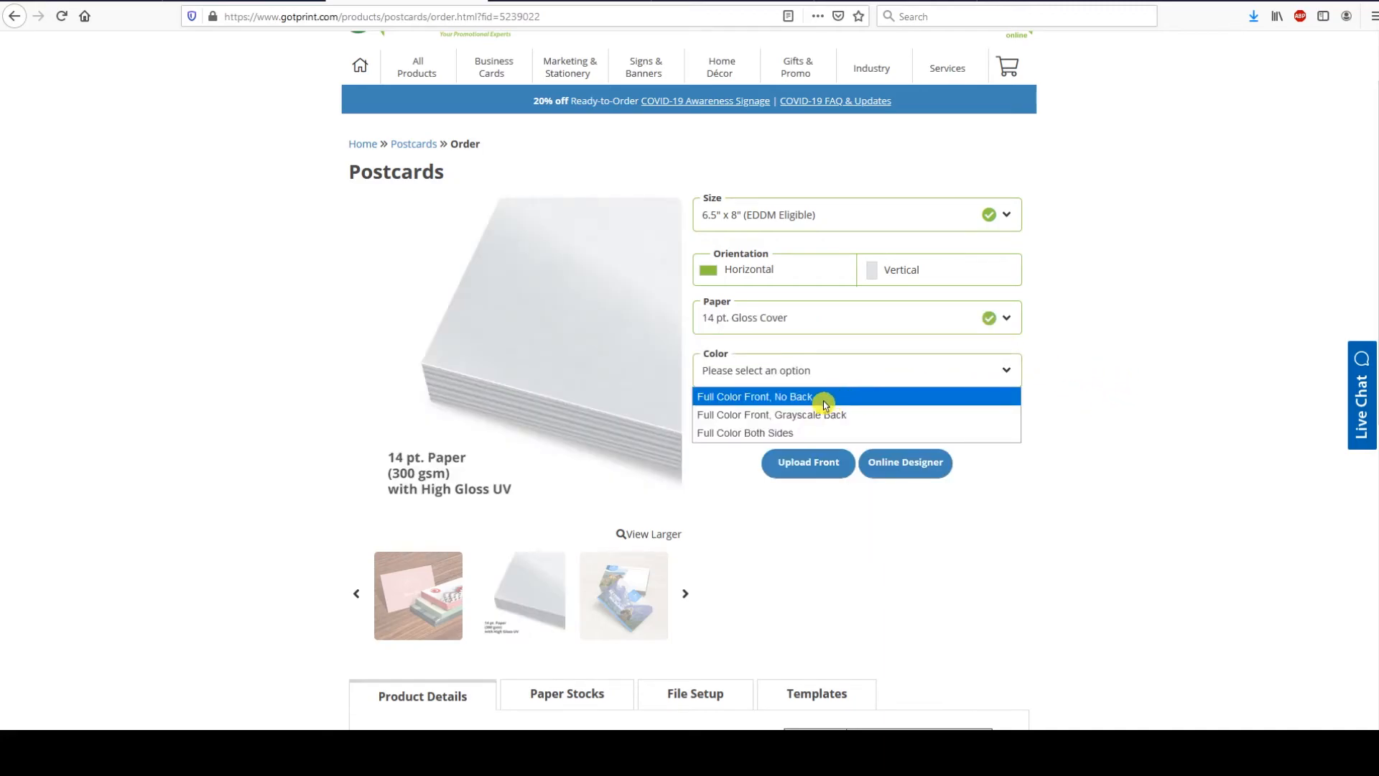
mouse_move(774, 402)
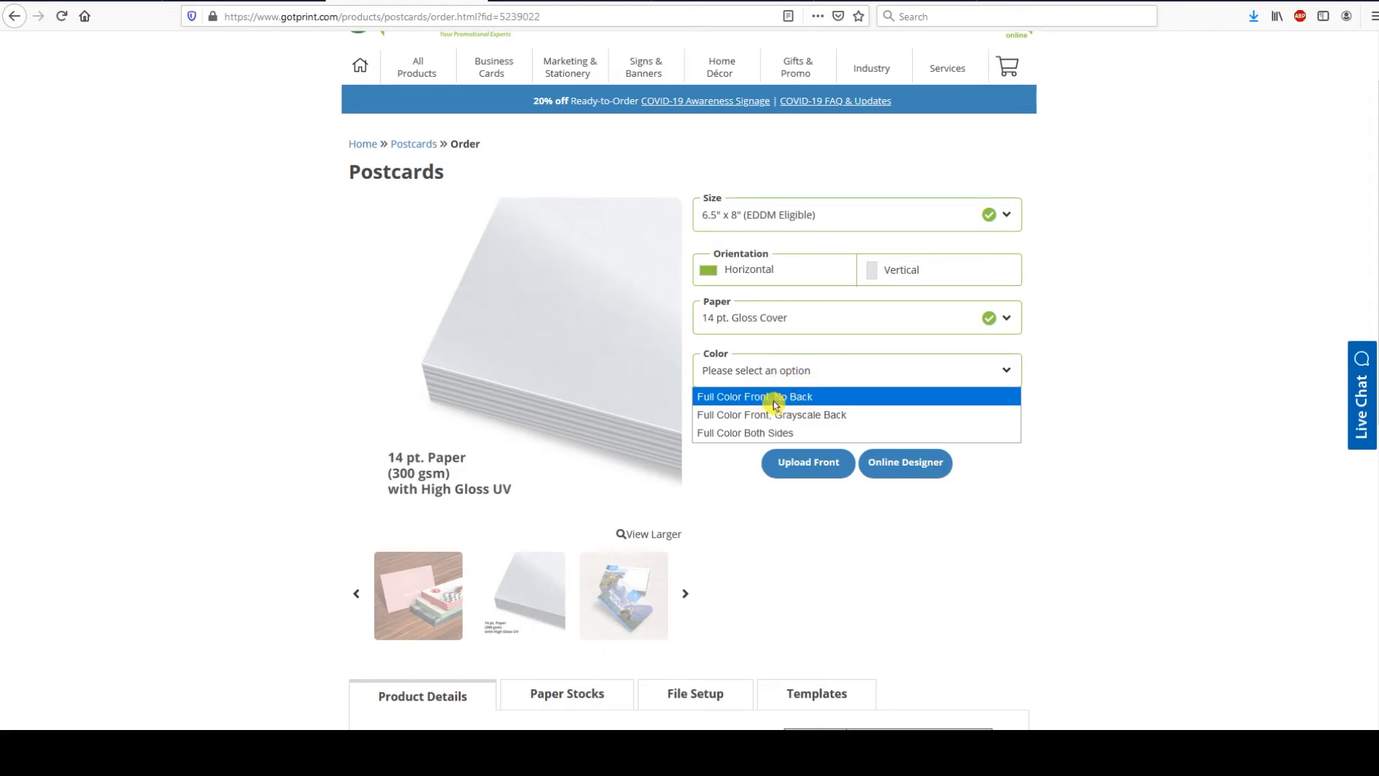
mouse_move(809, 401)
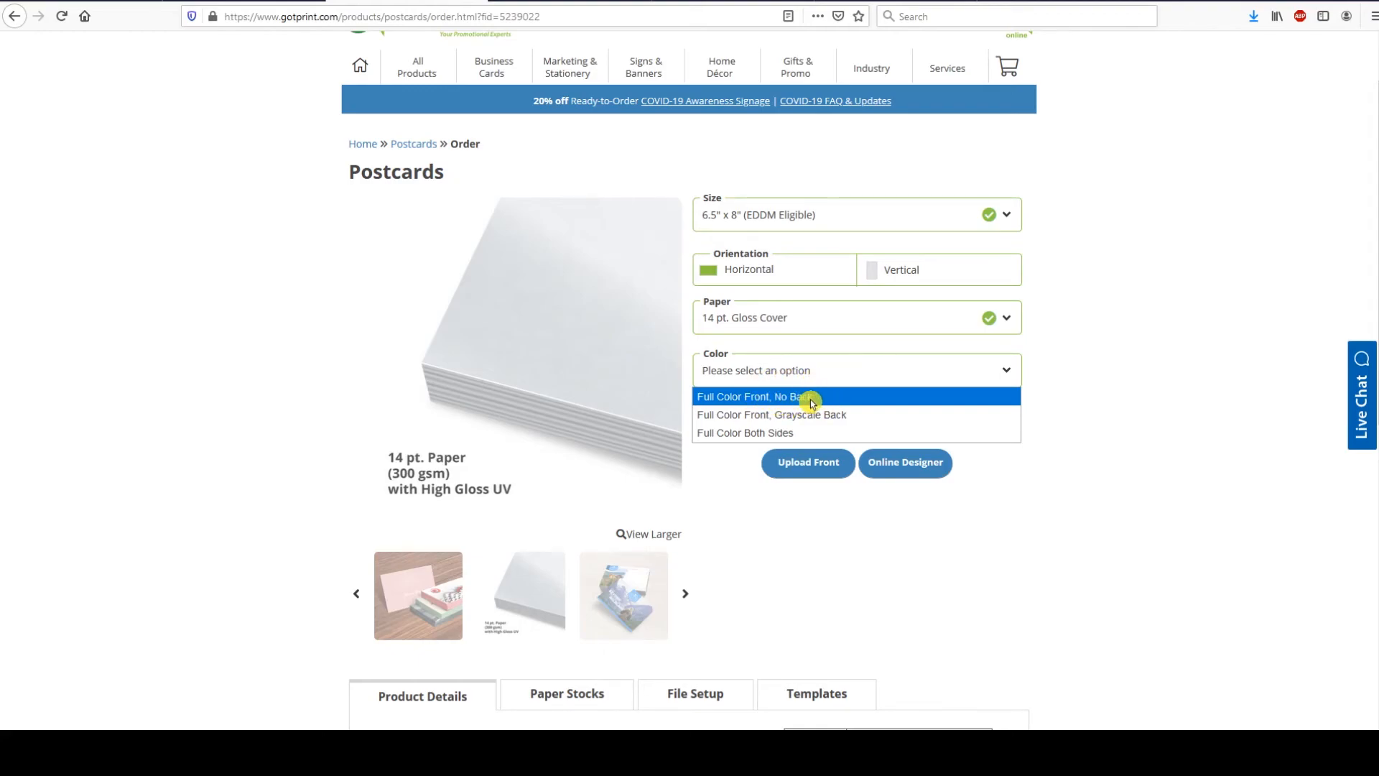
mouse_move(783, 414)
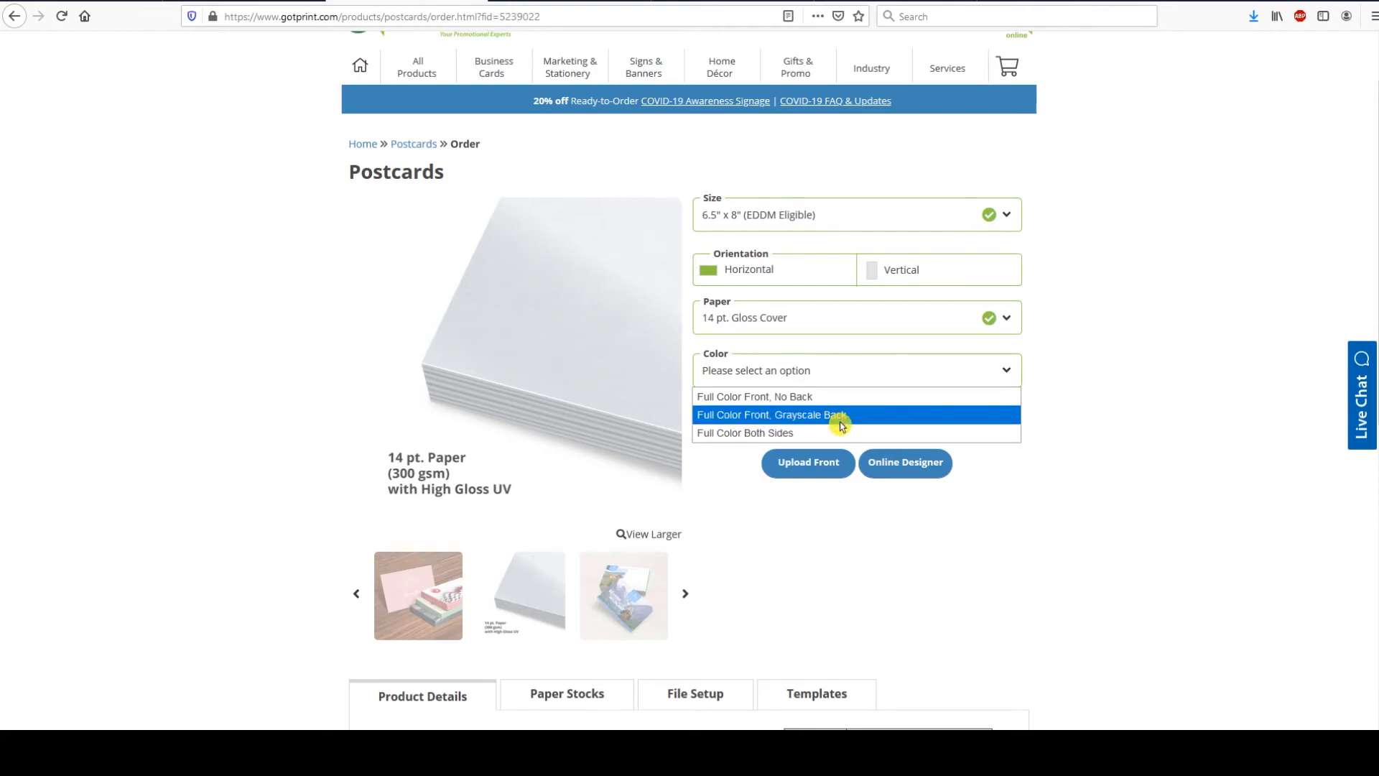
mouse_move(774, 433)
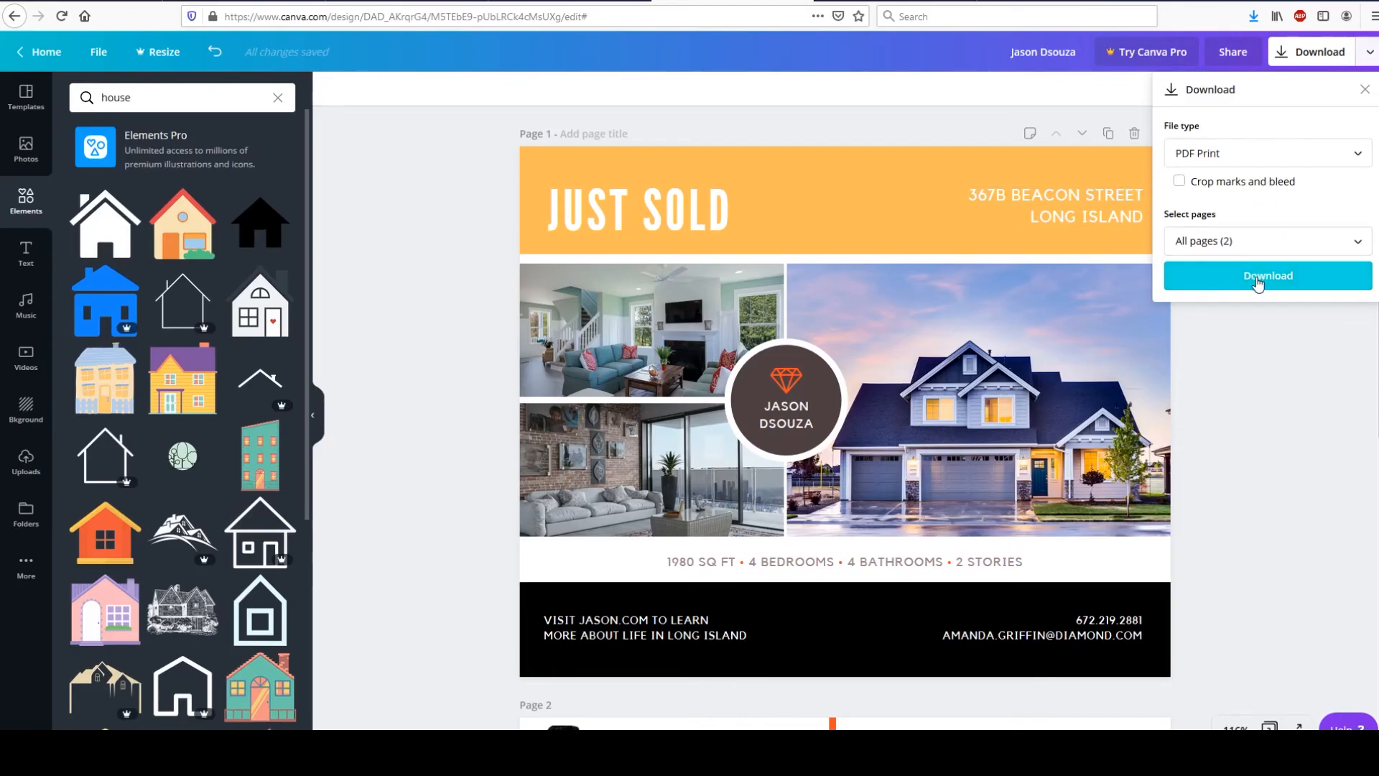
left_click(1264, 154)
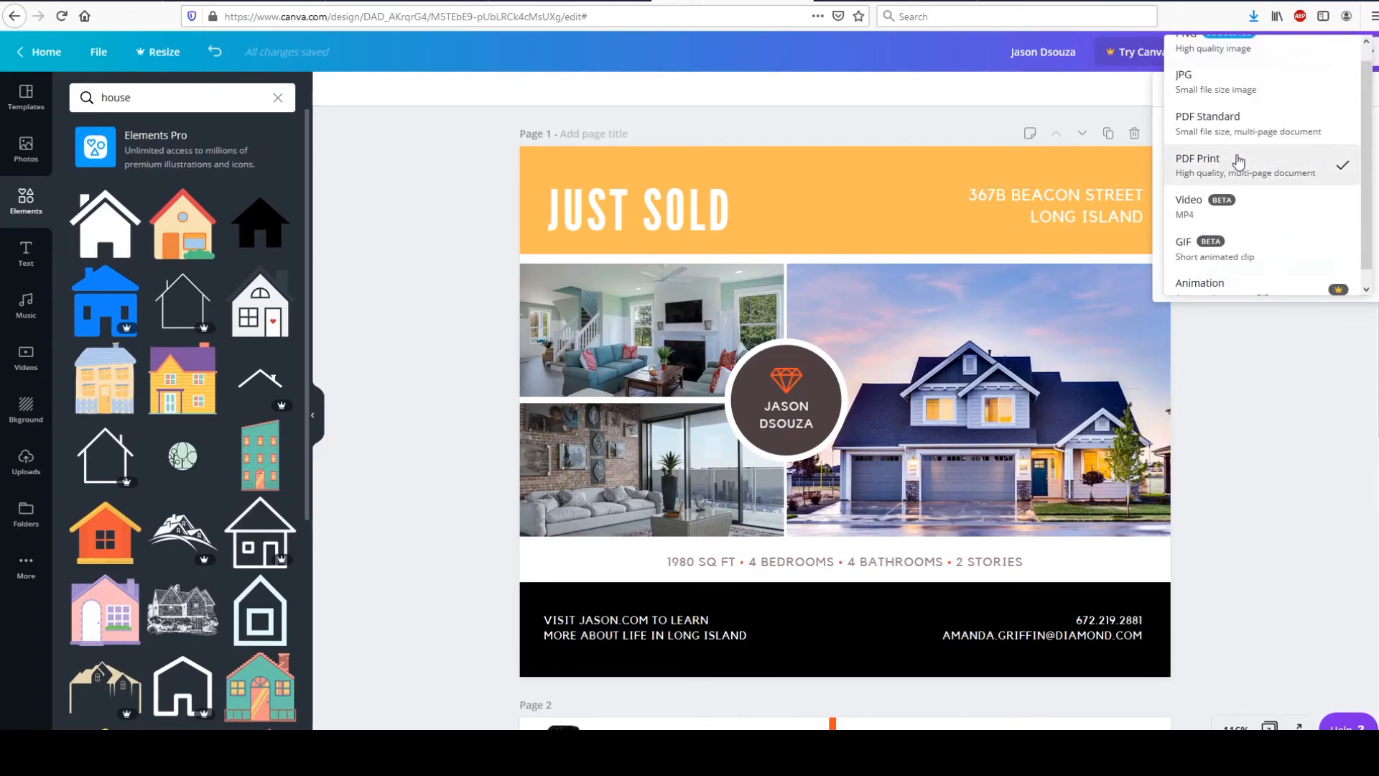
left_click(1197, 158)
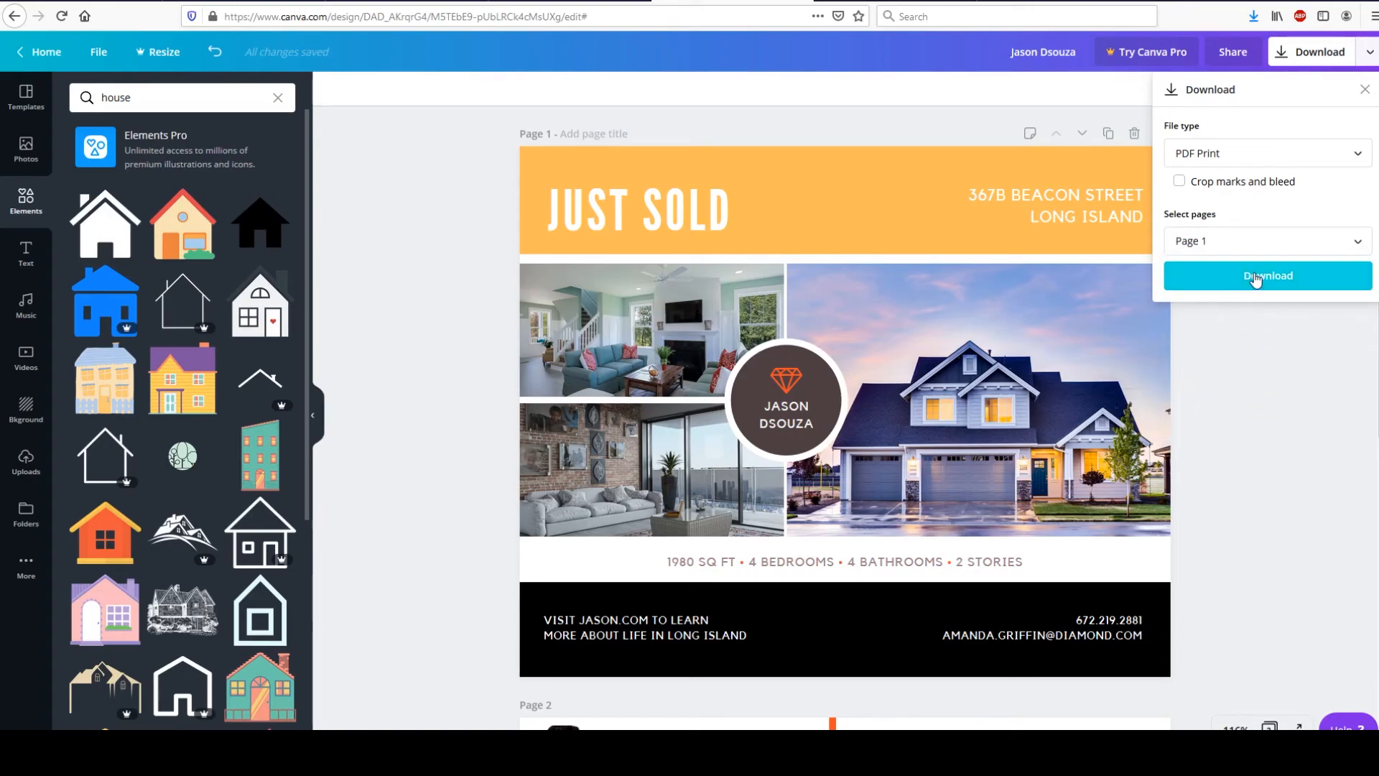
left_click(1264, 276)
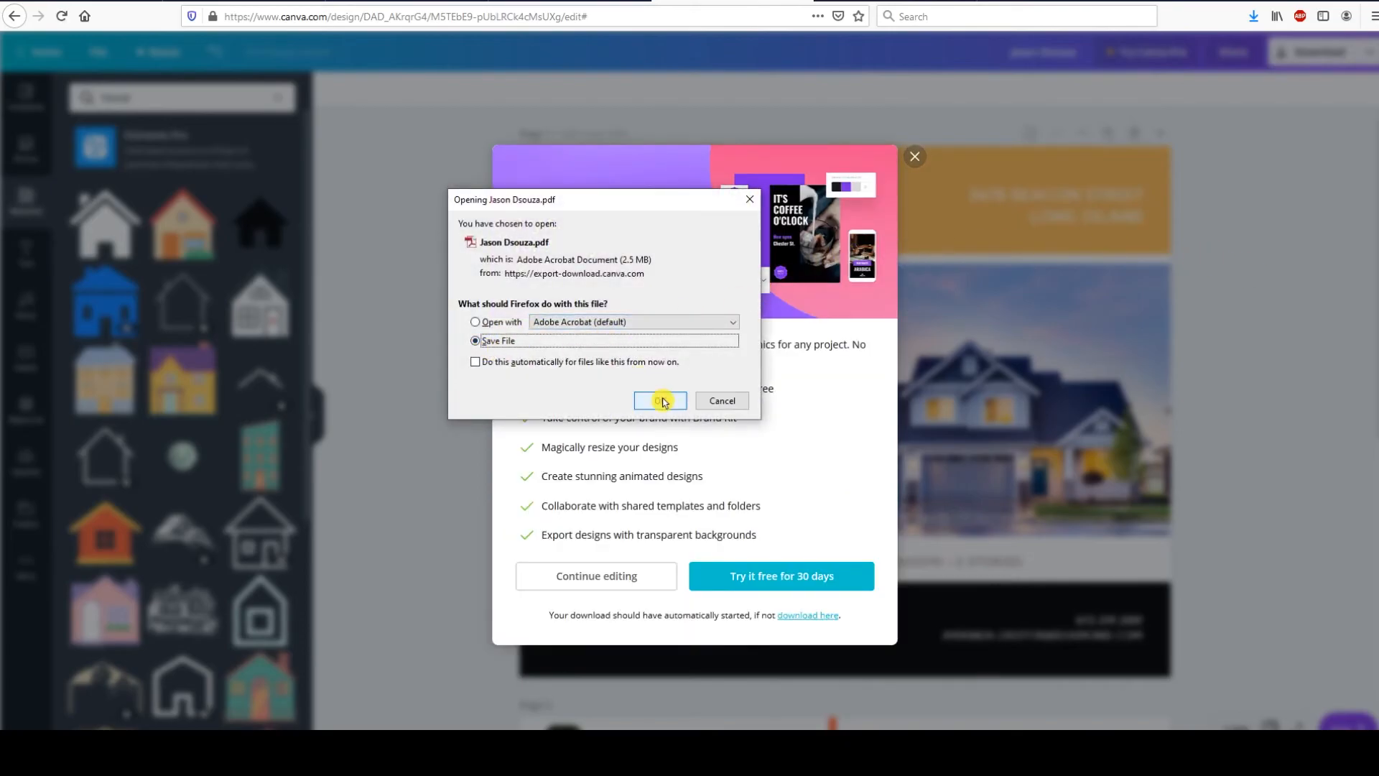
left_click(660, 401)
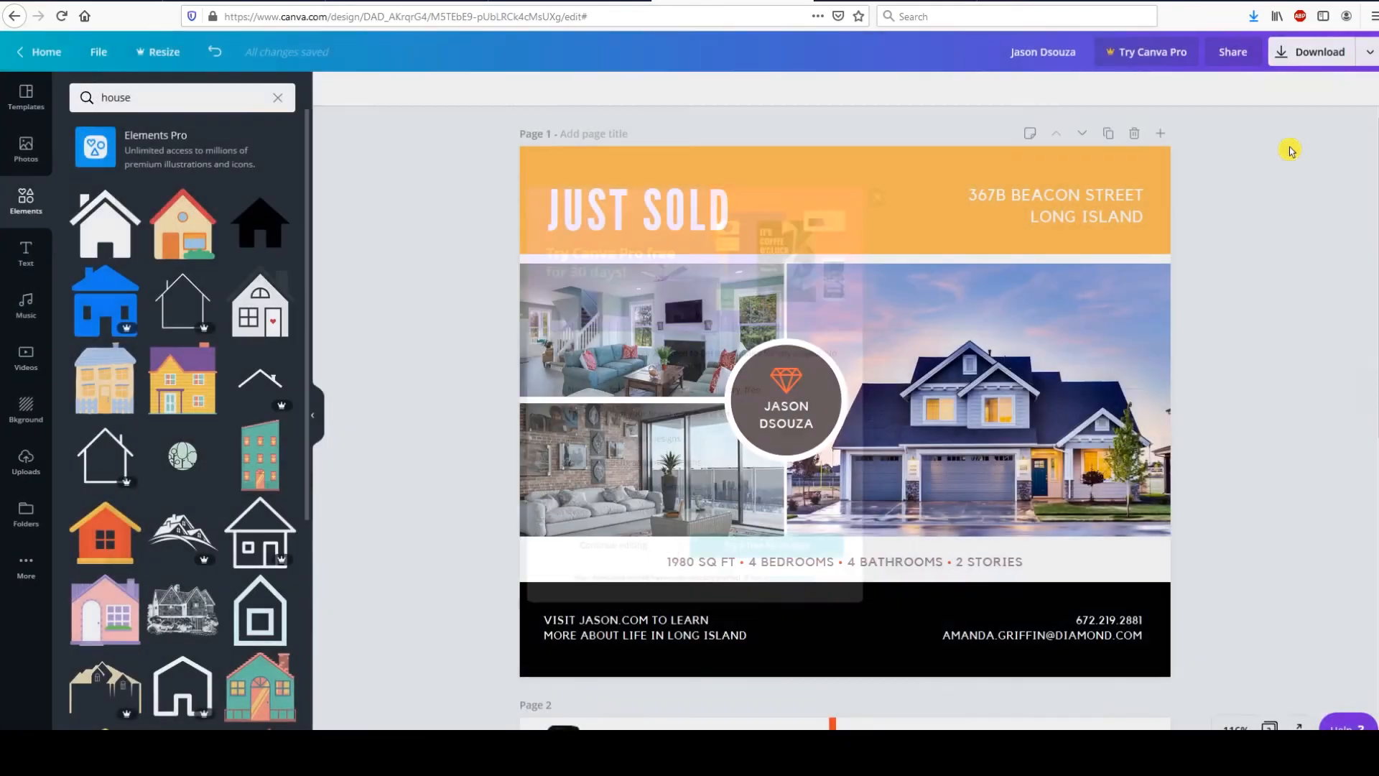
left_click(1317, 52)
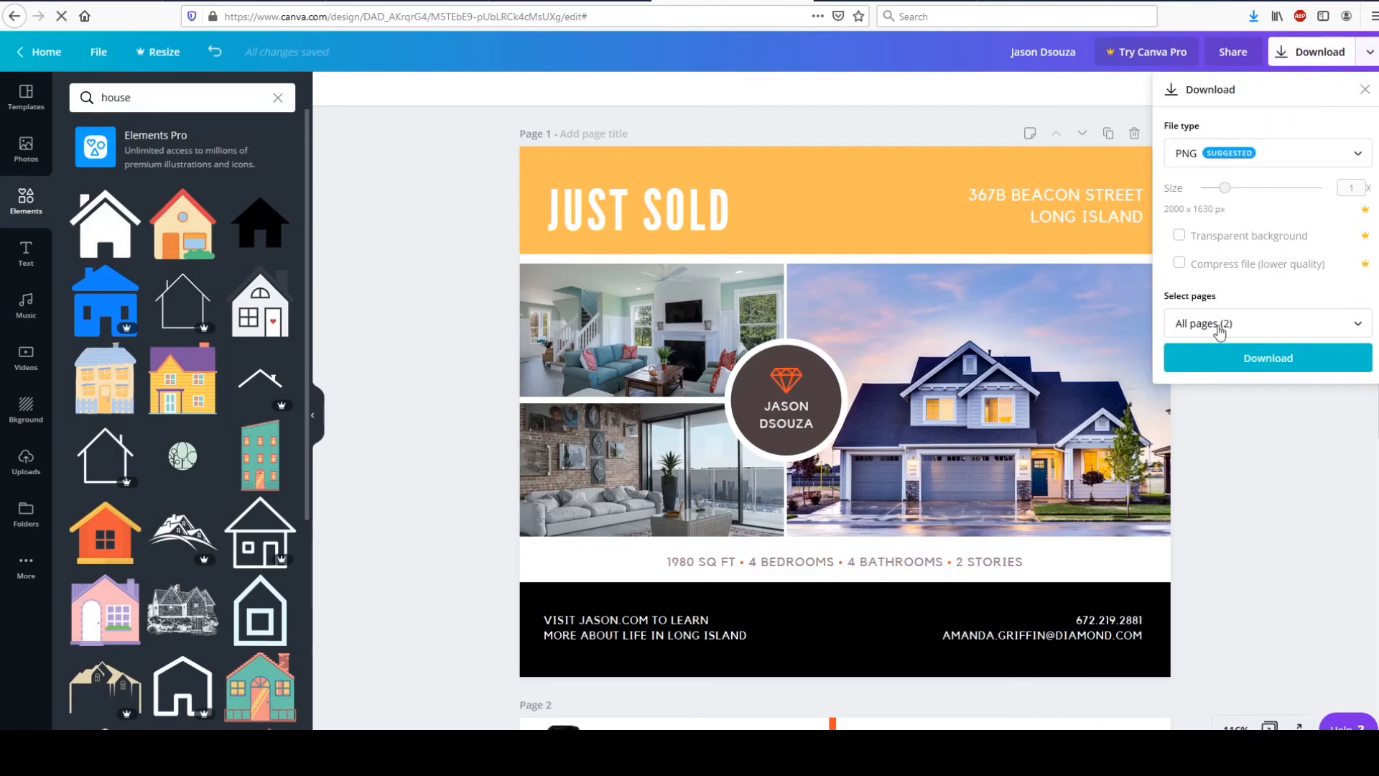
left_click(1267, 323)
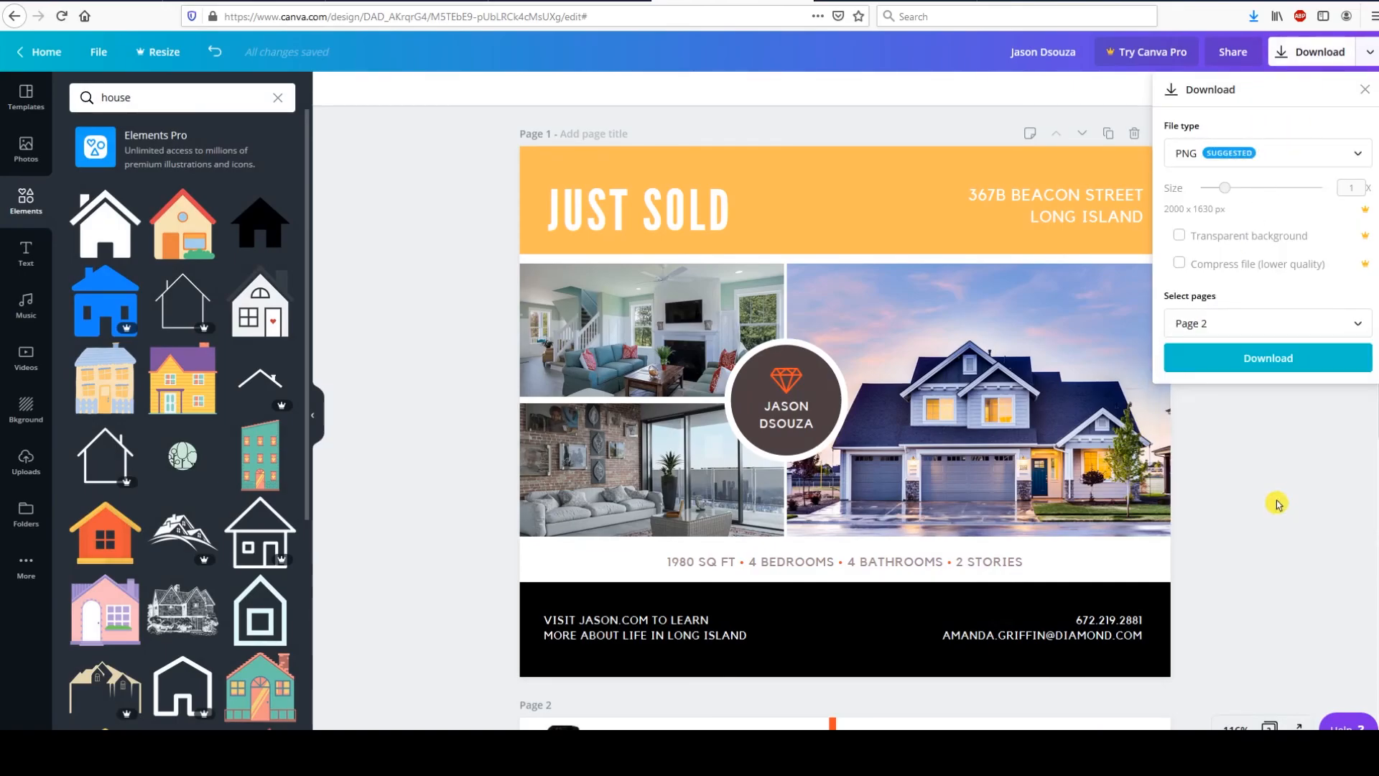
left_click(1267, 358)
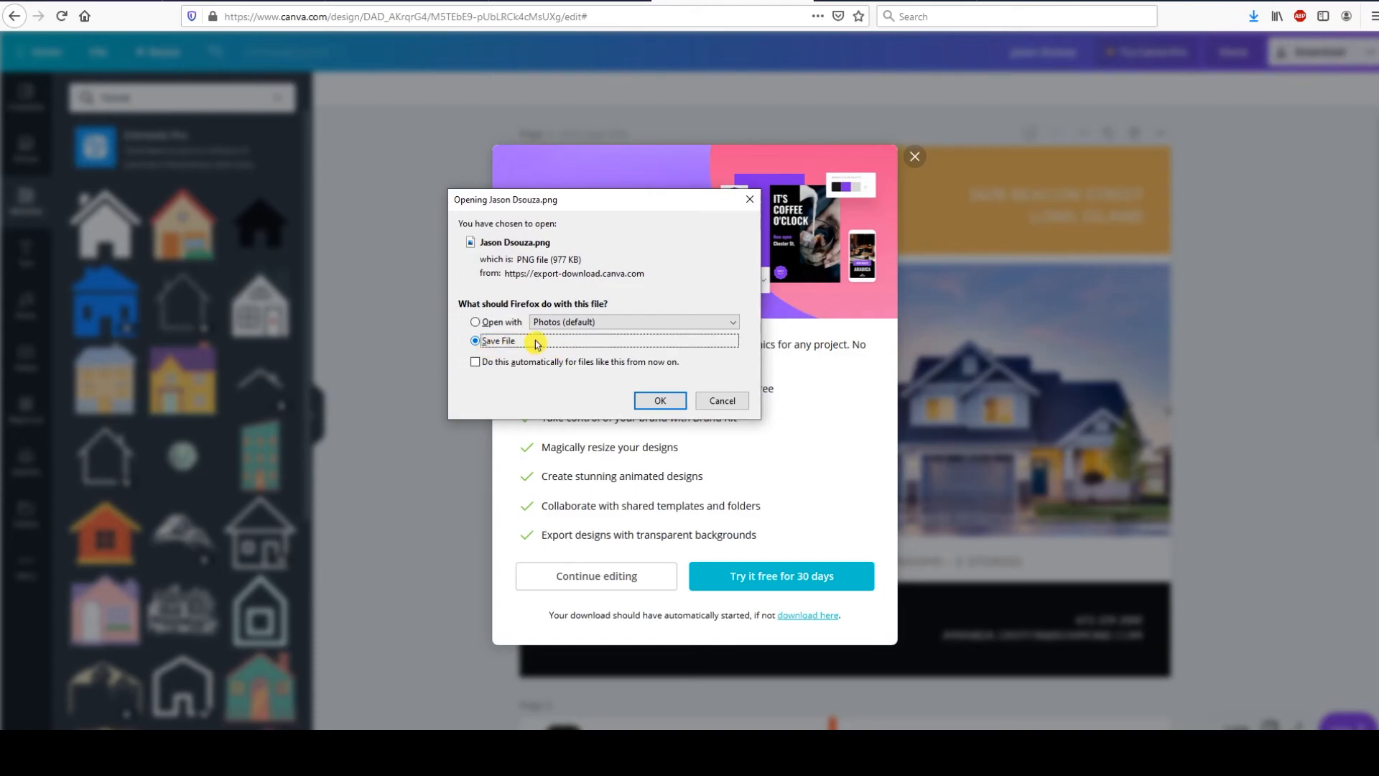
left_click(660, 401)
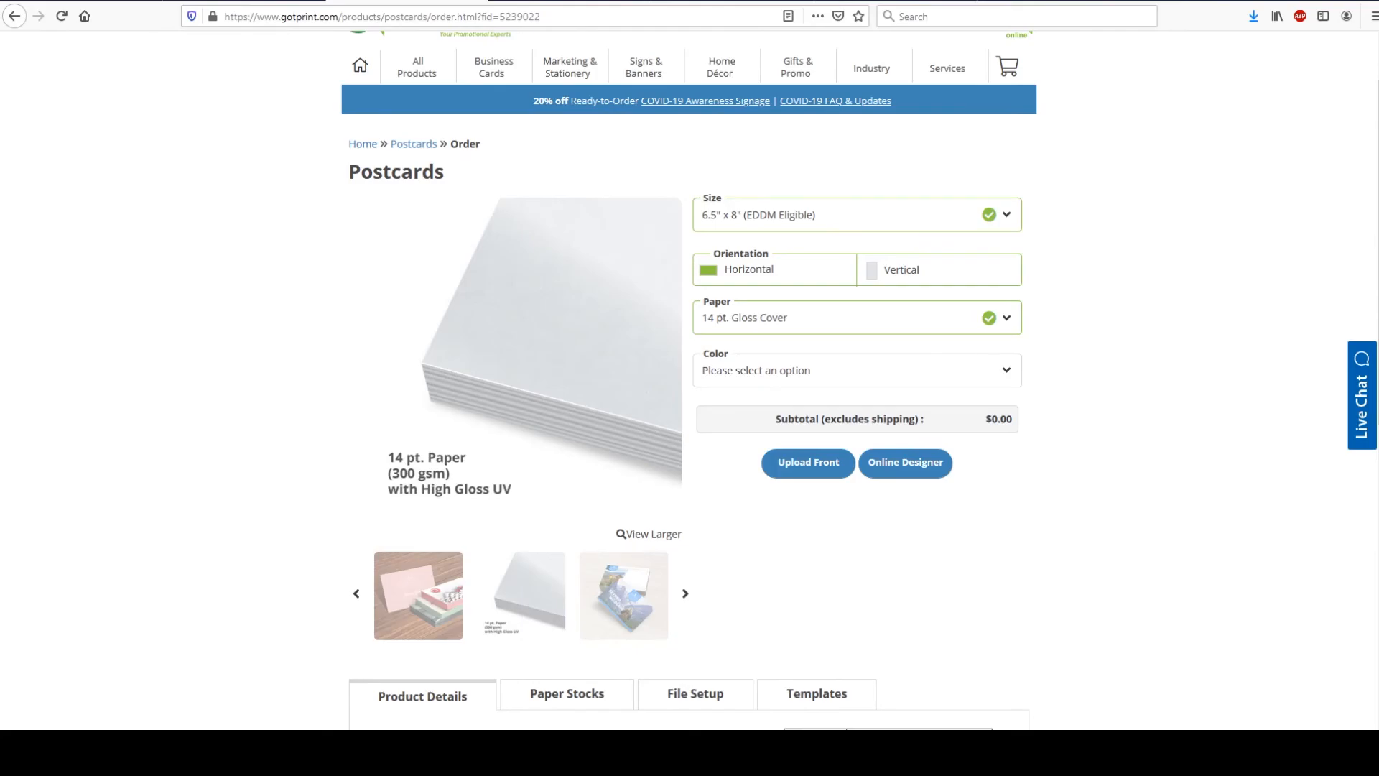
Set Full Color Front, No Back for 5000 cards with High Gloss UV Coating Front, subtotal $221.00.
left_click(855, 369)
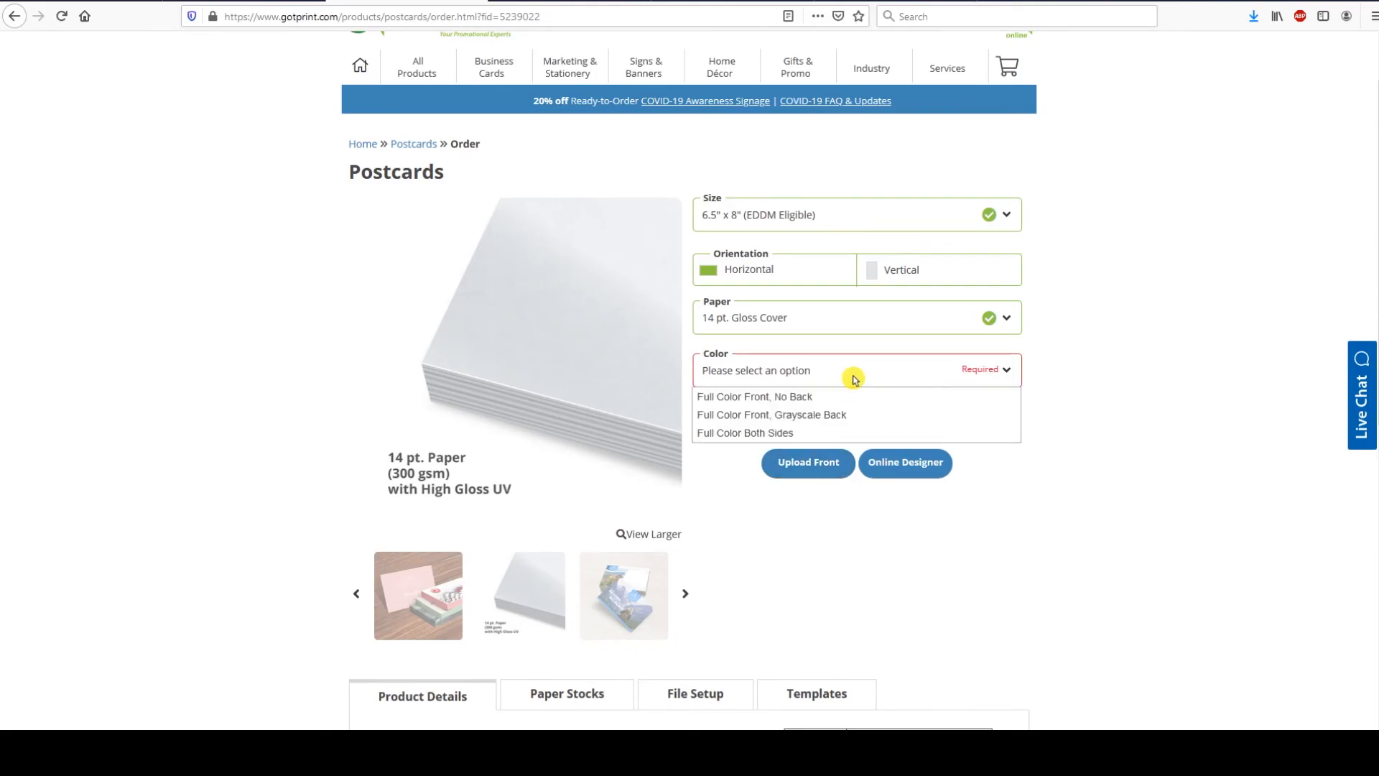
left_click(754, 397)
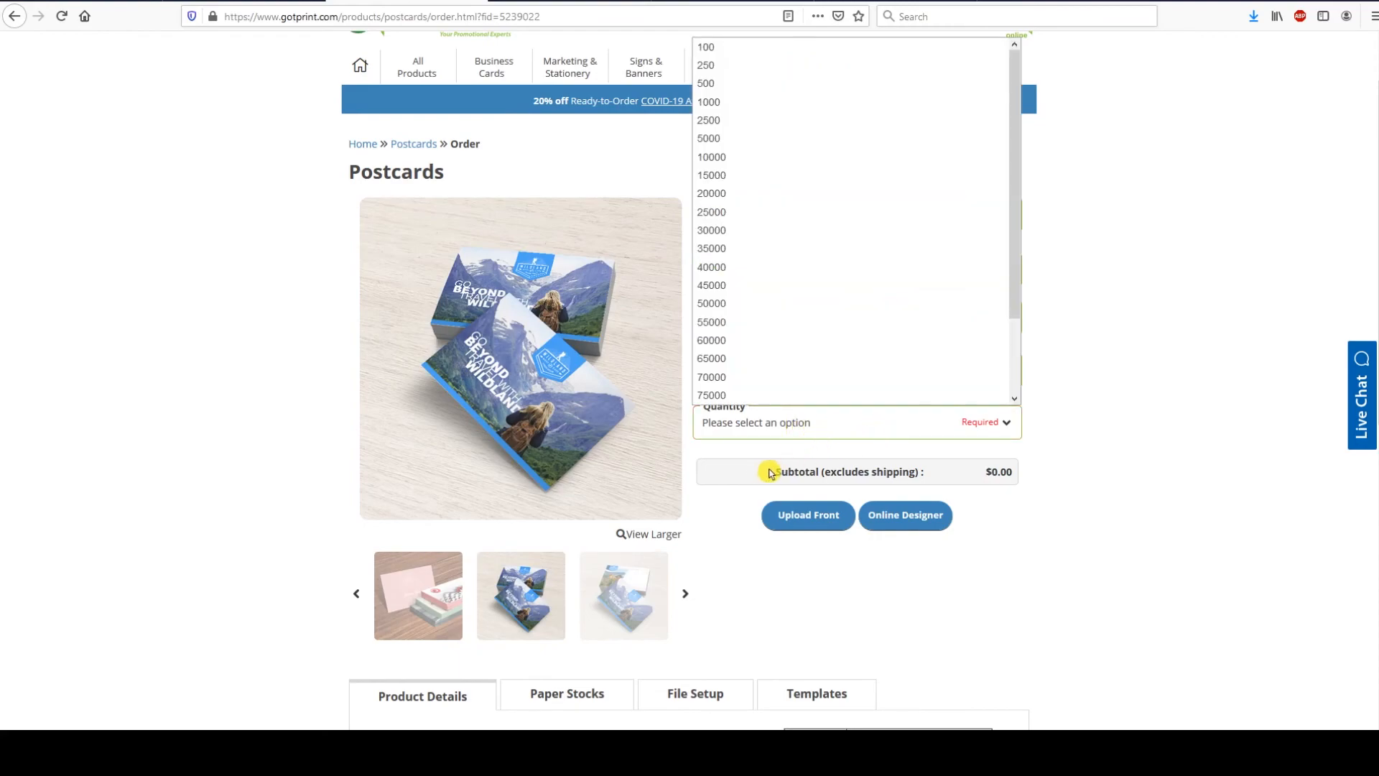
left_click(853, 369)
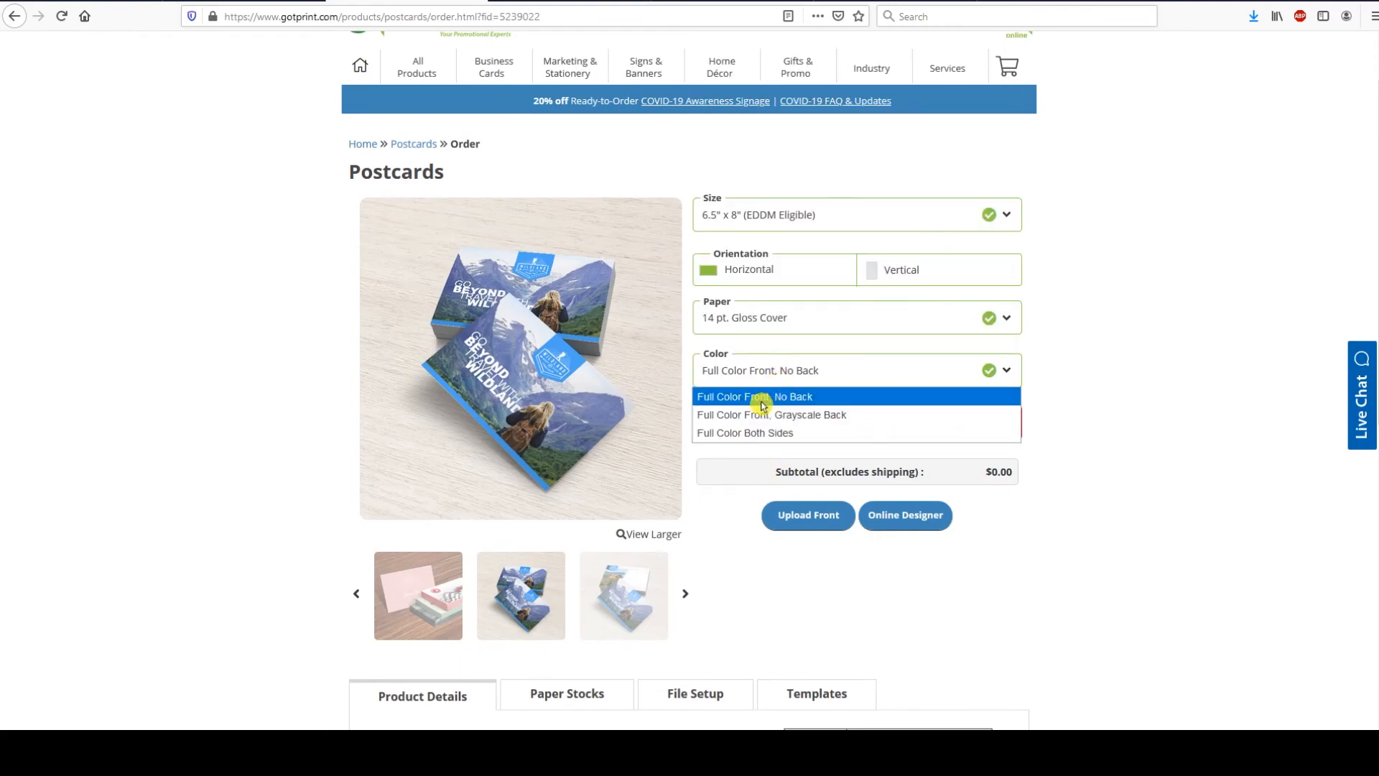
left_click(754, 397)
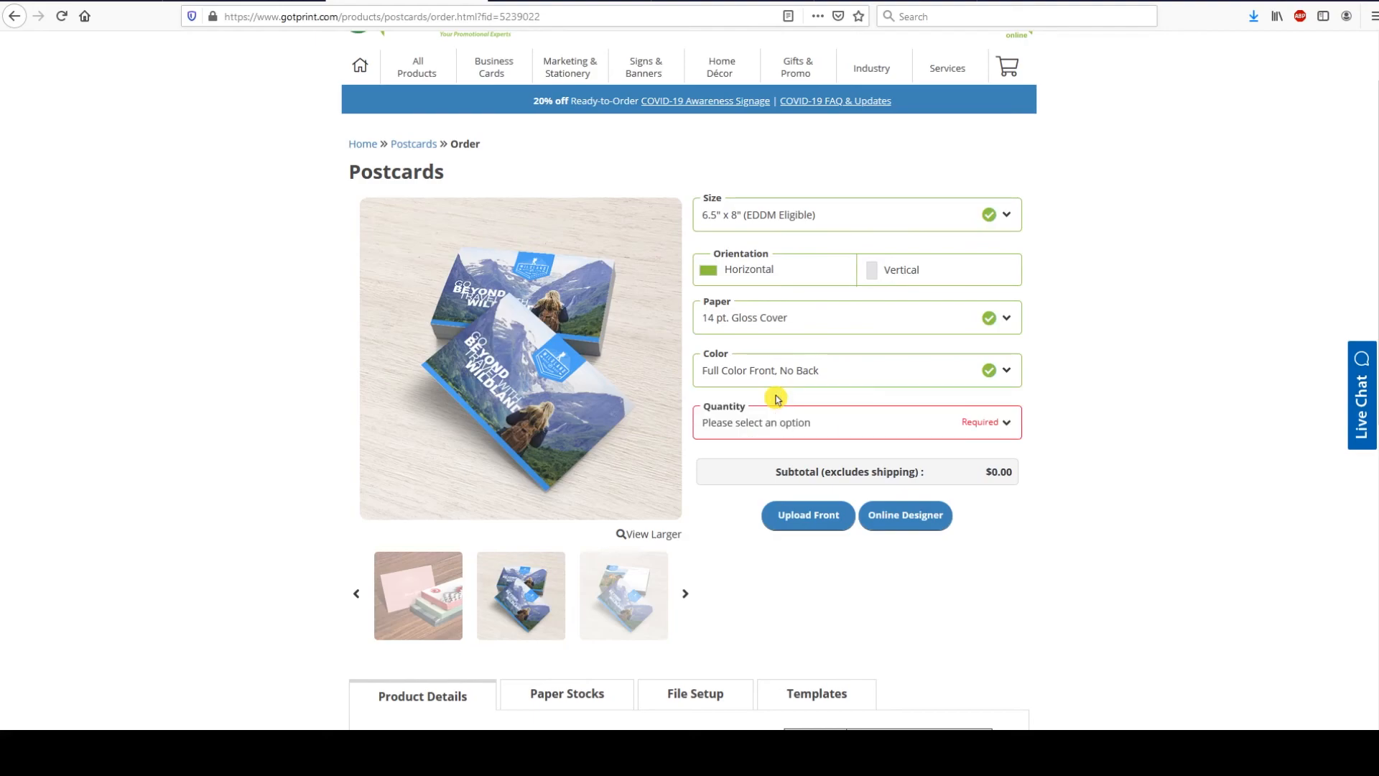
mouse_move(720, 523)
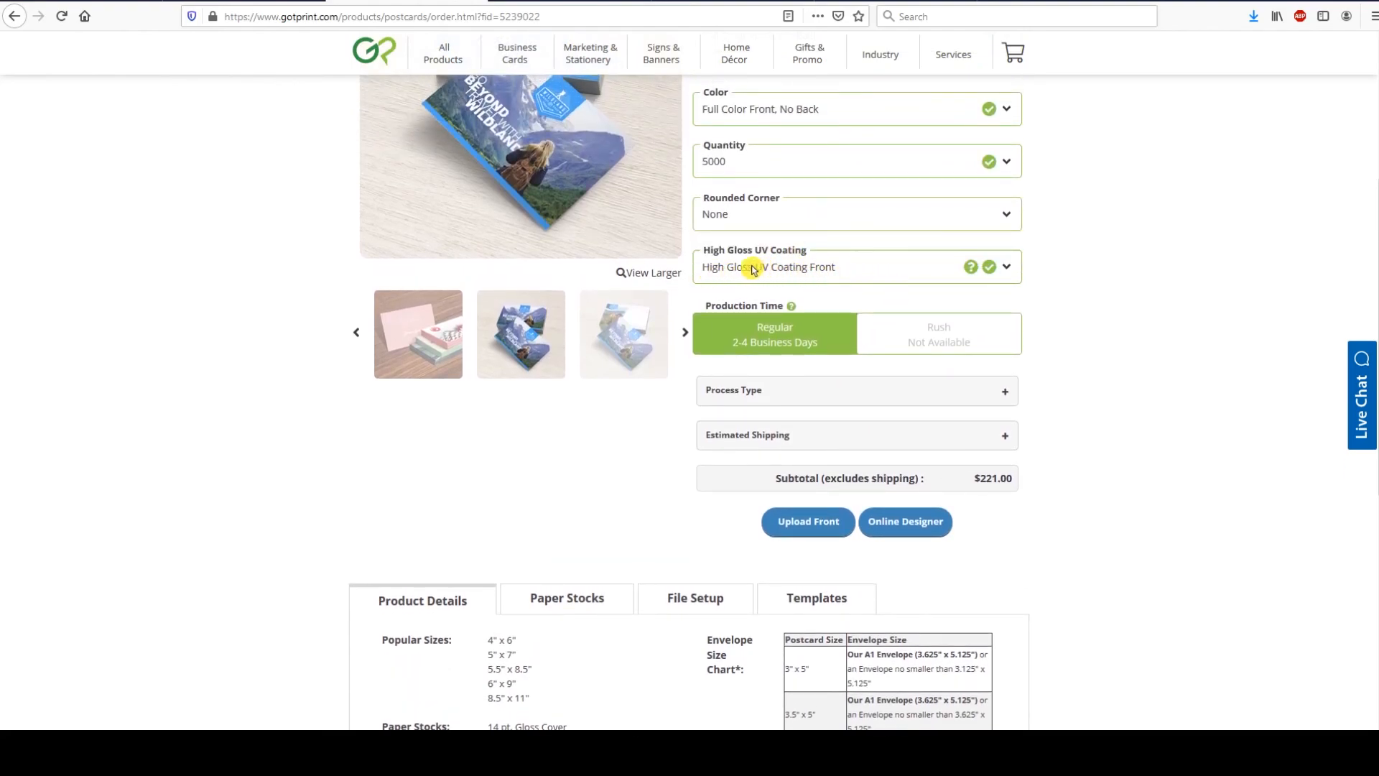
left_click(734, 390)
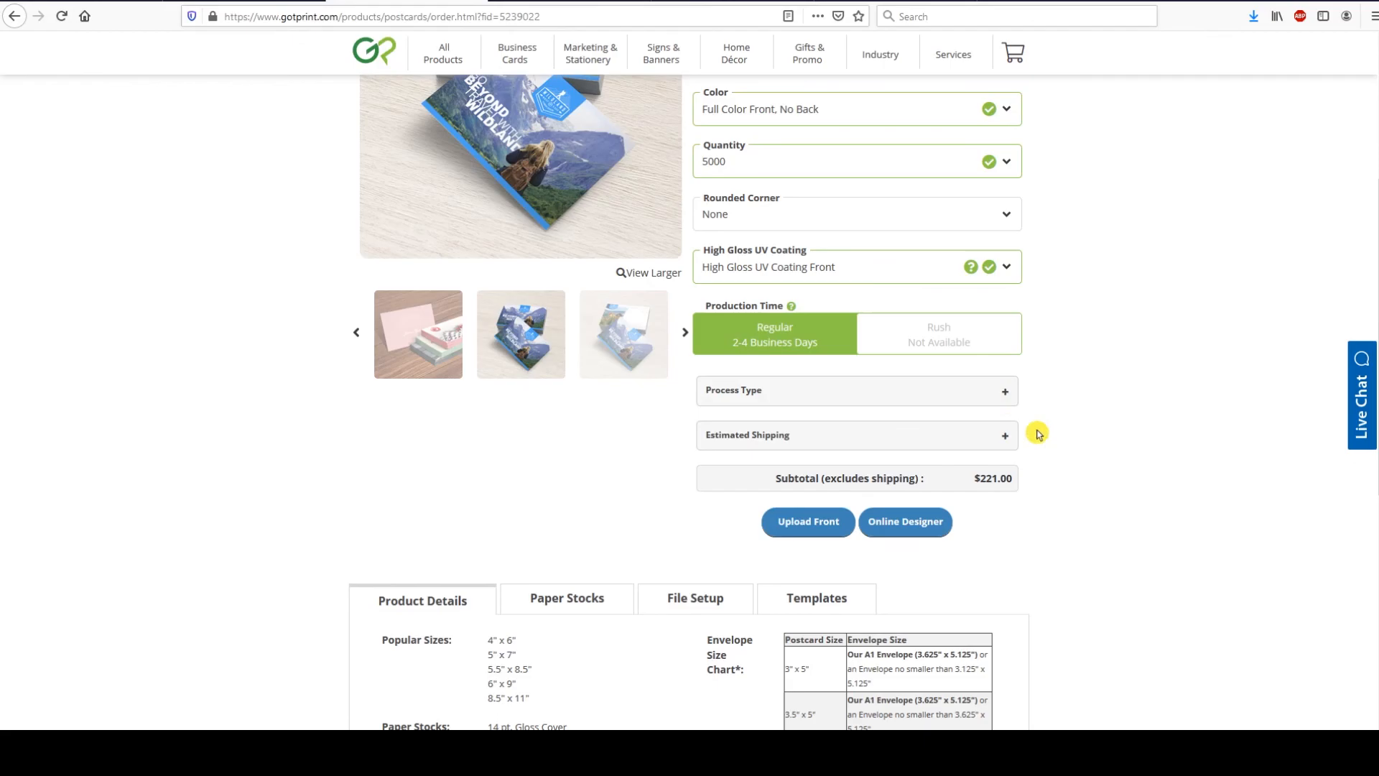
scroll("down", 3)
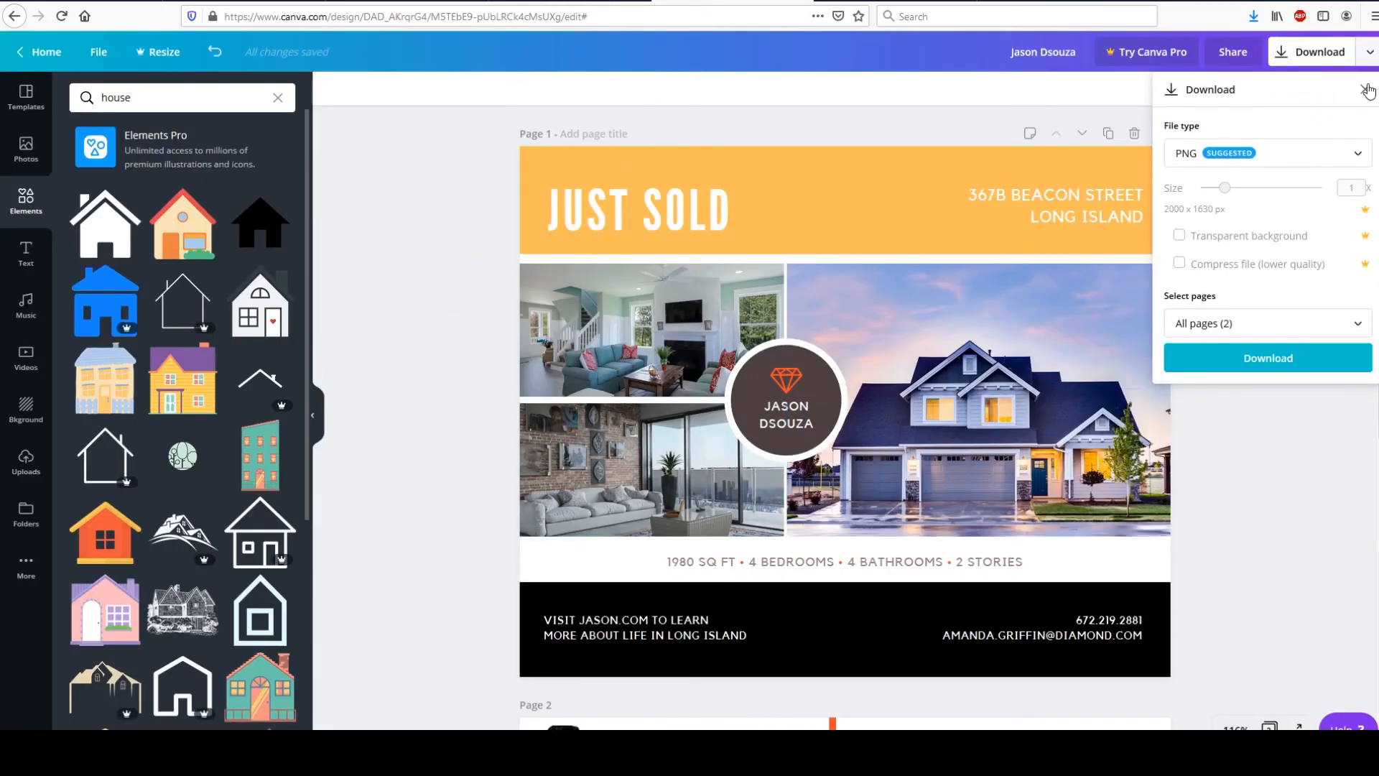
Dismiss the download options and browse to a Just Listed house postcard template's pages.
left_click(1369, 89)
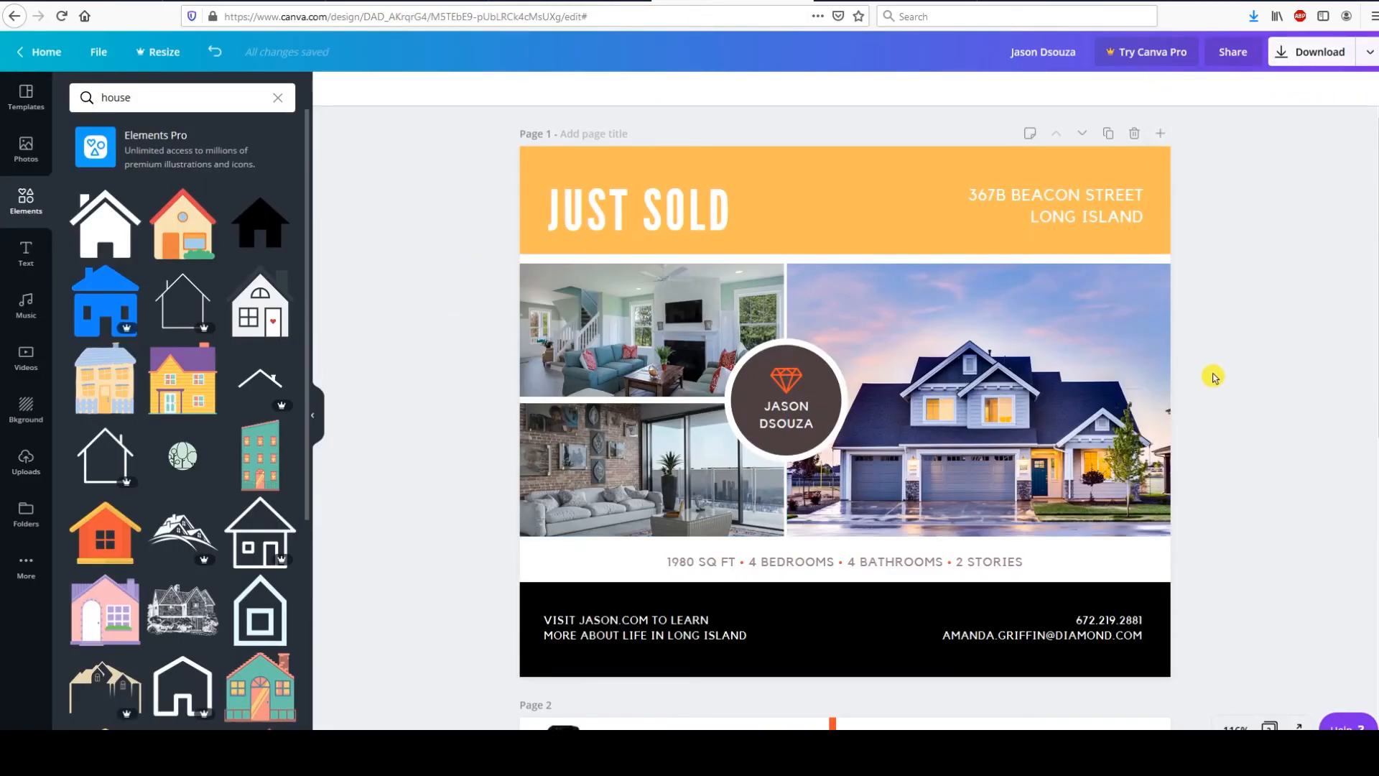
mouse_move(26, 96)
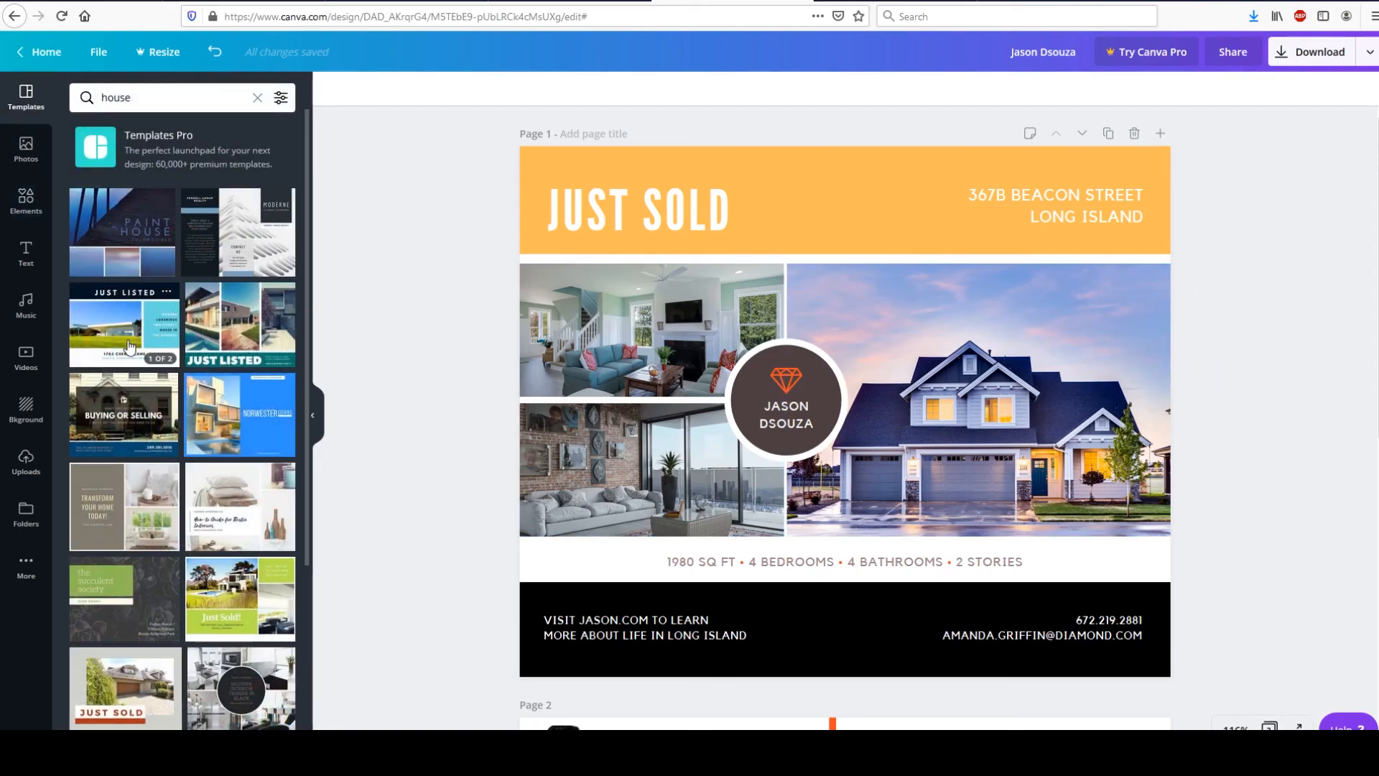
scroll("down", 3)
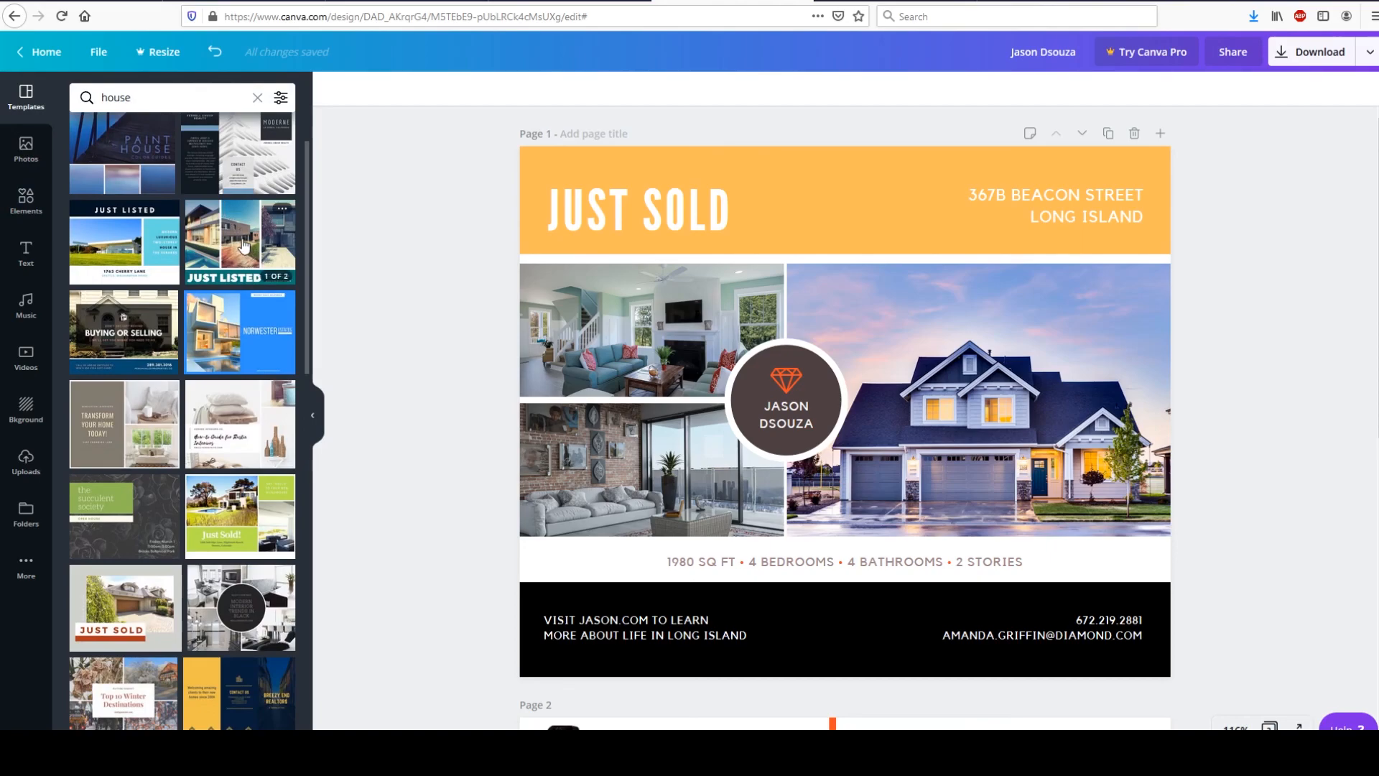
left_click(240, 241)
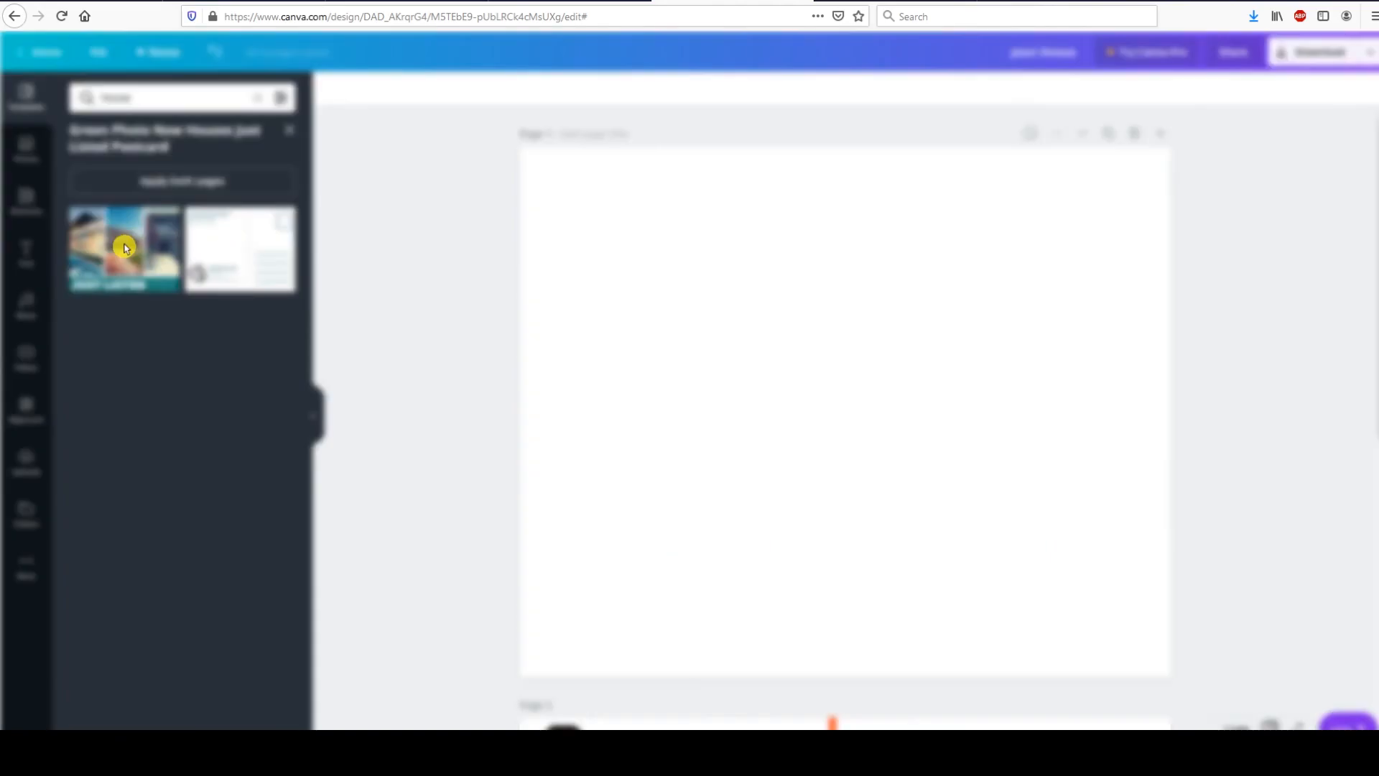
left_click(124, 249)
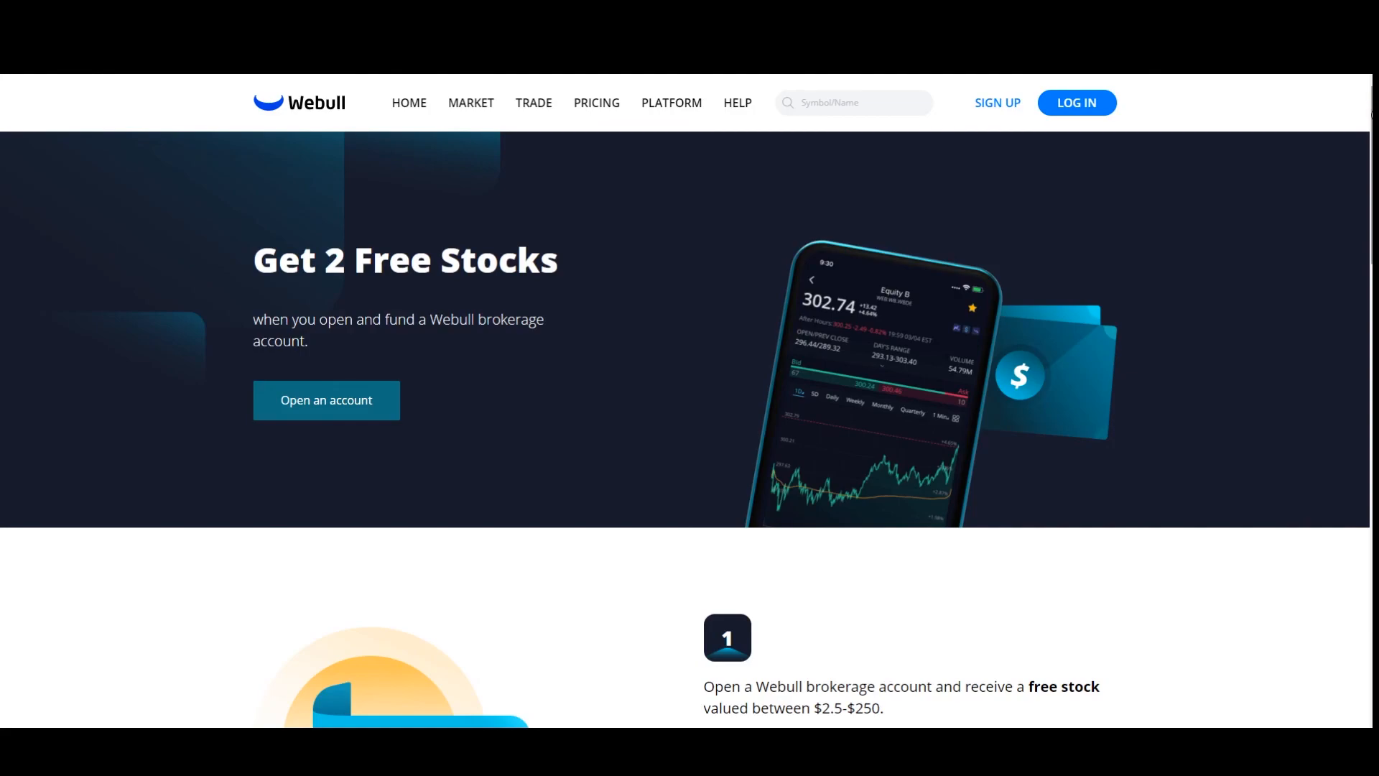
scroll("down", 3)
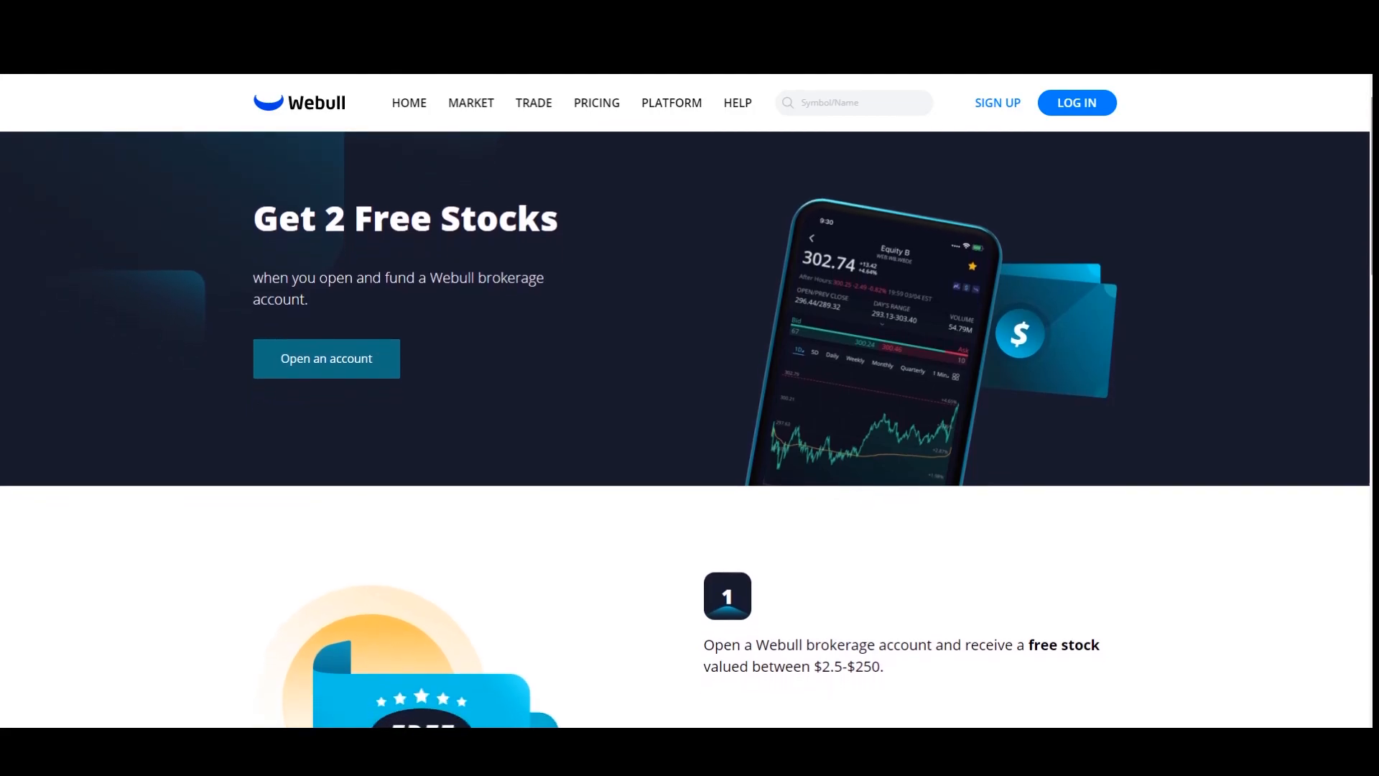
scroll("down", 3)
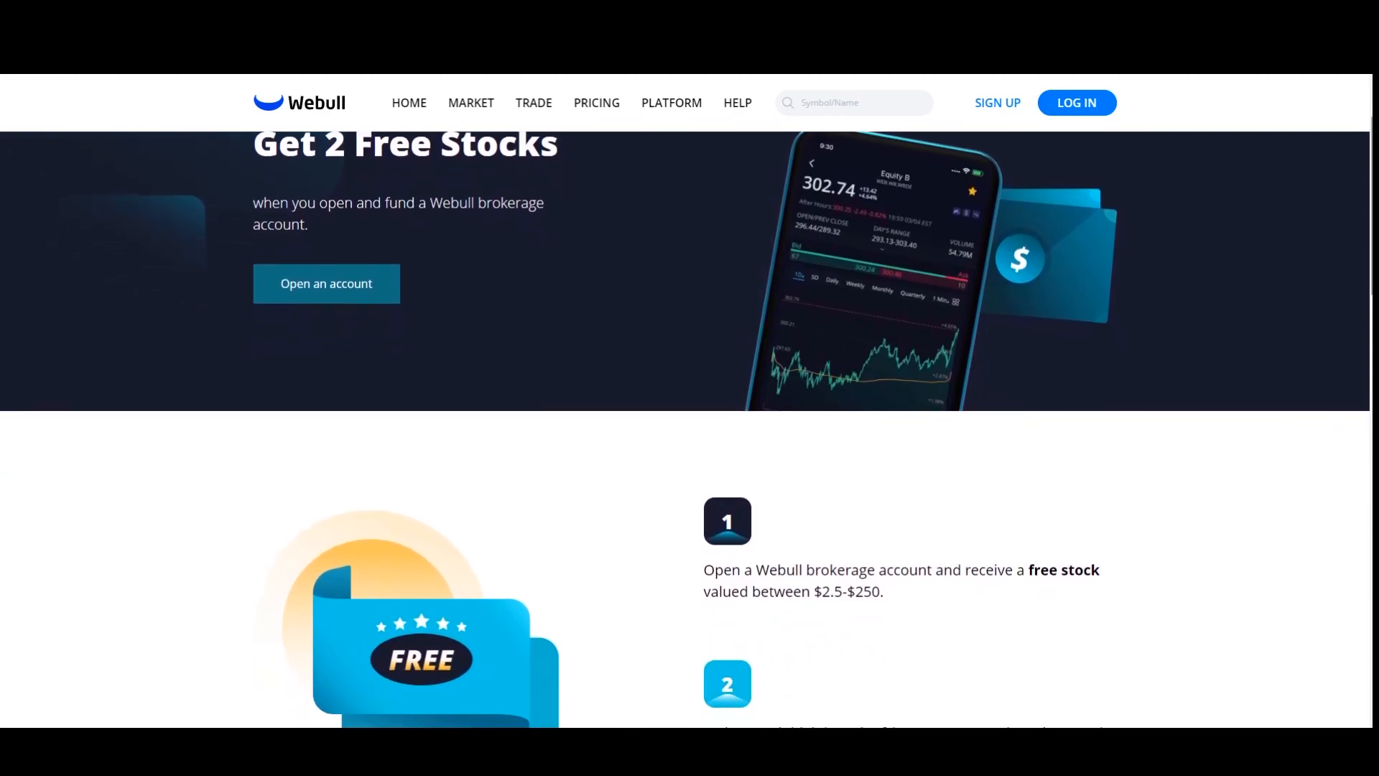
scroll("down", 3)
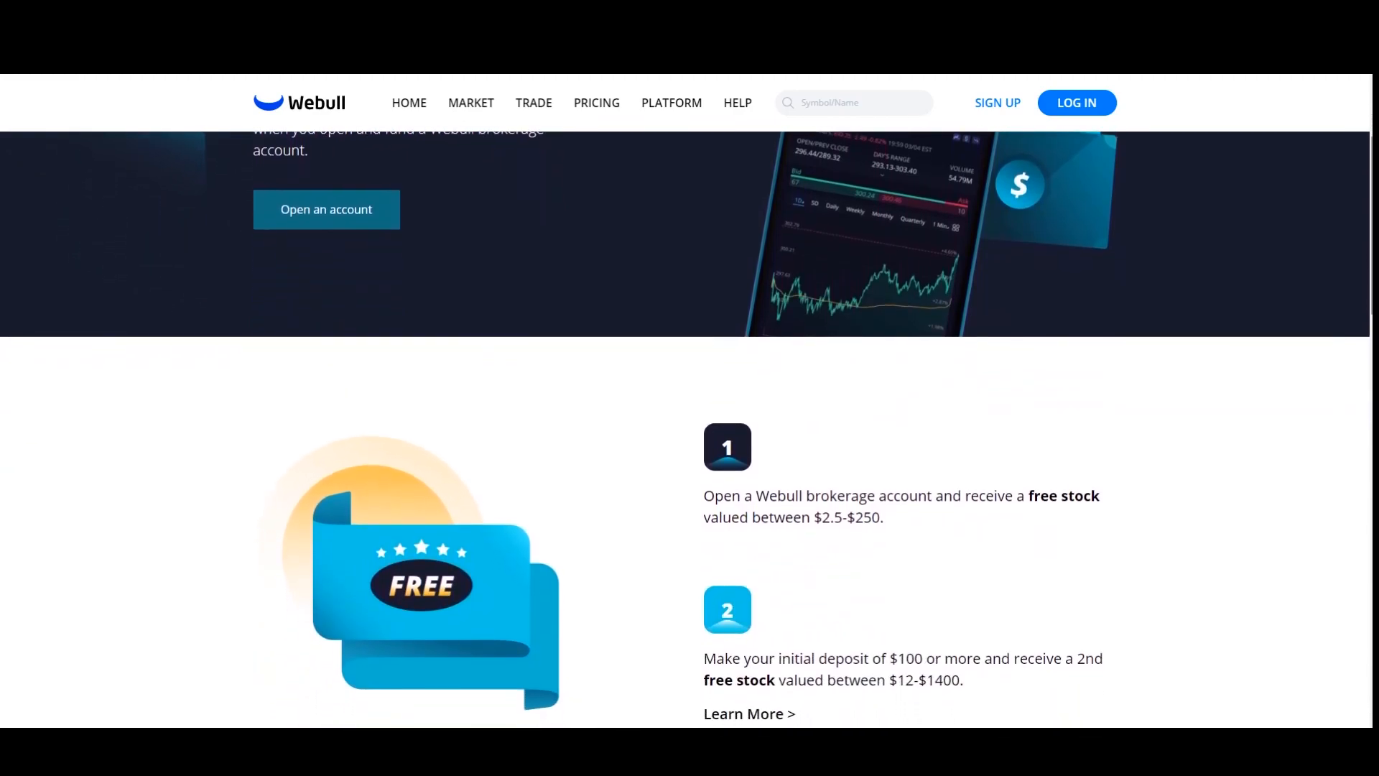
scroll("down", 3)
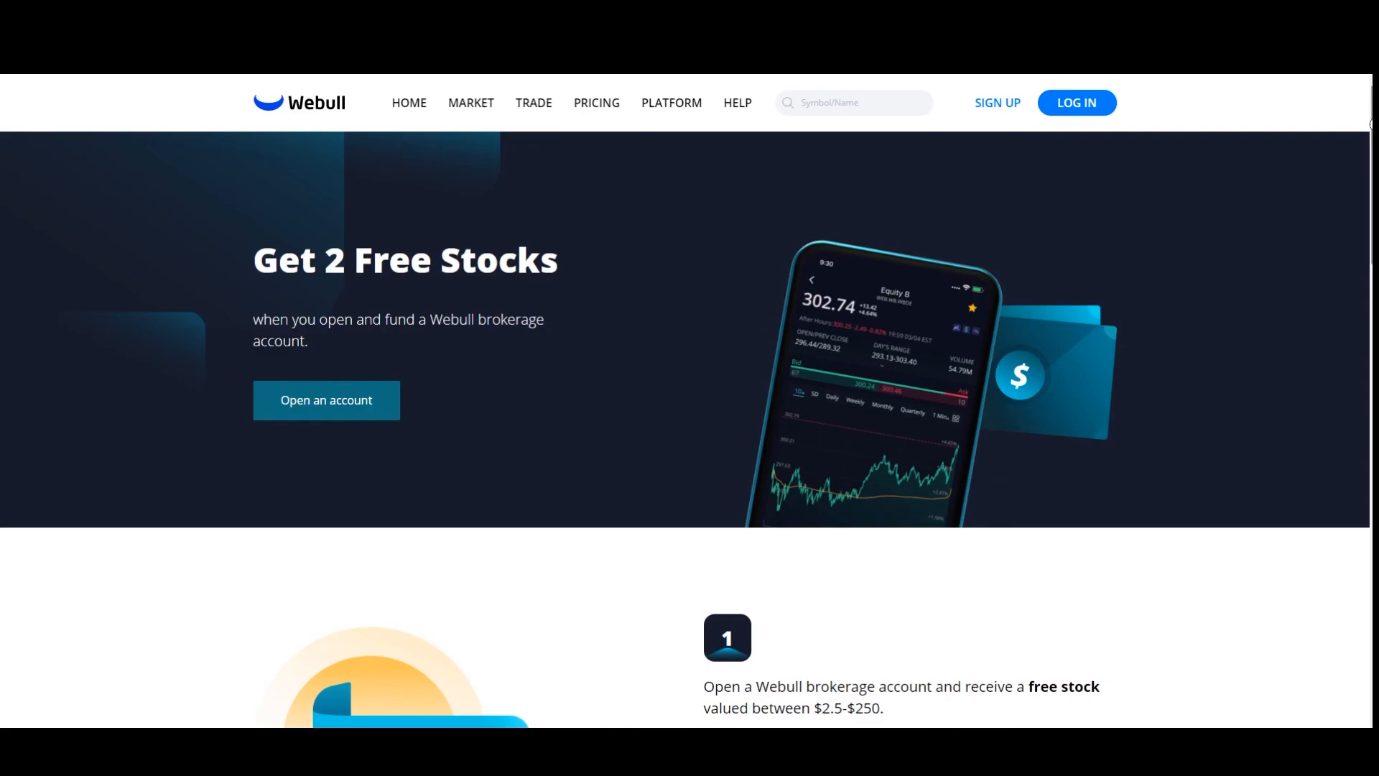
scroll("down", 3)
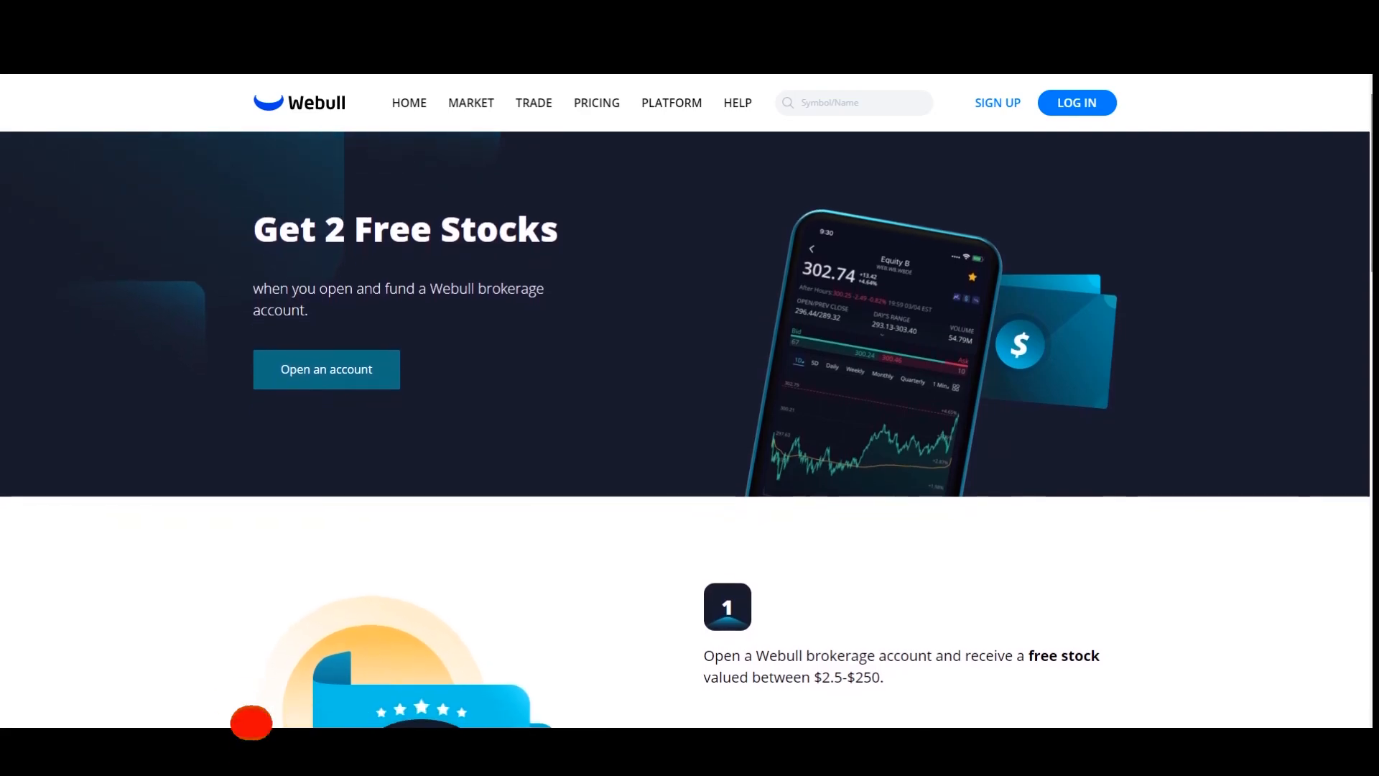
scroll("down", 3)
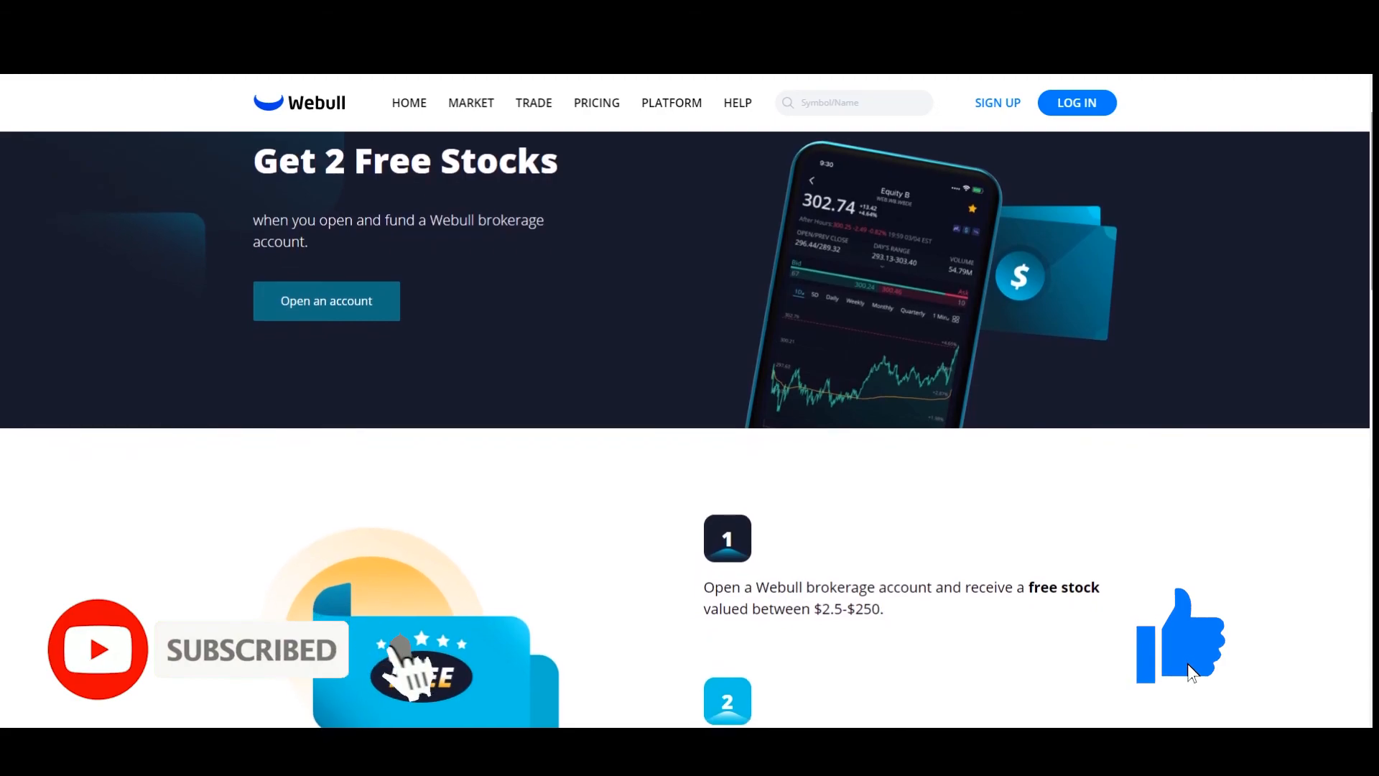
scroll("down", 3)
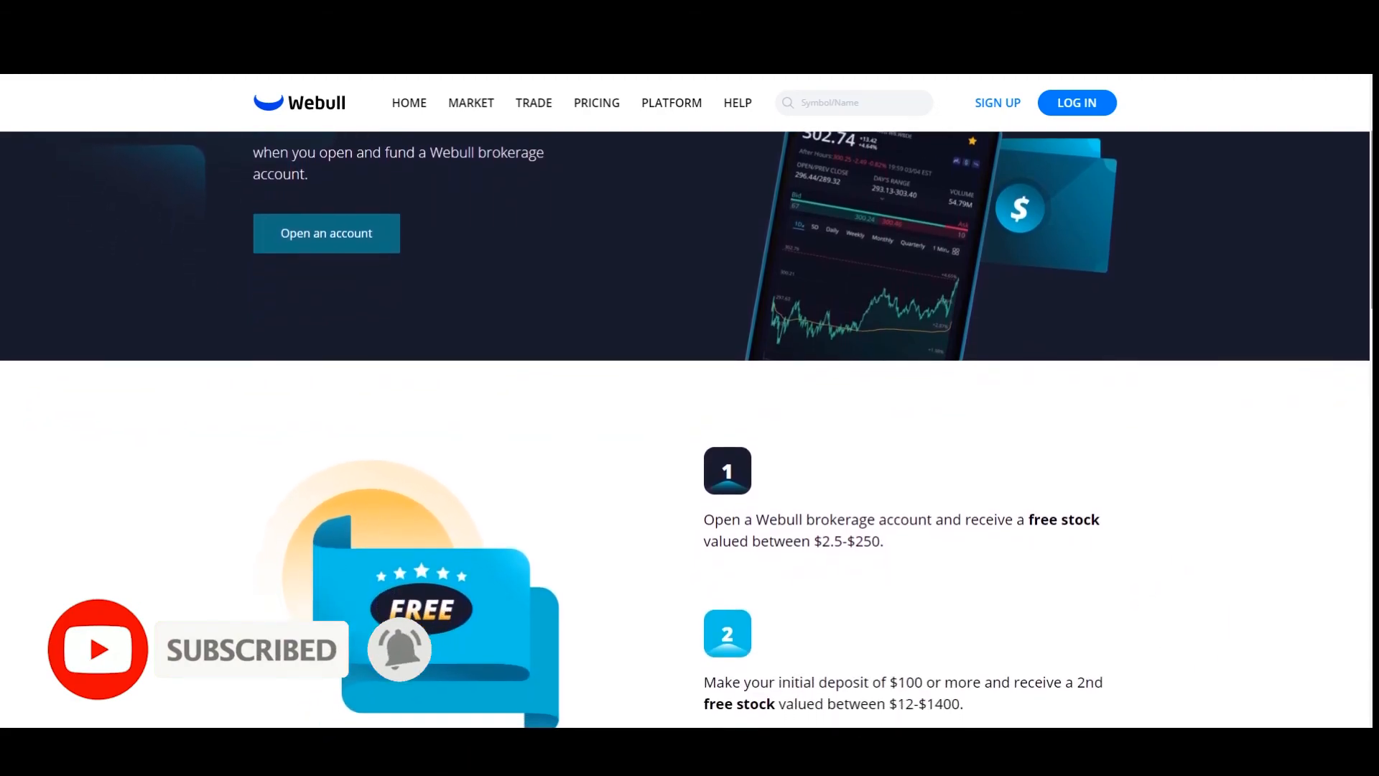
scroll("down", 3)
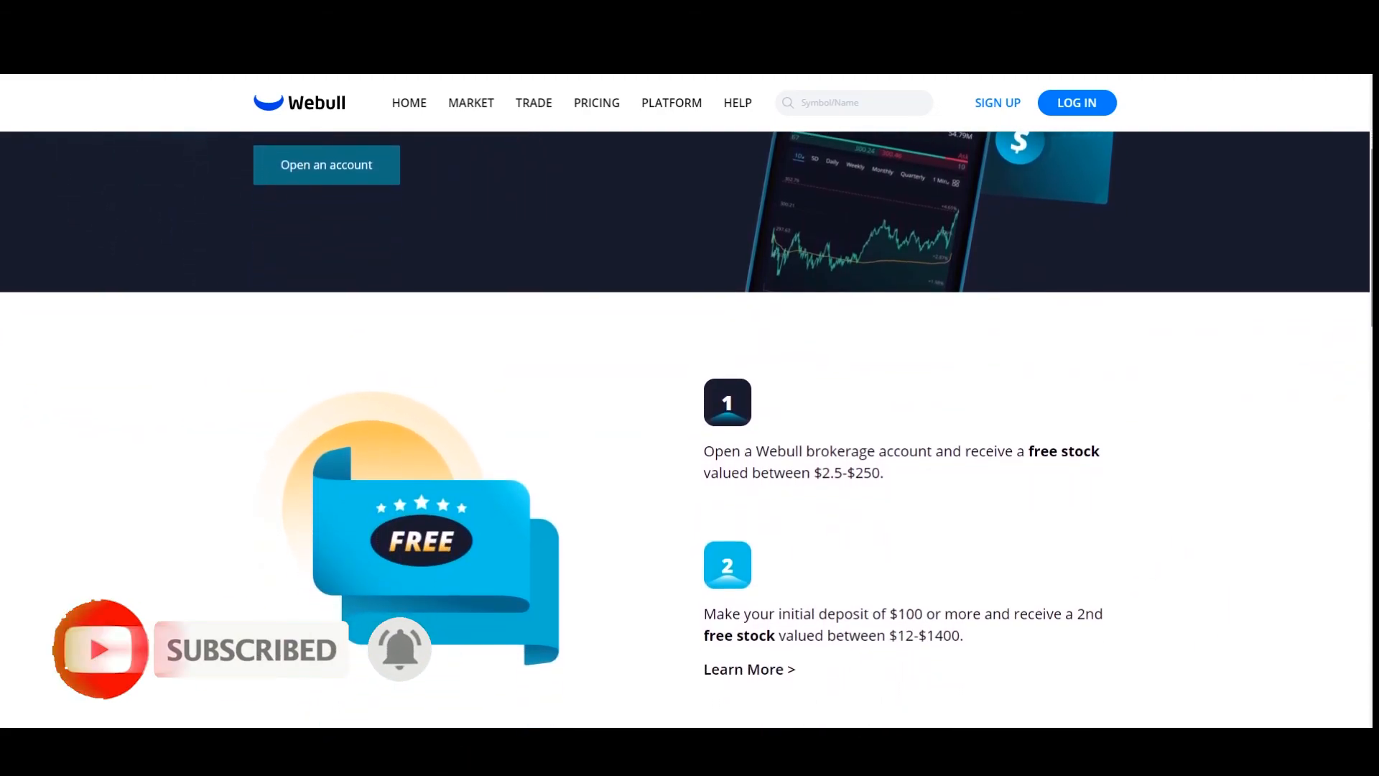